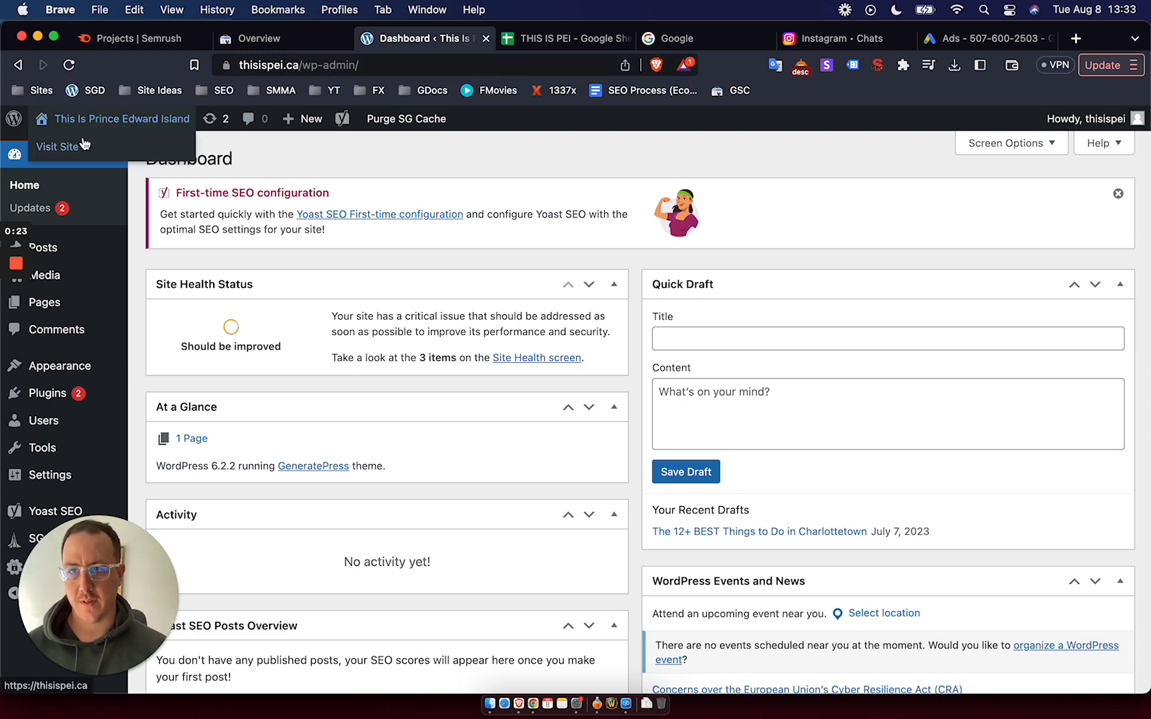
Step: Visit the public This Is Prince Edward Island site, which shows no published posts
left_click(57, 147)
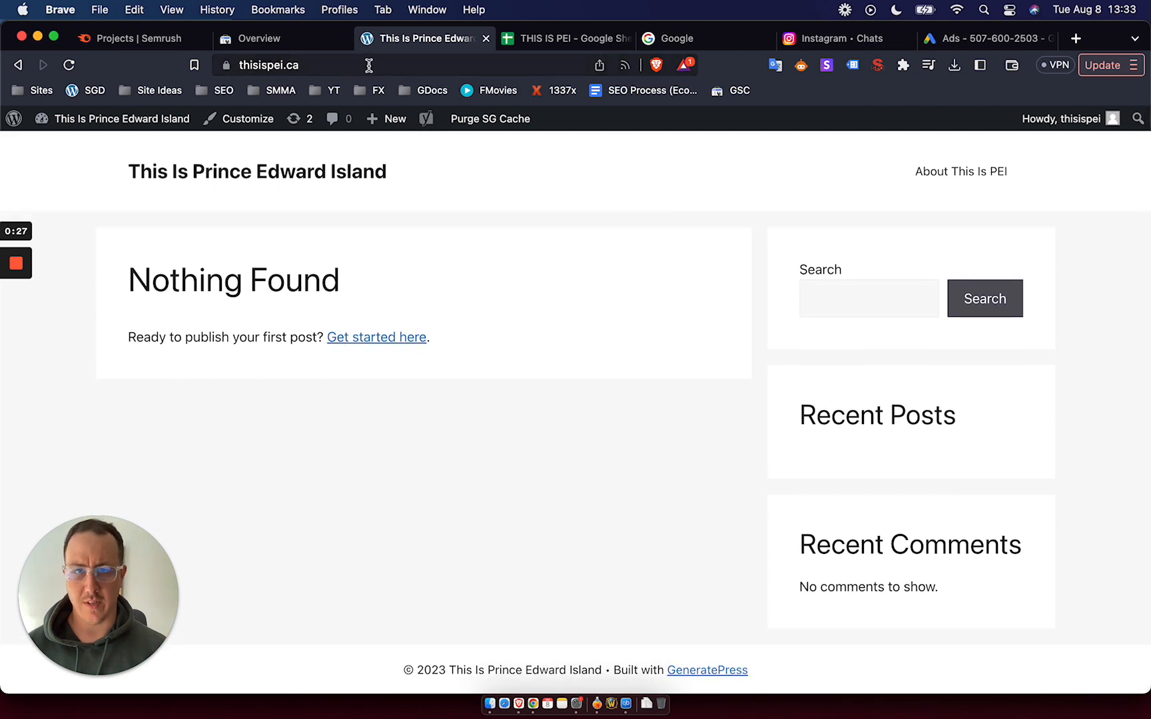
left_click(259, 38)
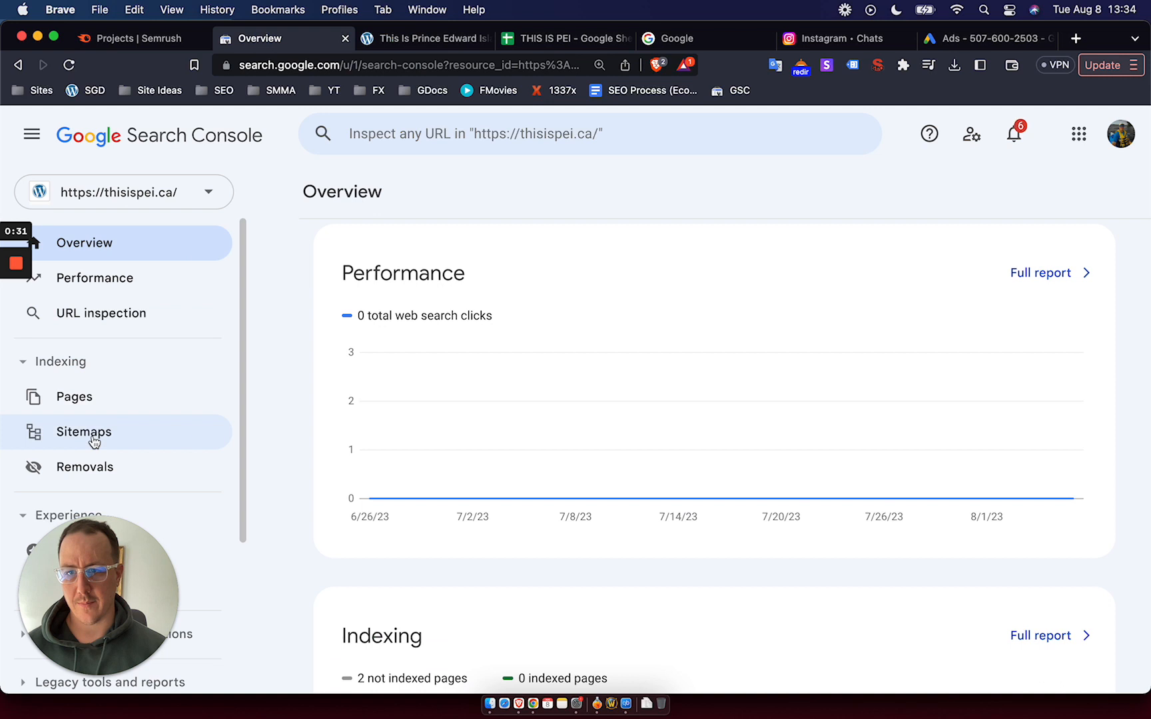
Step: Confirm the sitemap succeeded and view six months of performance showing zero clicks
left_click(84, 431)
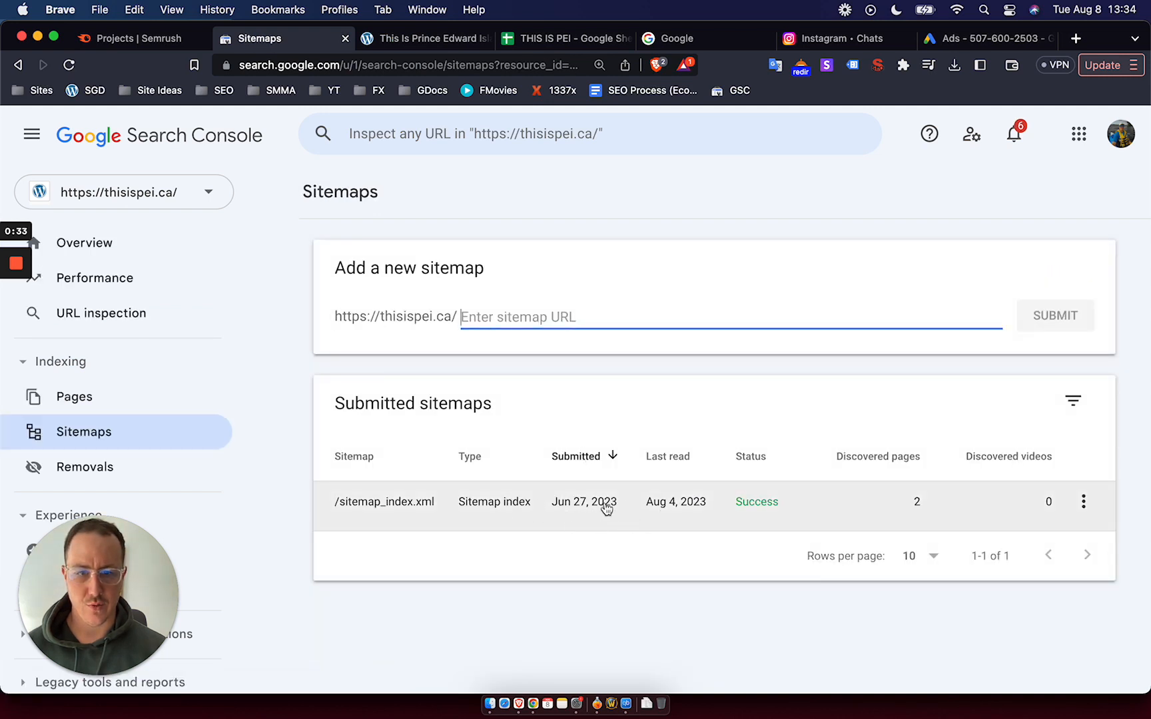
mouse_move(106, 262)
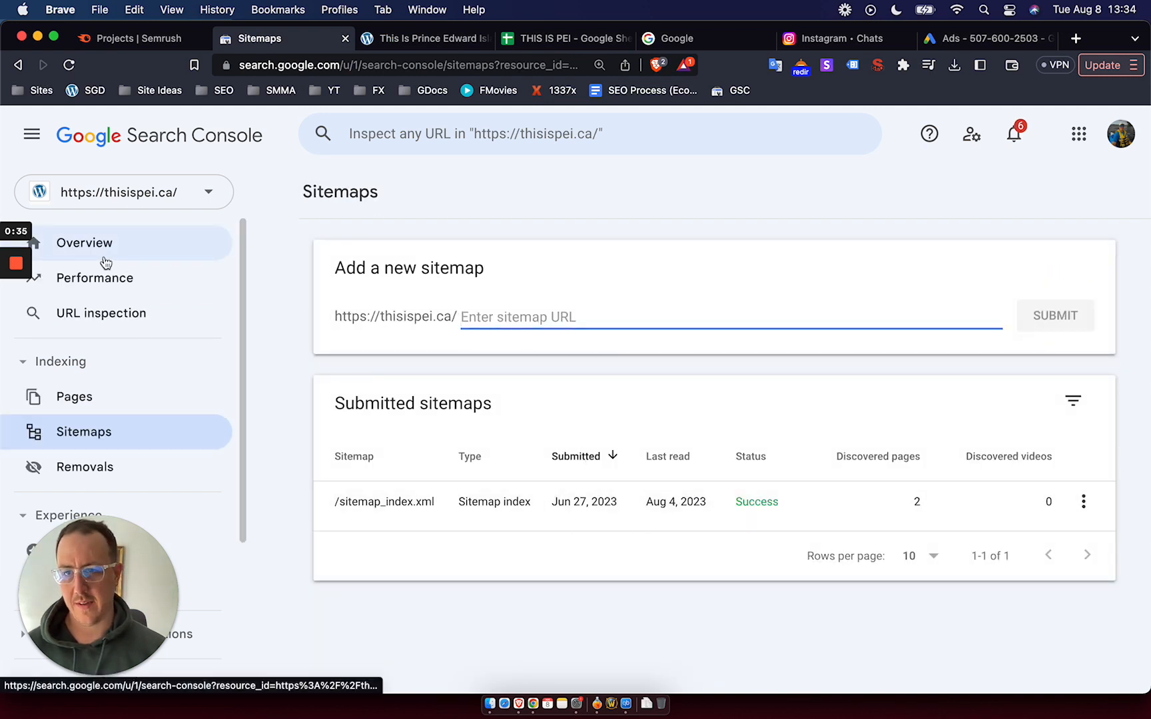
left_click(95, 278)
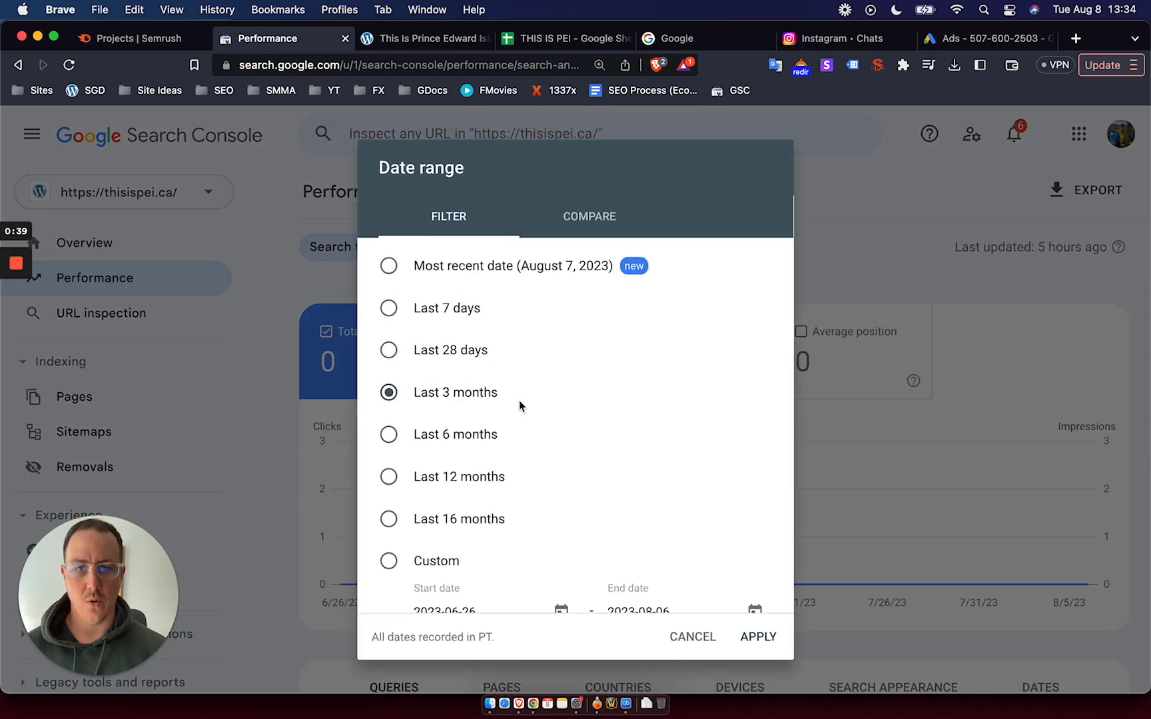
left_click(759, 637)
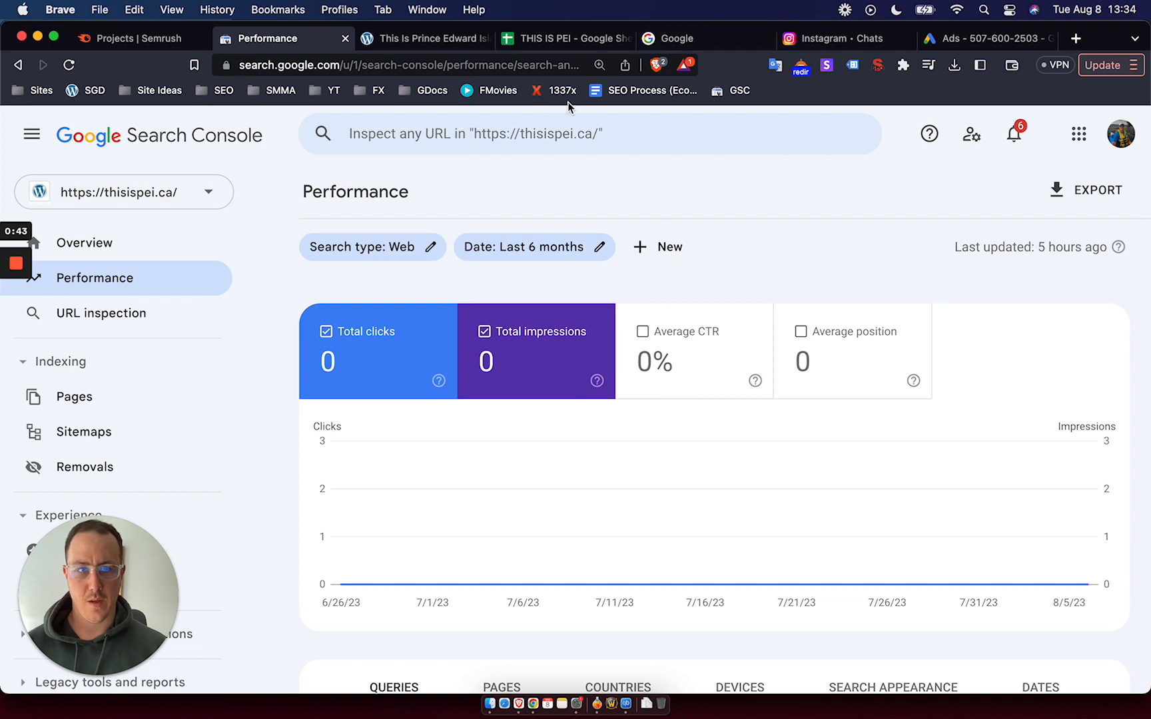
left_click(565, 37)
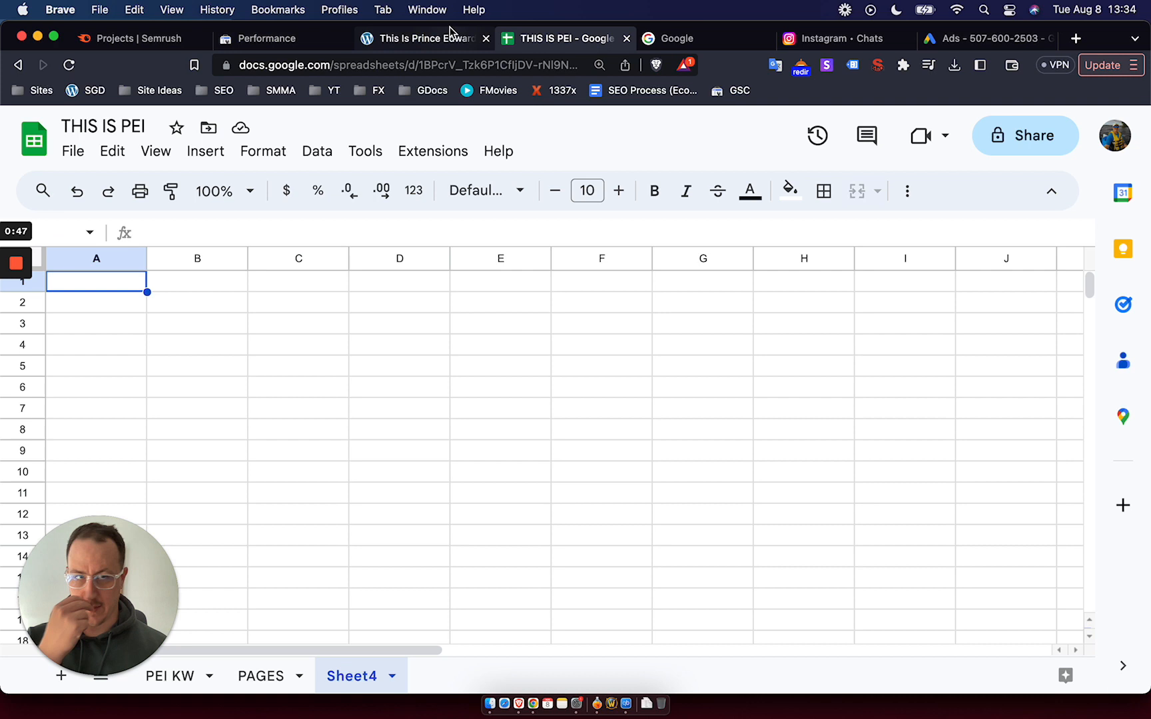
Step: Glance at the empty live PEI site, then bring up the Semrush projects dashboard
left_click(422, 38)
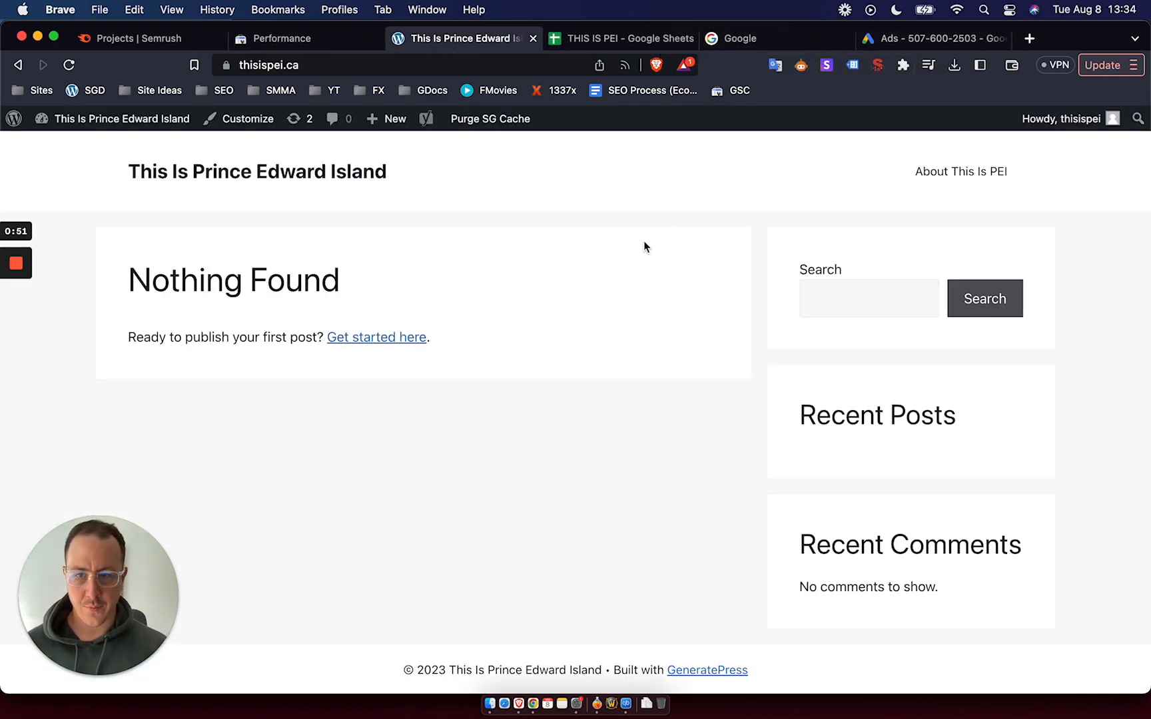
left_click(146, 38)
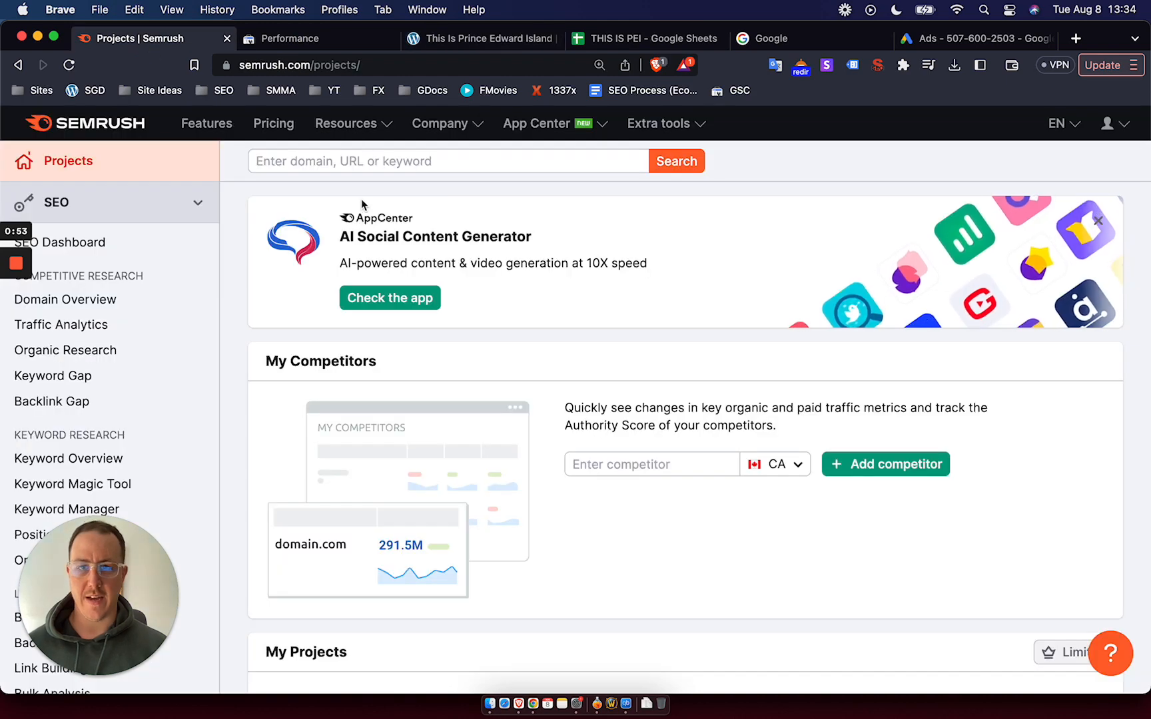
mouse_move(460, 198)
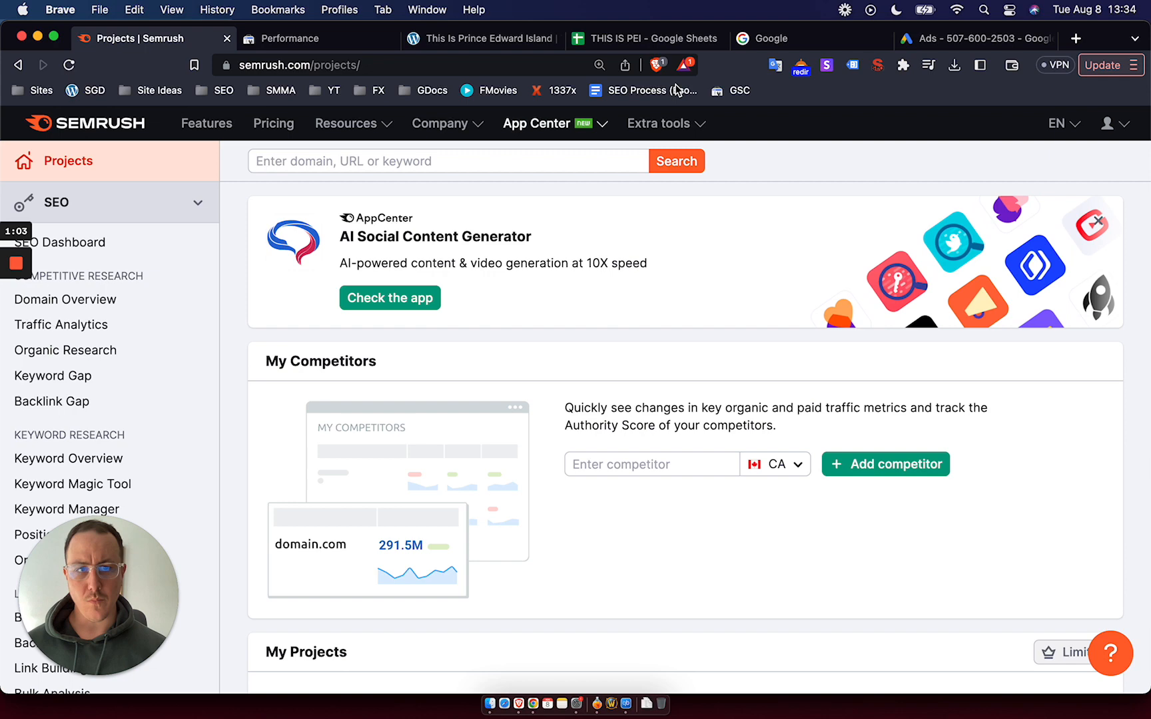
Step: Start Keyword Planner's Discover new keywords with 'prince edward island' as the seed
left_click(975, 37)
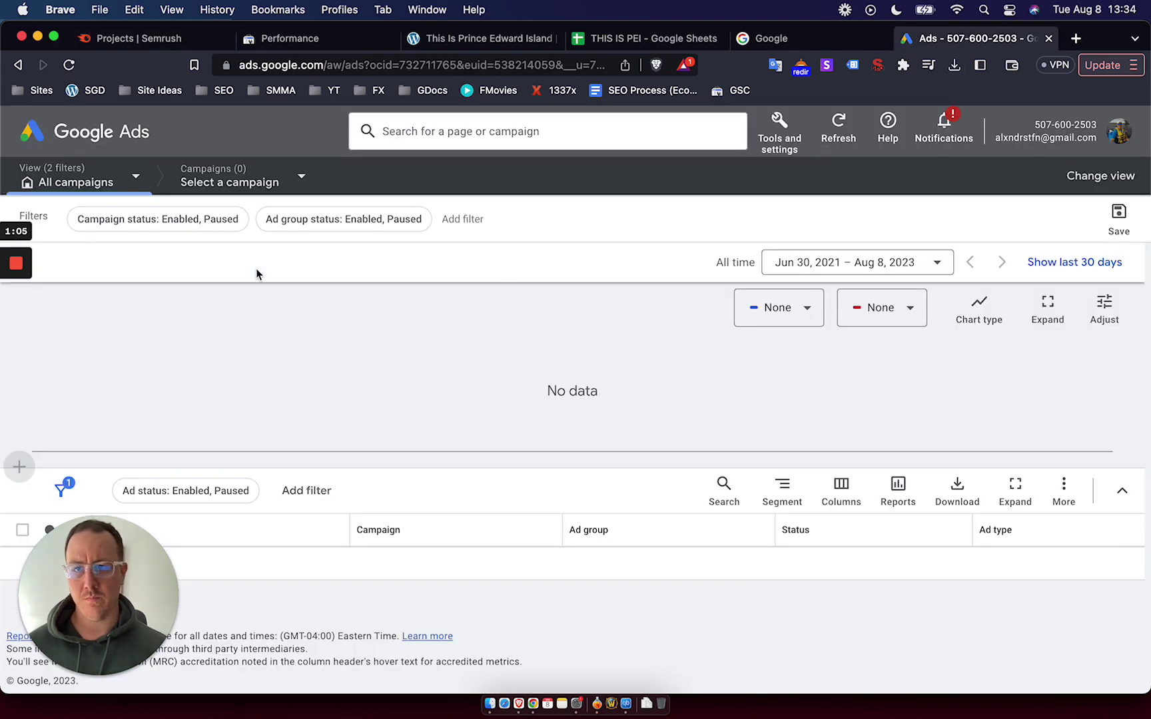
mouse_move(787, 139)
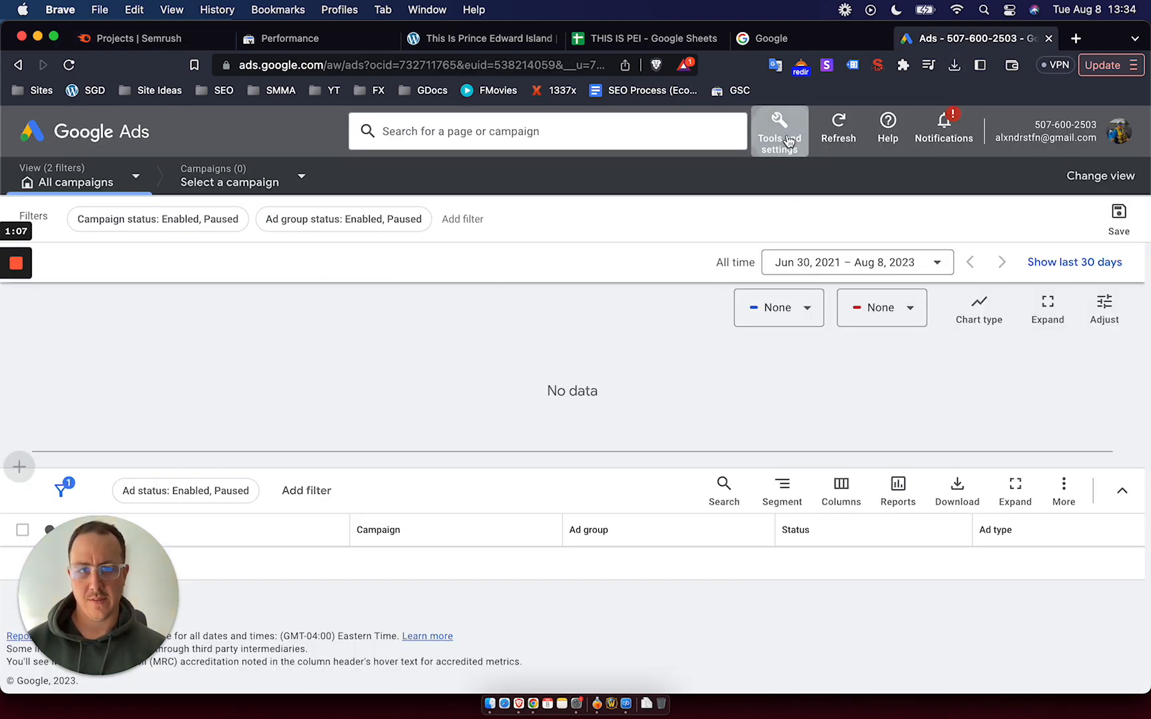
left_click(779, 126)
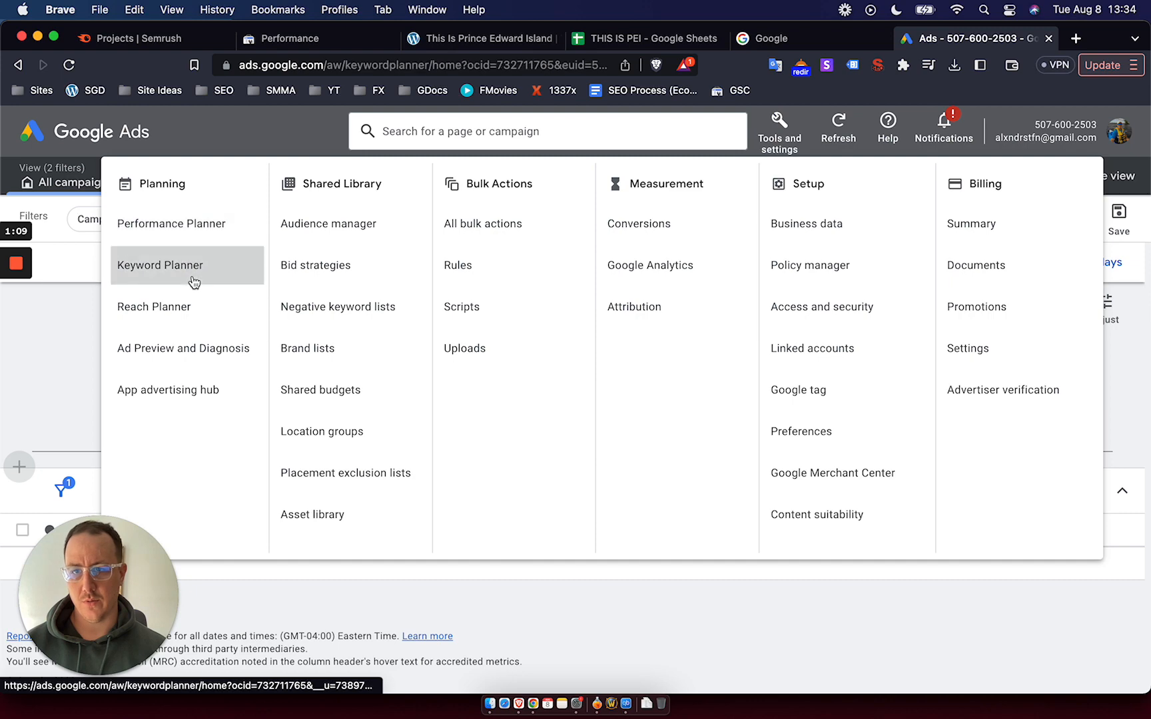
left_click(160, 265)
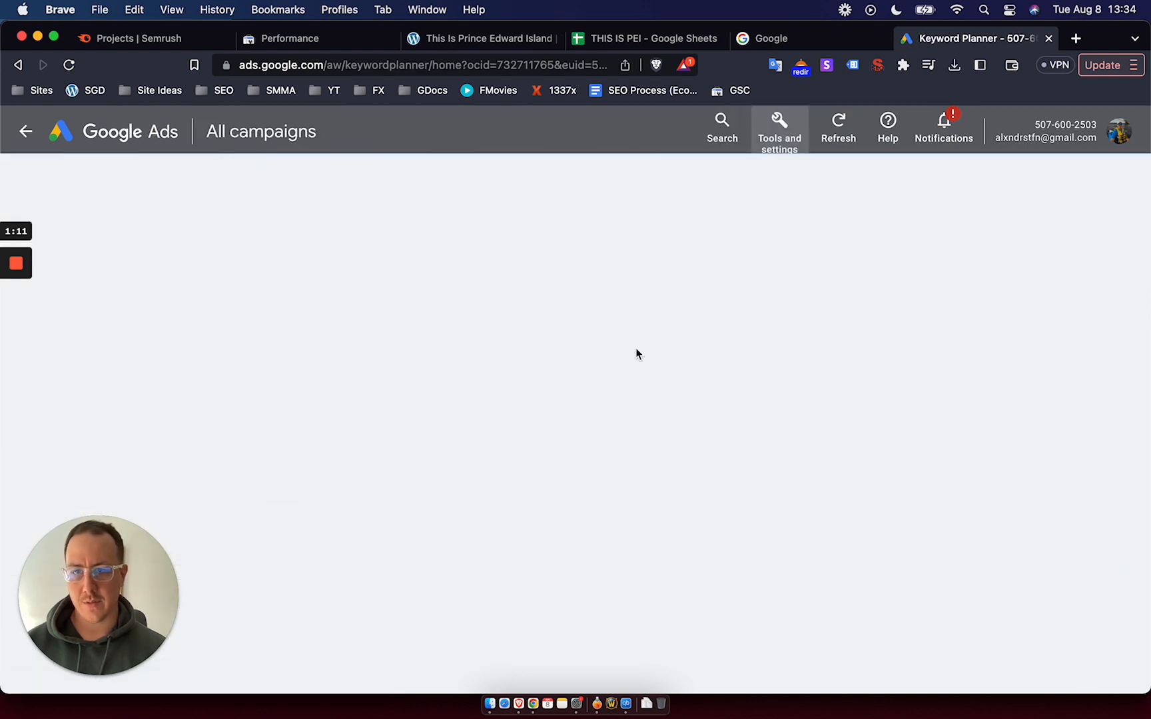
mouse_move(505, 323)
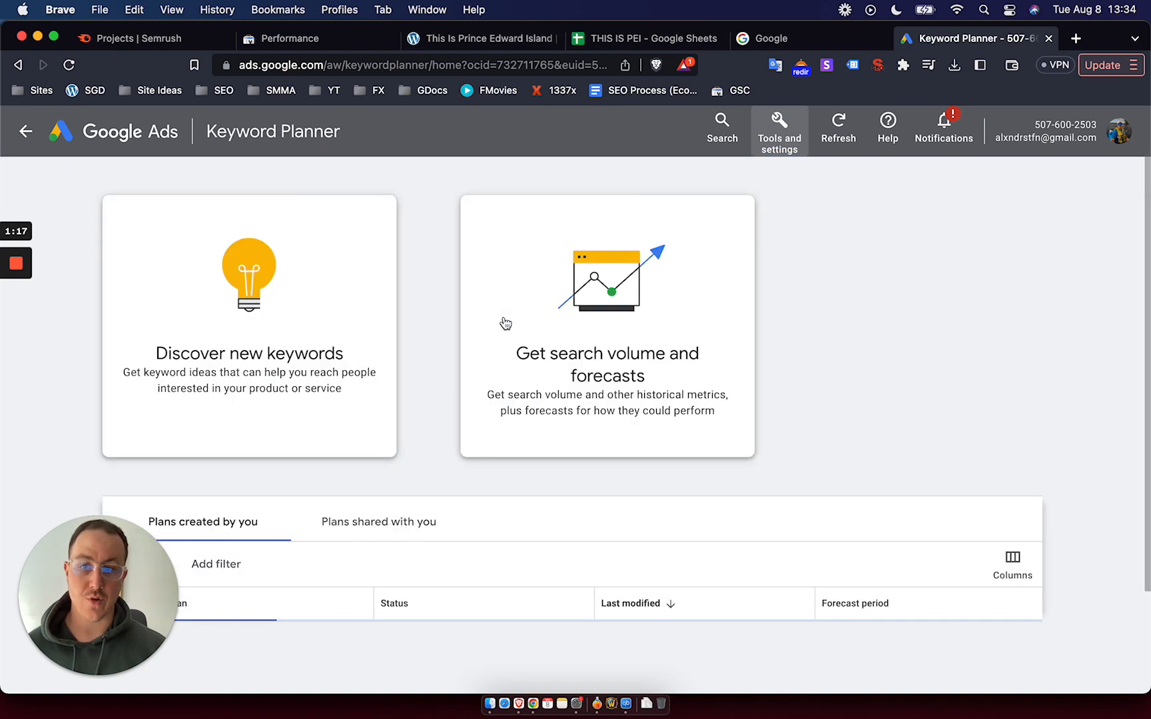
scroll("down", 3)
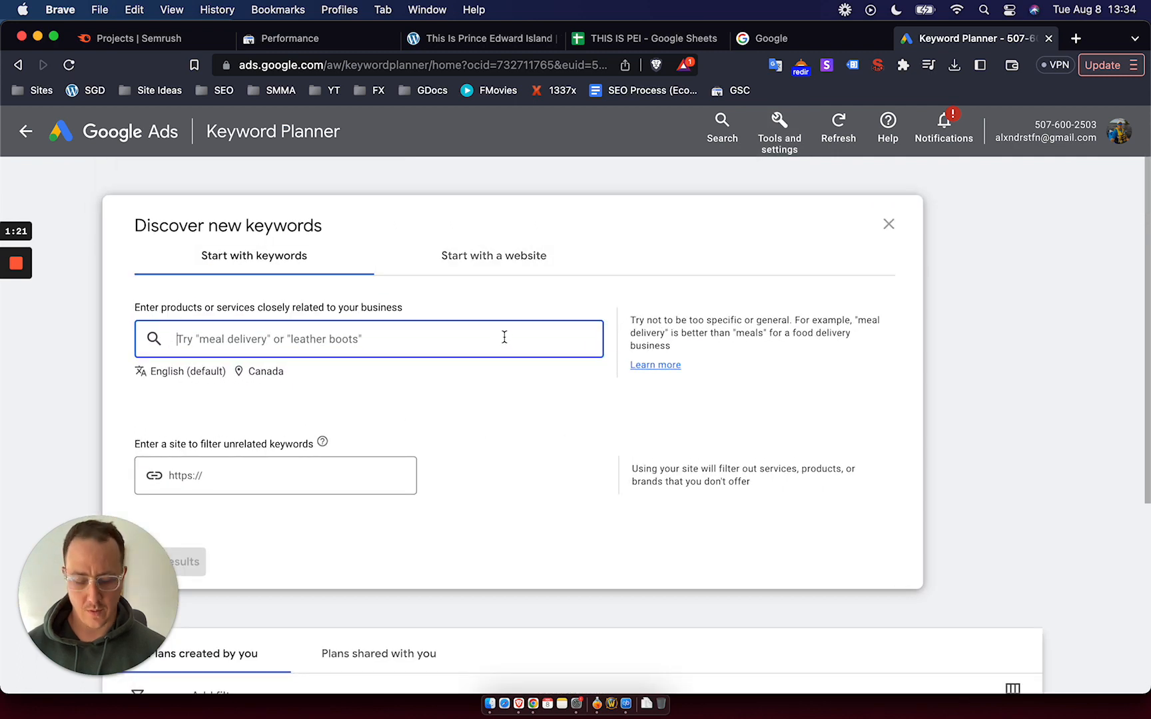
type("prince edward island")
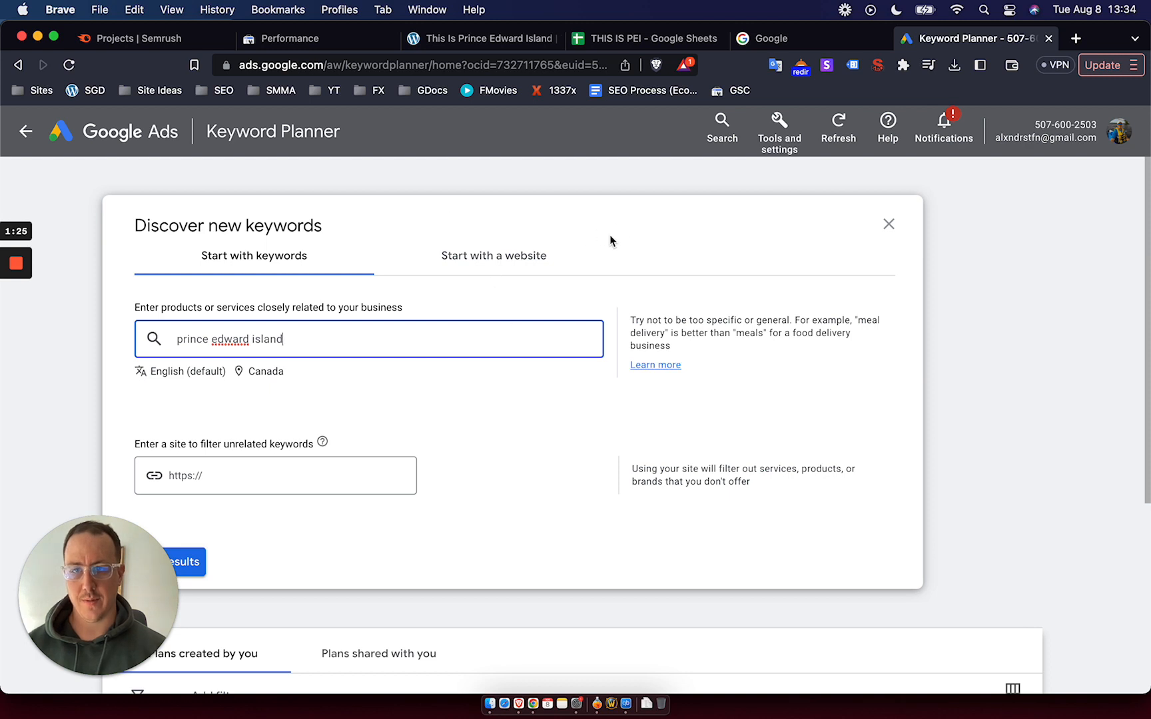
scroll("down", 3)
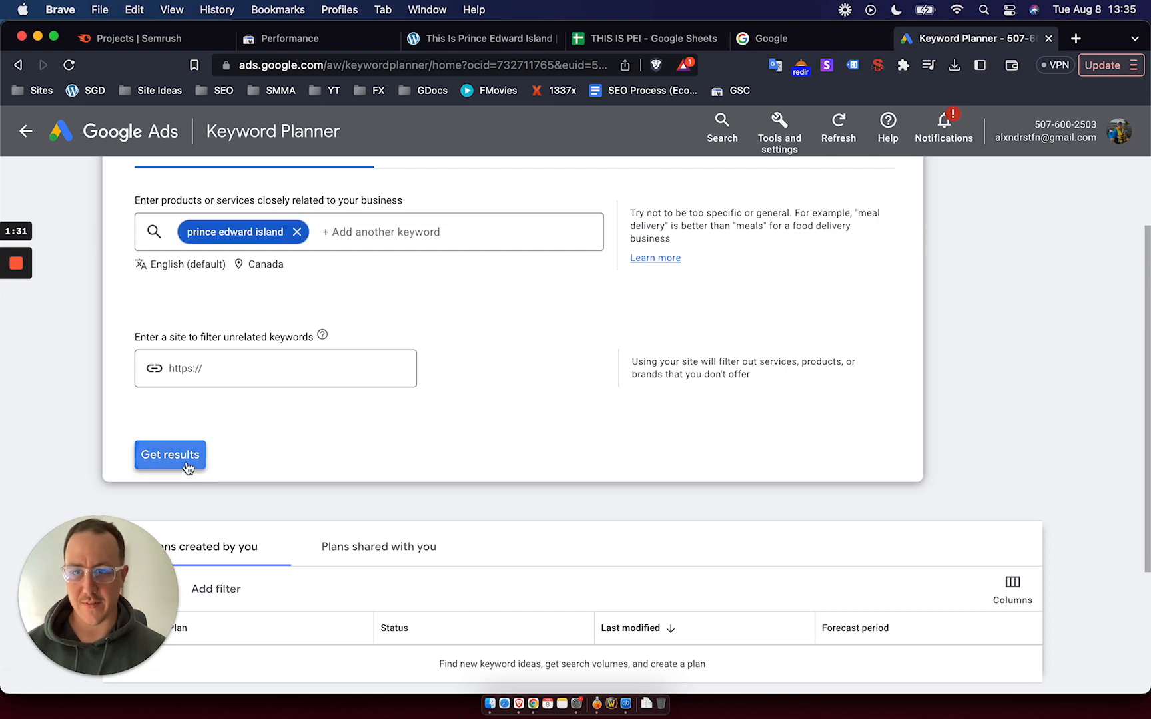
Step: Generate the 723 keyword ideas, close Refine keywords, and scroll the ideas table
left_click(170, 455)
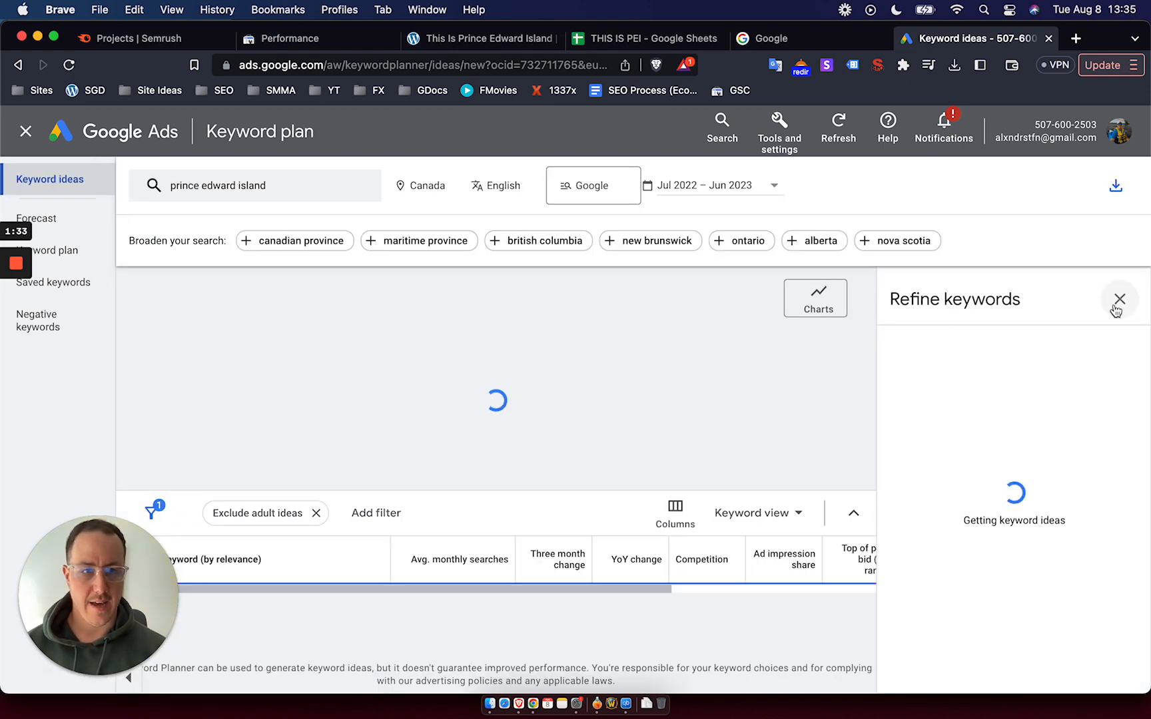
left_click(1117, 298)
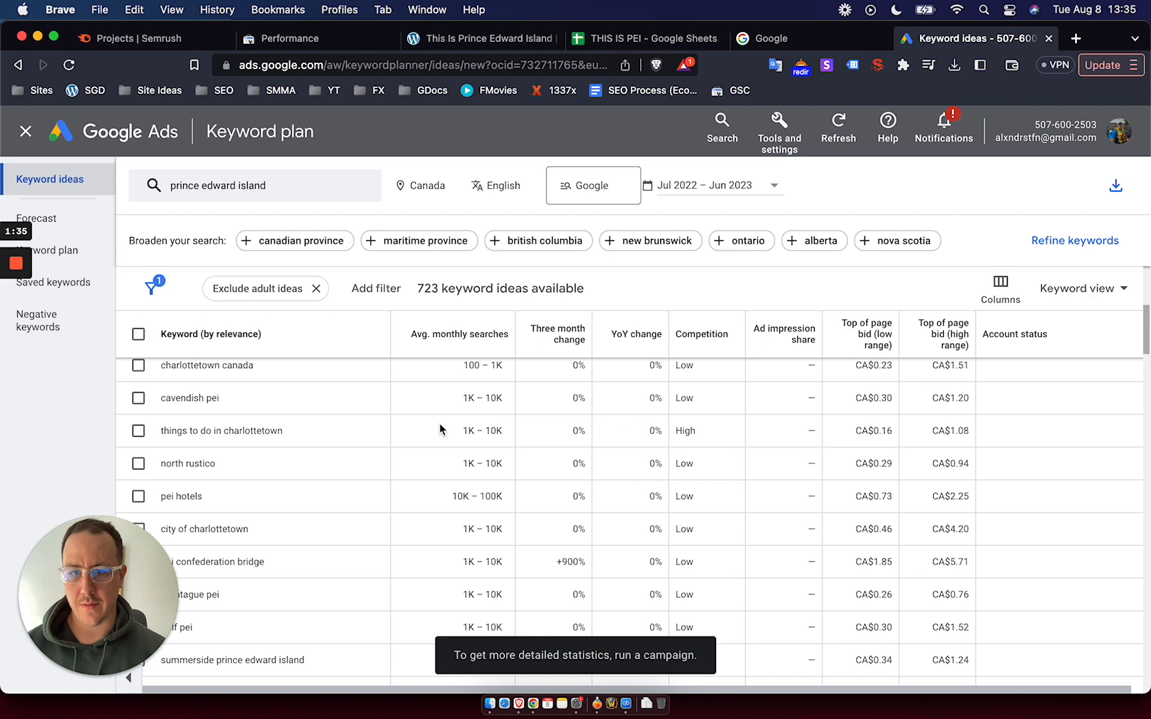
scroll("down", 3)
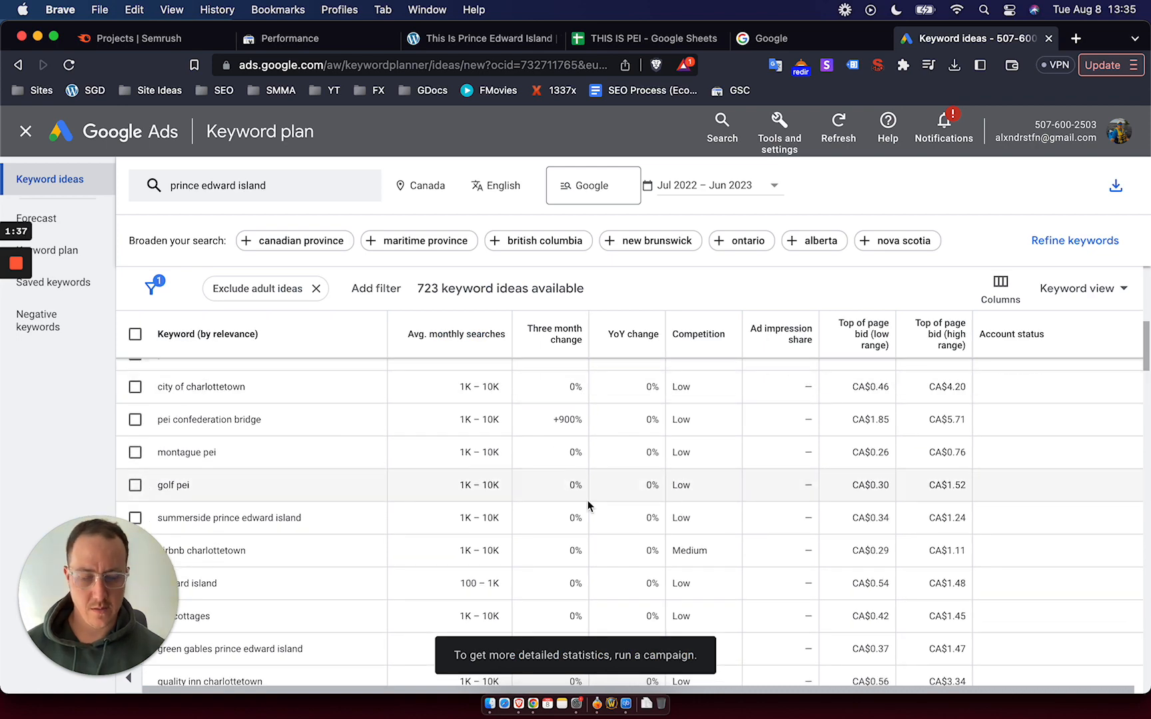
scroll("down", 3)
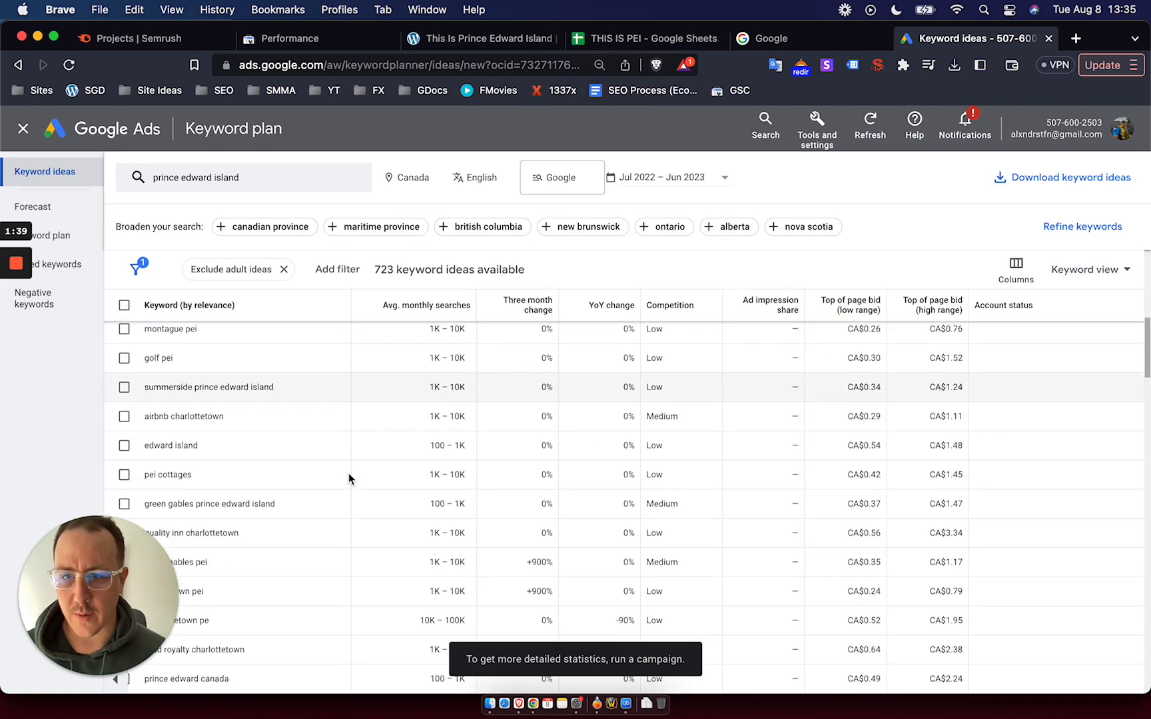
scroll("down", 3)
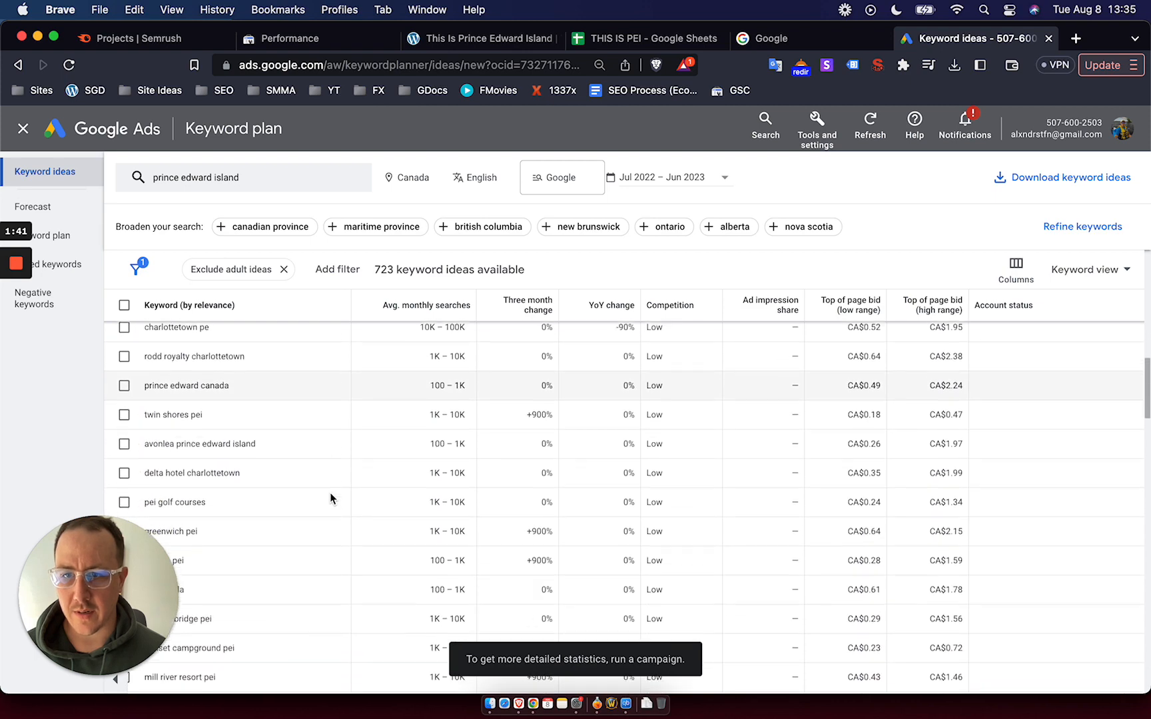
scroll("down", 3)
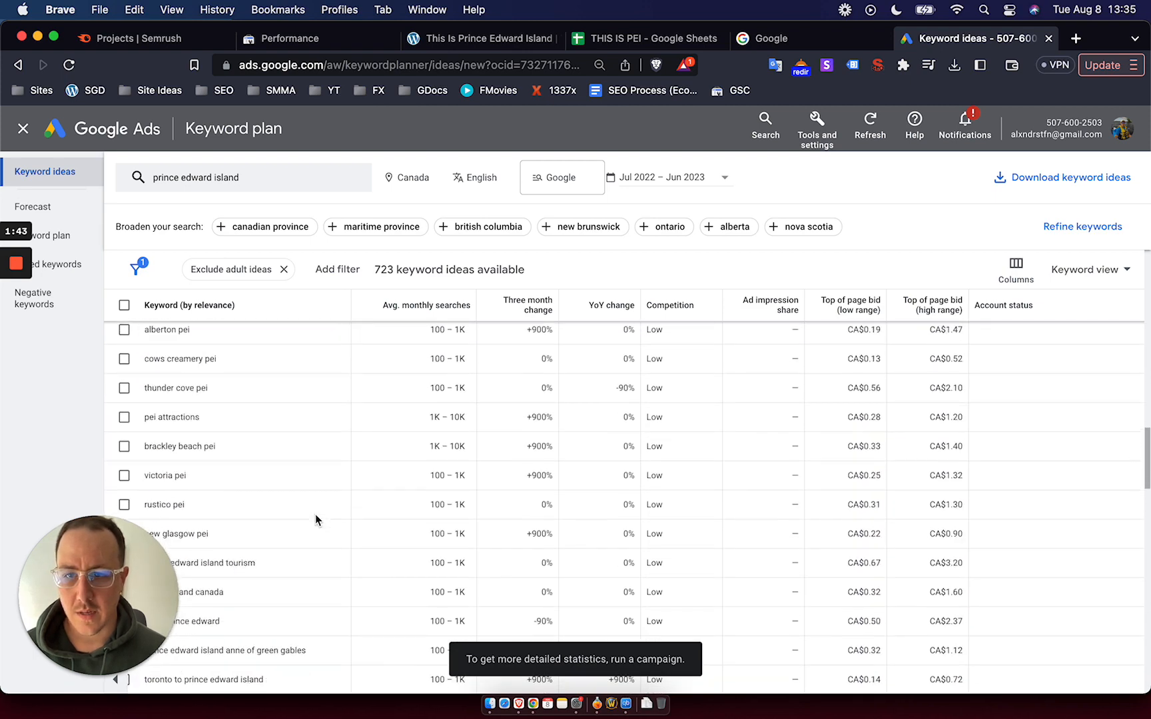
scroll("down", 3)
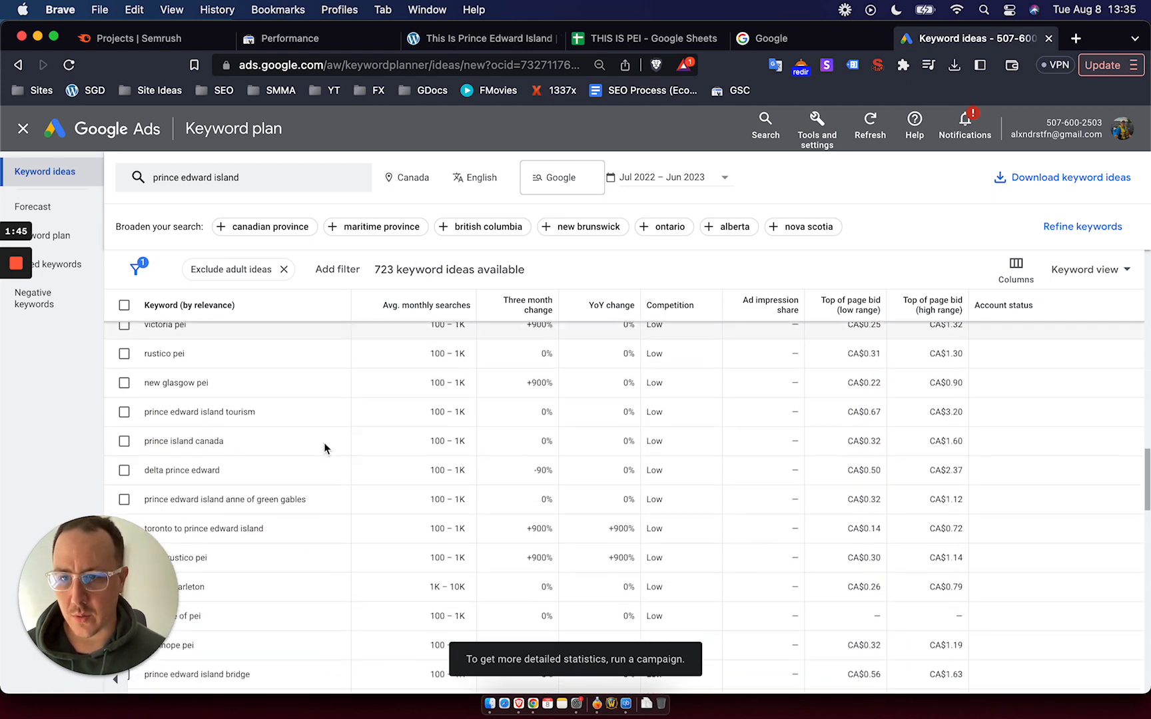
scroll("down", 3)
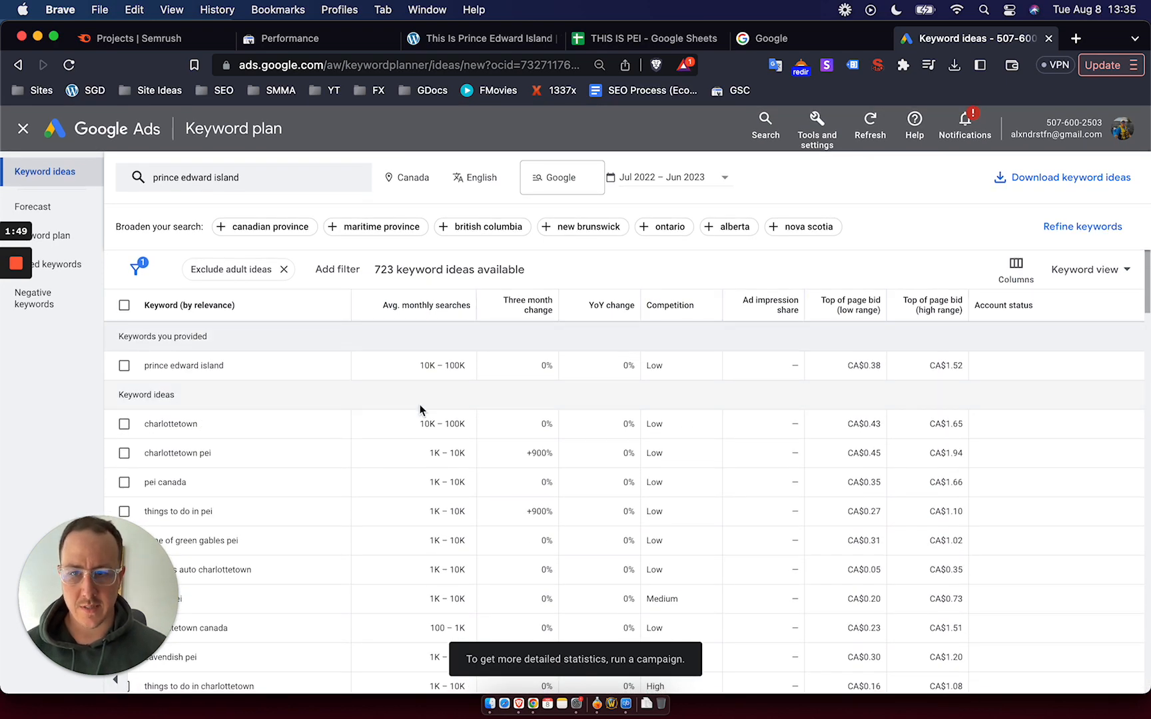
mouse_move(628, 508)
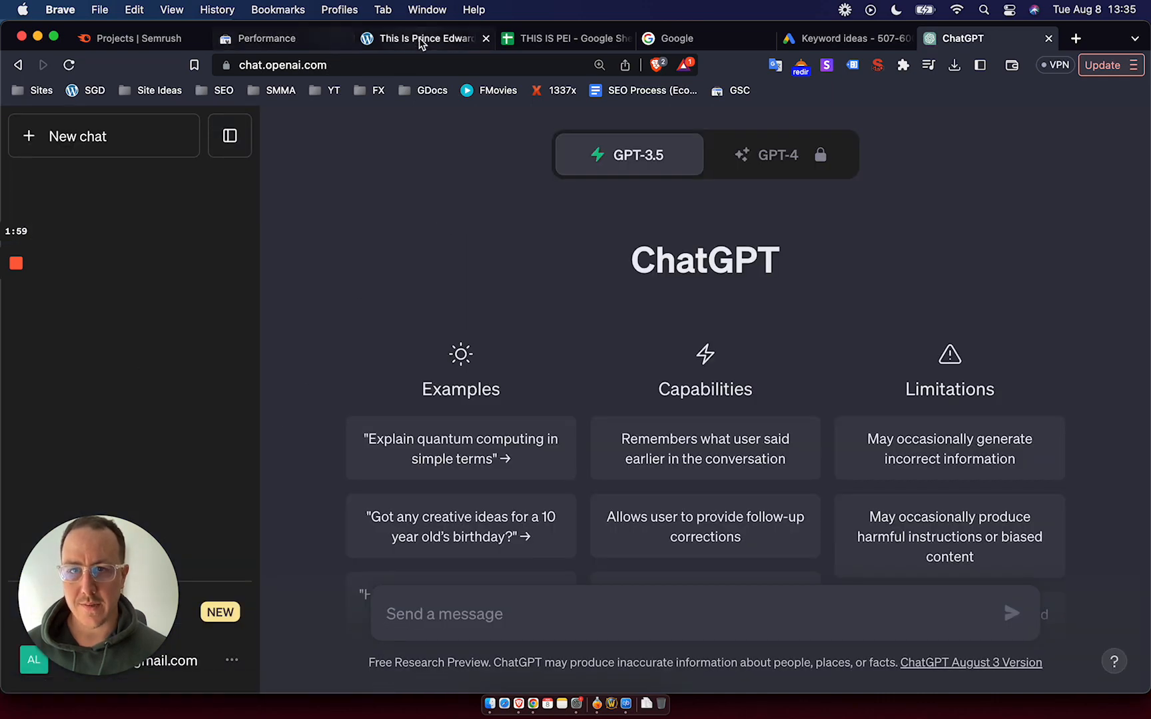
Step: Download the 723 Prince Edward Island keyword ideas as a .csv file
left_click(850, 38)
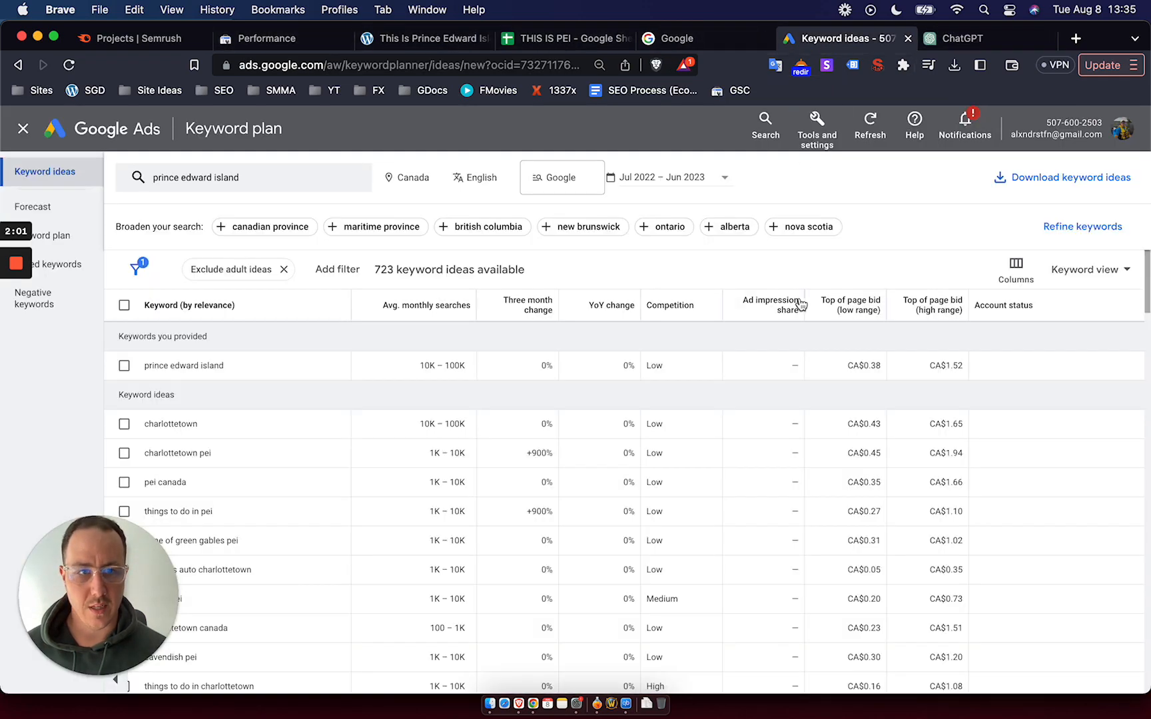
mouse_move(278, 388)
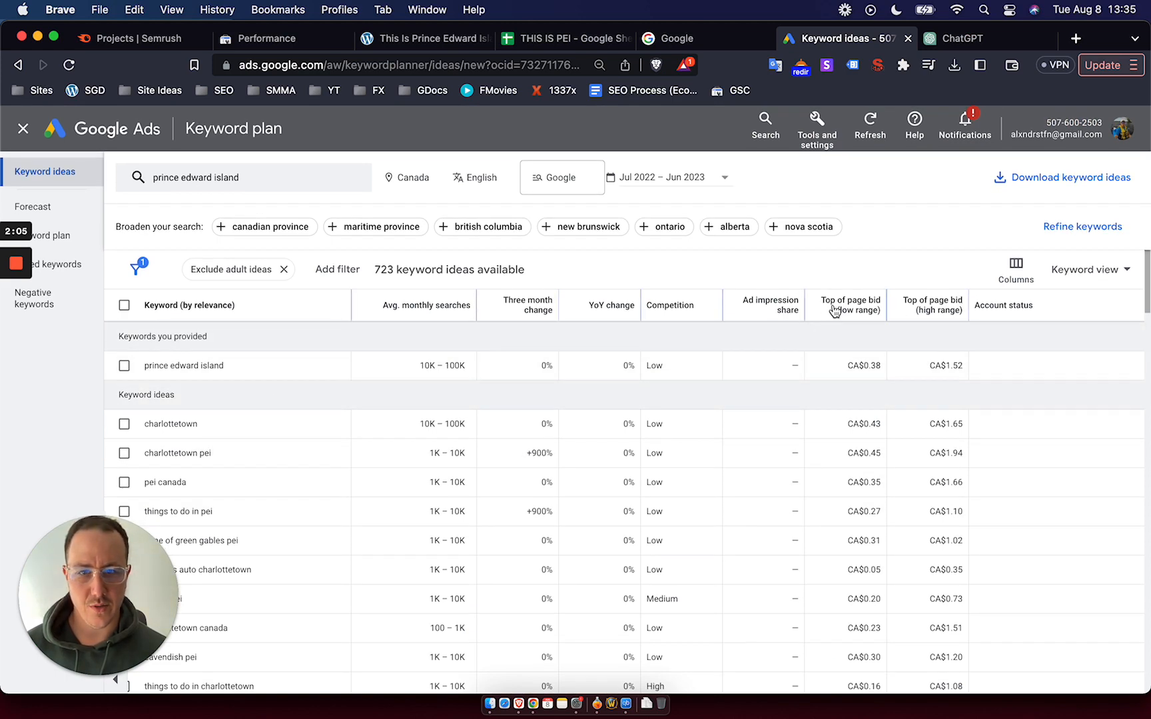
scroll("down", 3)
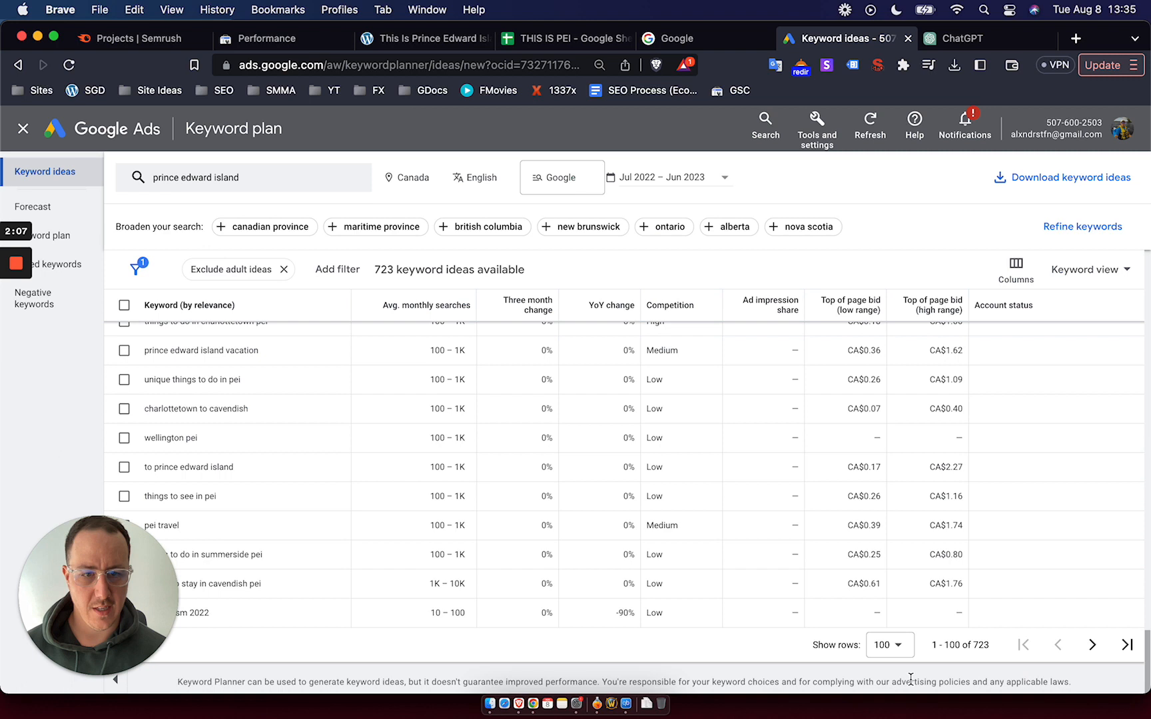
mouse_move(1049, 179)
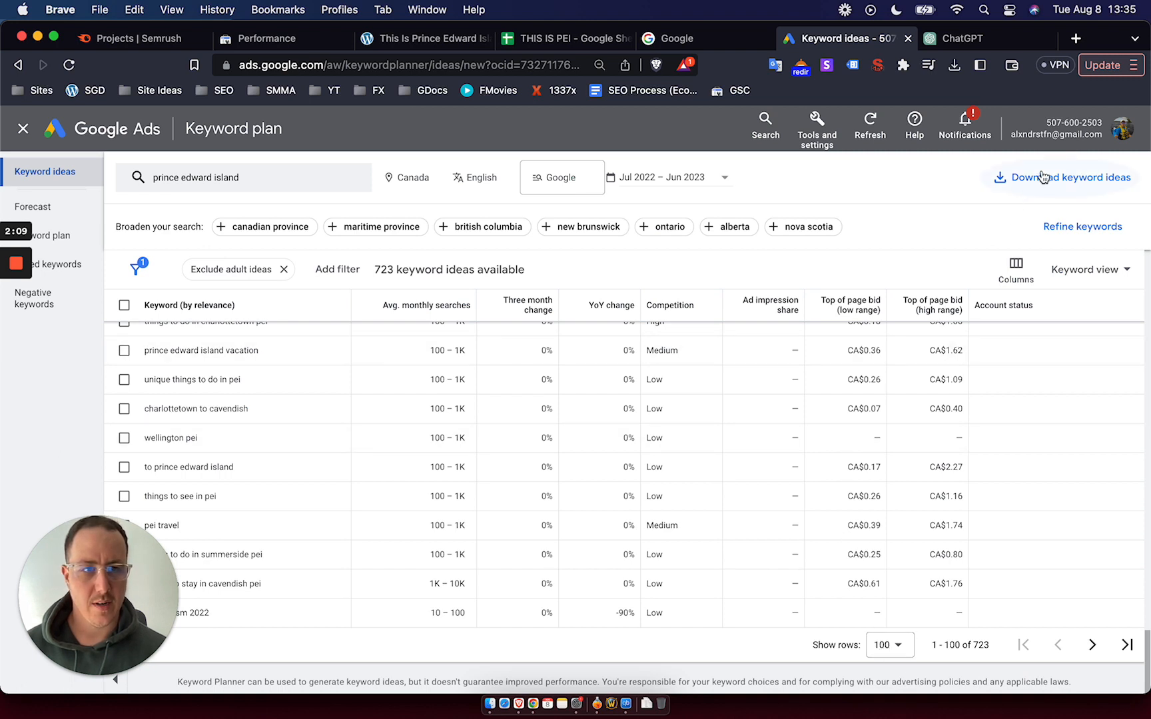
left_click(1055, 177)
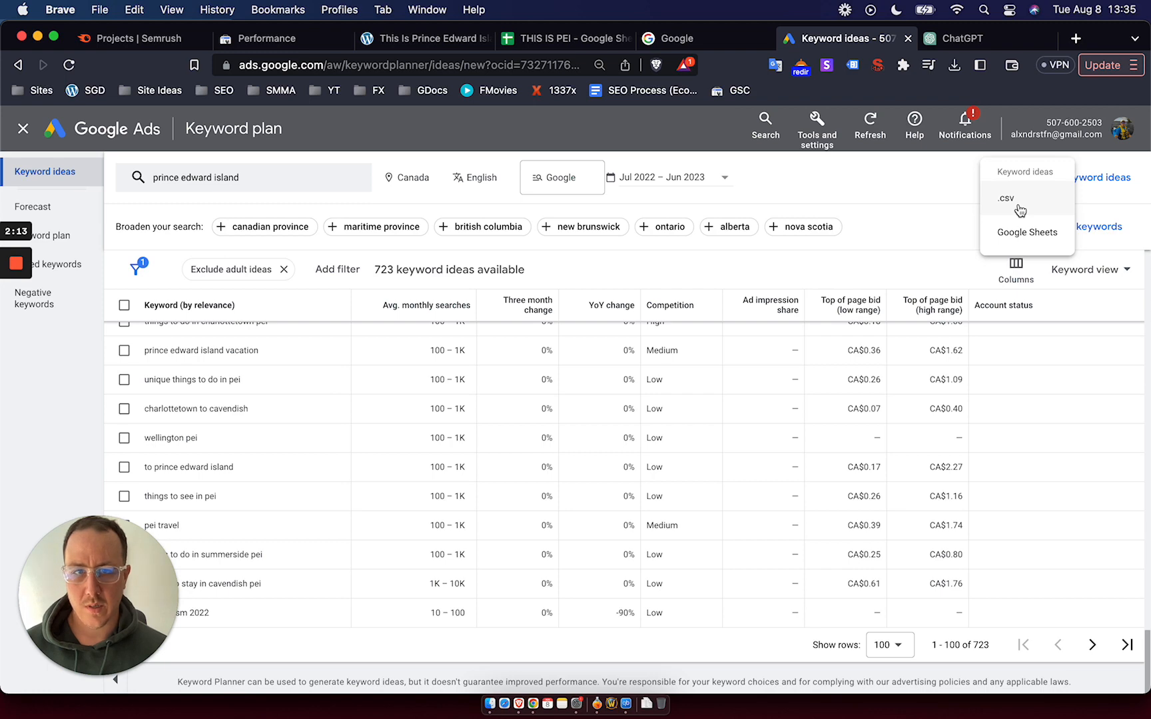
mouse_move(875, 607)
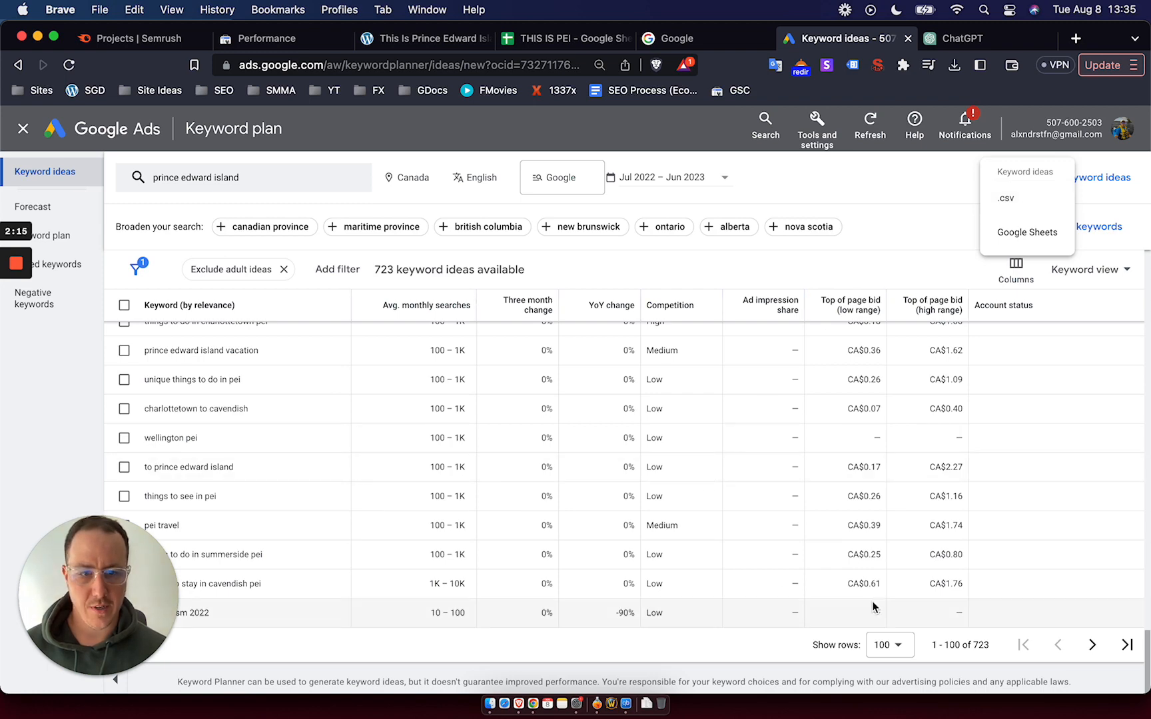
scroll("down", 3)
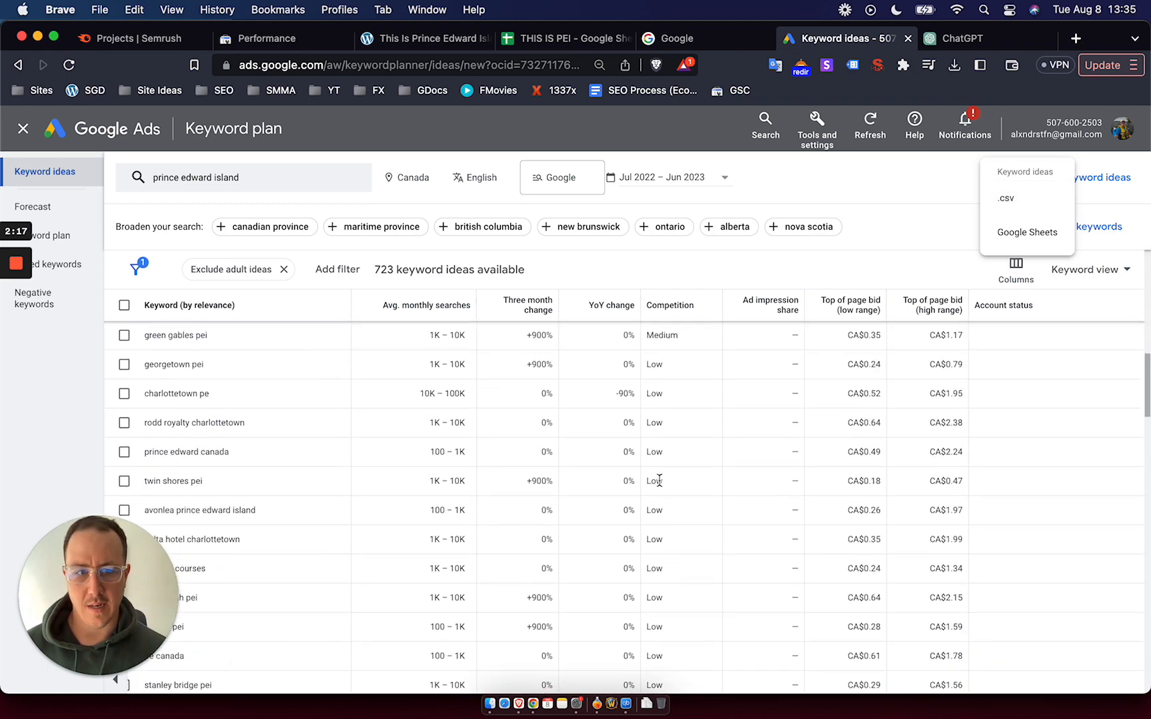
scroll("down", 3)
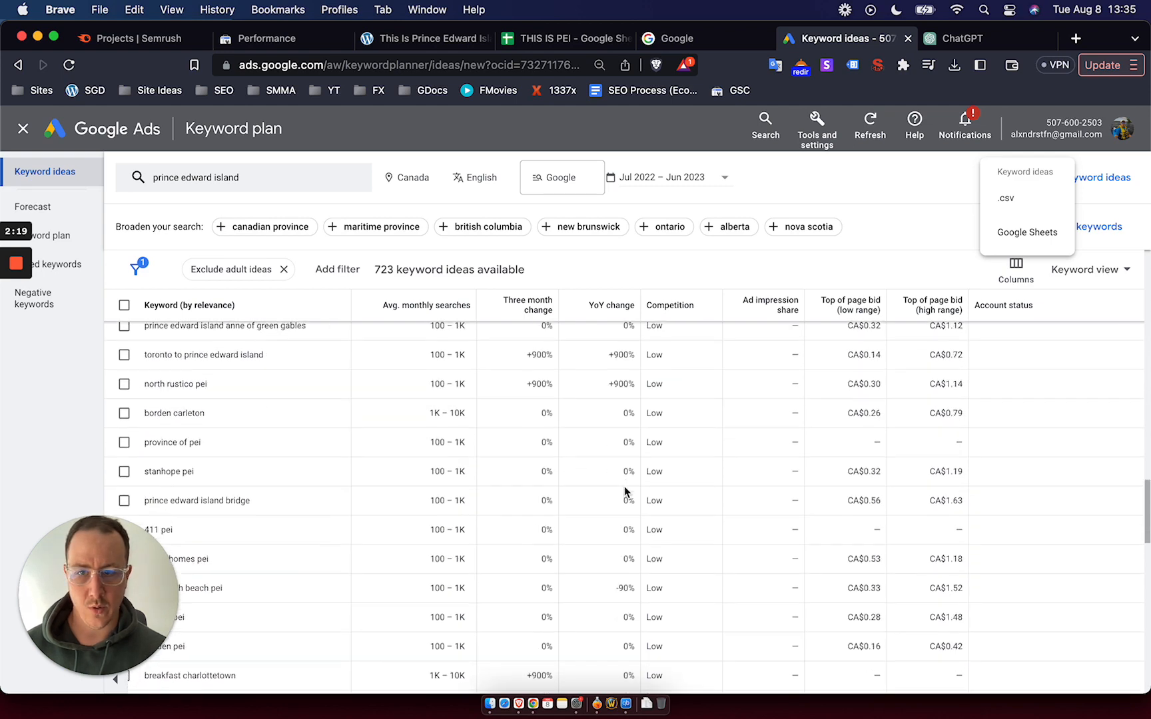
scroll("down", 3)
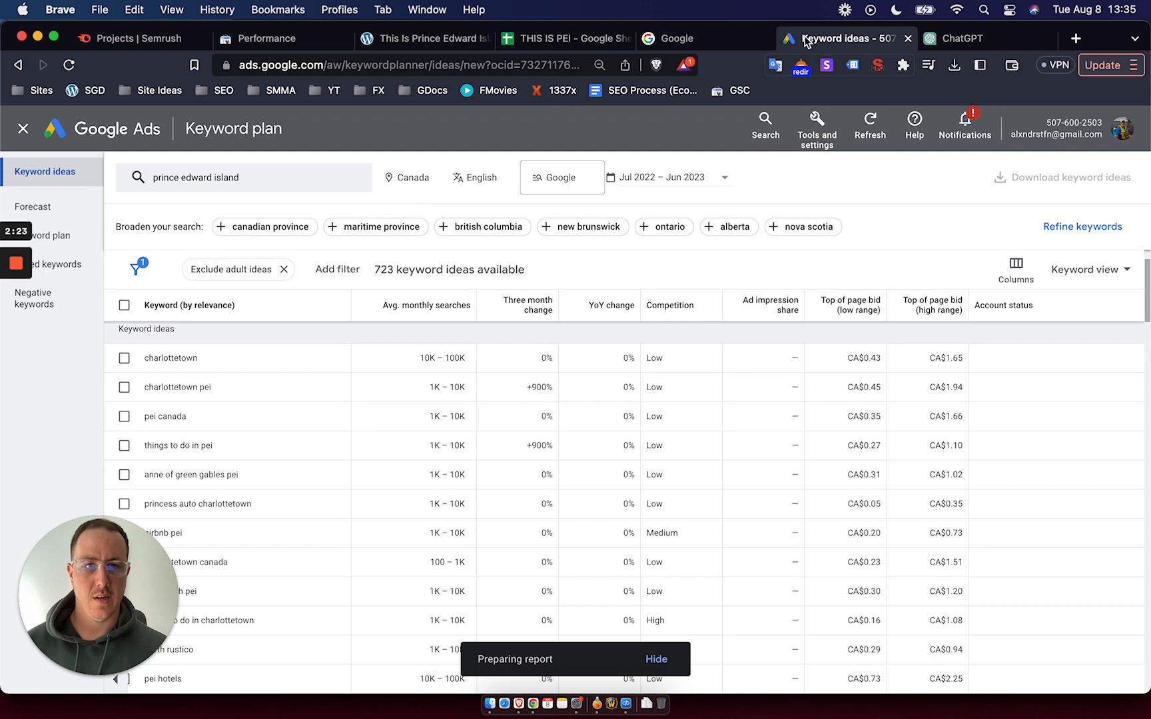
left_click(564, 38)
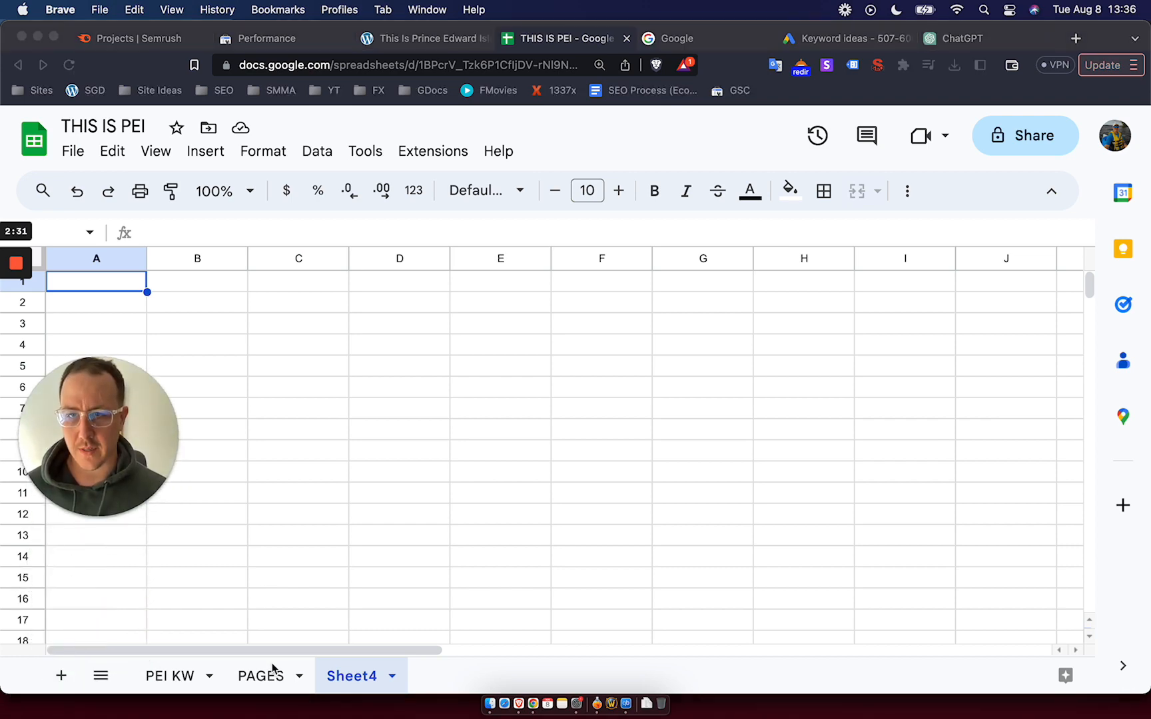
Step: Import the competitor ranking-keyword CSV into Sheet4 and scroll its 1,400+ rows
left_click(73, 151)
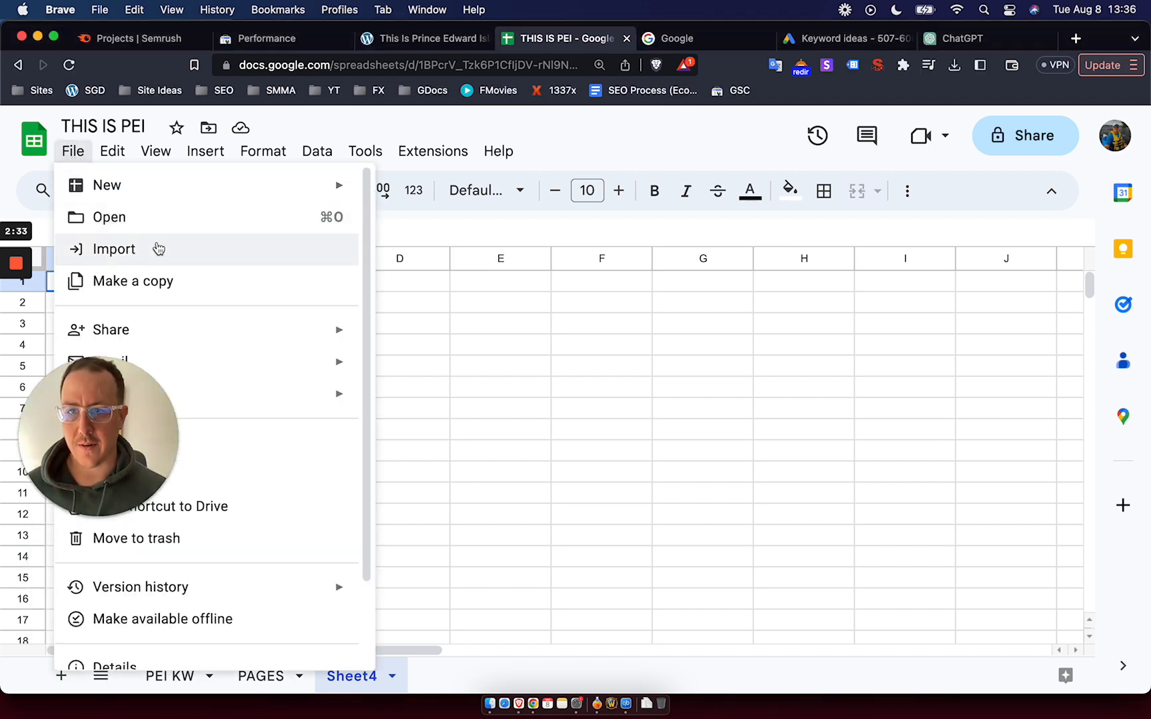
left_click(113, 249)
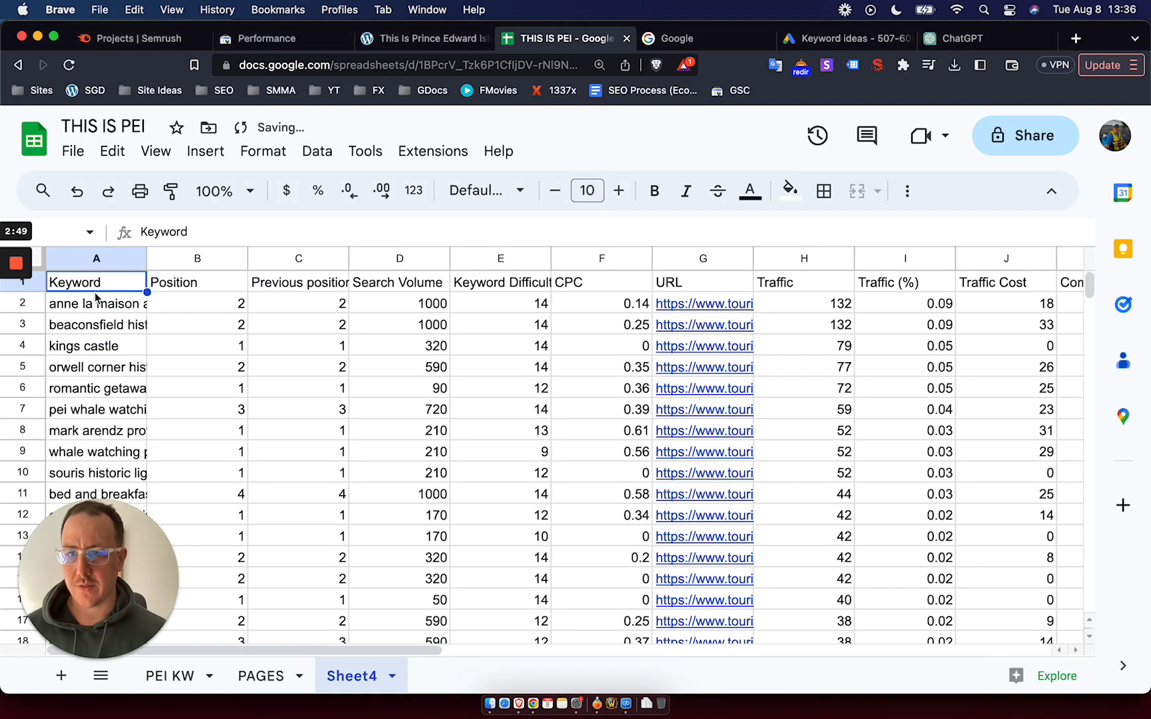
scroll("down", 3)
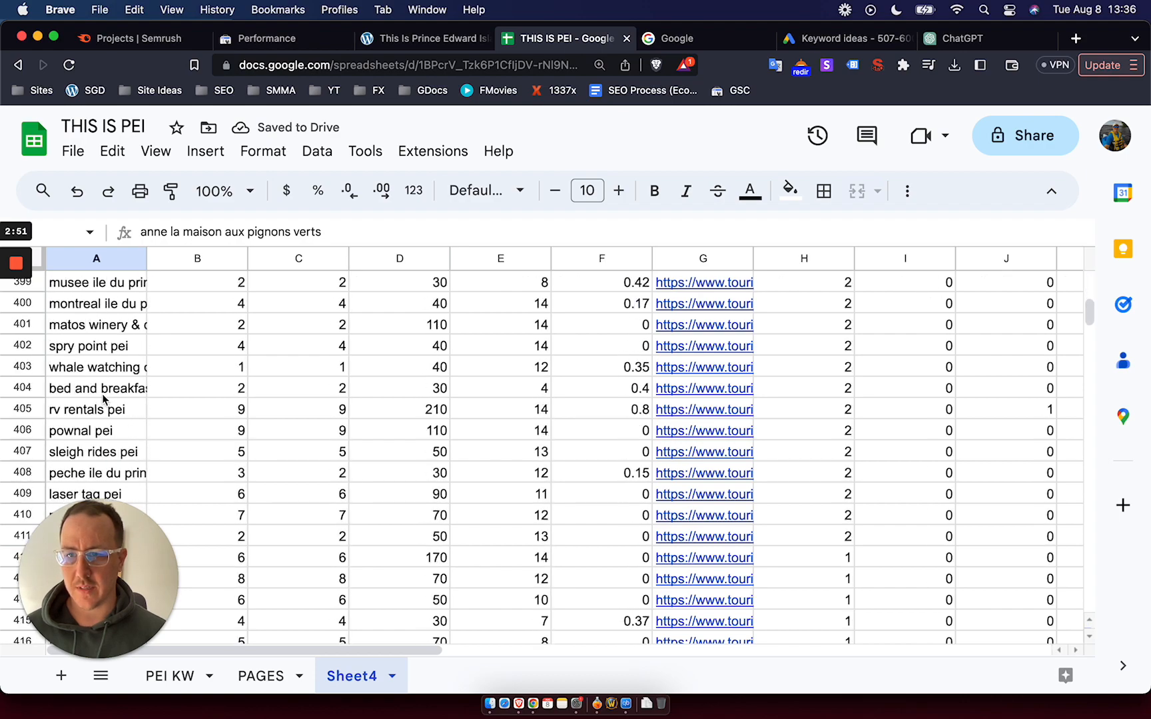
scroll("down", 3)
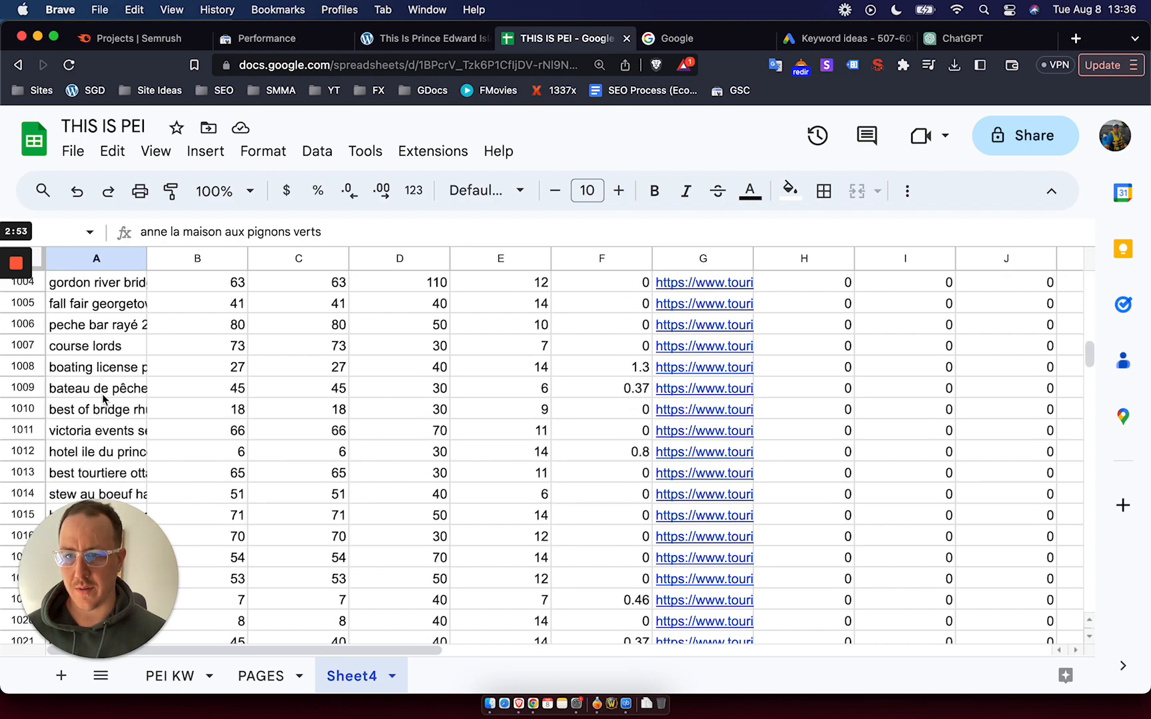
scroll("down", 3)
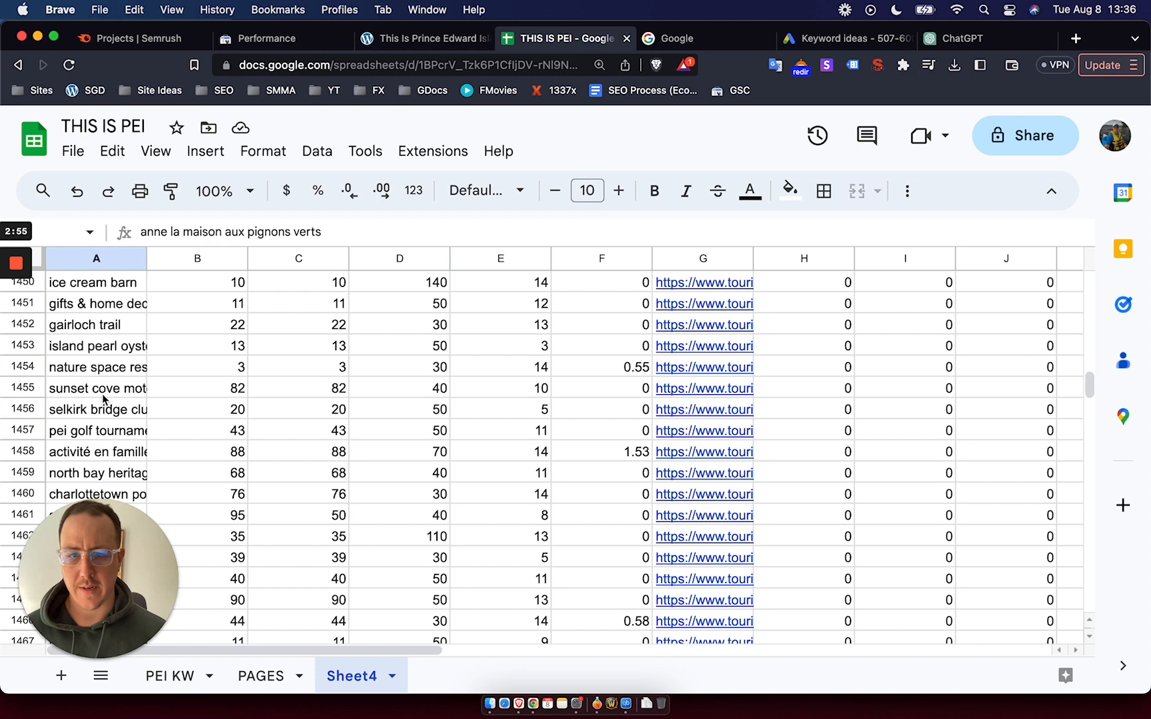
Step: Download the Google Ads keyword ideas as .csv once more
left_click(72, 151)
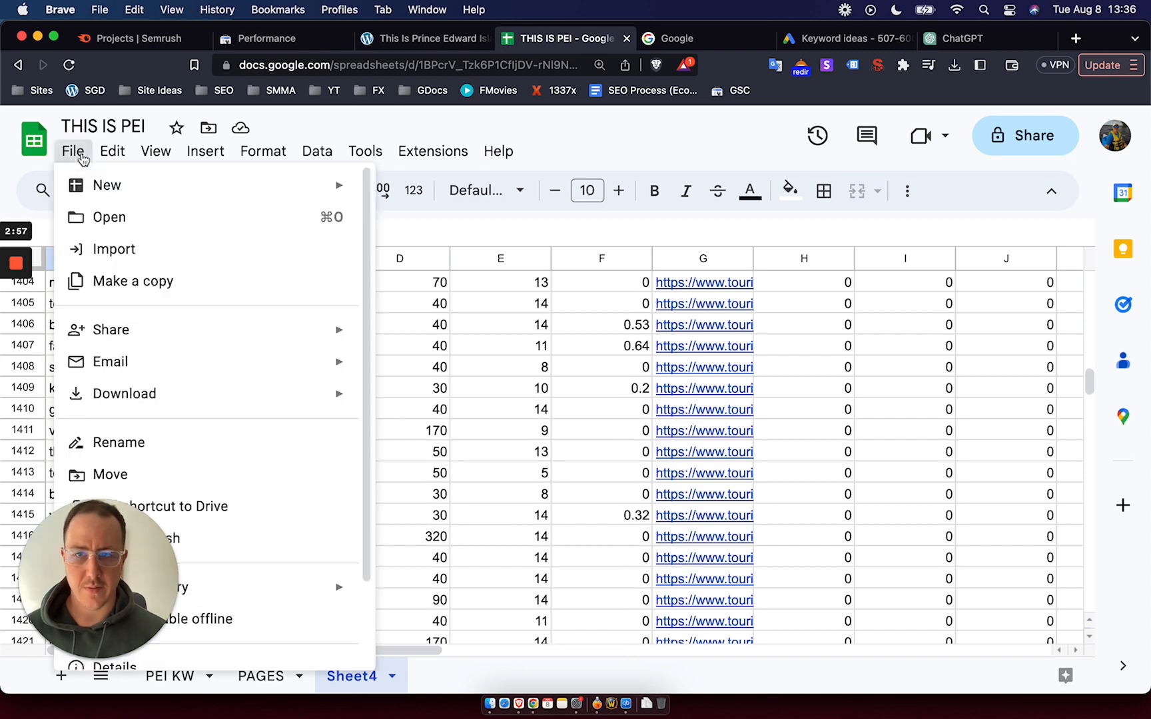
mouse_move(183, 273)
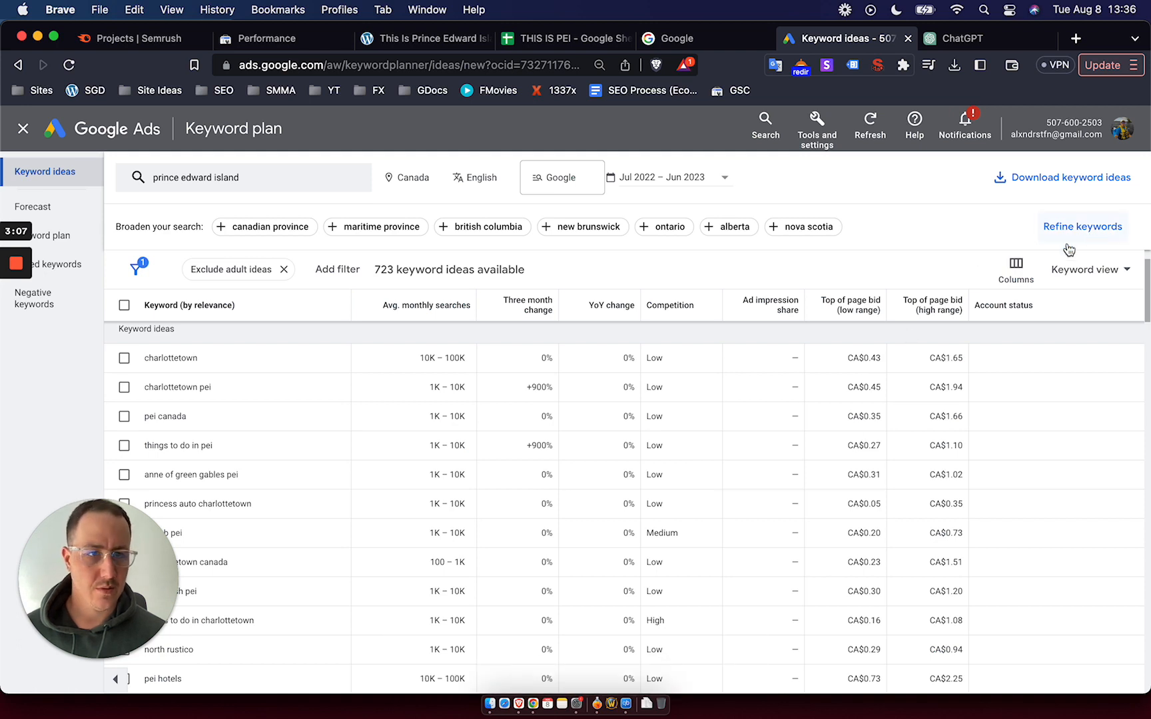
left_click(1063, 177)
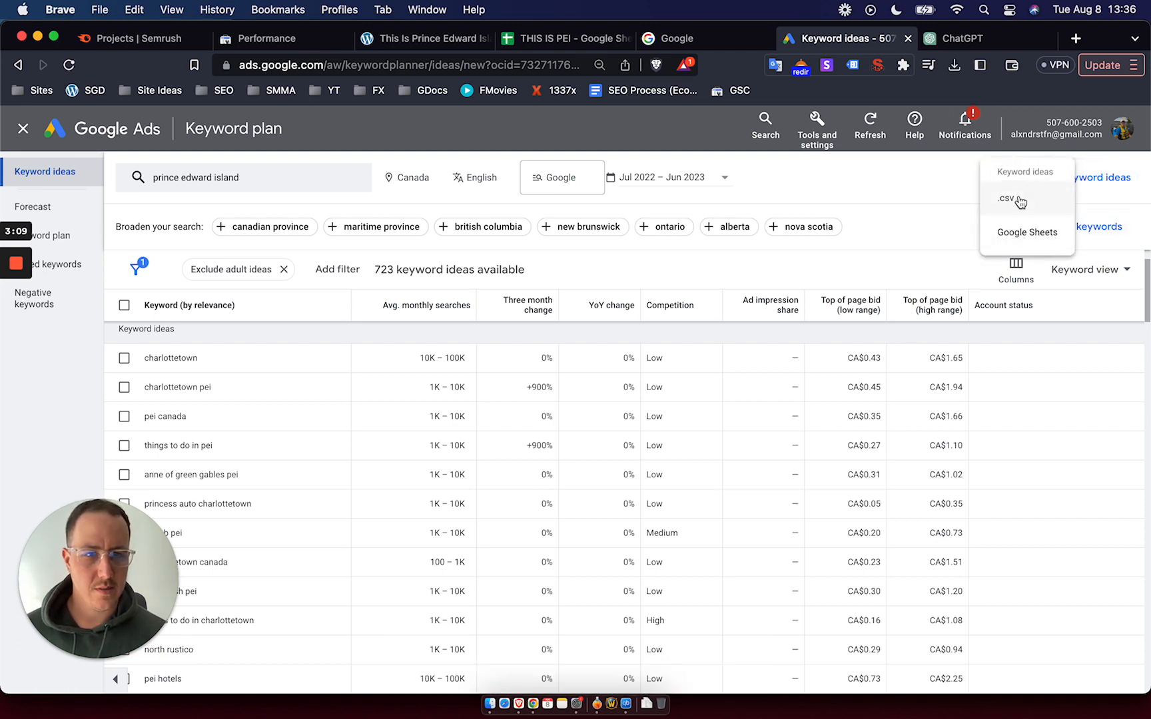
left_click(1005, 196)
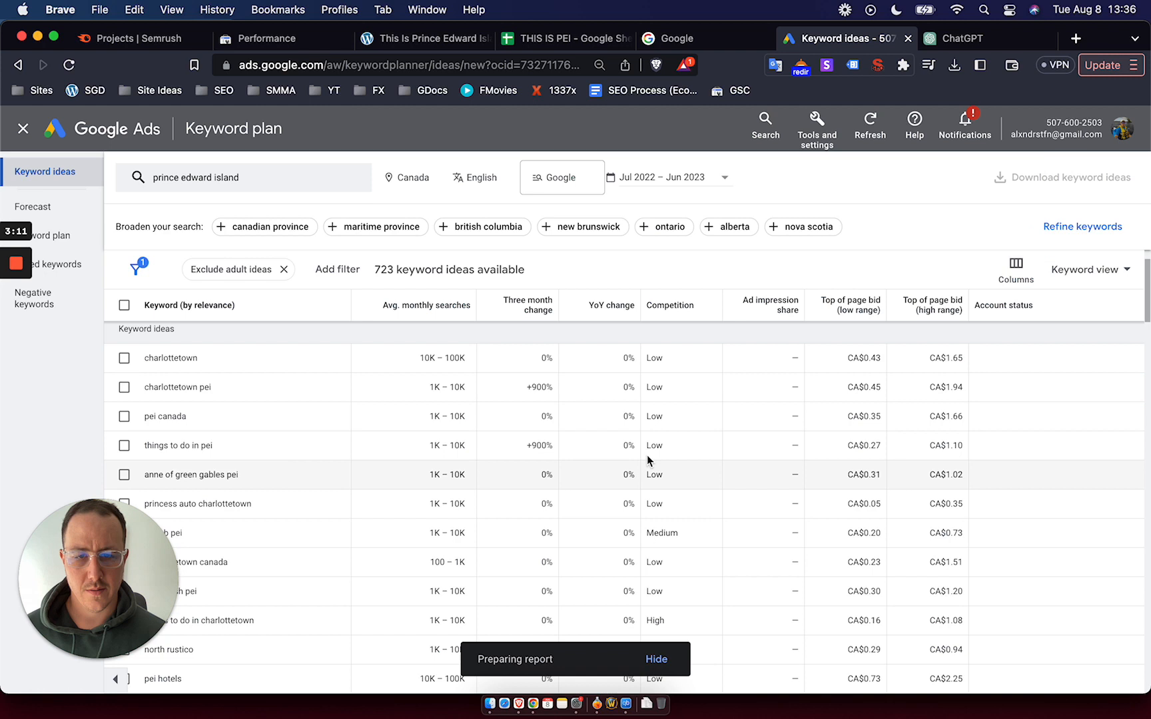
mouse_move(638, 358)
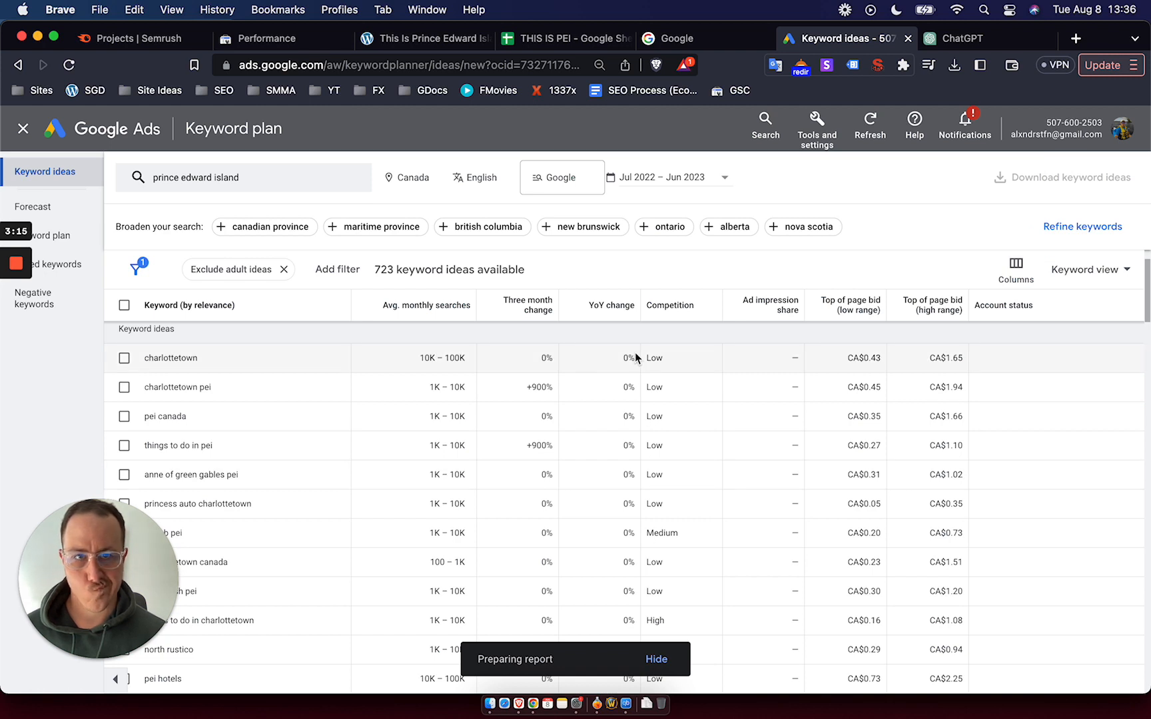
Step: Search Google for 'prince edward island travel' and open the Tourism PEI website
left_click(682, 38)
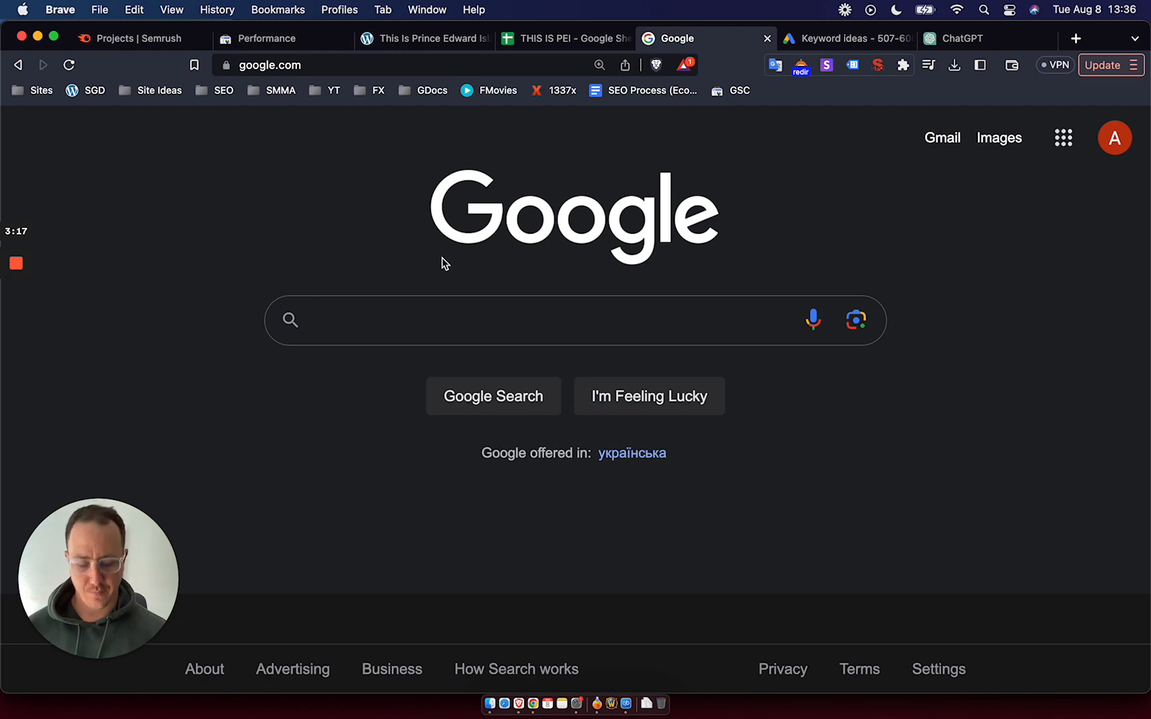
type("prince edward island")
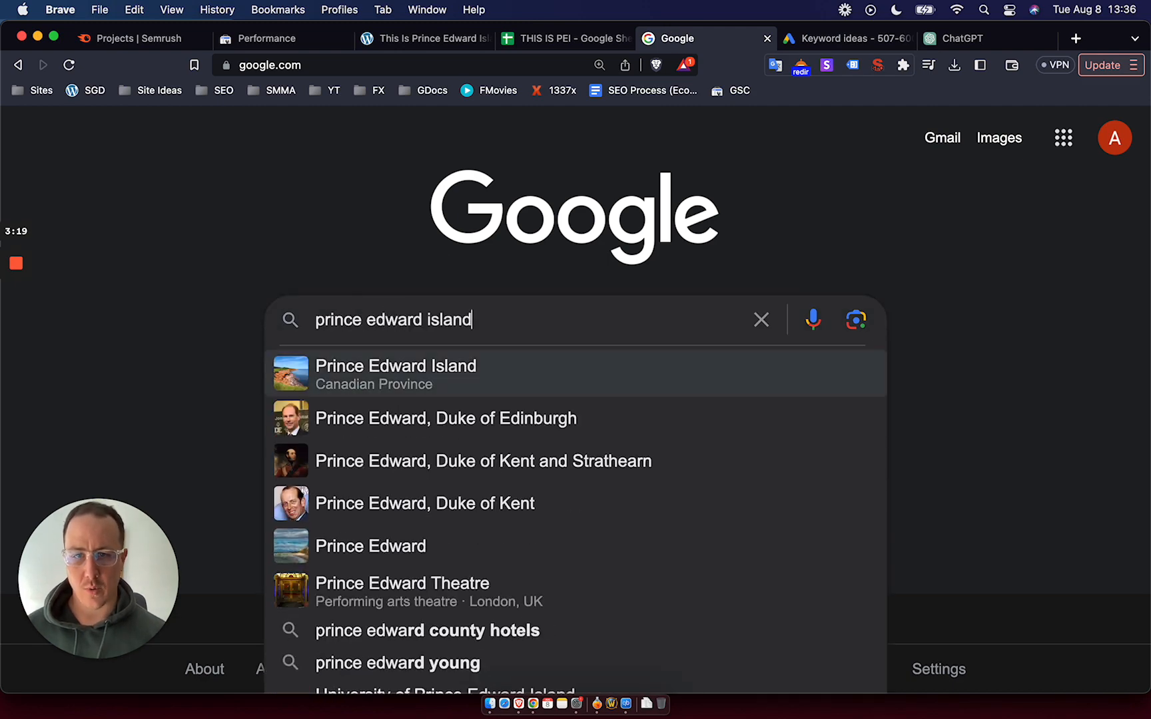
type("travel")
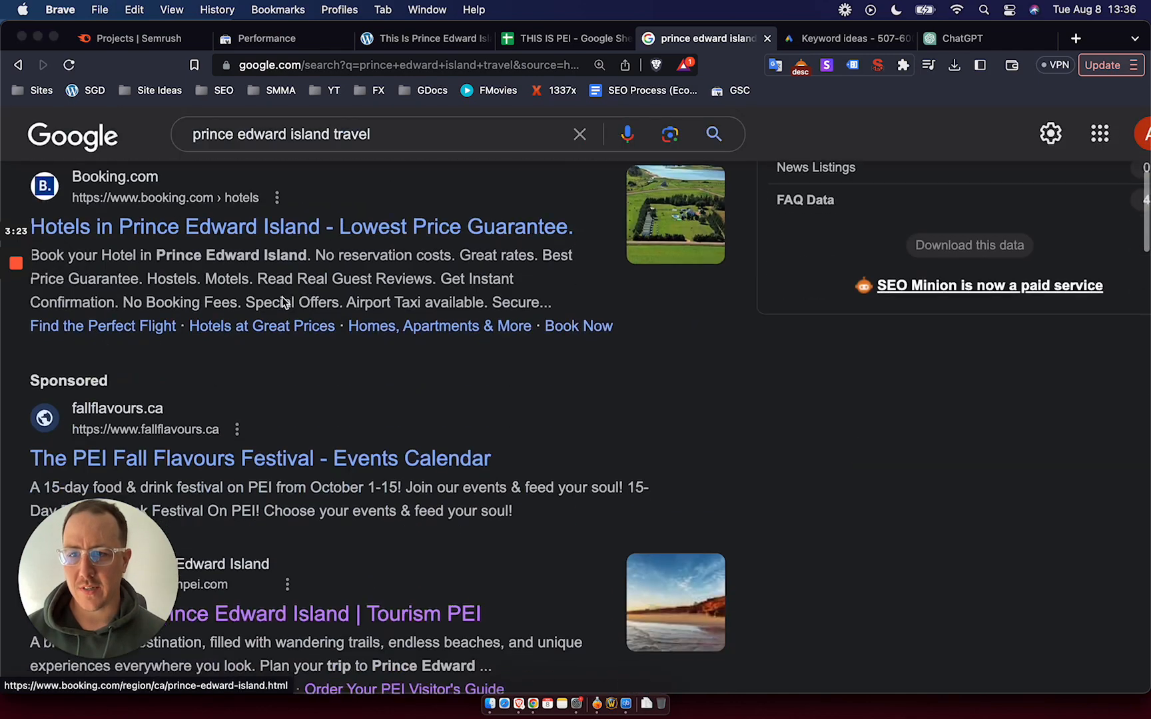
scroll("down", 3)
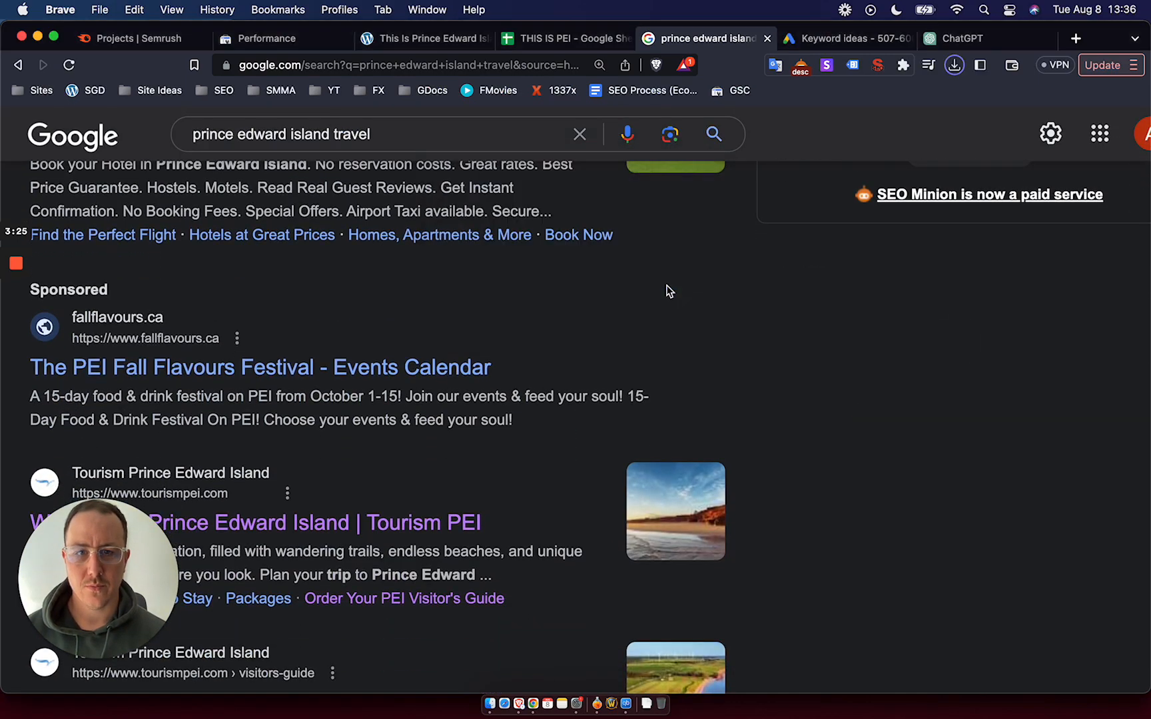
scroll("down", 3)
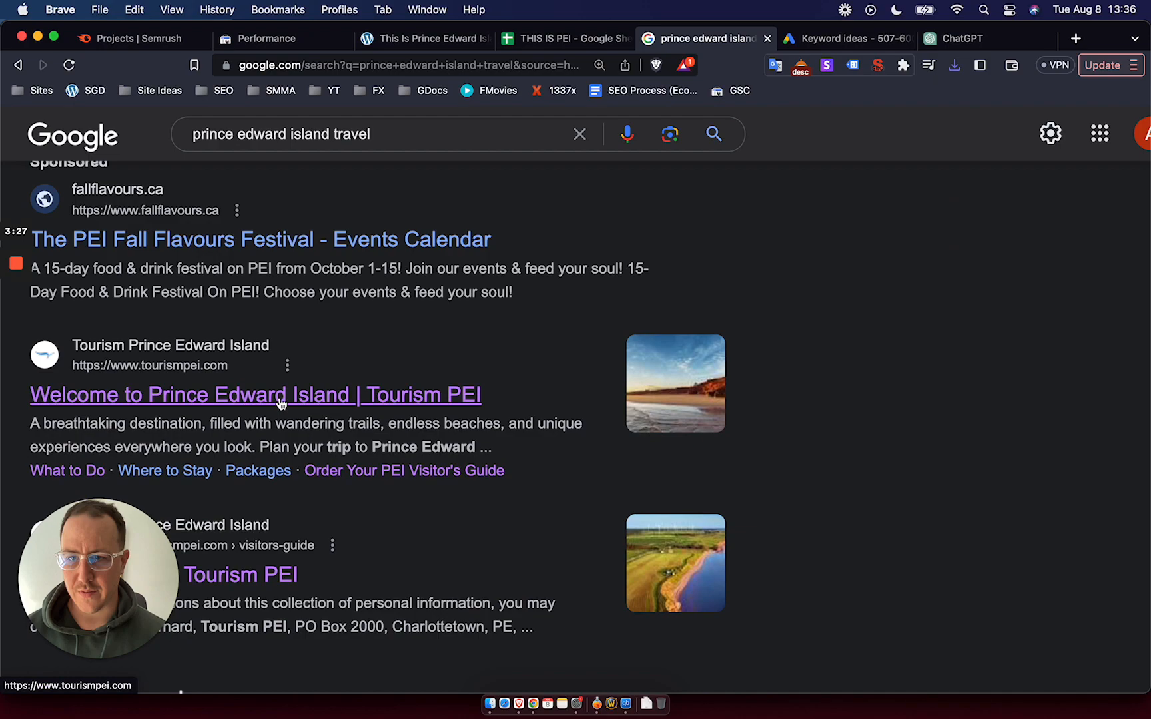
left_click(255, 395)
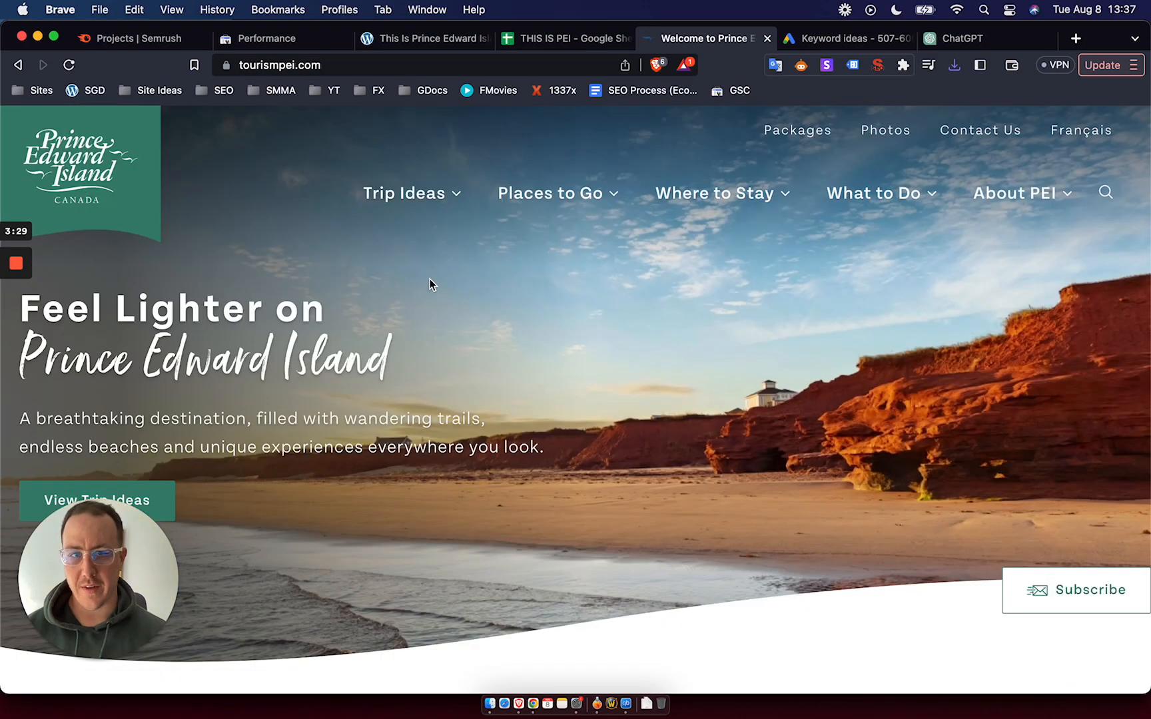
scroll("down", 3)
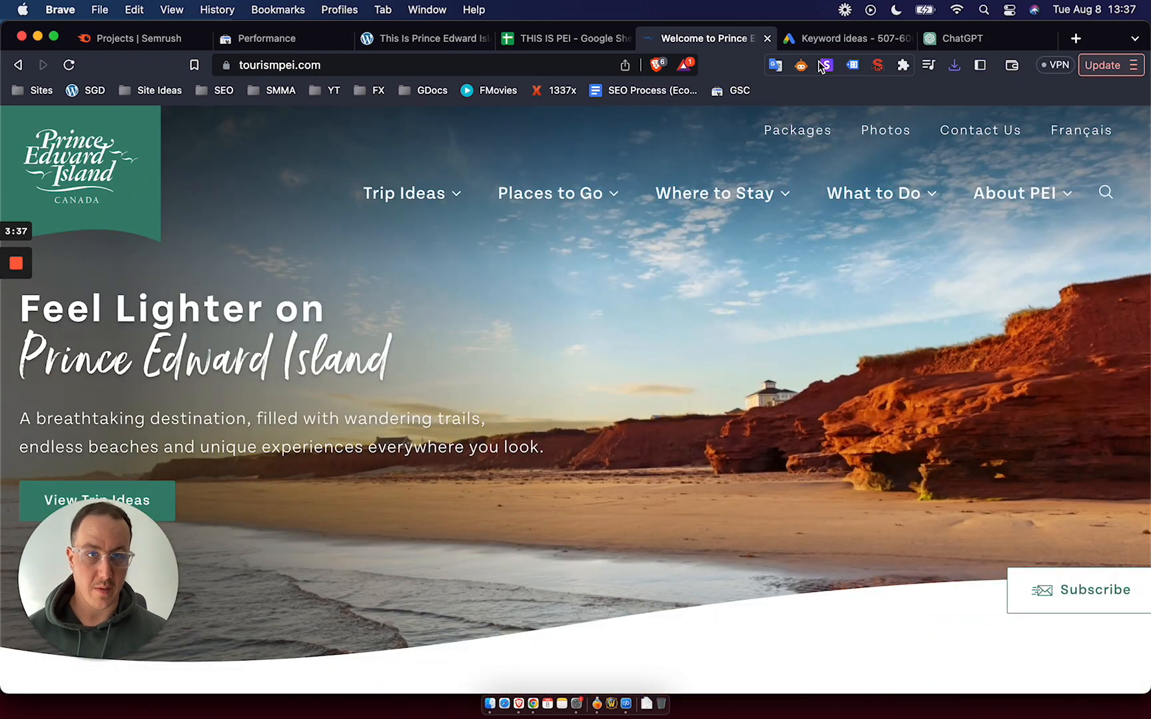
Step: Upload the Keyword Stats CSV and import it, replacing the whole spreadsheet
left_click(847, 38)
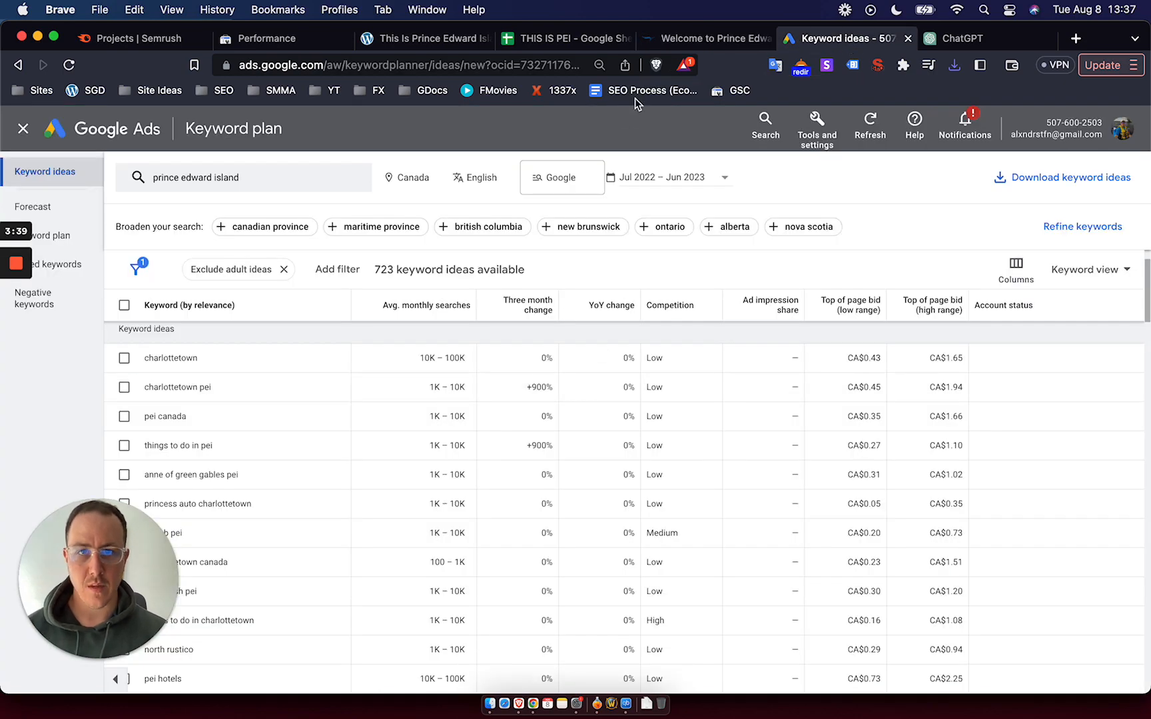
left_click(565, 38)
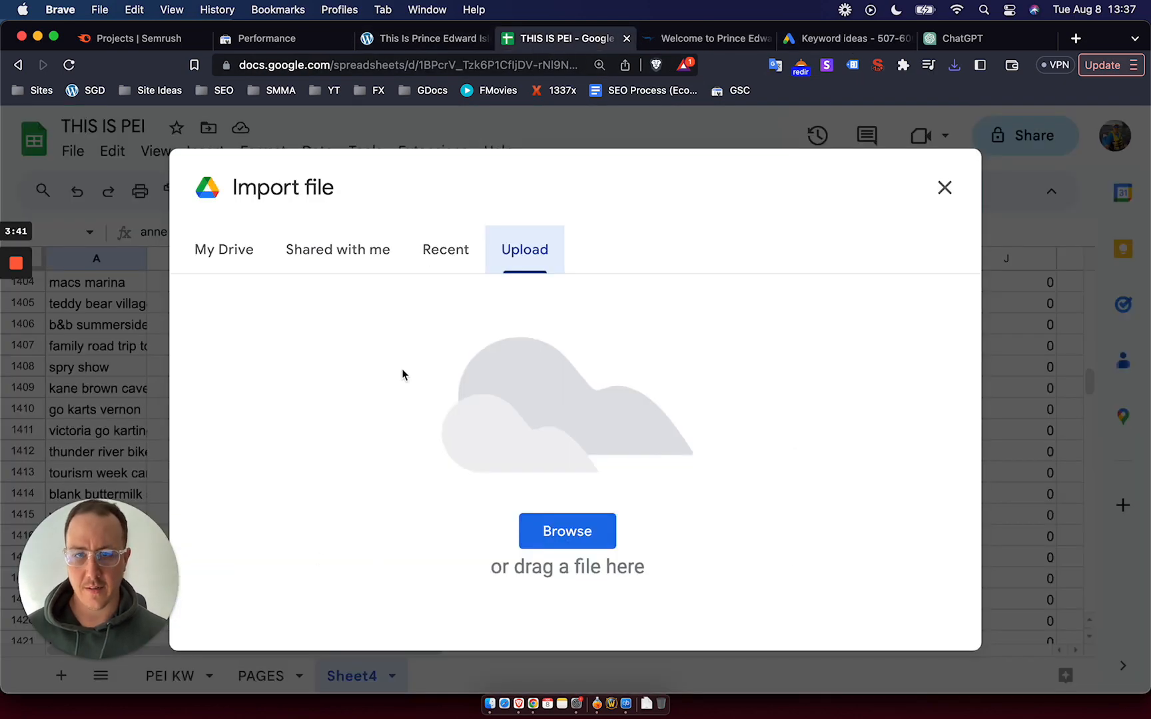
left_click(566, 531)
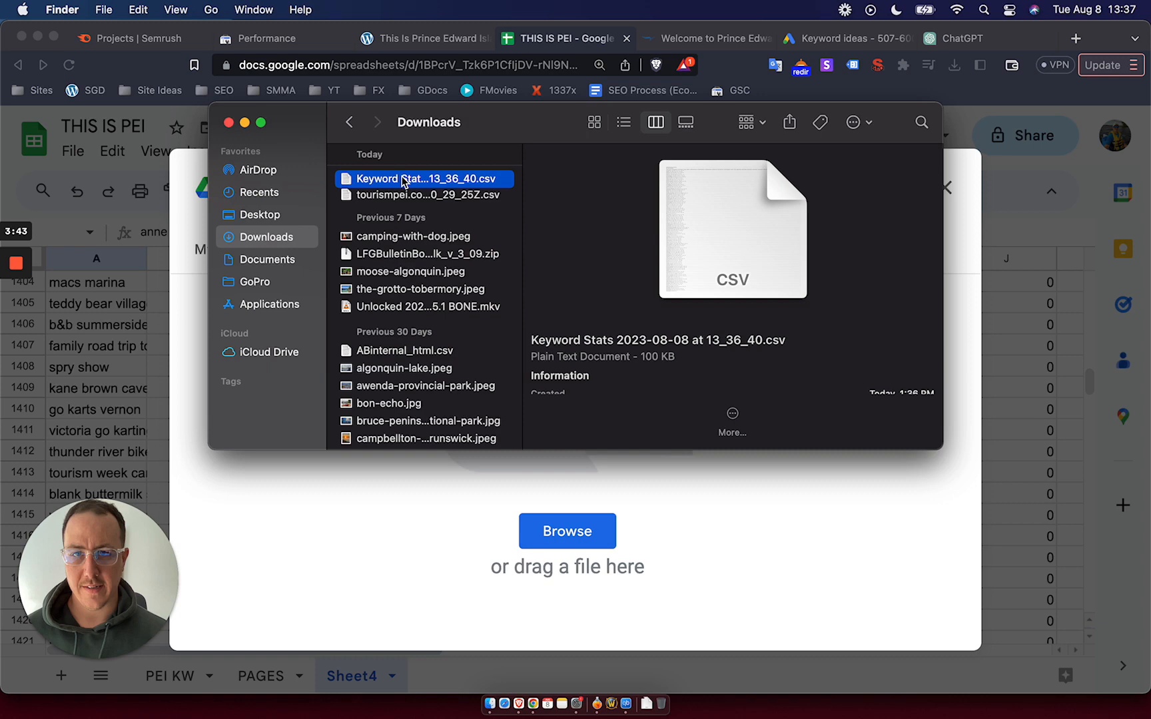
double_click(416, 178)
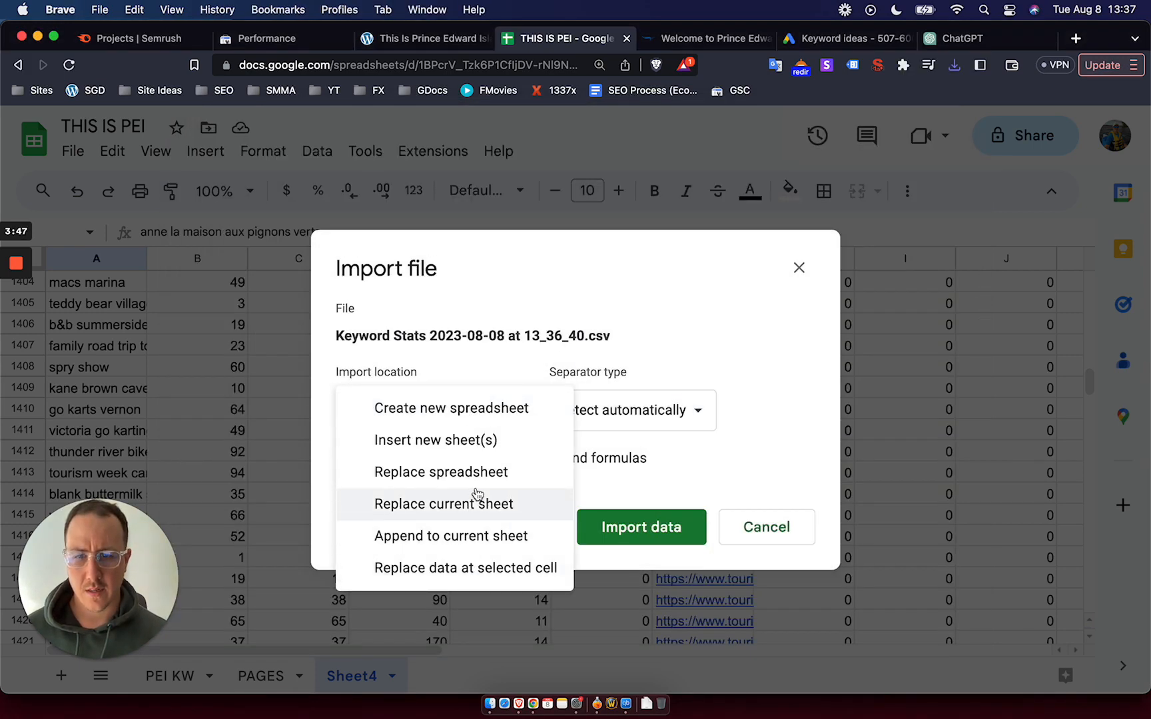
left_click(441, 472)
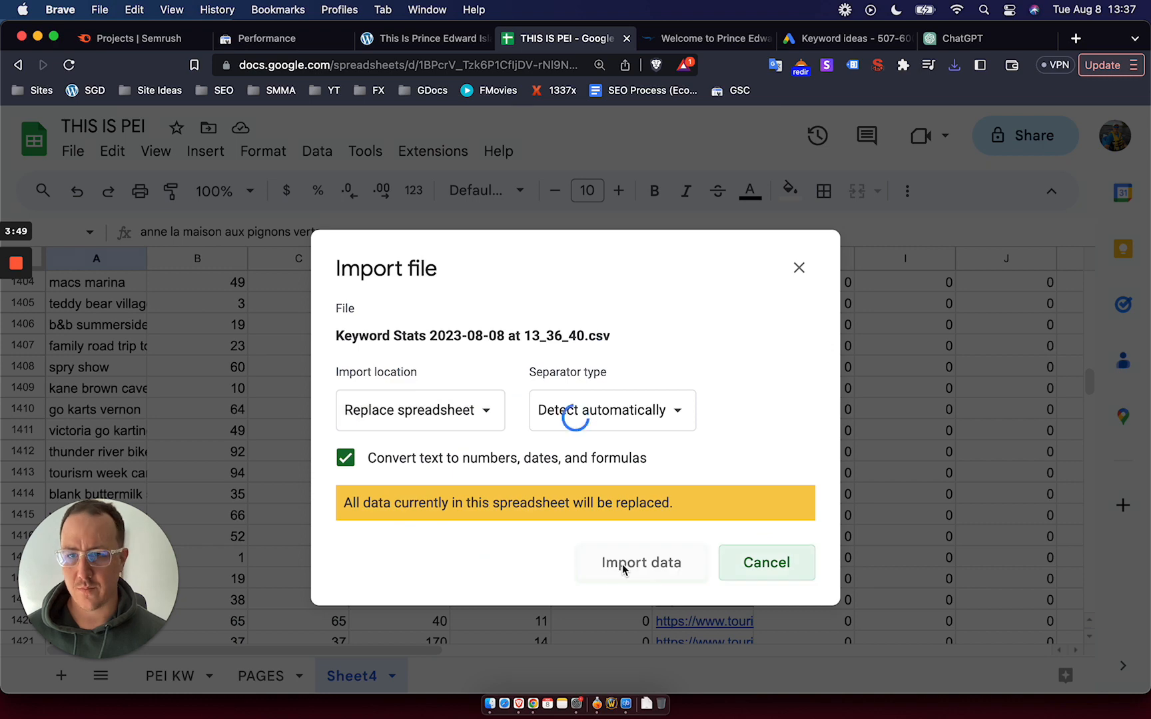
left_click(640, 563)
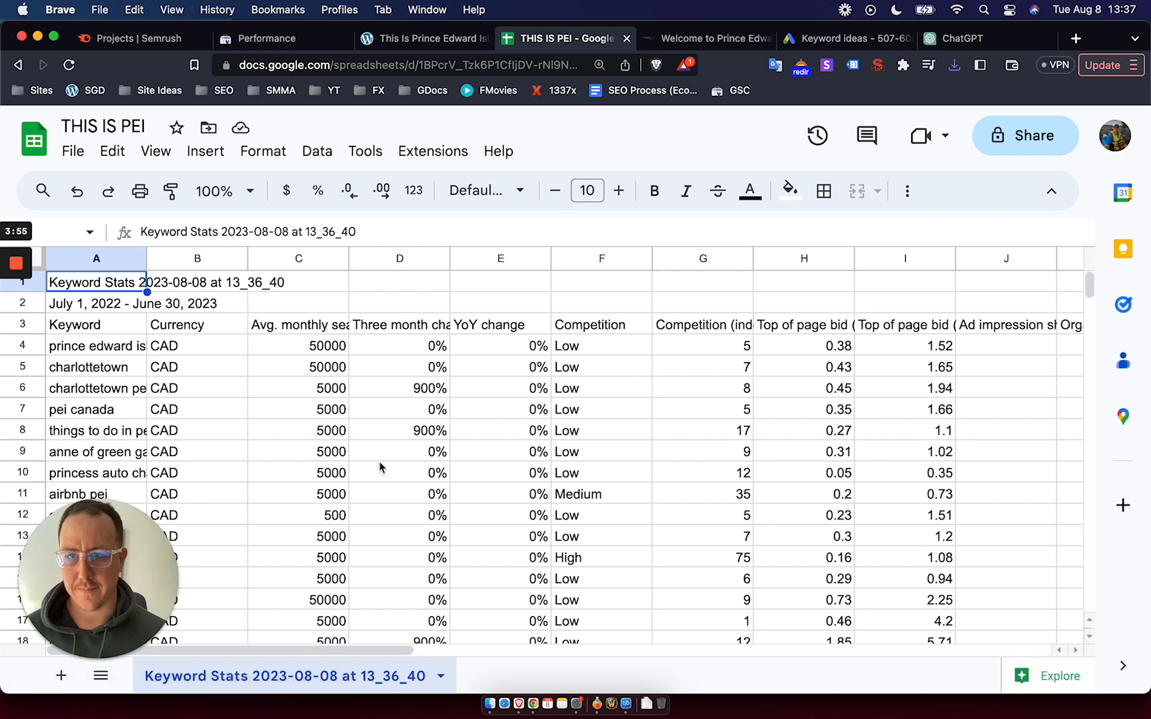
Step: Select the keywords starting at 'prince edward island' and browse the imported rows
left_click(400, 430)
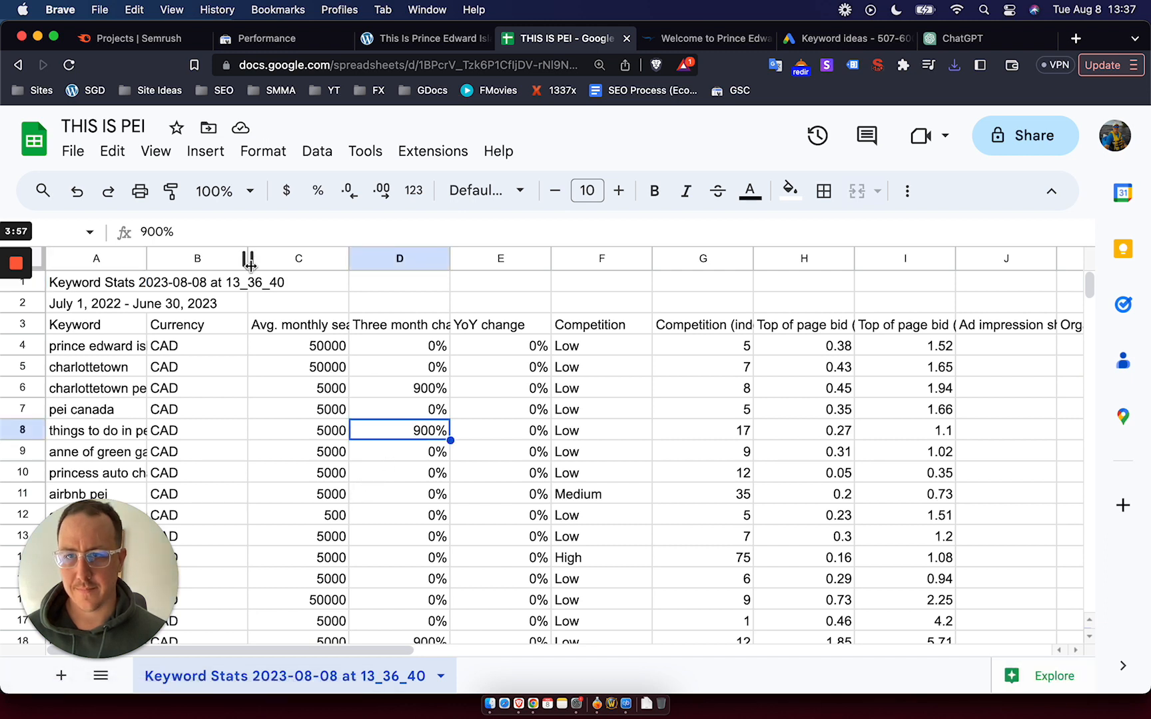
left_click(112, 151)
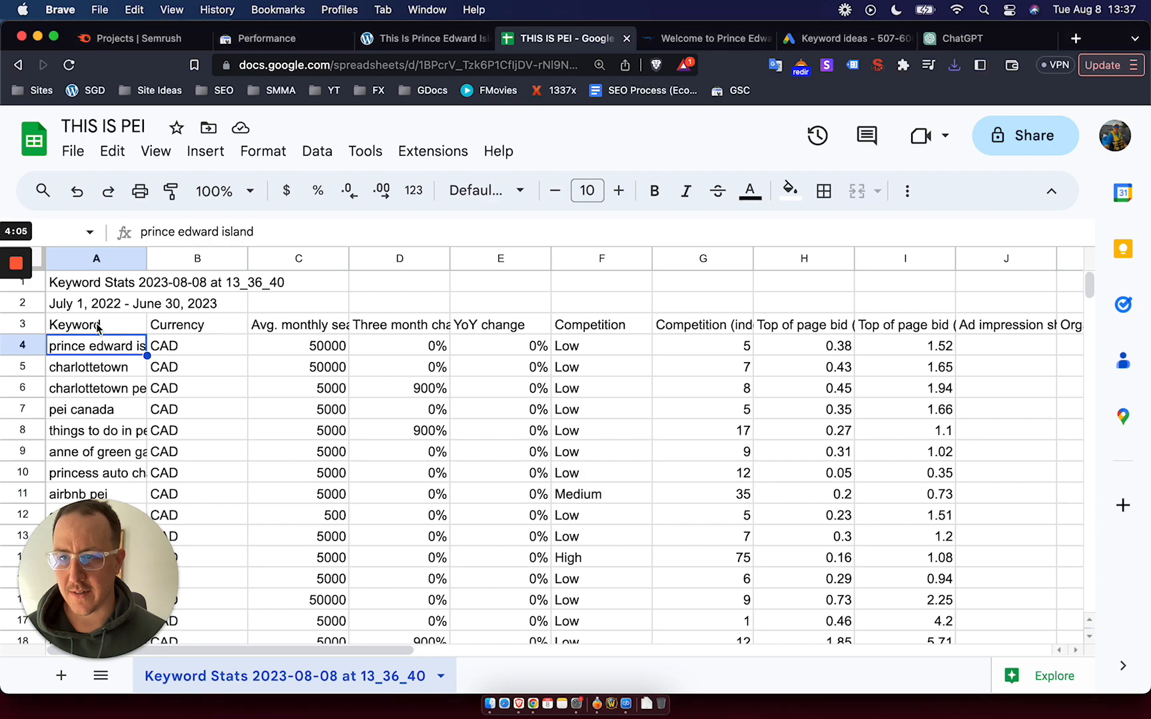
scroll("down", 3)
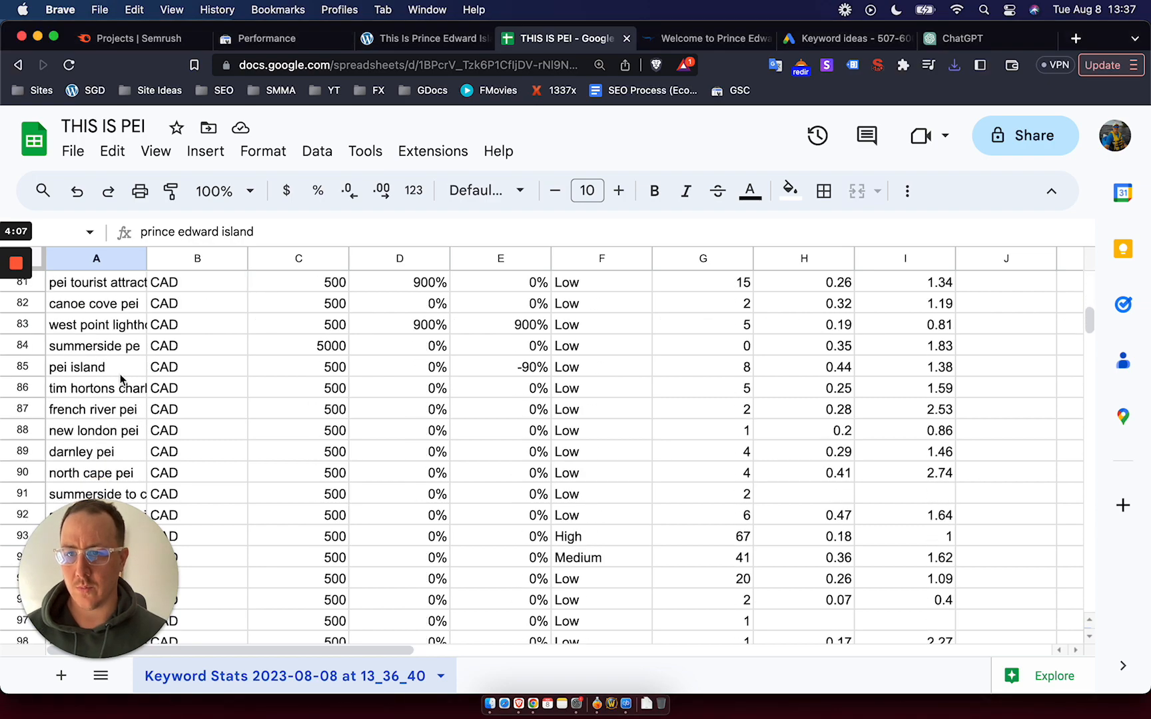
scroll("down", 3)
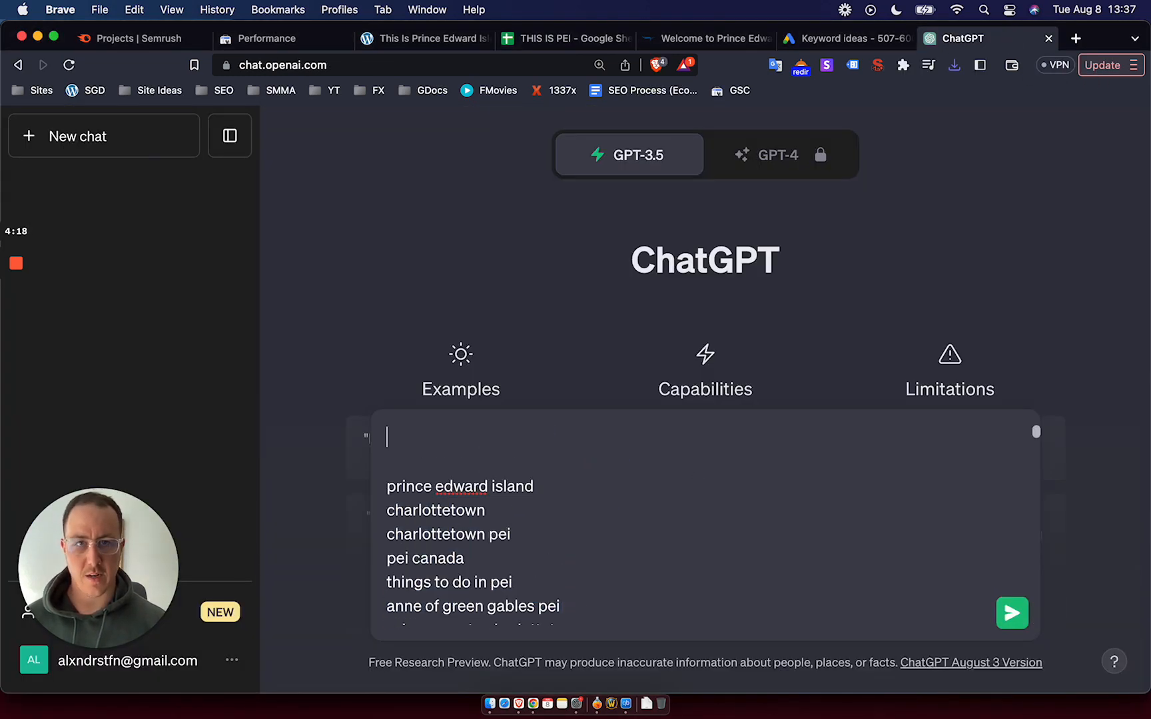
Step: Send ChatGPT the PEI keywords with a prompt for a 50-topic travel site plan
left_click(1078, 38)
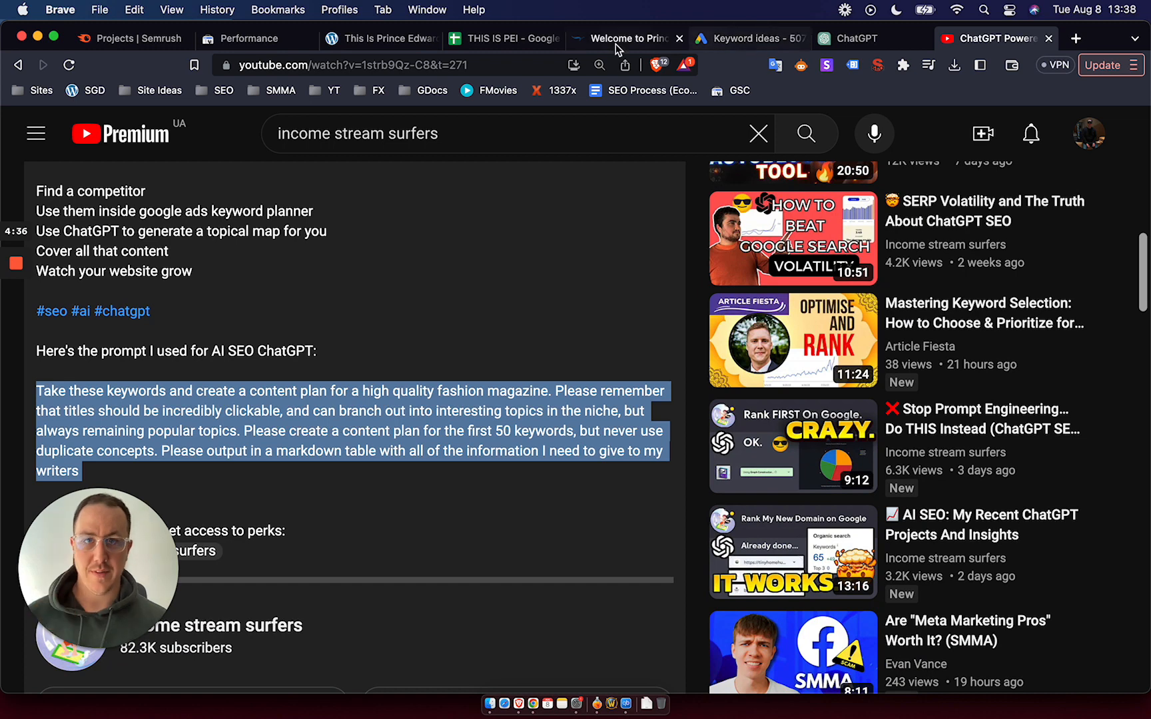
left_click(858, 38)
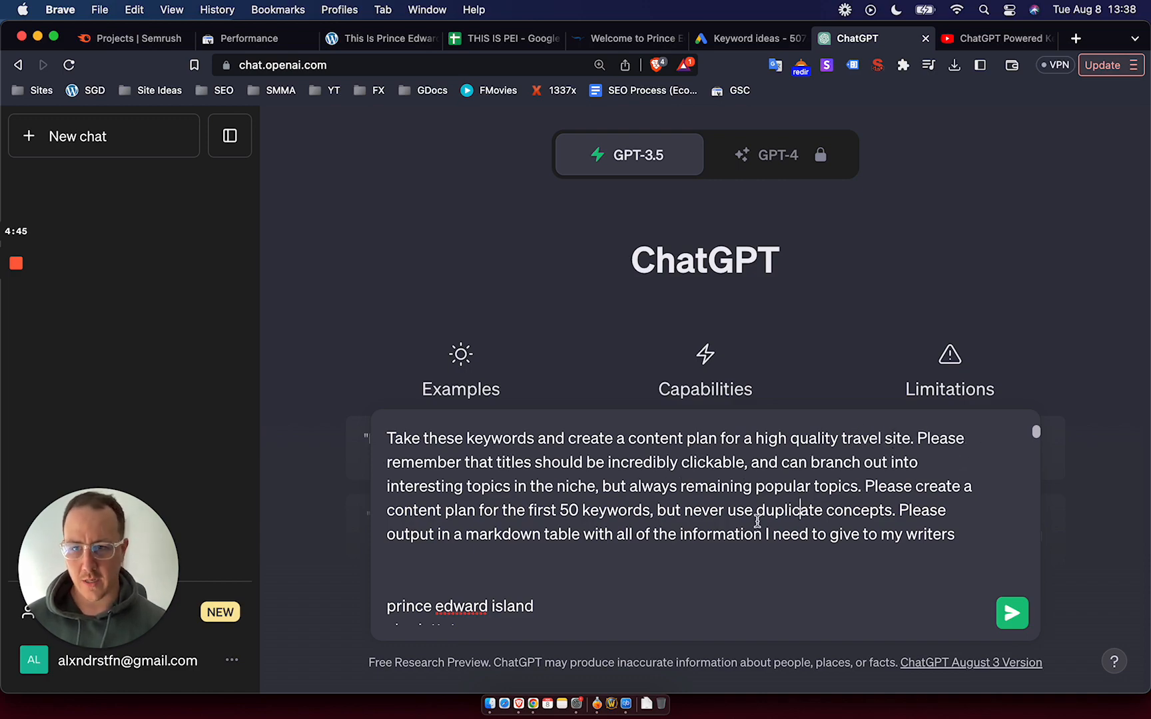
left_click(1011, 613)
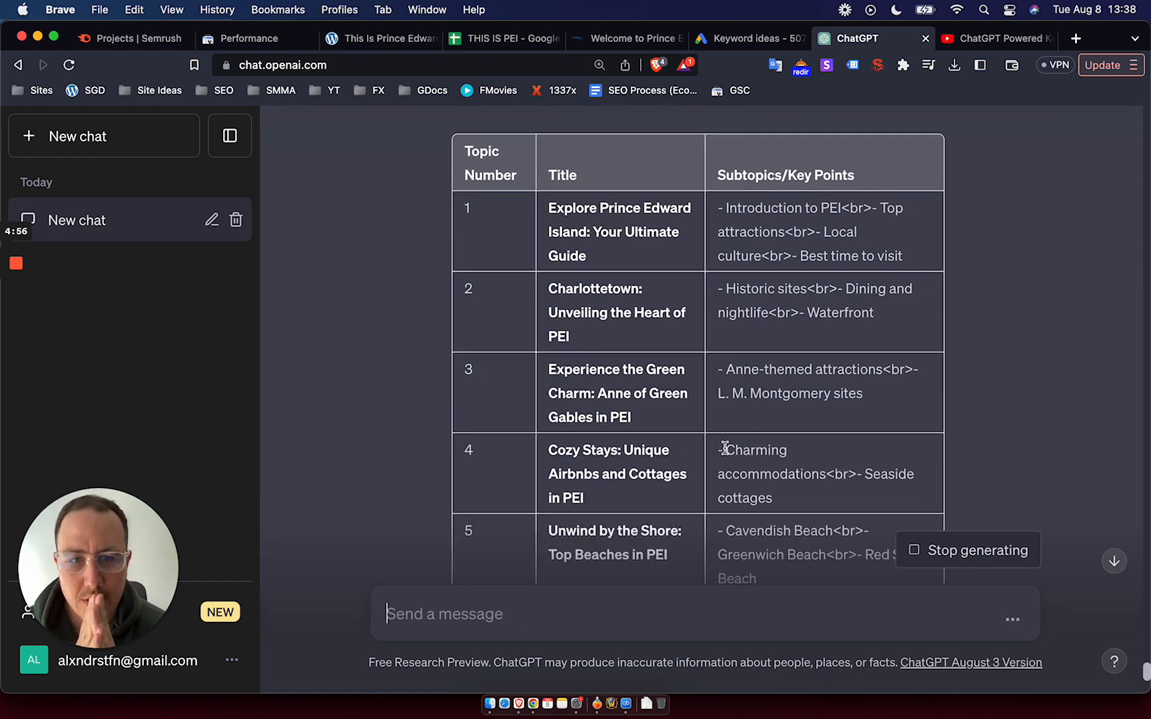
Step: Review the 20-topic table and ask ChatGPT to 'keep writing with more options please'
scroll("down", 3)
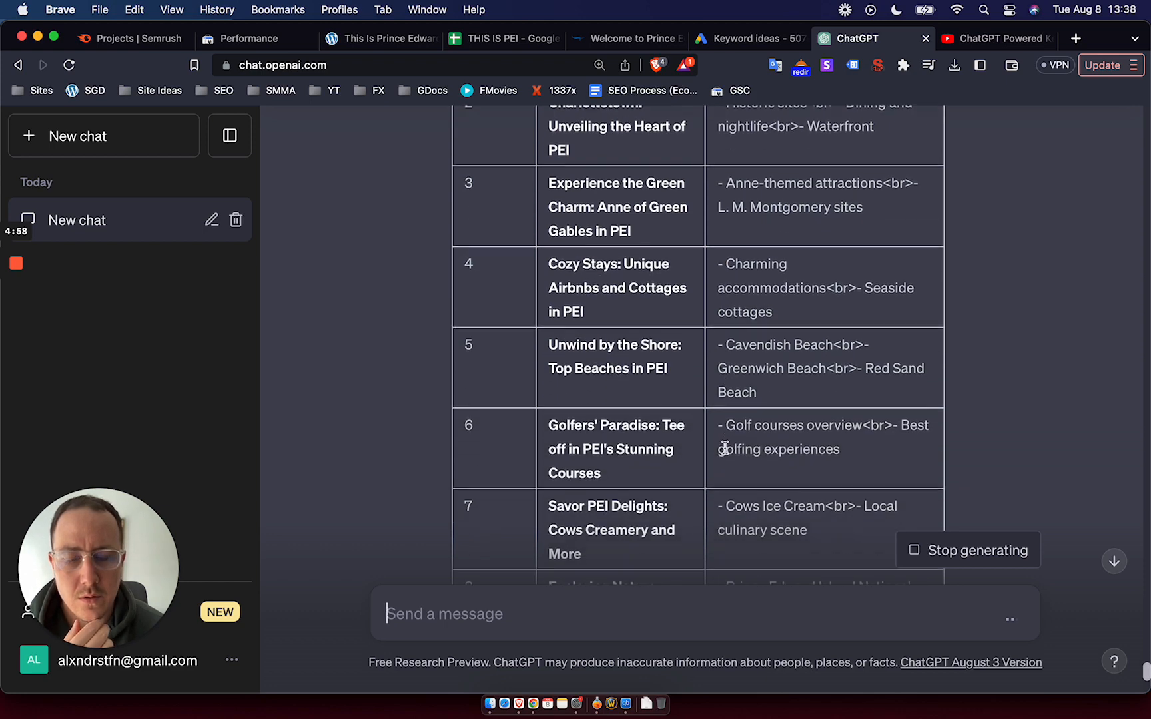
scroll("down", 3)
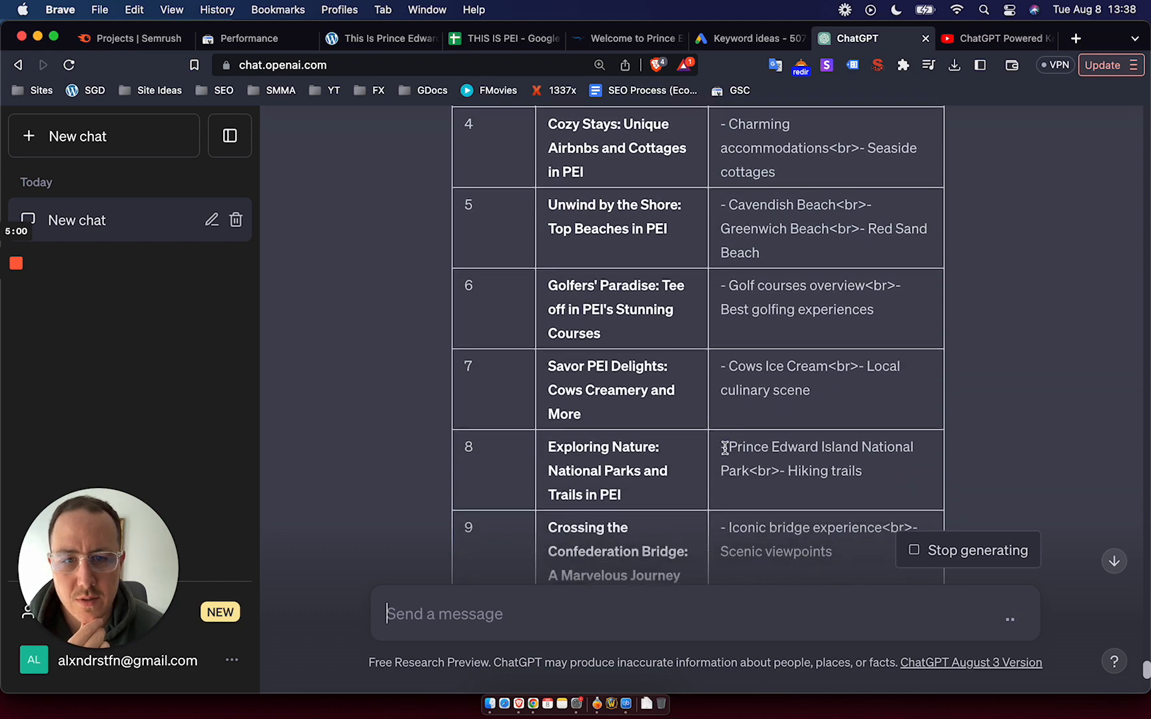
scroll("down", 3)
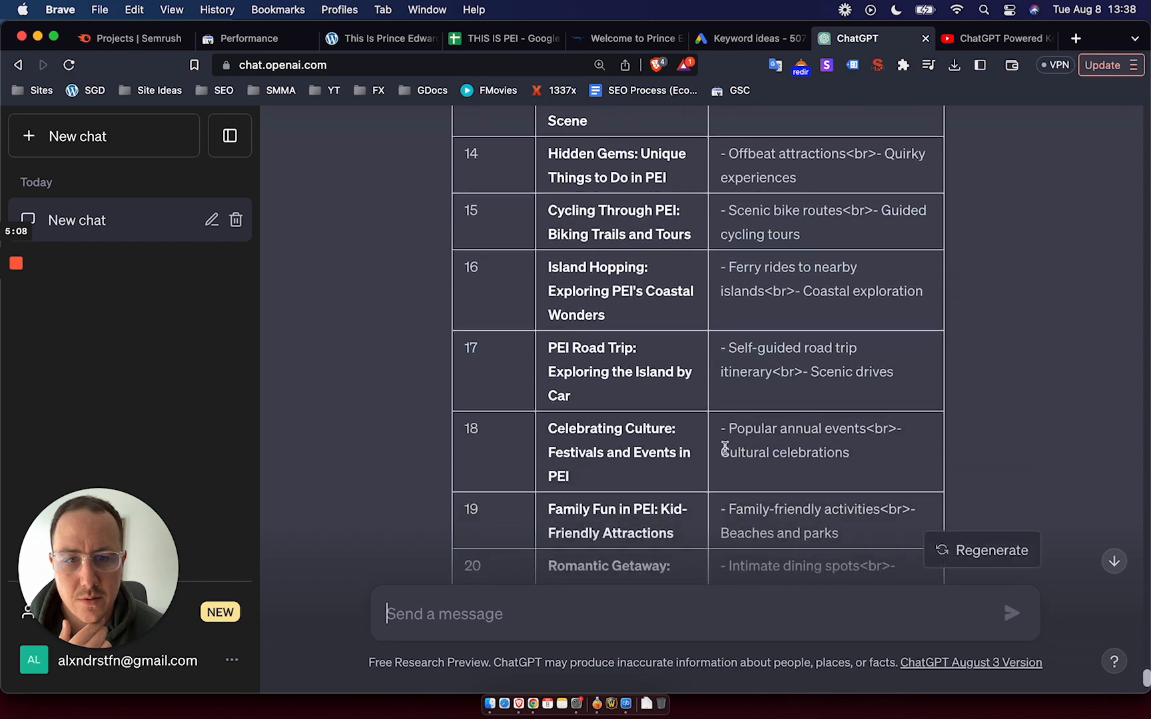
scroll("down", 3)
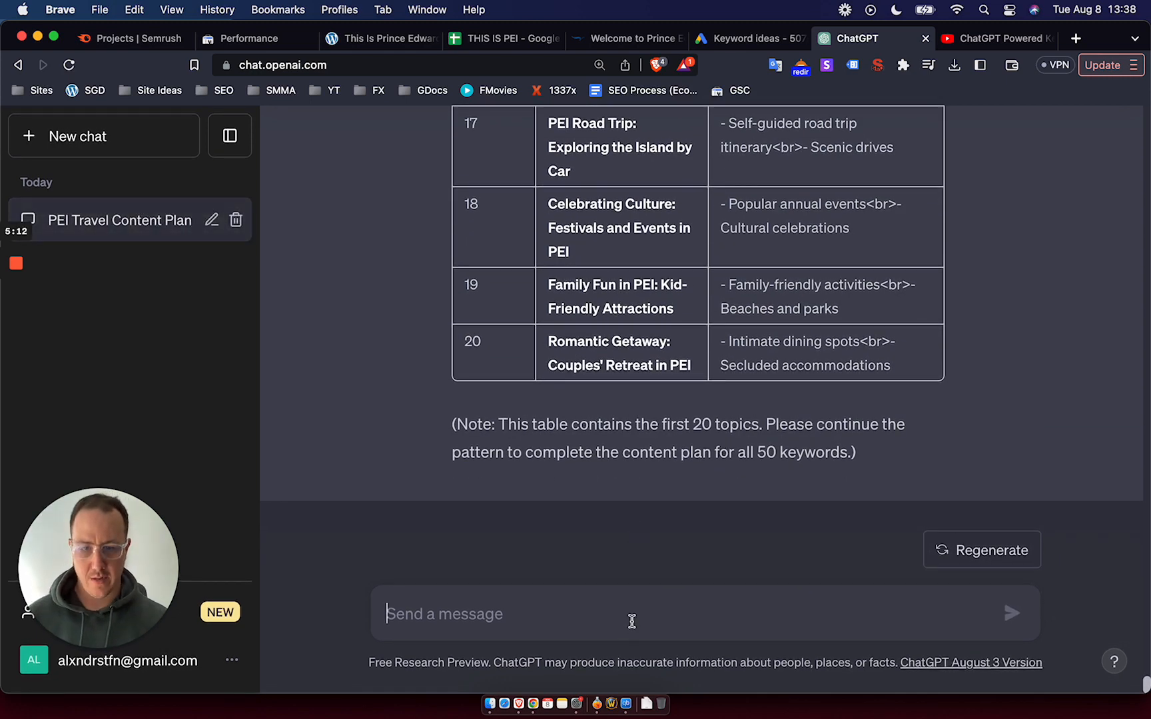
type("keep writing with")
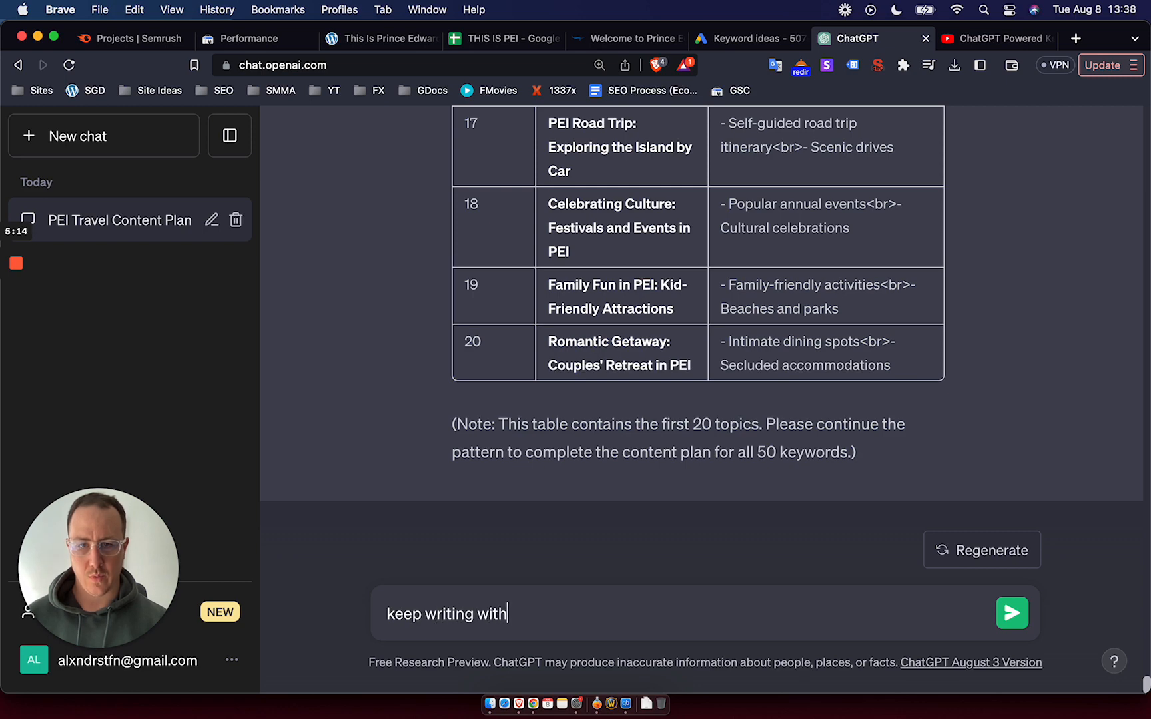
type("more options please")
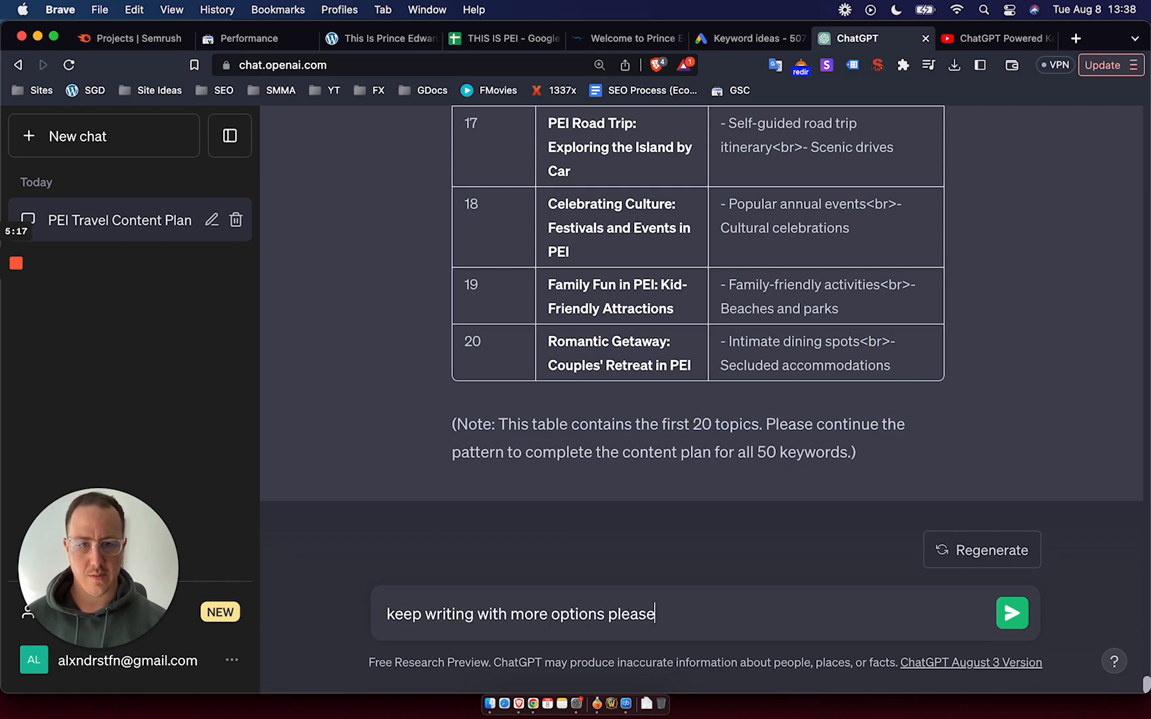
left_click(1013, 612)
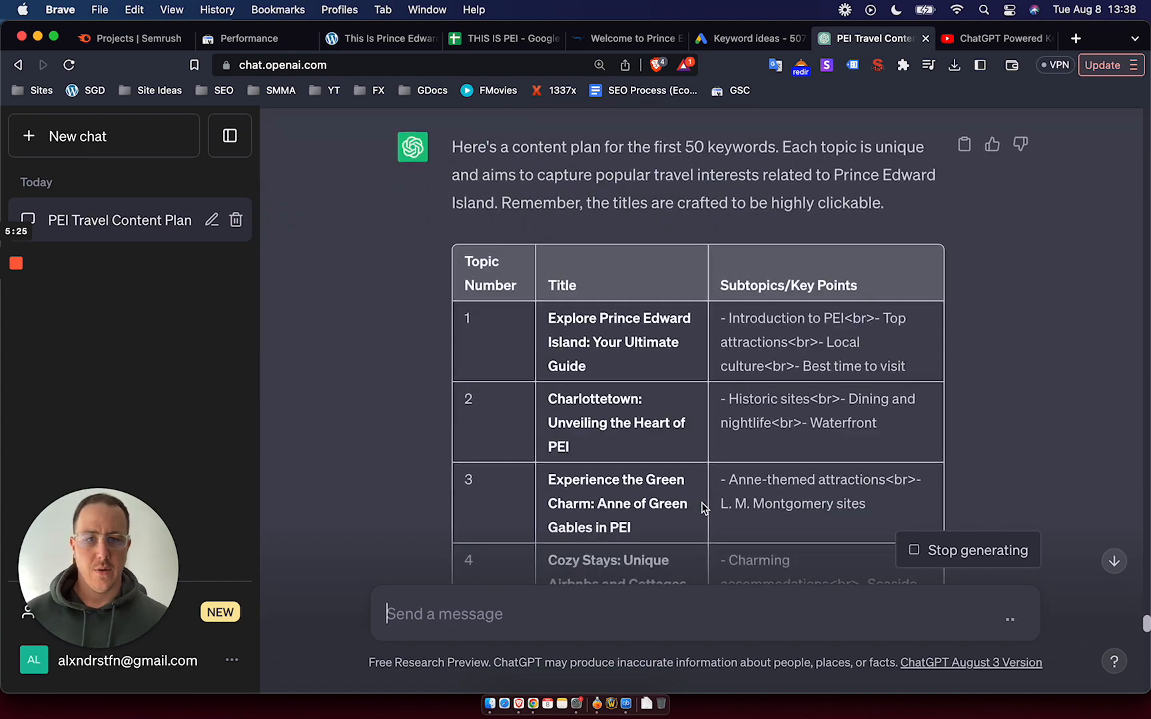
scroll("down", 3)
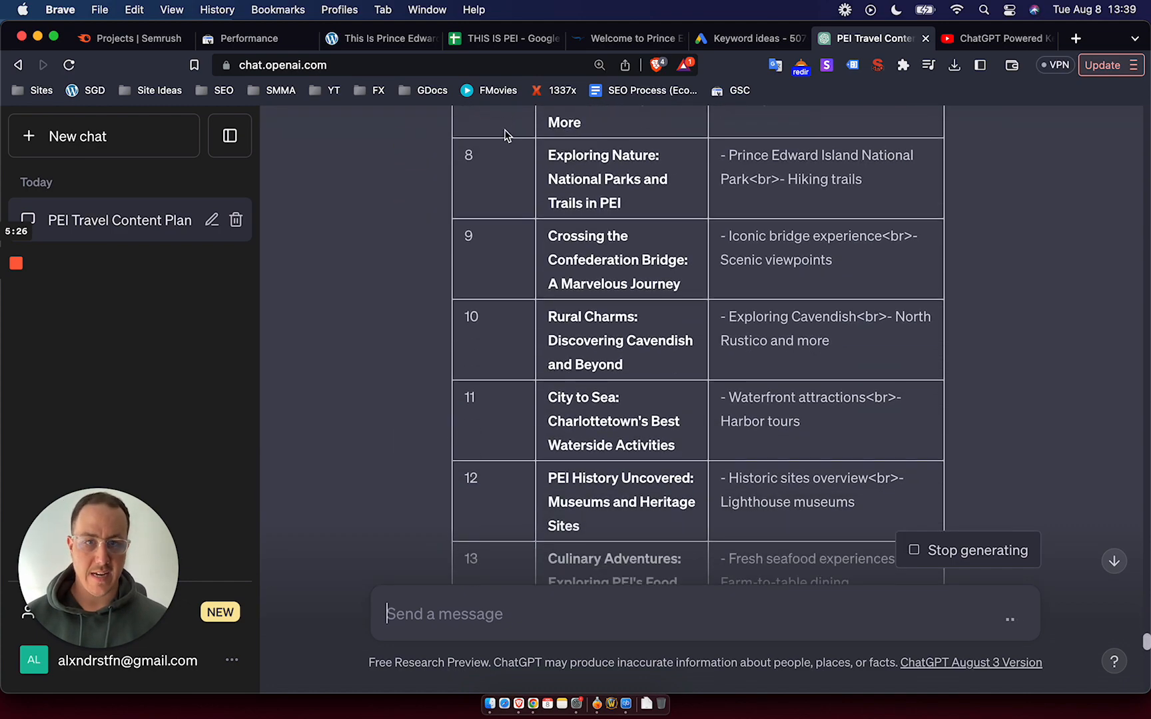
scroll("down", 3)
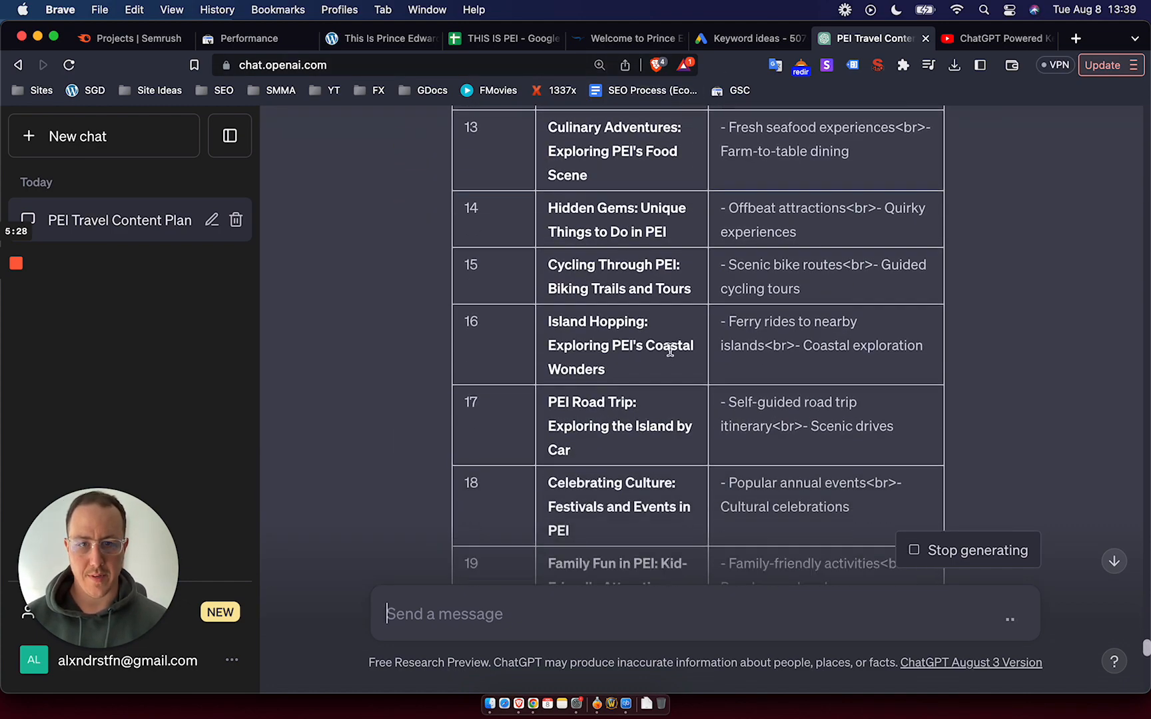
Step: Open tourismpei.com's Semrush domain overview and its full organic keyword positions list
left_click(133, 38)
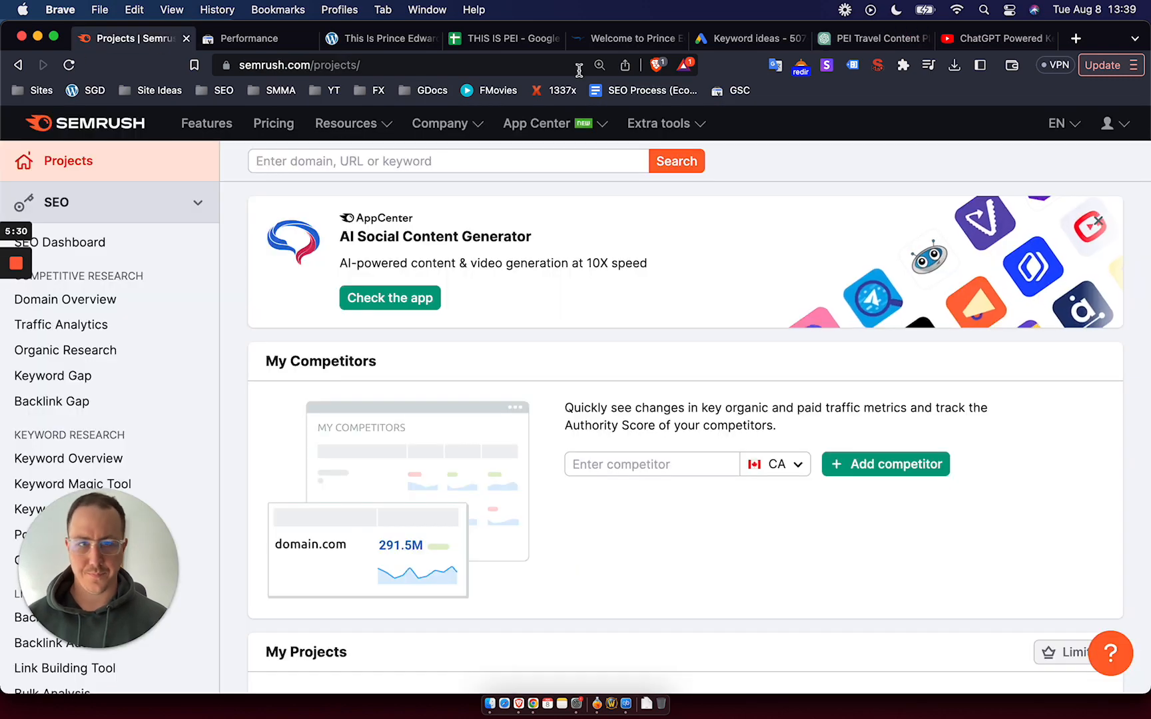
left_click(626, 39)
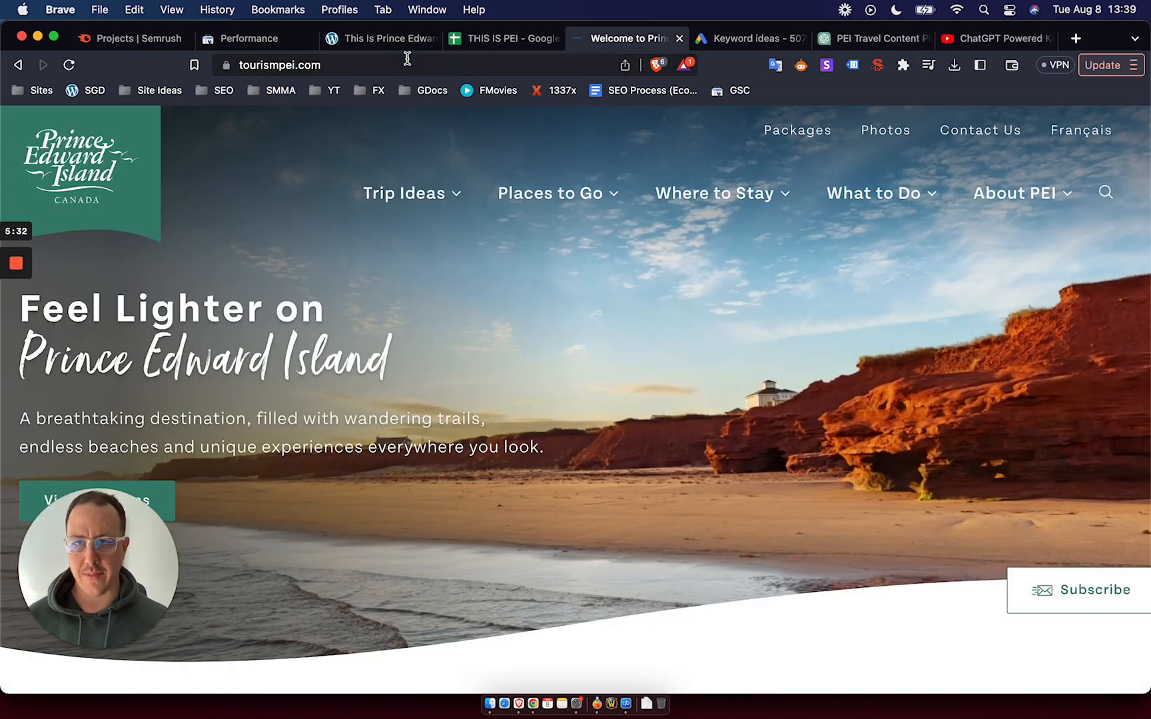
left_click(133, 38)
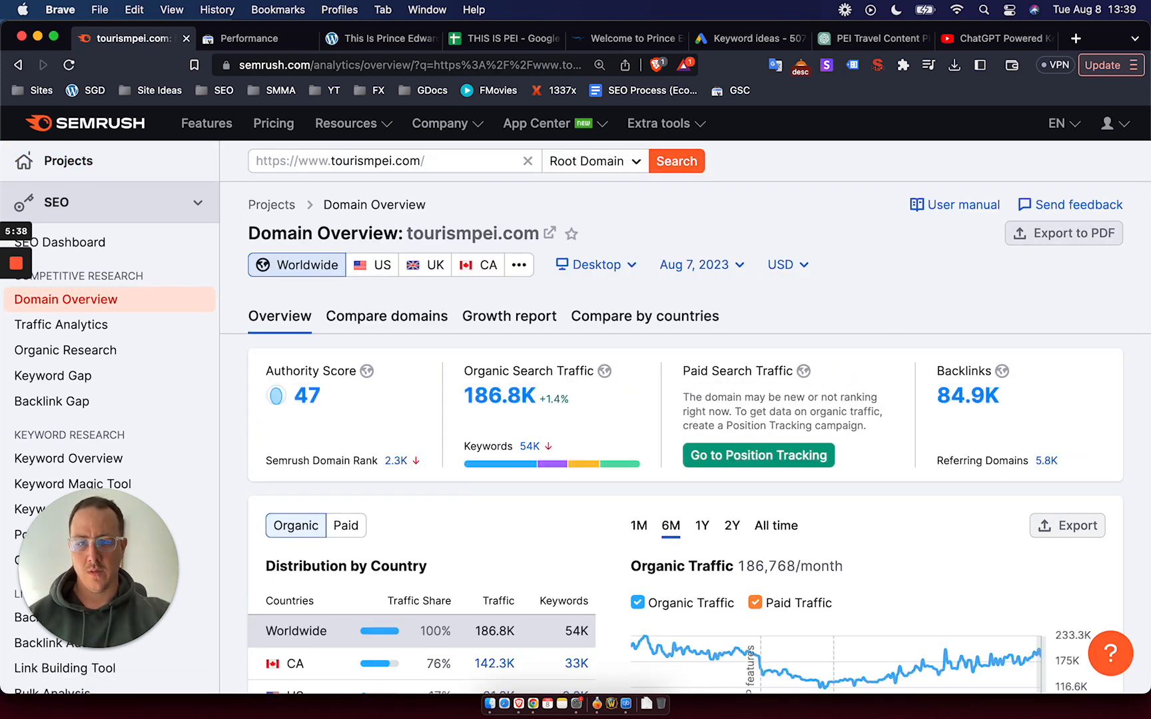
scroll("down", 3)
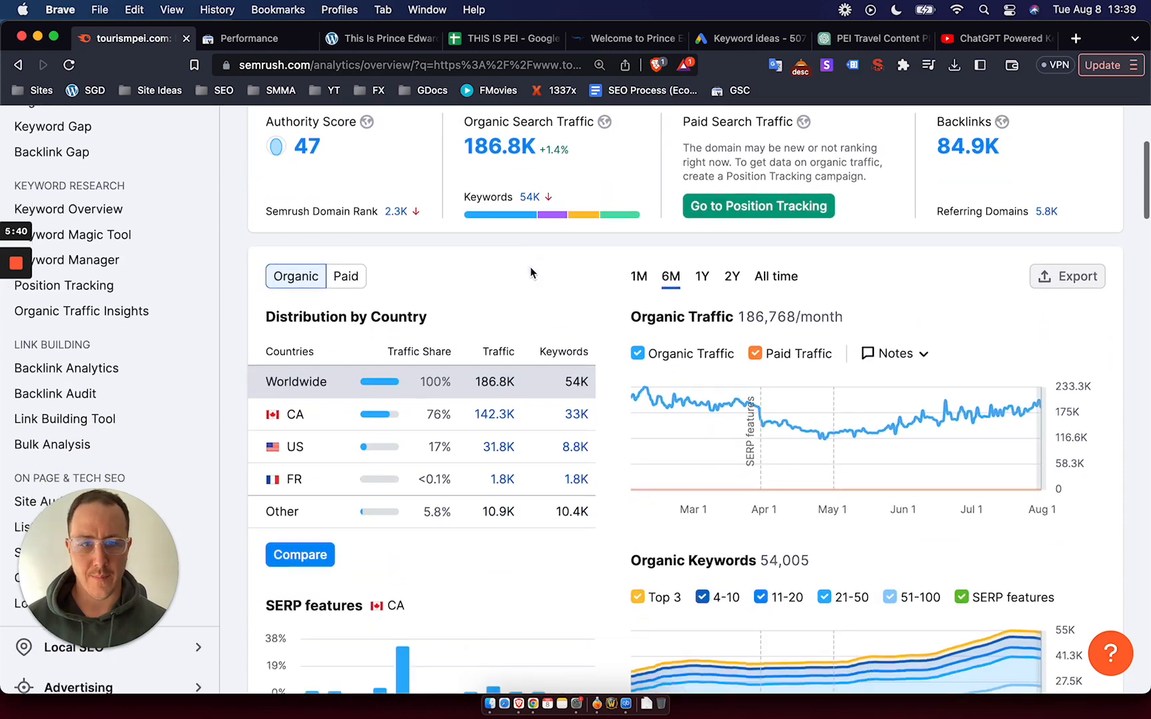
scroll("down", 3)
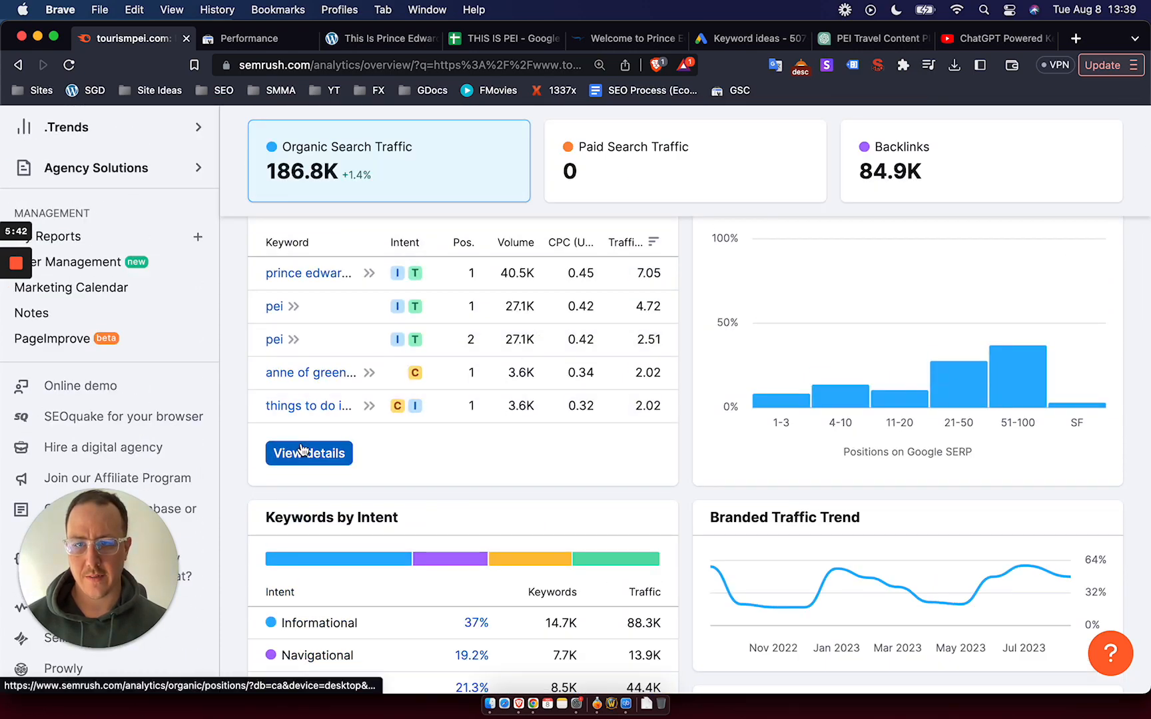
left_click(308, 452)
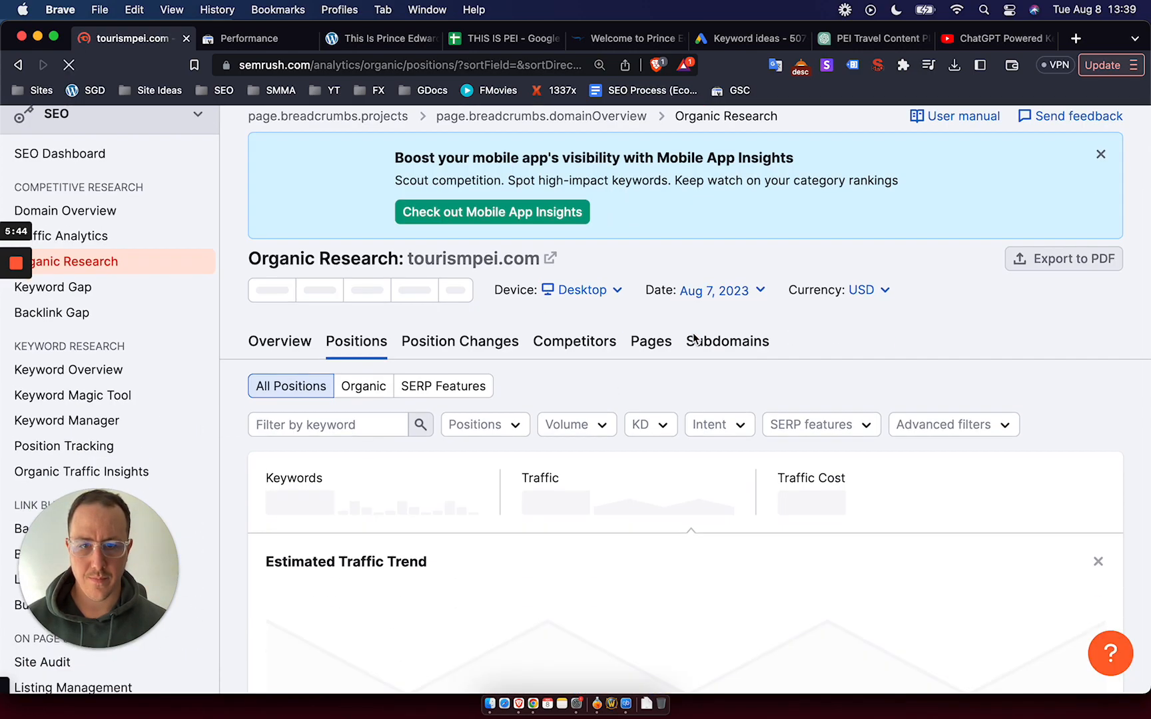
scroll("down", 3)
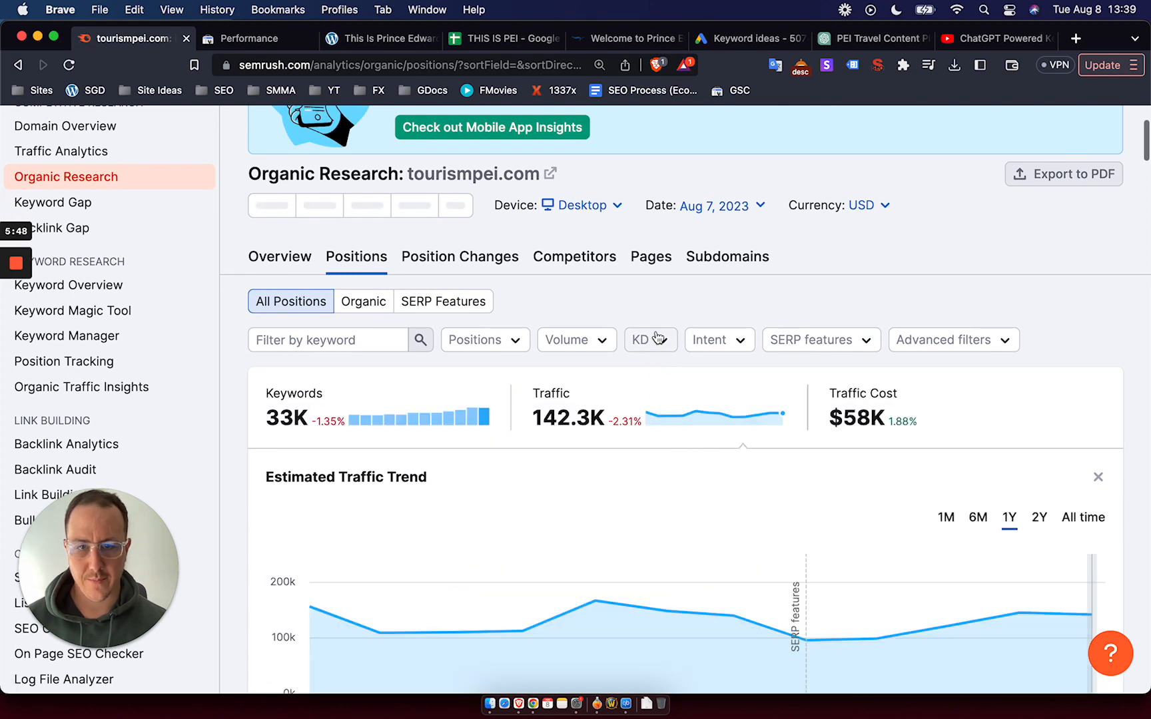
Step: Filter the positions to Very easy keyword difficulty, leaving 4,544 keywords
left_click(650, 340)
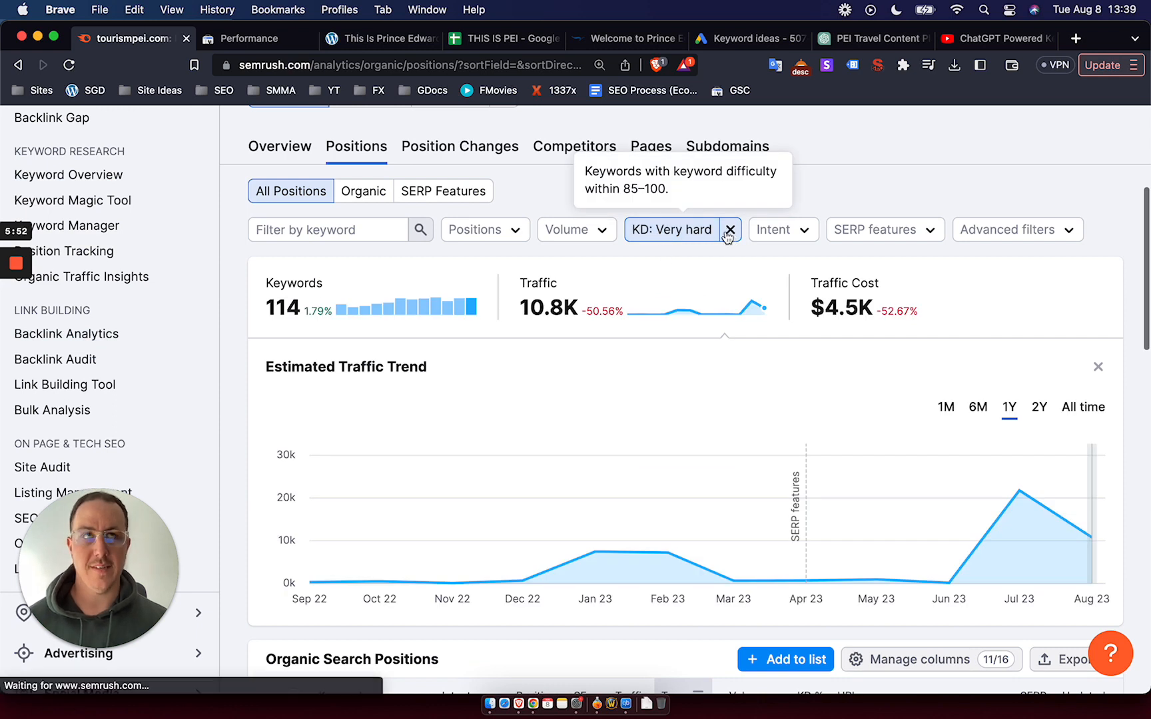
left_click(729, 229)
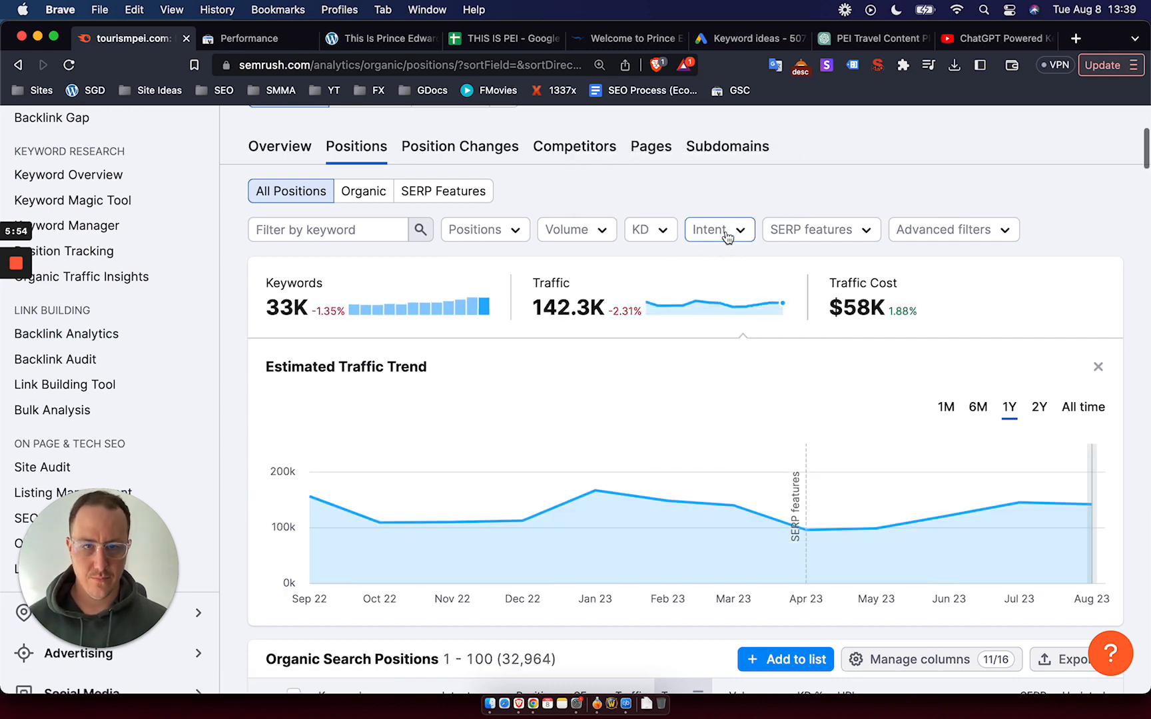
left_click(650, 230)
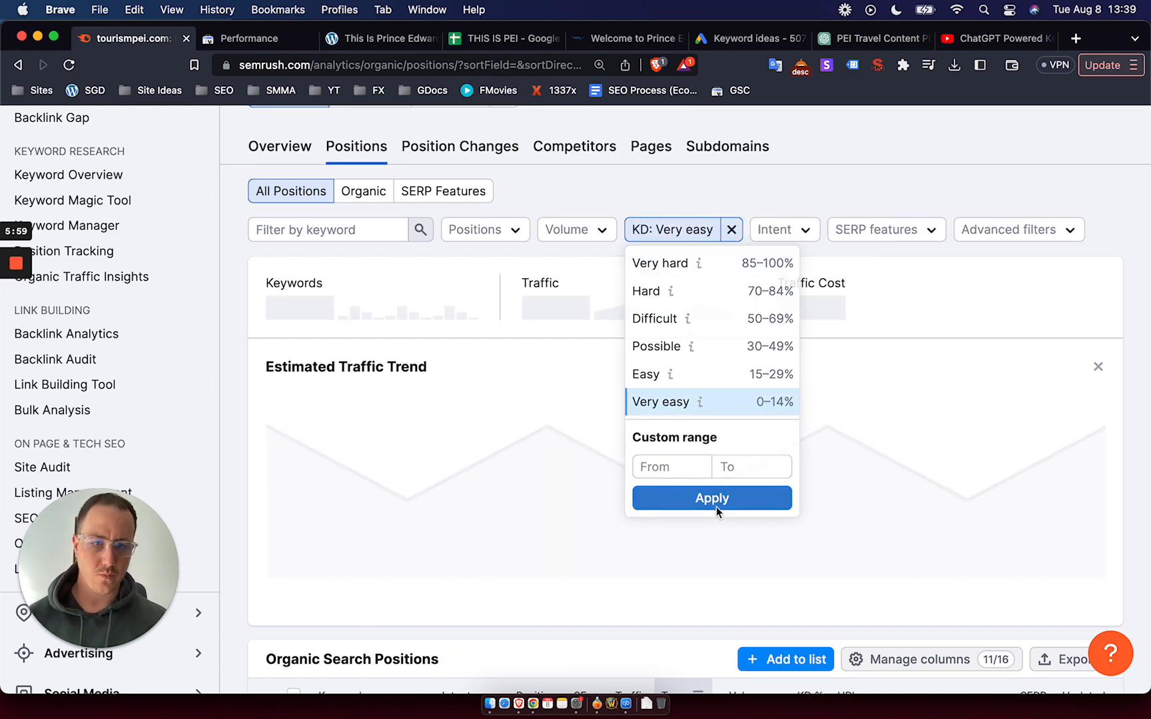
left_click(712, 499)
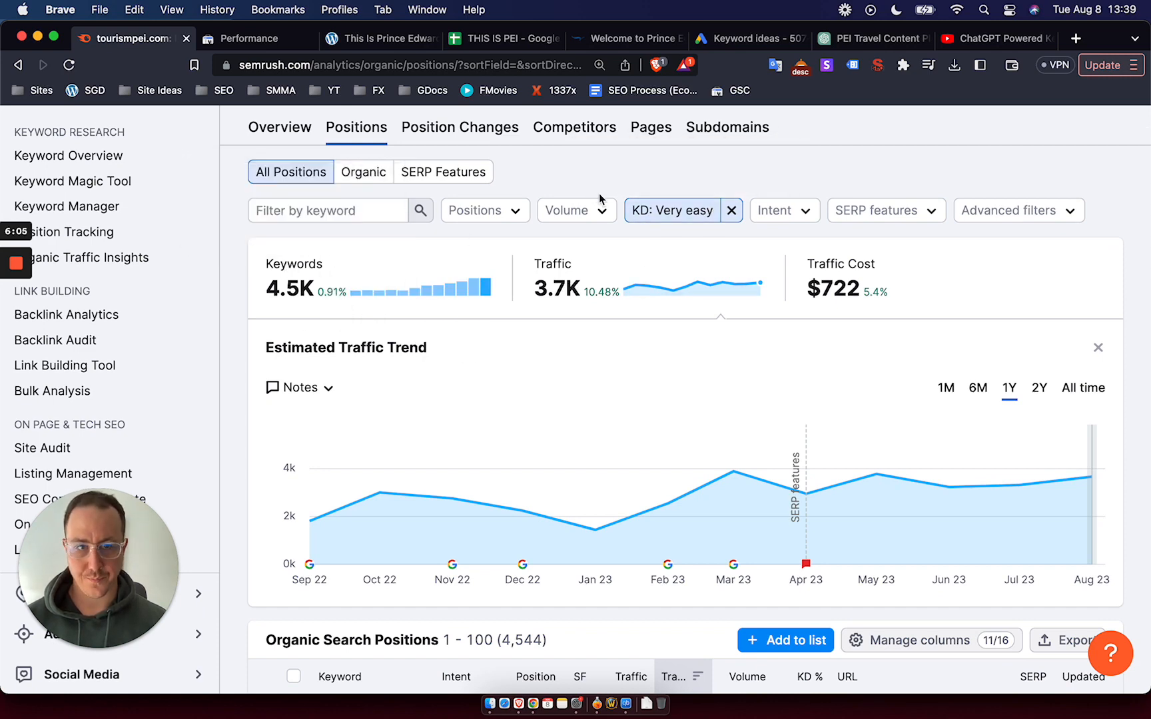
scroll("down", 3)
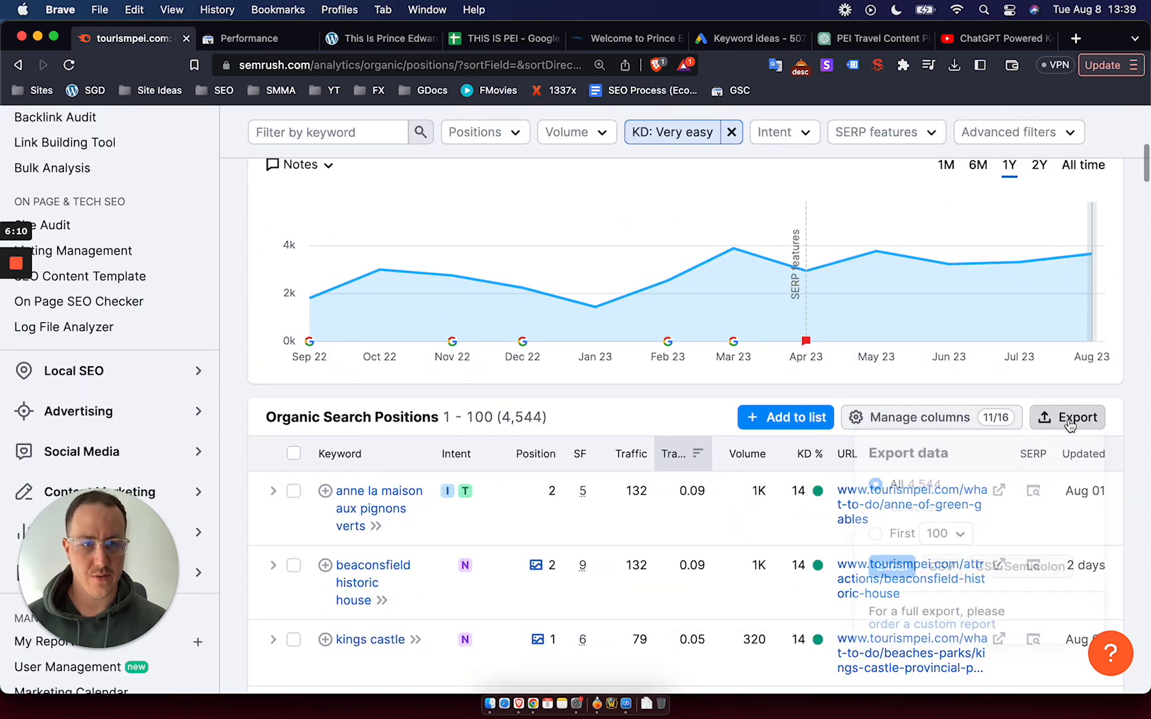
Step: Export all very-easy keyword positions as a CSV saved to Downloads
left_click(1069, 417)
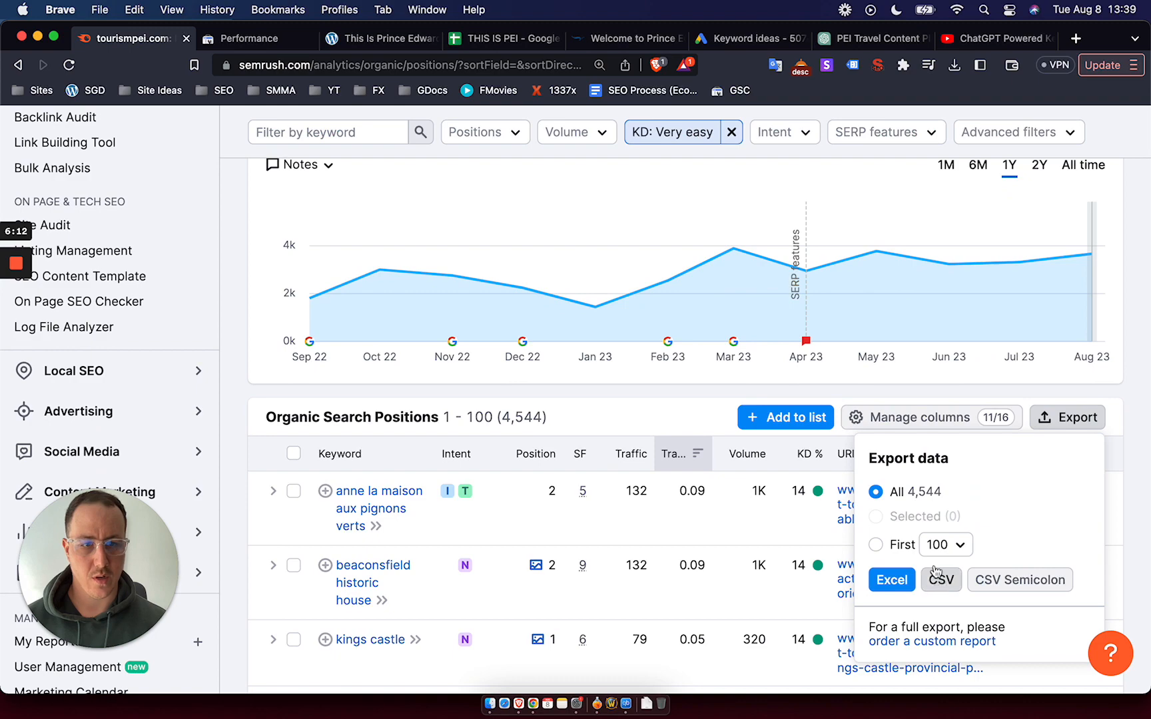
left_click(892, 580)
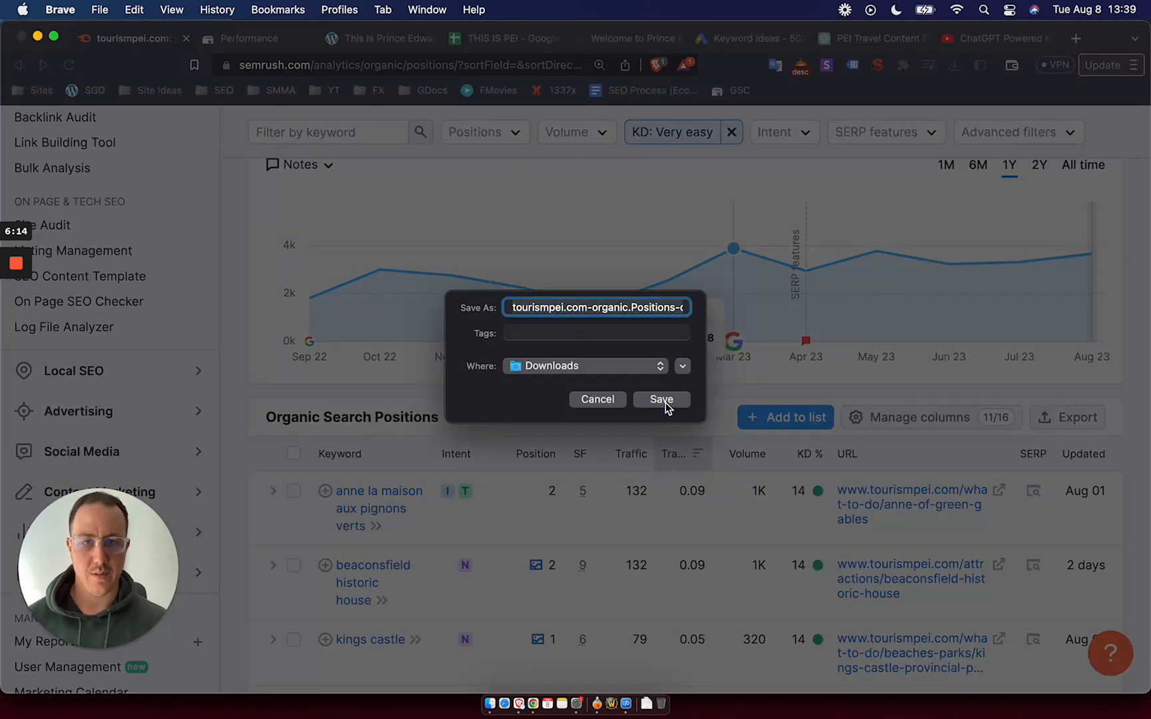
left_click(662, 399)
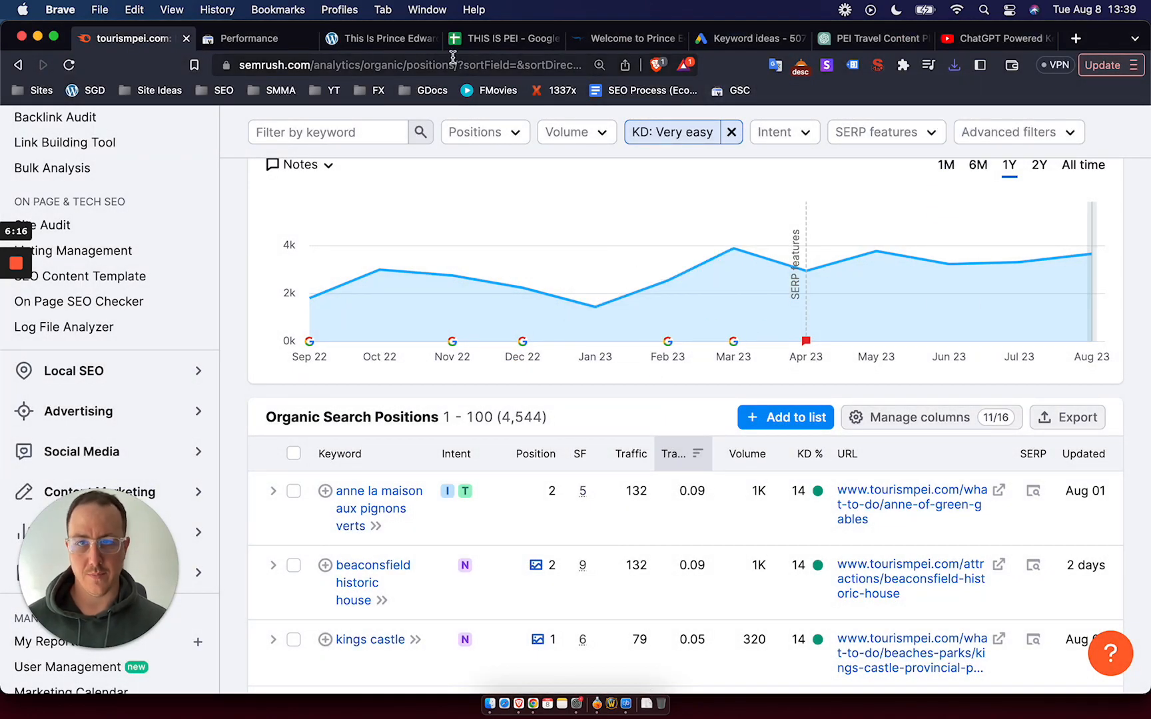
left_click(509, 38)
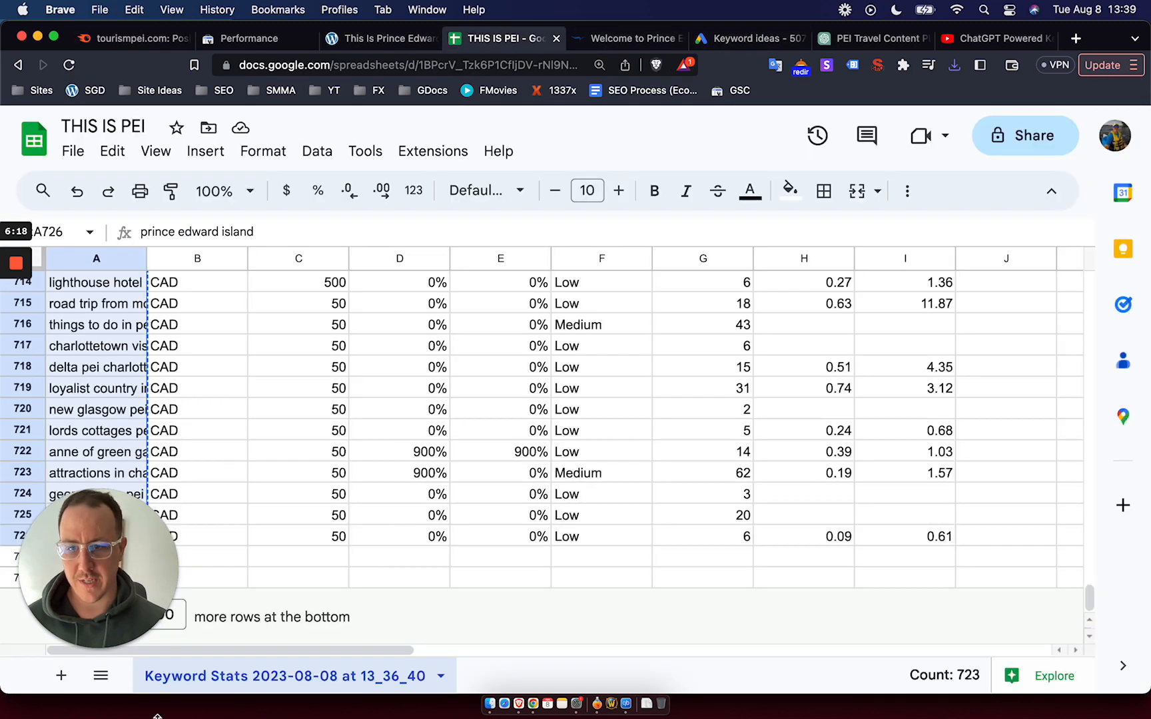
Step: Rename the stats sheet GAds and upload the tourismpei.com positions CSV from Downloads
double_click(285, 676)
type("GAds")
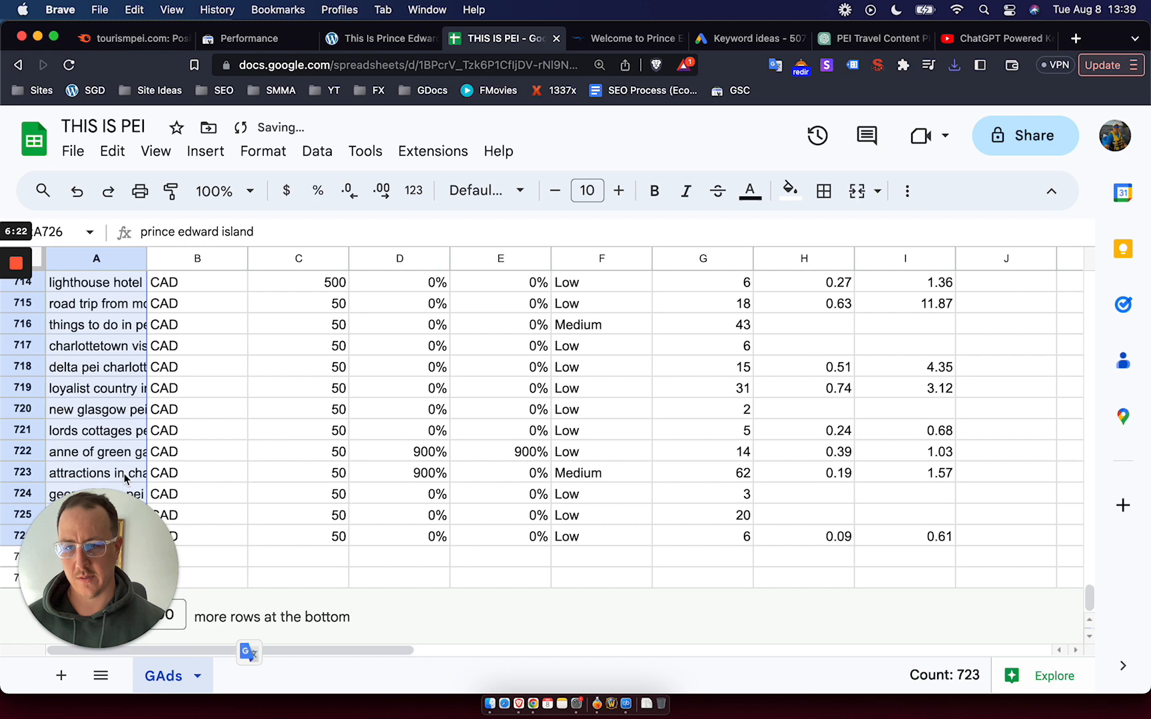
left_click(73, 151)
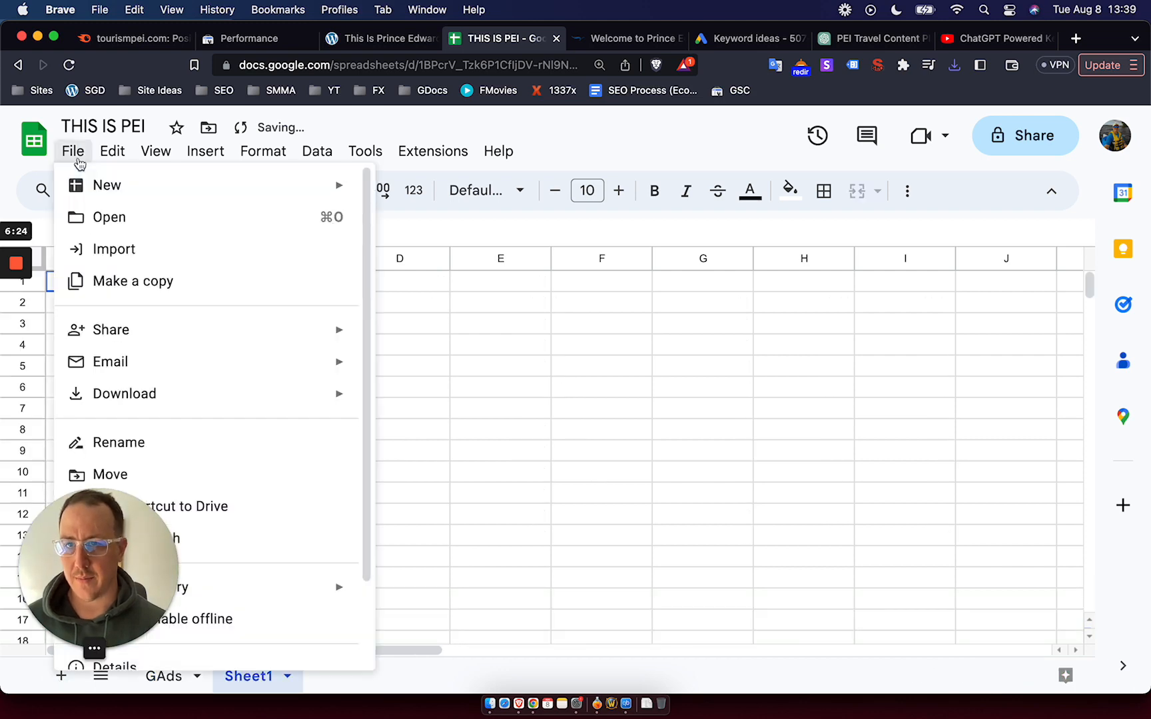
left_click(114, 249)
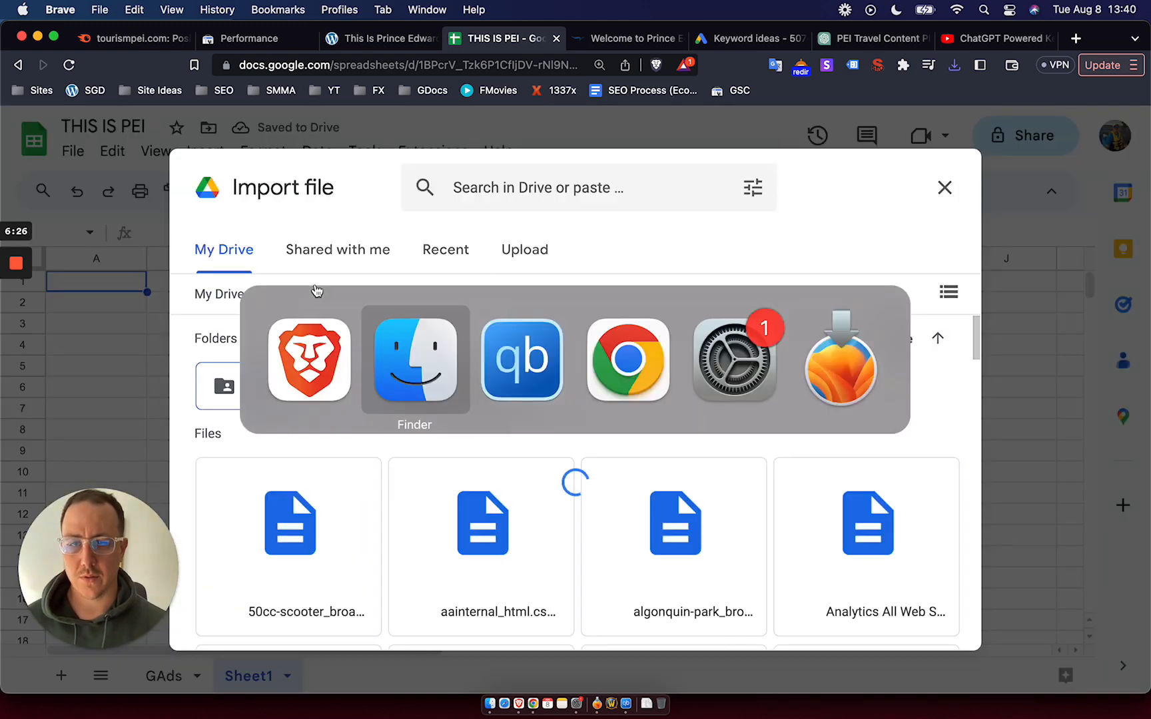
left_click(524, 249)
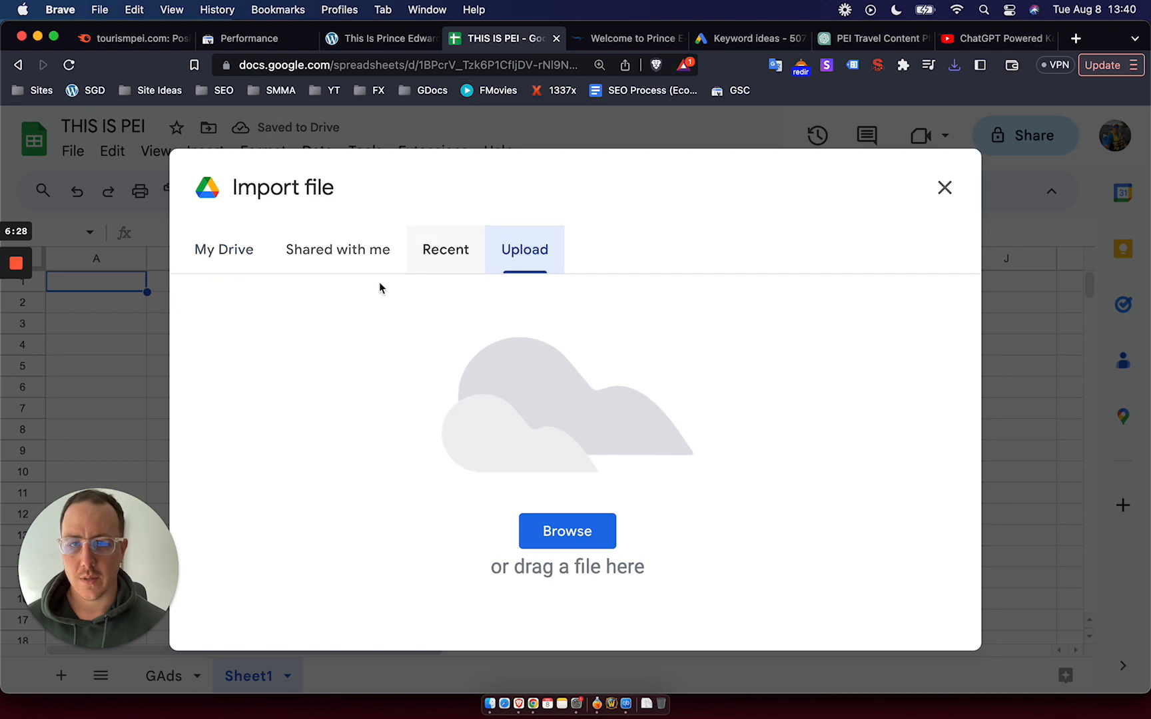
left_click(567, 531)
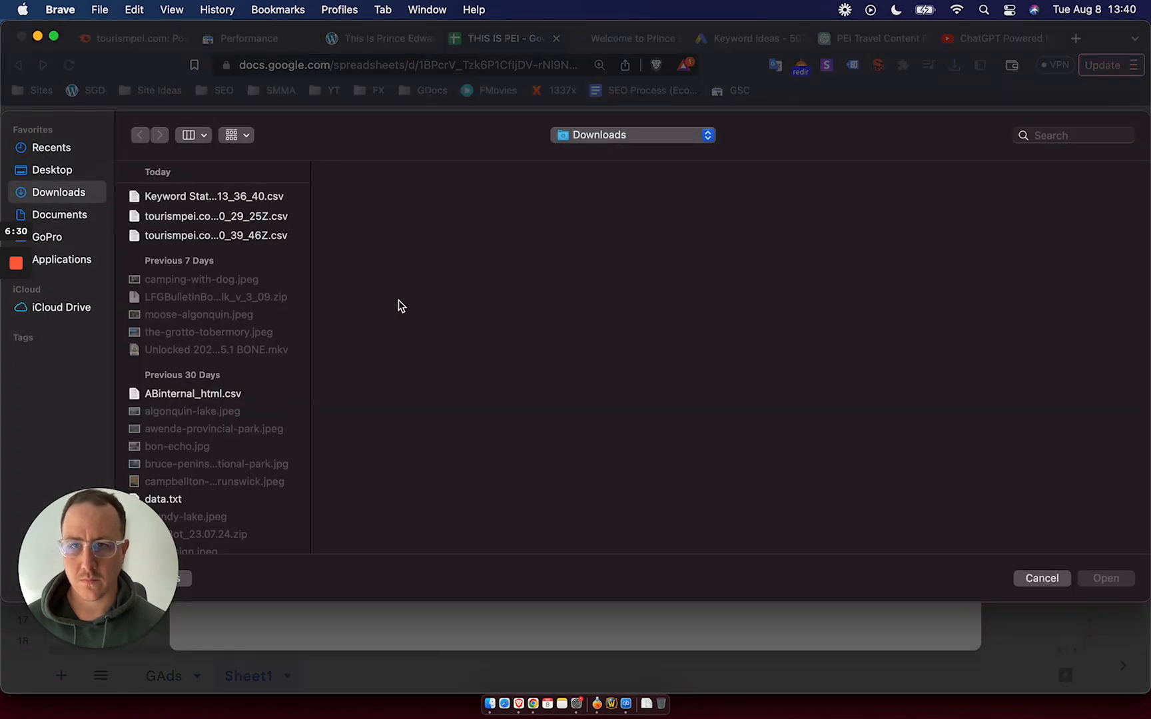
left_click(213, 215)
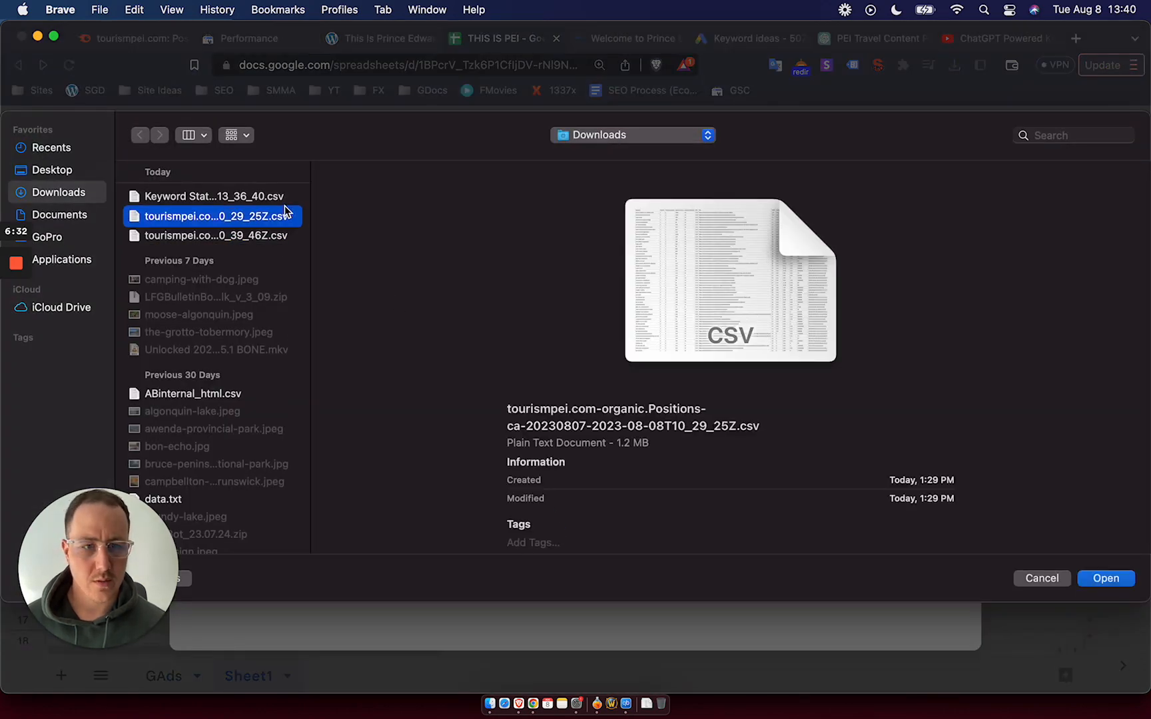
left_click(1106, 578)
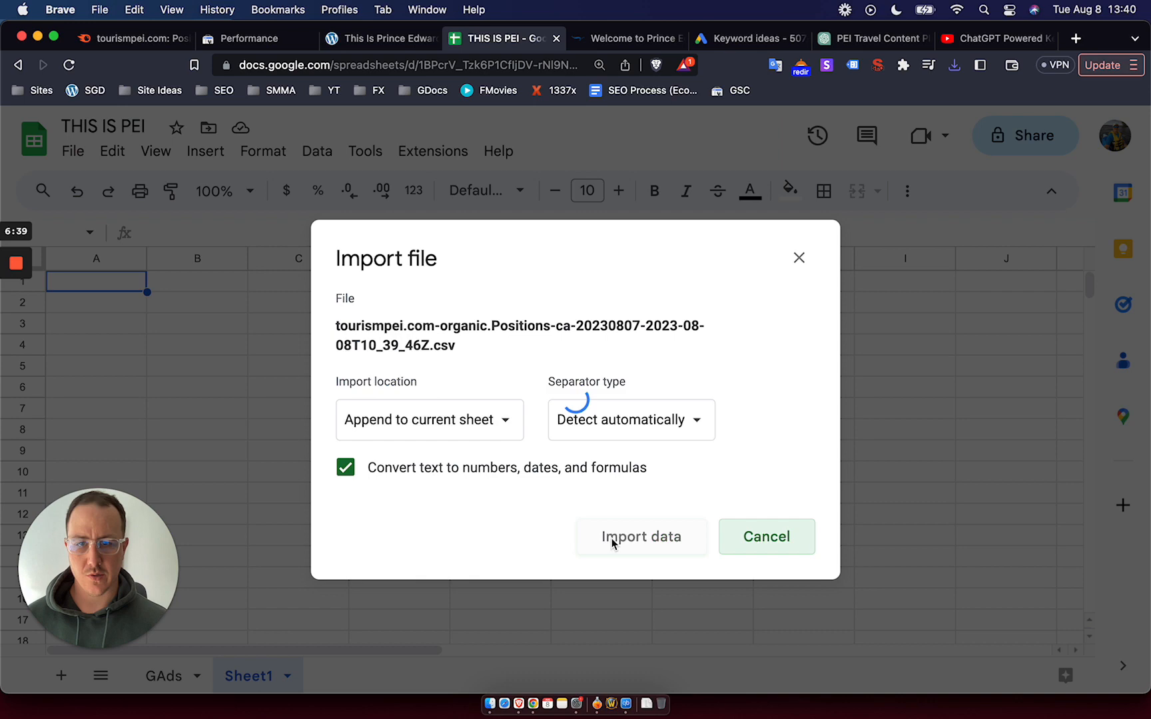
left_click(641, 537)
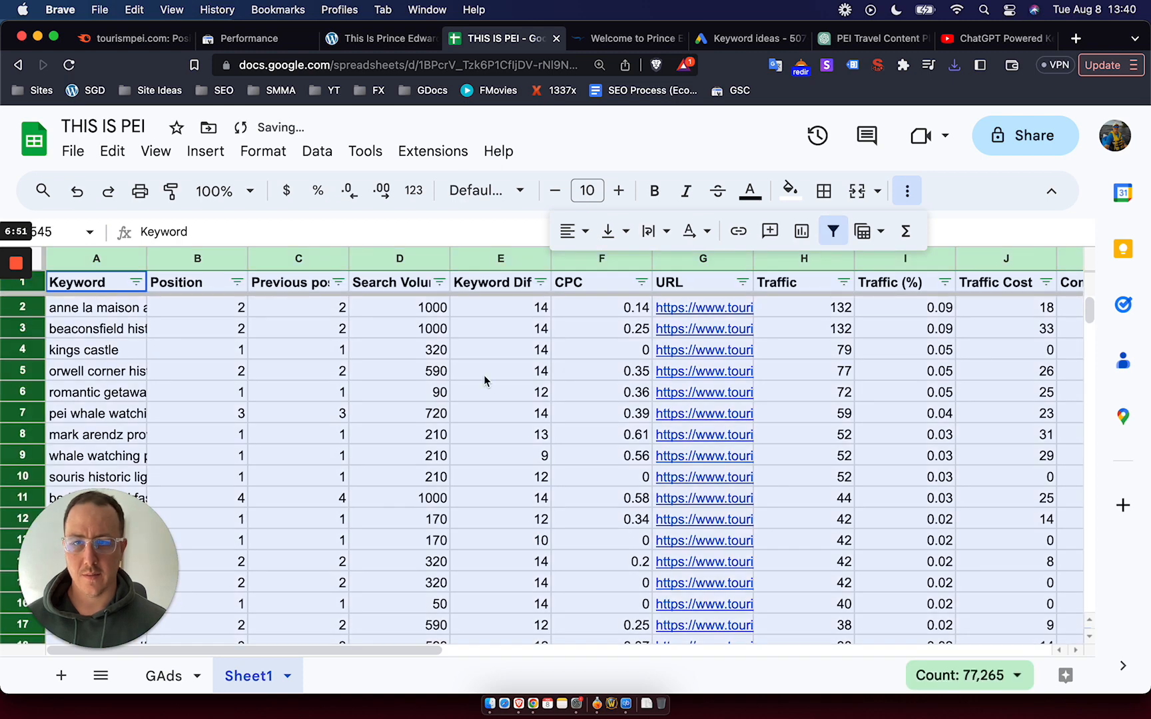
Step: Delete extra columns, keeping Keyword, Search Volume, Keyword Difficulty, CPC and URL
right_click(198, 258)
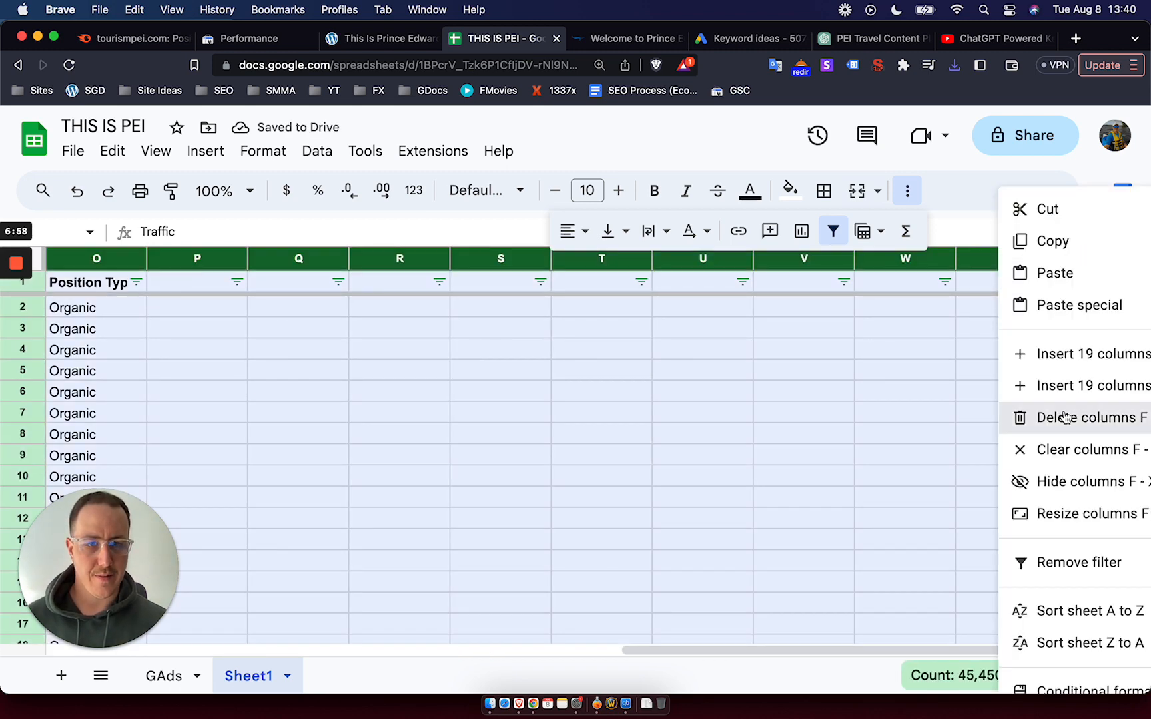
left_click(1087, 417)
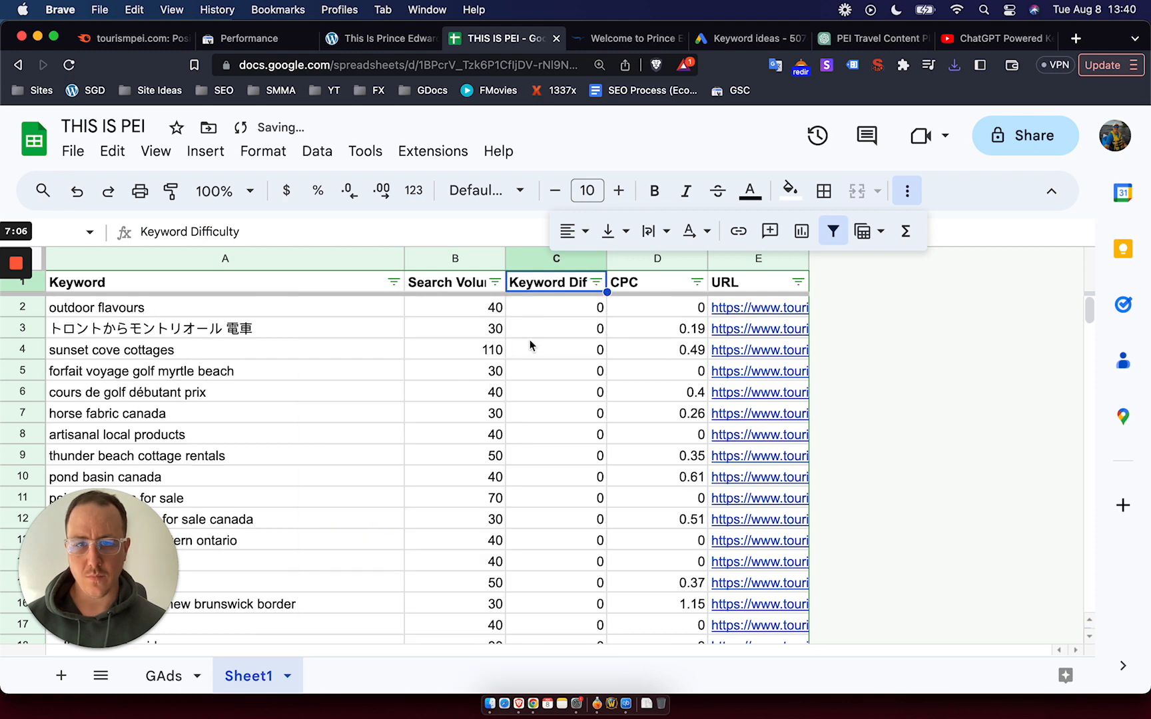
scroll("down", 3)
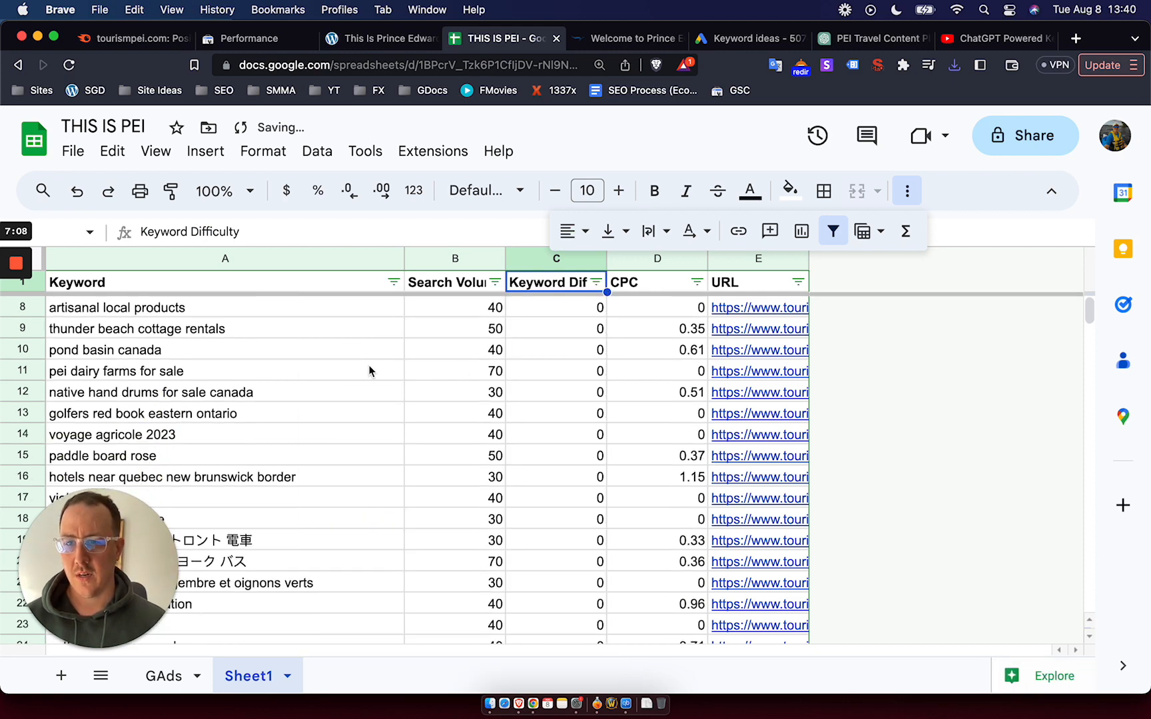
scroll("down", 3)
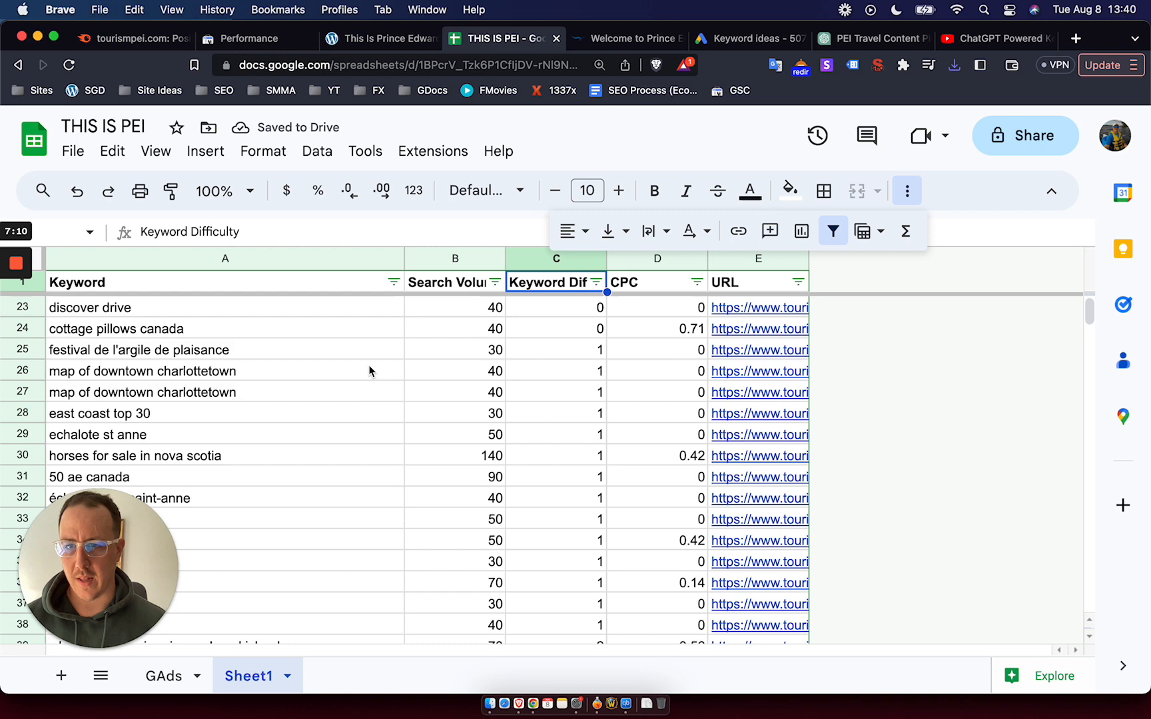
scroll("down", 3)
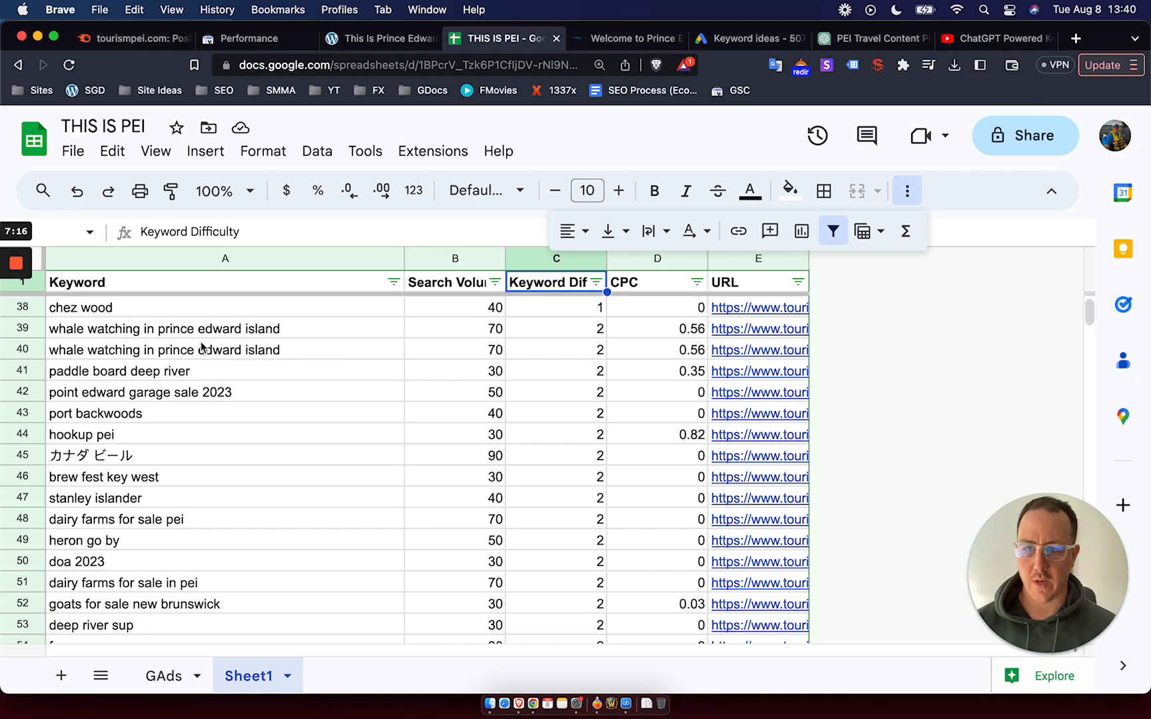
left_click(164, 350)
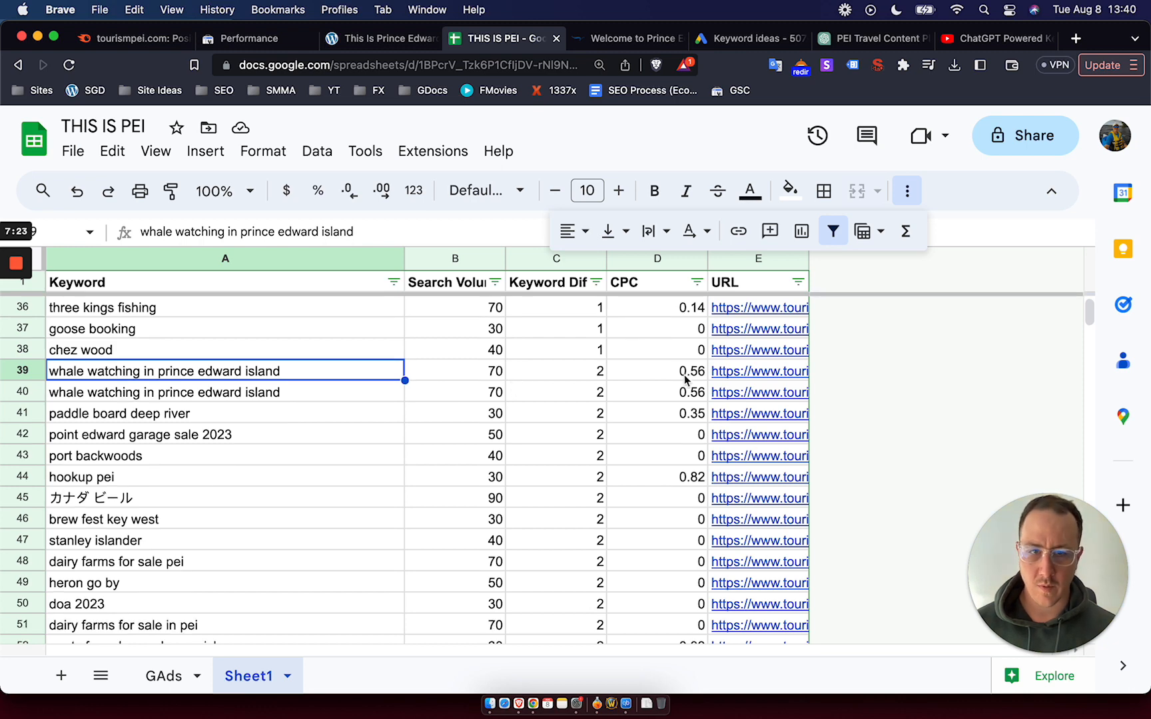
left_click(95, 456)
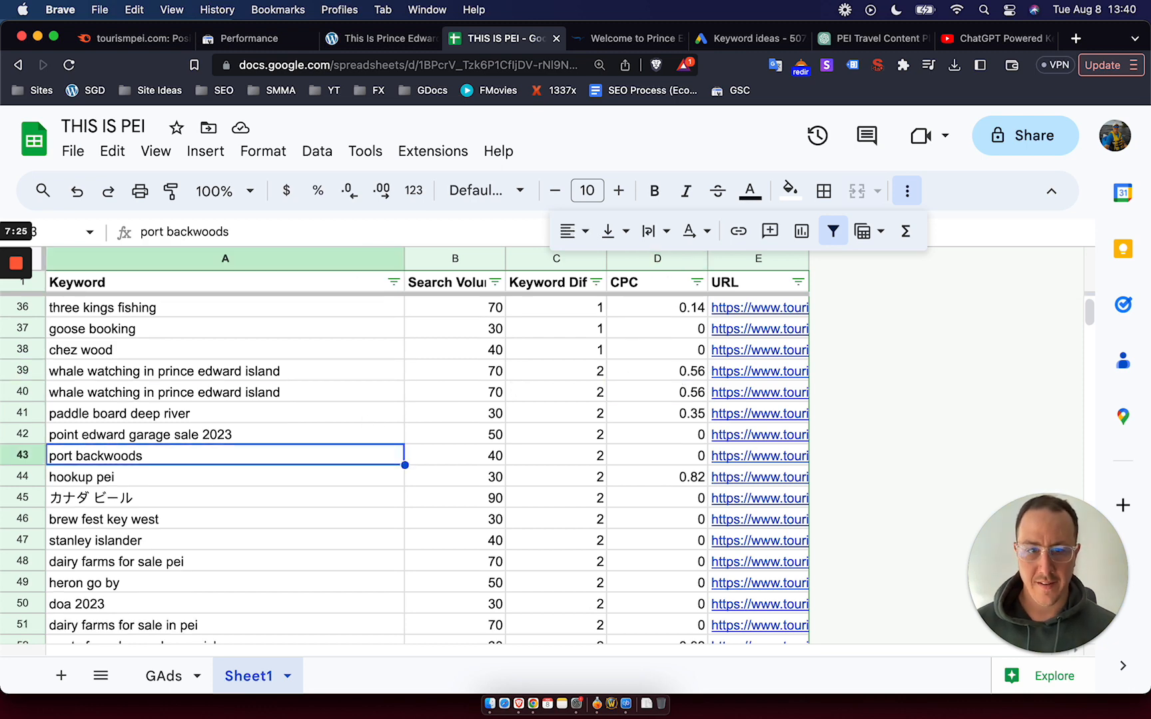
scroll("down", 3)
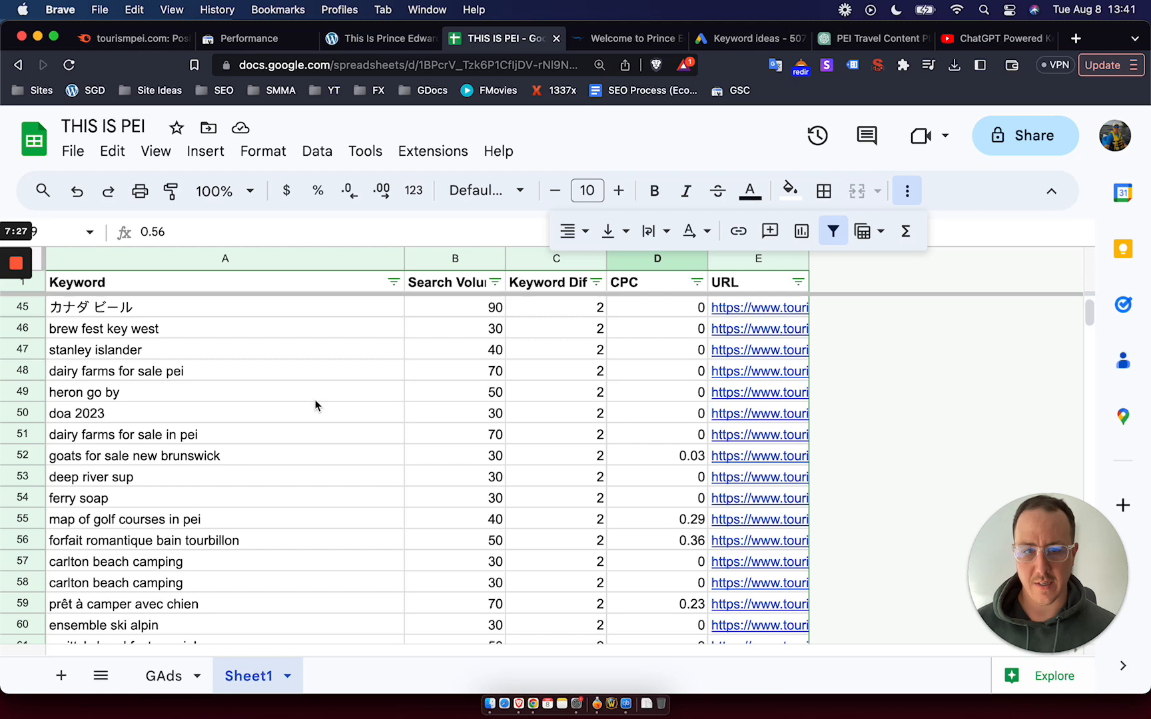
scroll("down", 3)
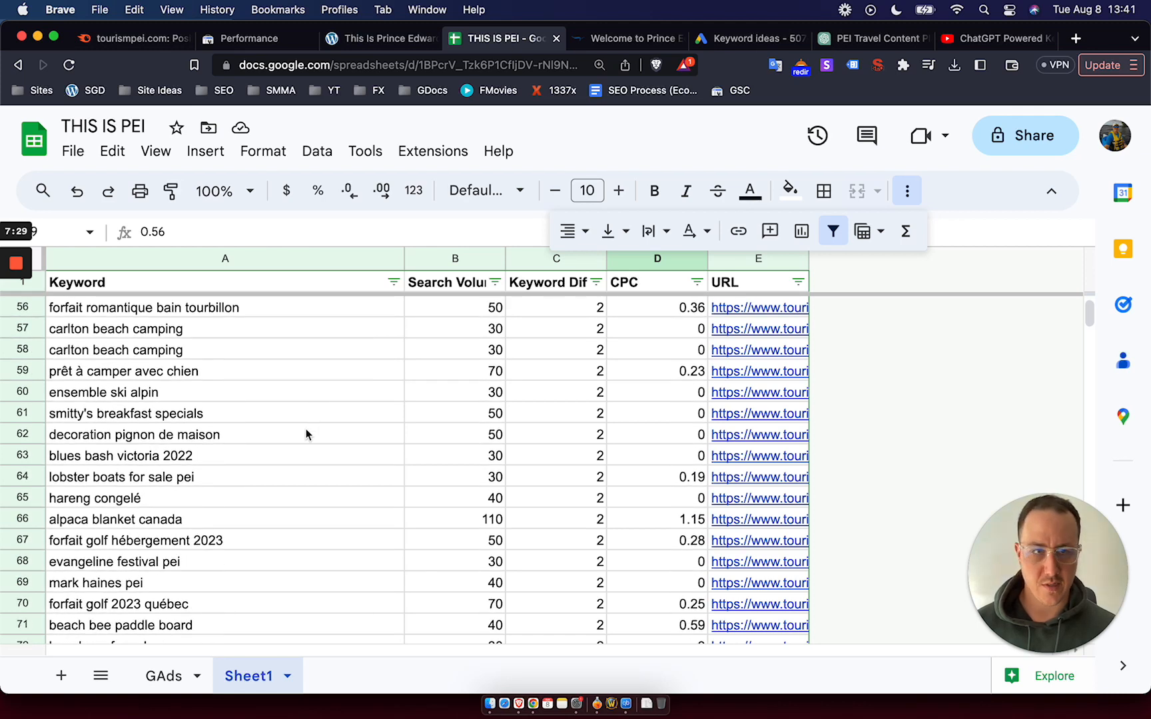
scroll("down", 3)
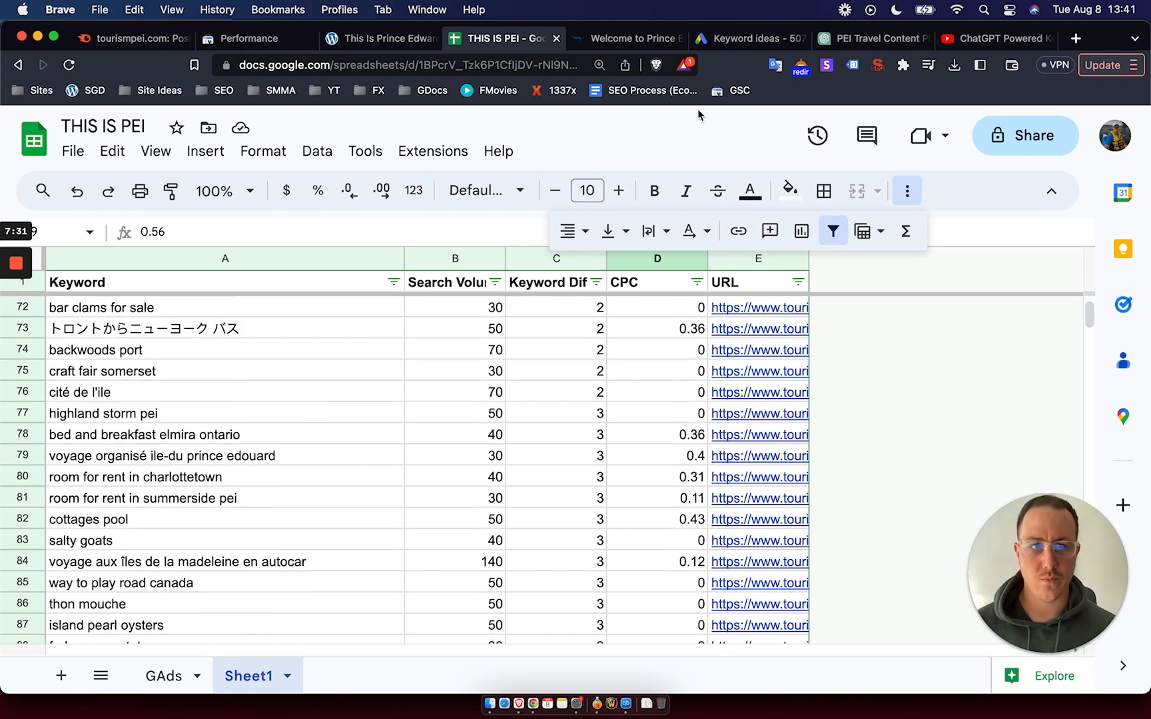
mouse_move(262, 594)
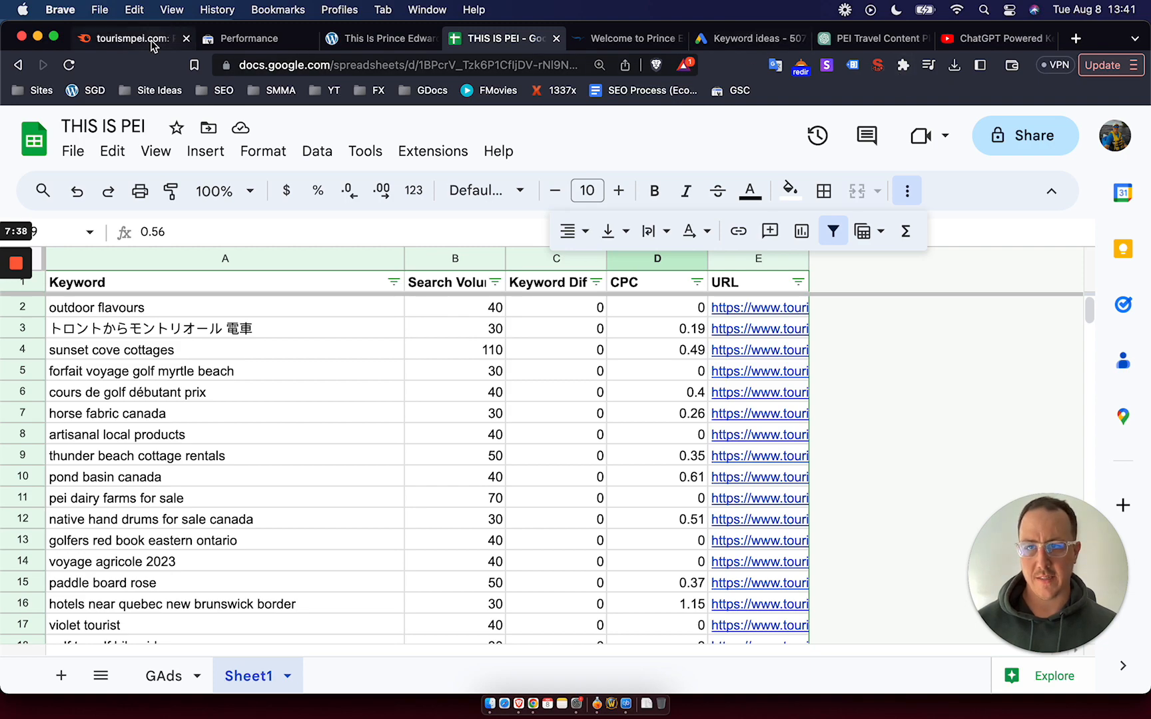
Step: Return to Semrush and clear tourismpei.com's KD: Very easy filter to see 33K keywords
left_click(127, 38)
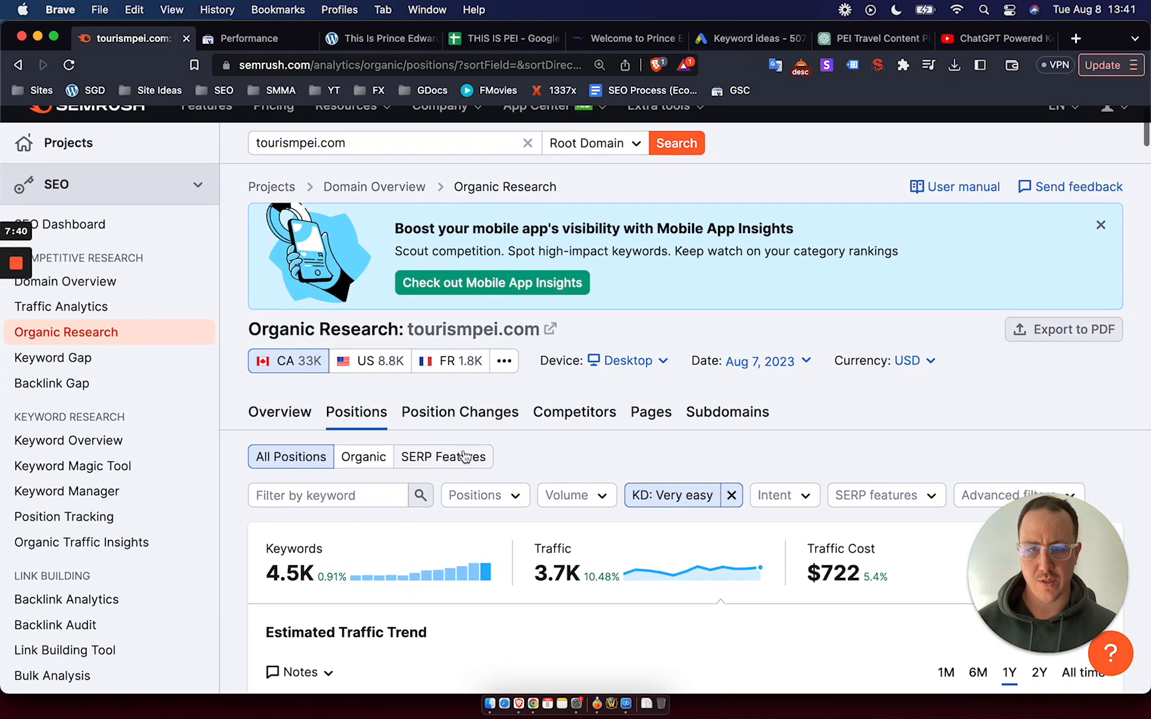
scroll("down", 3)
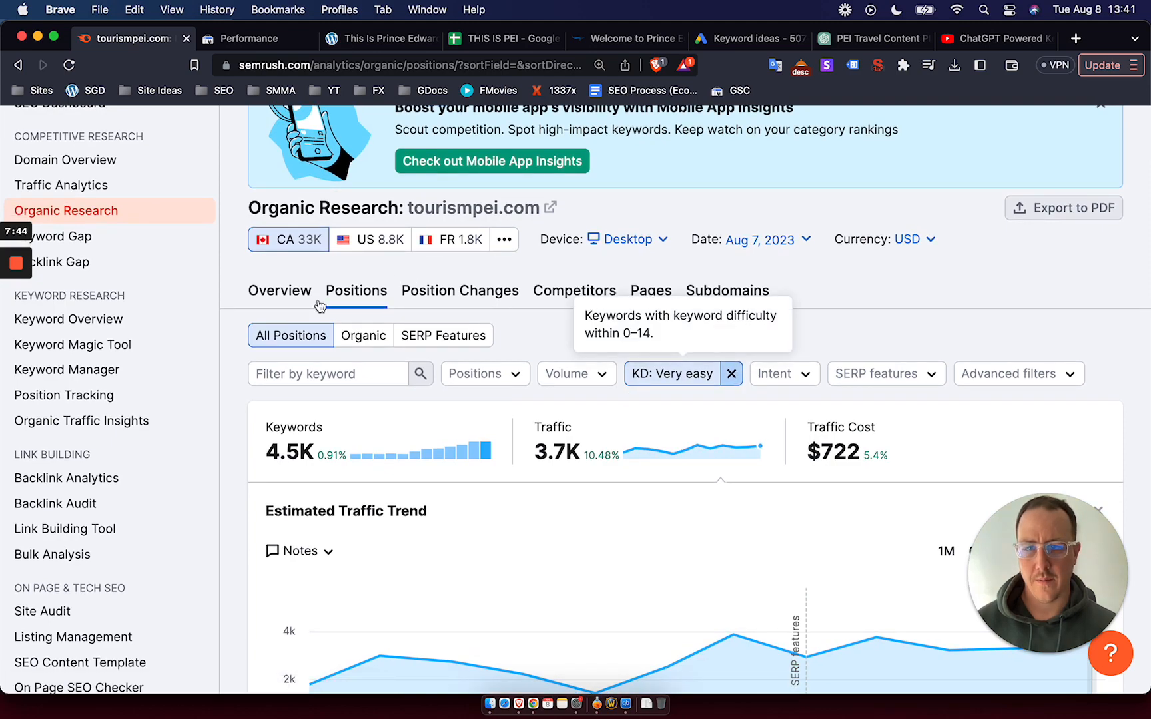
left_click(731, 374)
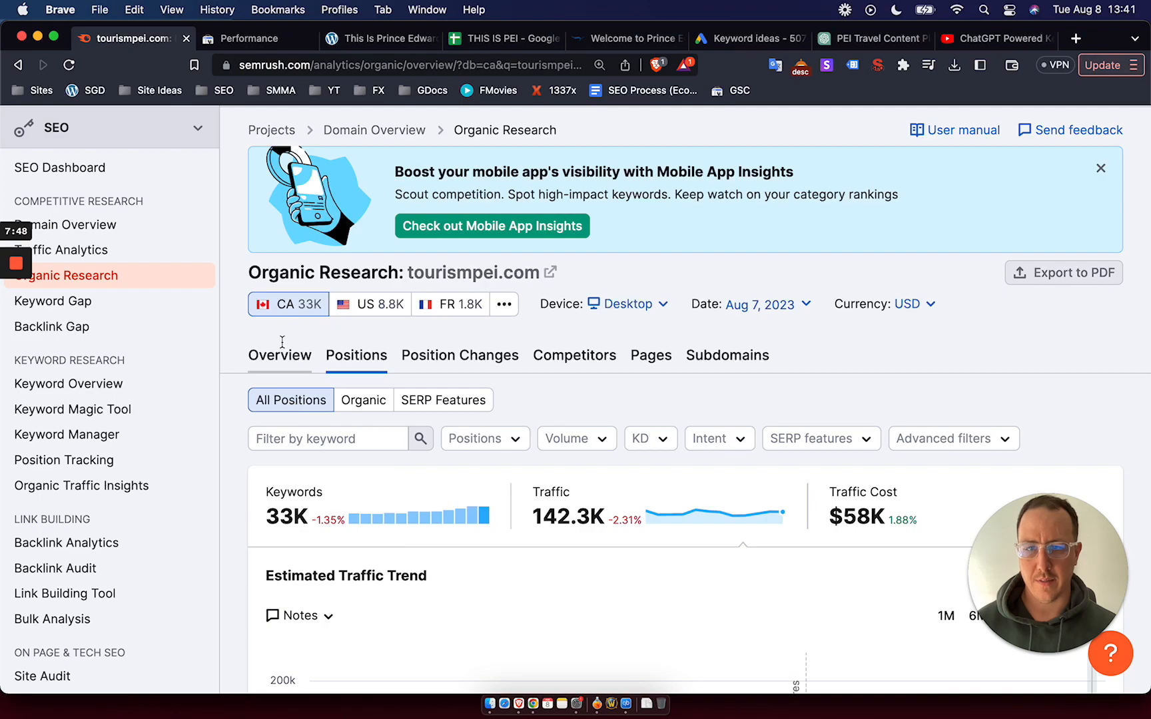
scroll("down", 3)
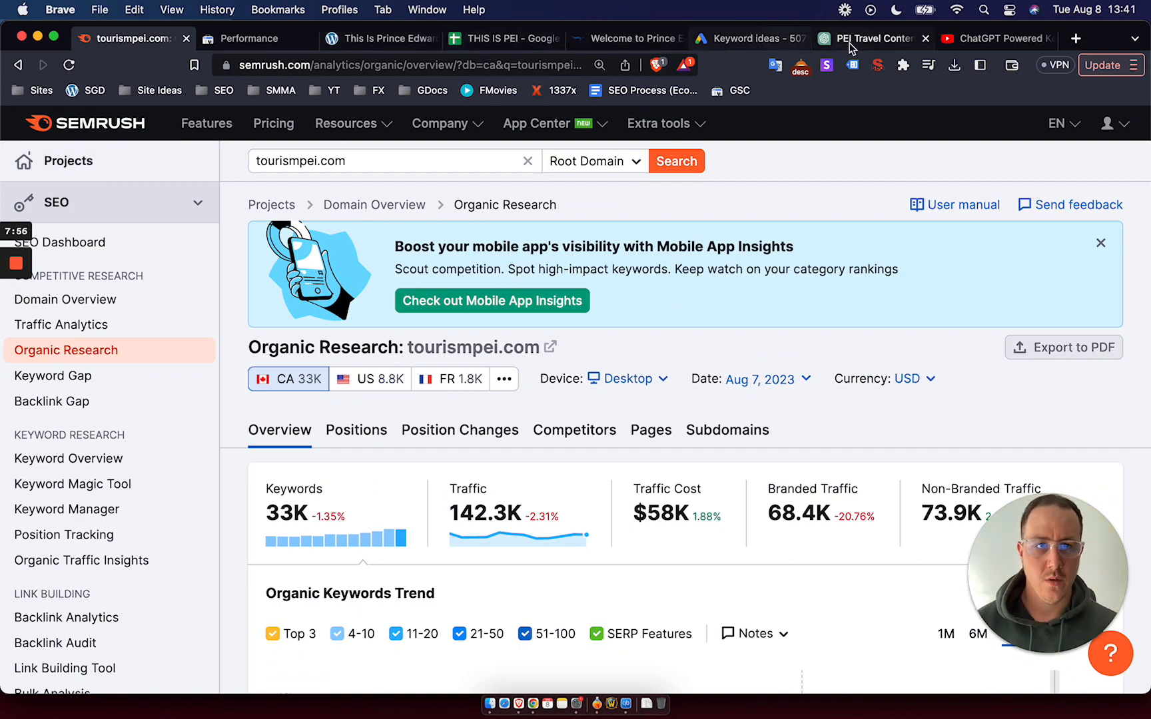
Step: Copy ChatGPT's 50-topic tables into Sheet2 of THIS IS PEI and close the empty tab
left_click(866, 38)
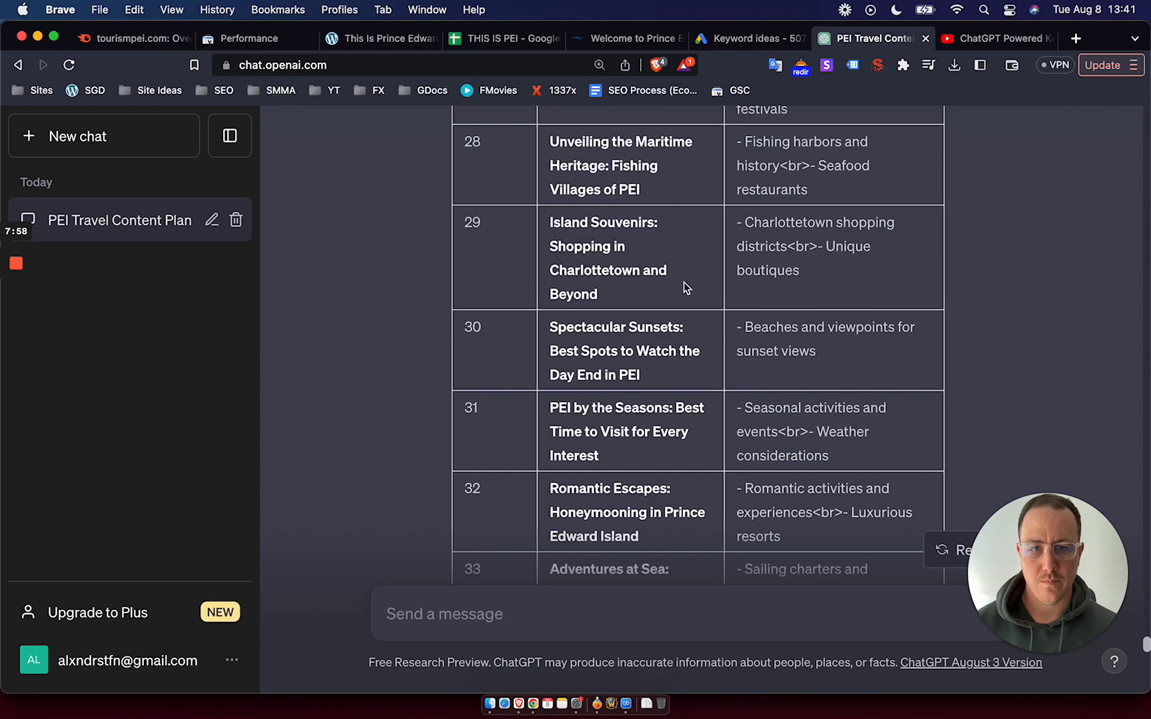
scroll("down", 3)
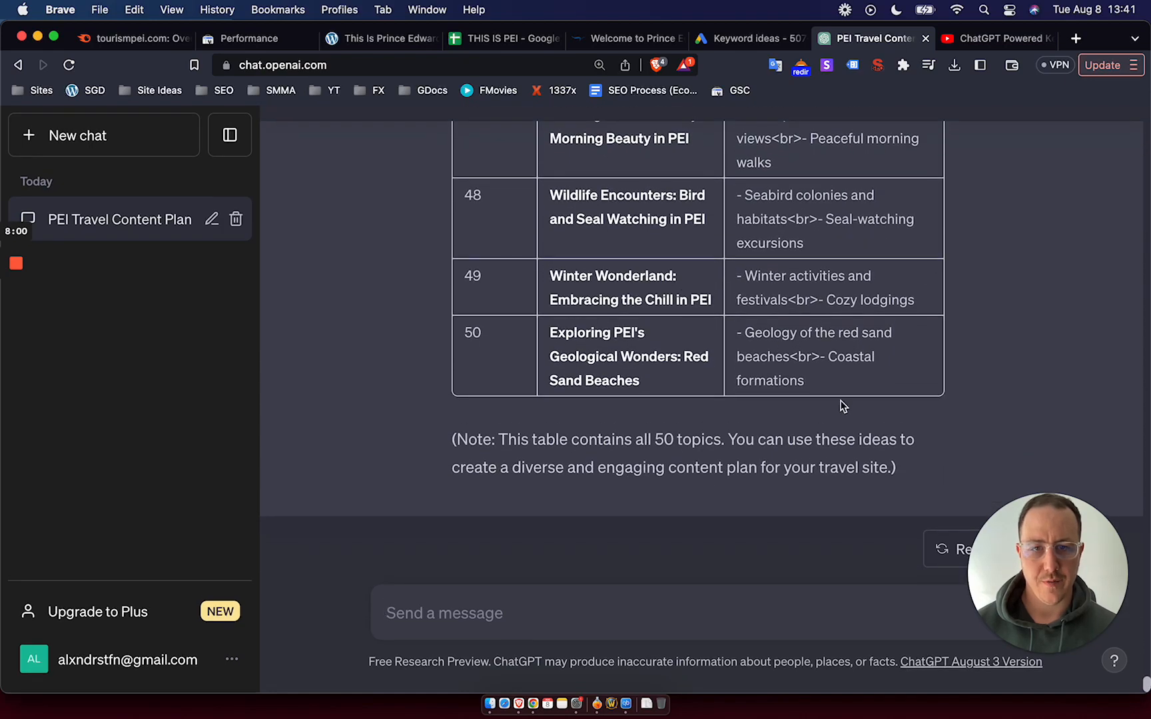
scroll("down", 3)
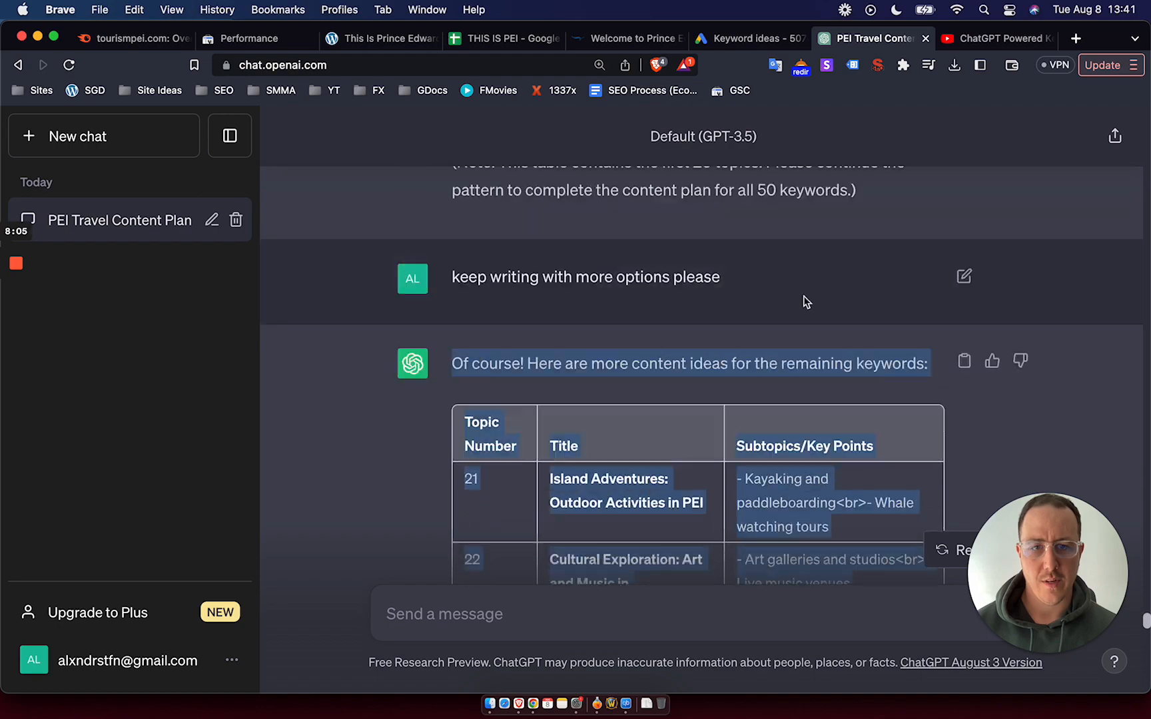
scroll("up", 3)
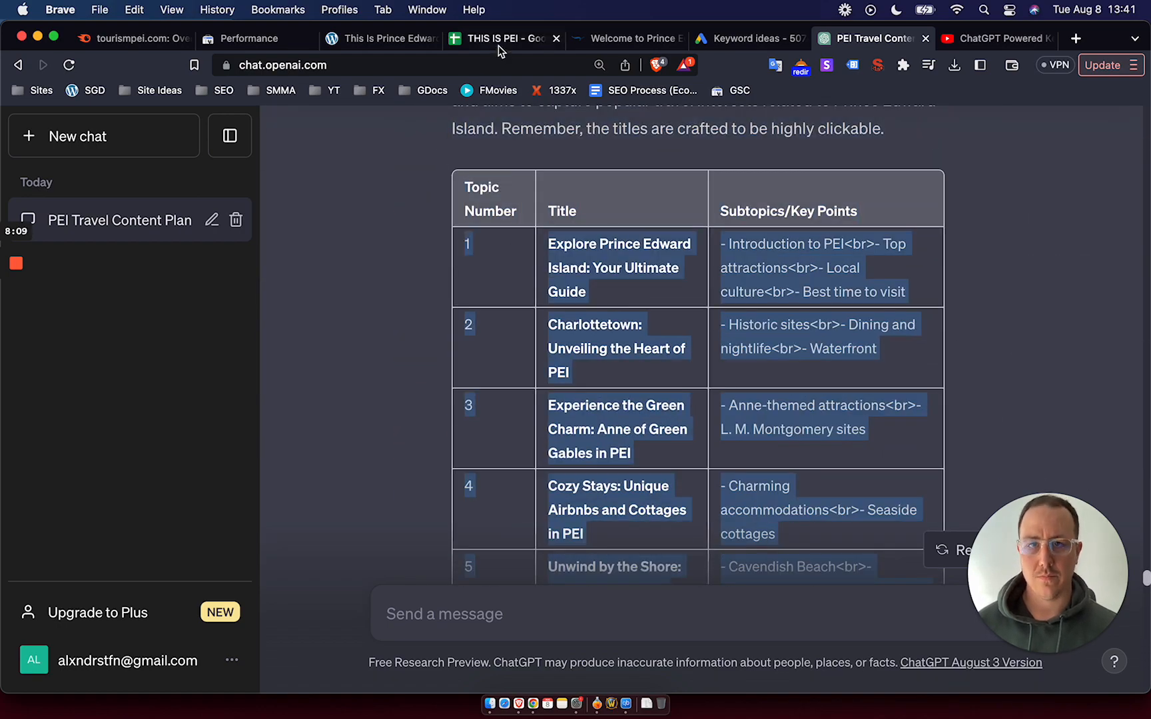
left_click(1075, 38)
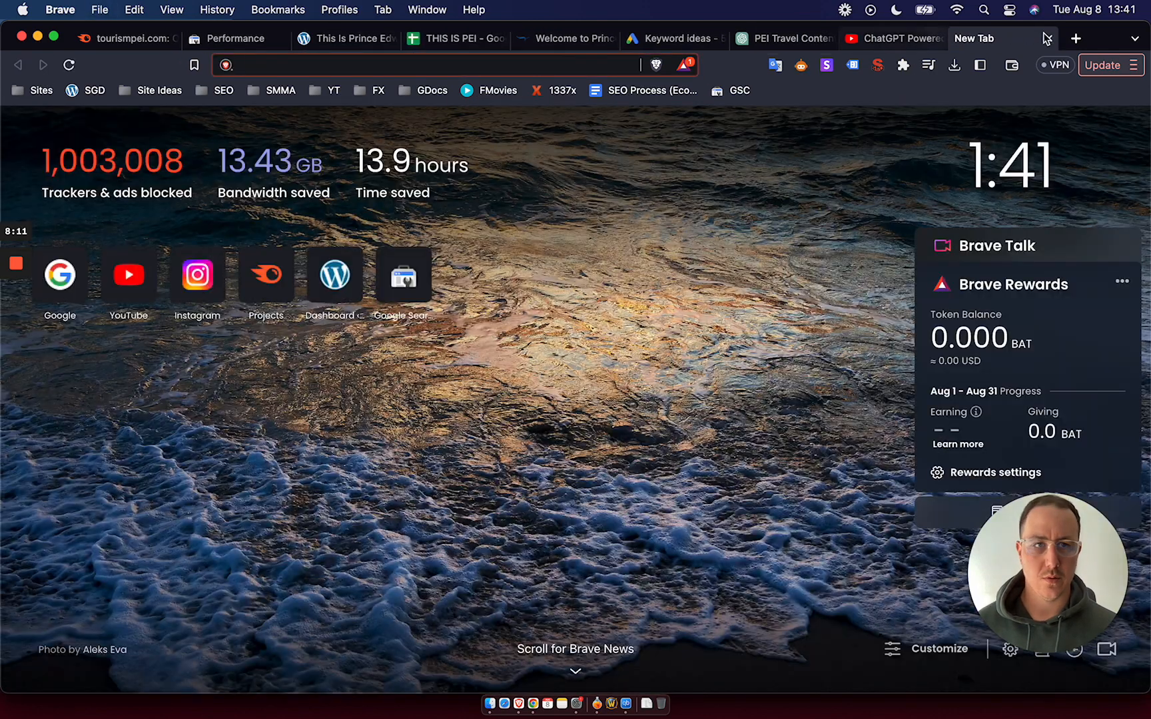
left_click(481, 39)
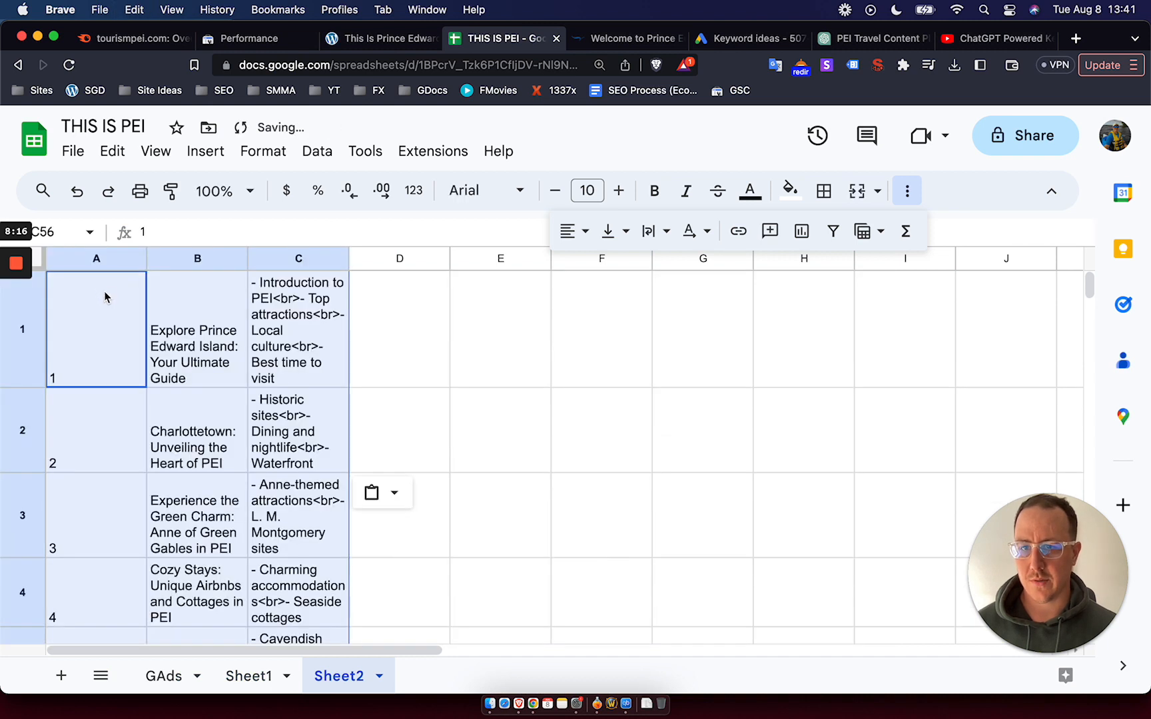
Step: Insert a Title, Topic, Keywords header row and add a filter to it
left_click(400, 431)
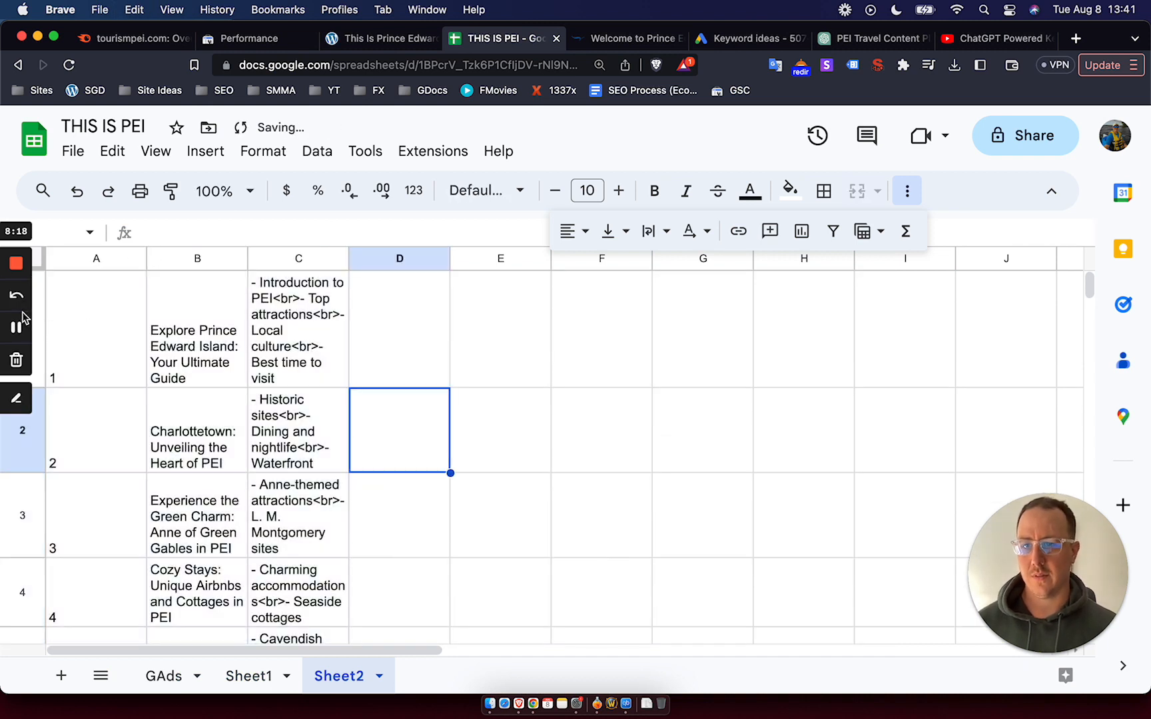
right_click(22, 328)
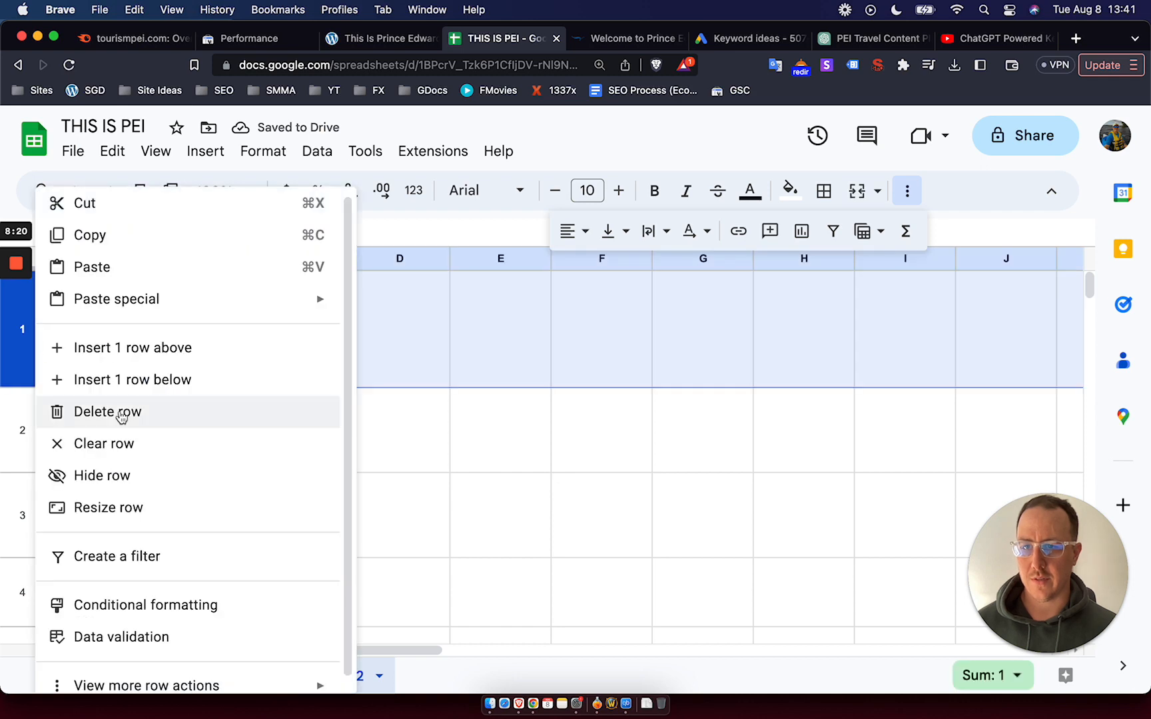
left_click(107, 412)
type("Titl")
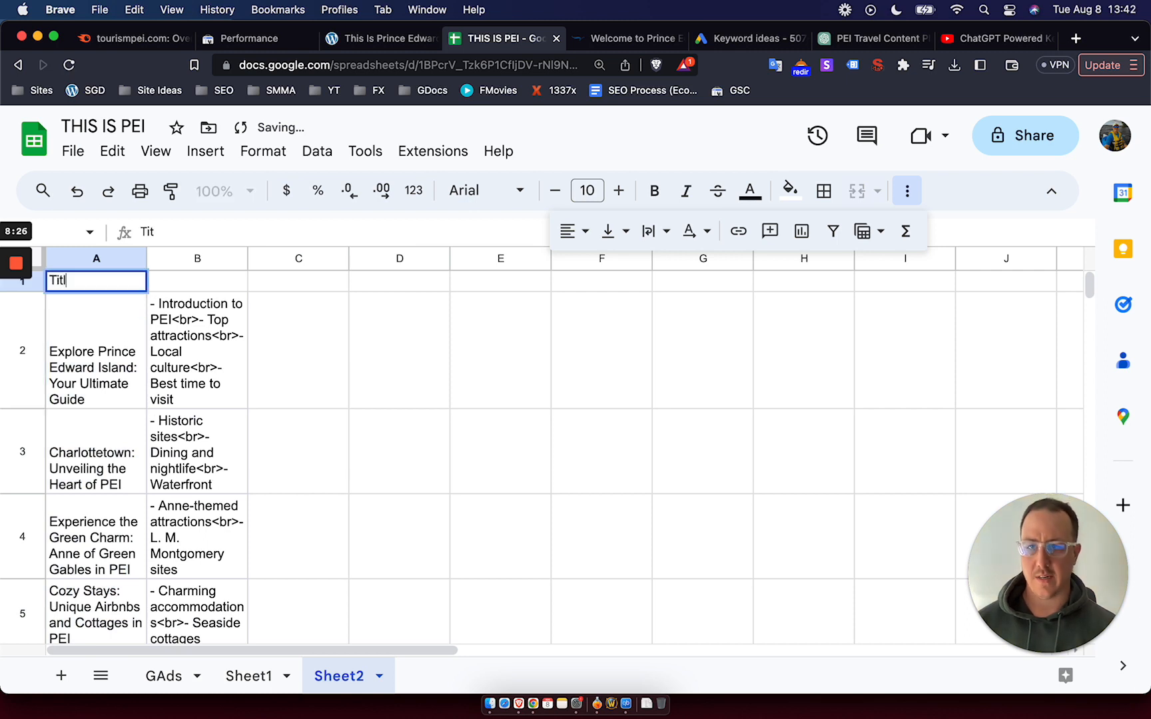
type("Keyw")
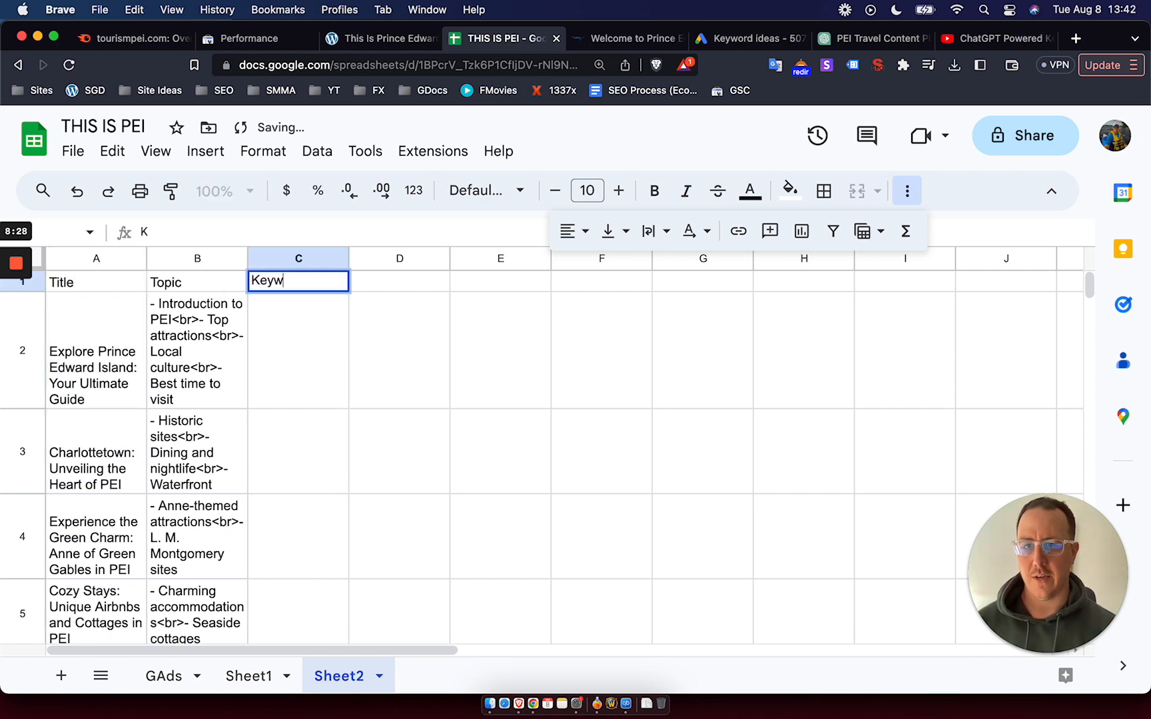
left_click(94, 350)
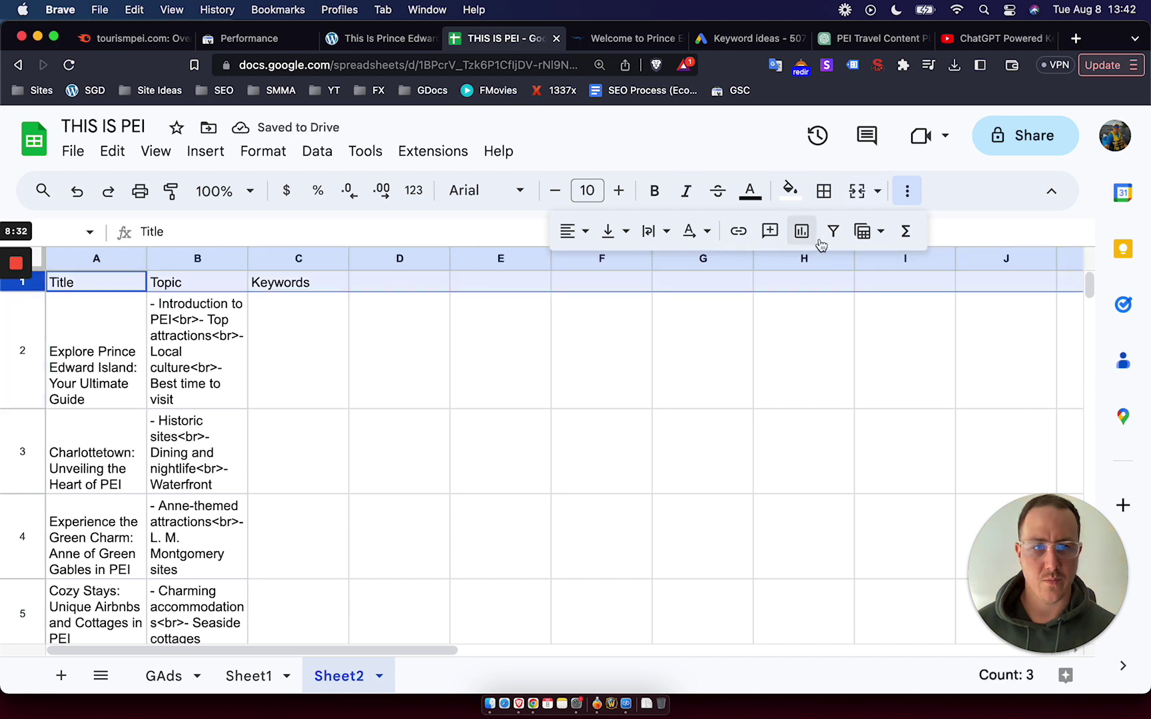
left_click(834, 231)
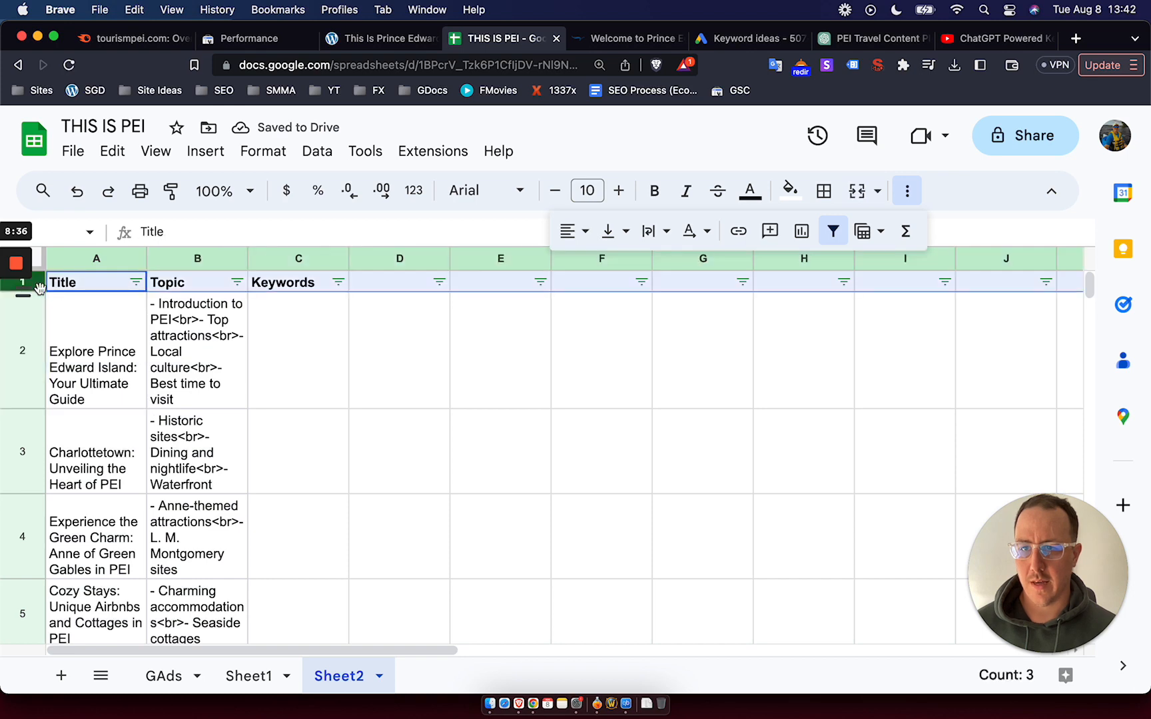
Step: Delete the blank rows before the second topic table so it continues directly
right_click(20, 282)
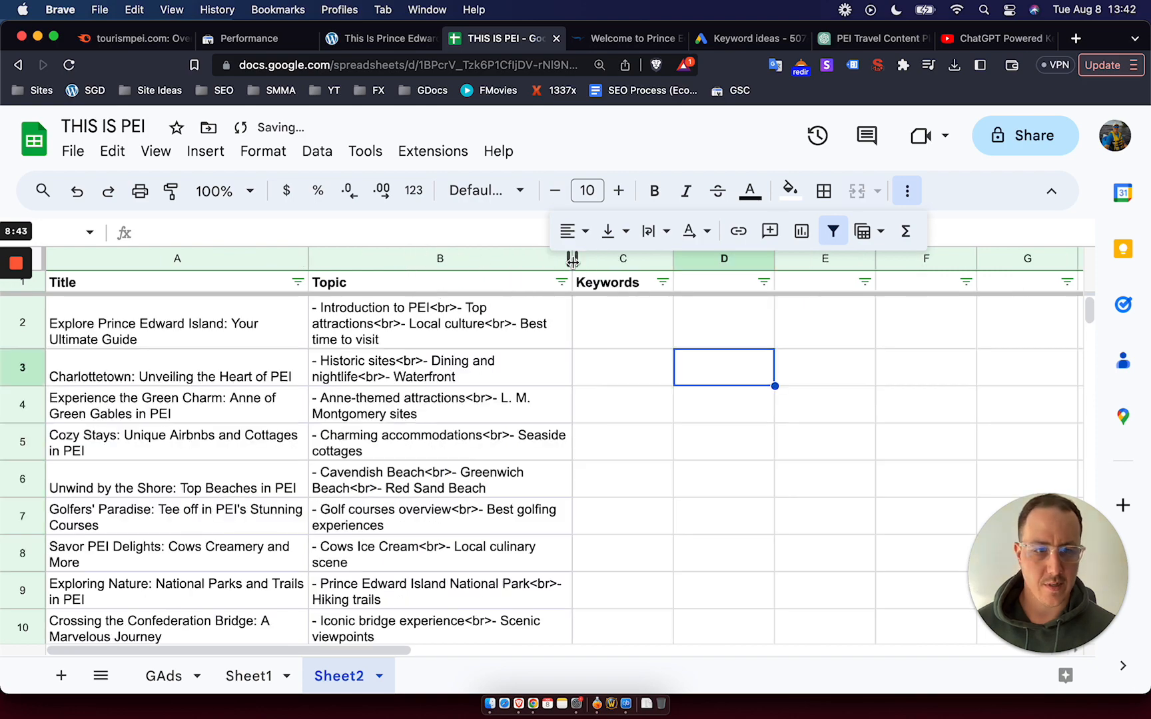
scroll("down", 3)
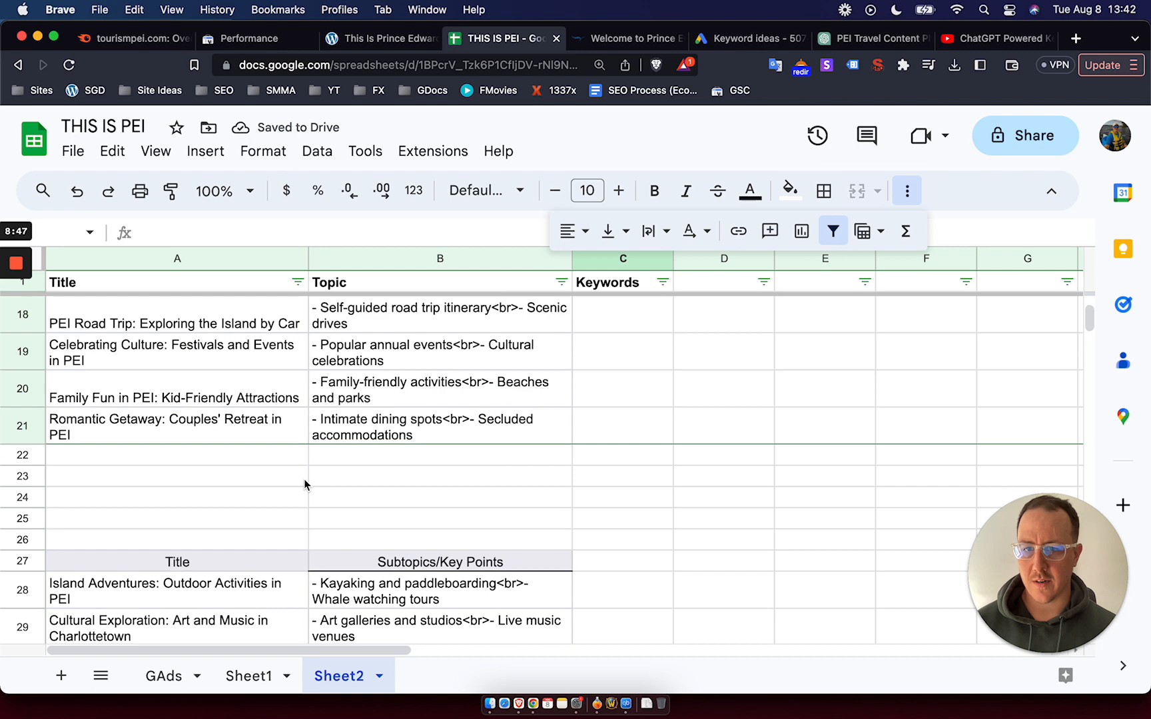
scroll("down", 3)
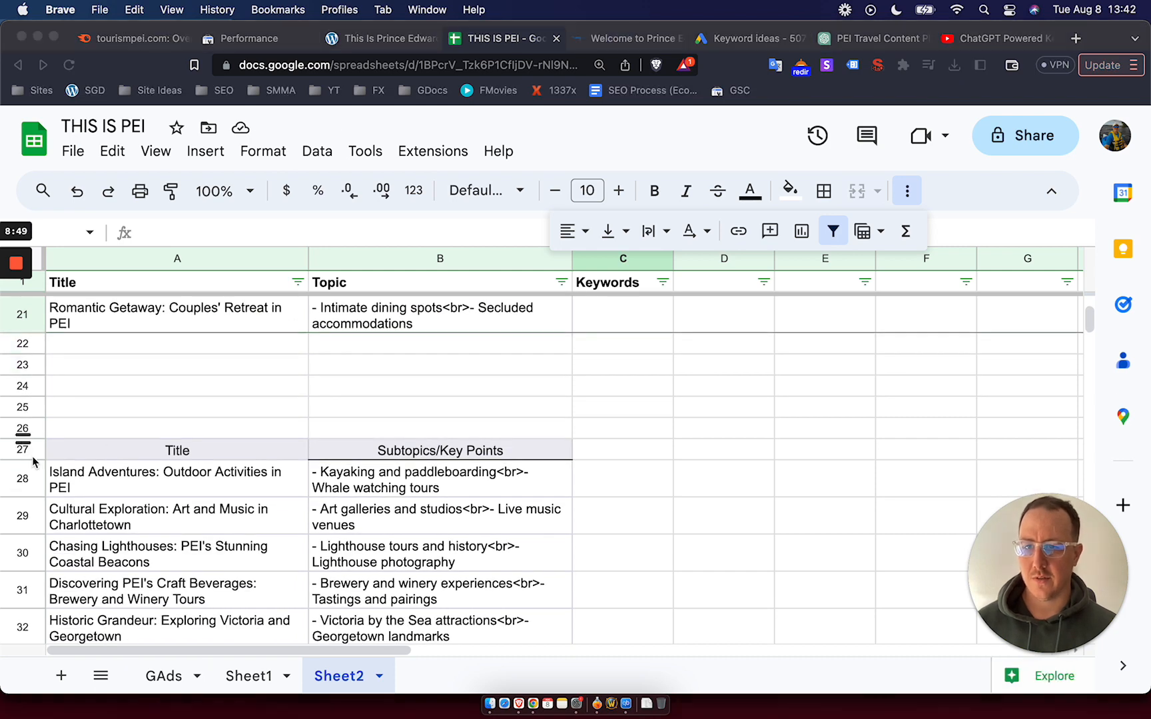
left_click(23, 450)
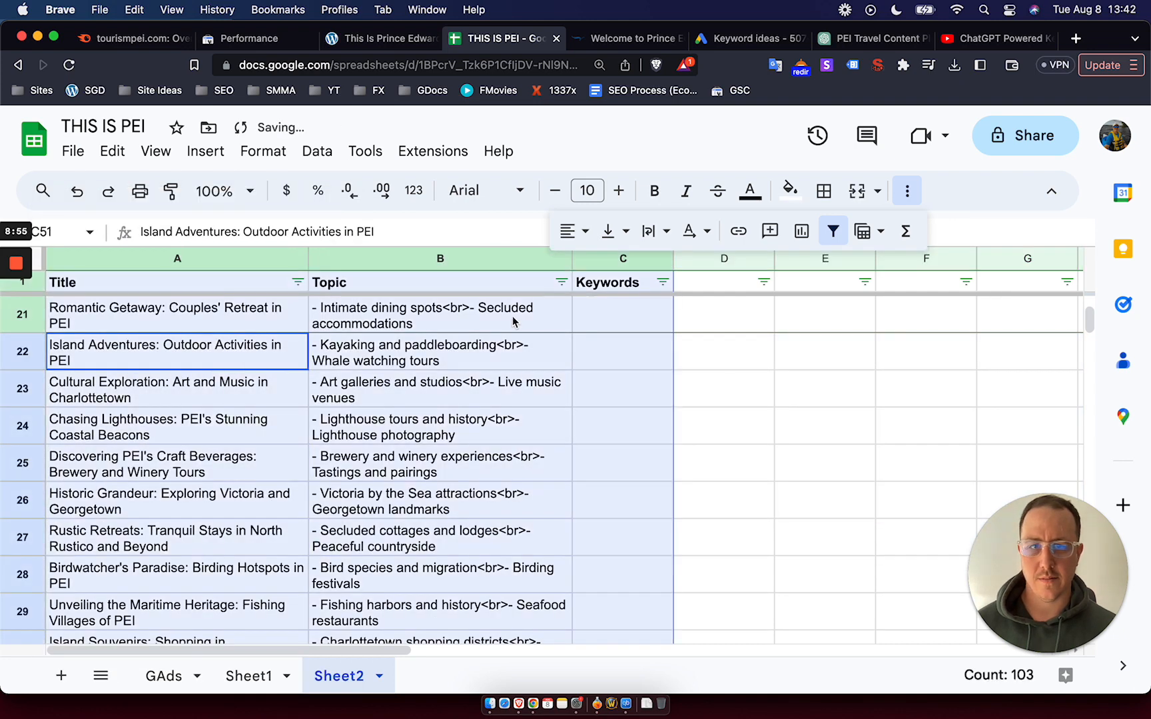
mouse_move(567, 532)
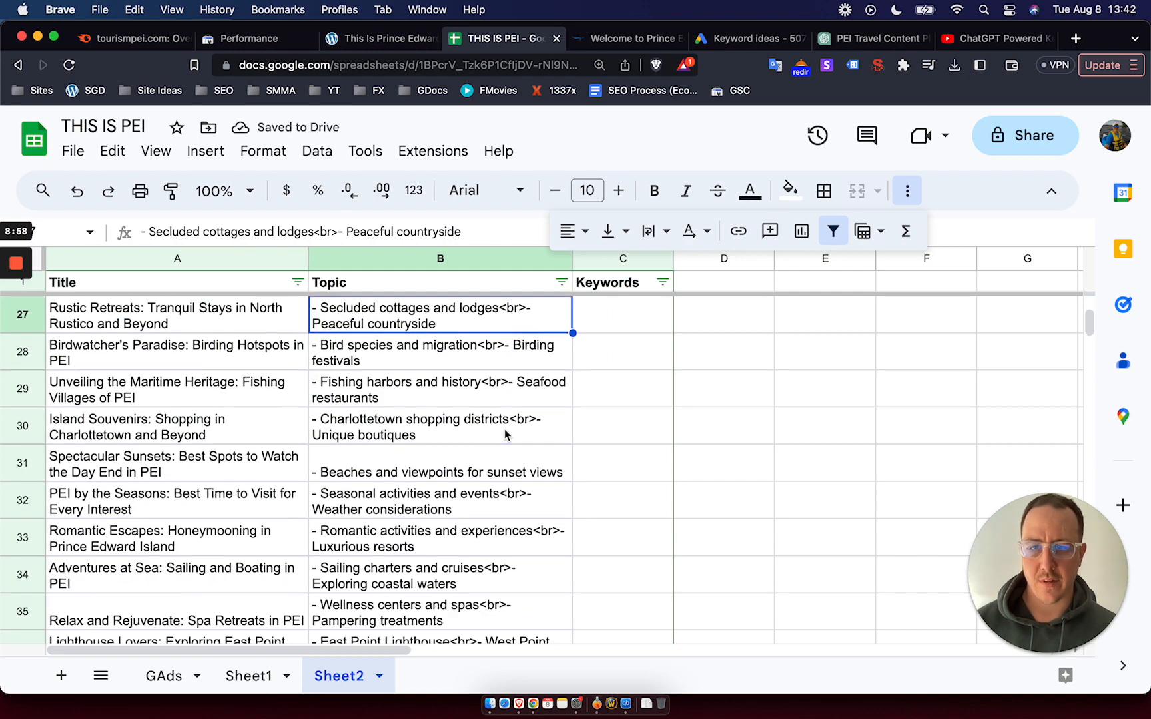
scroll("down", 3)
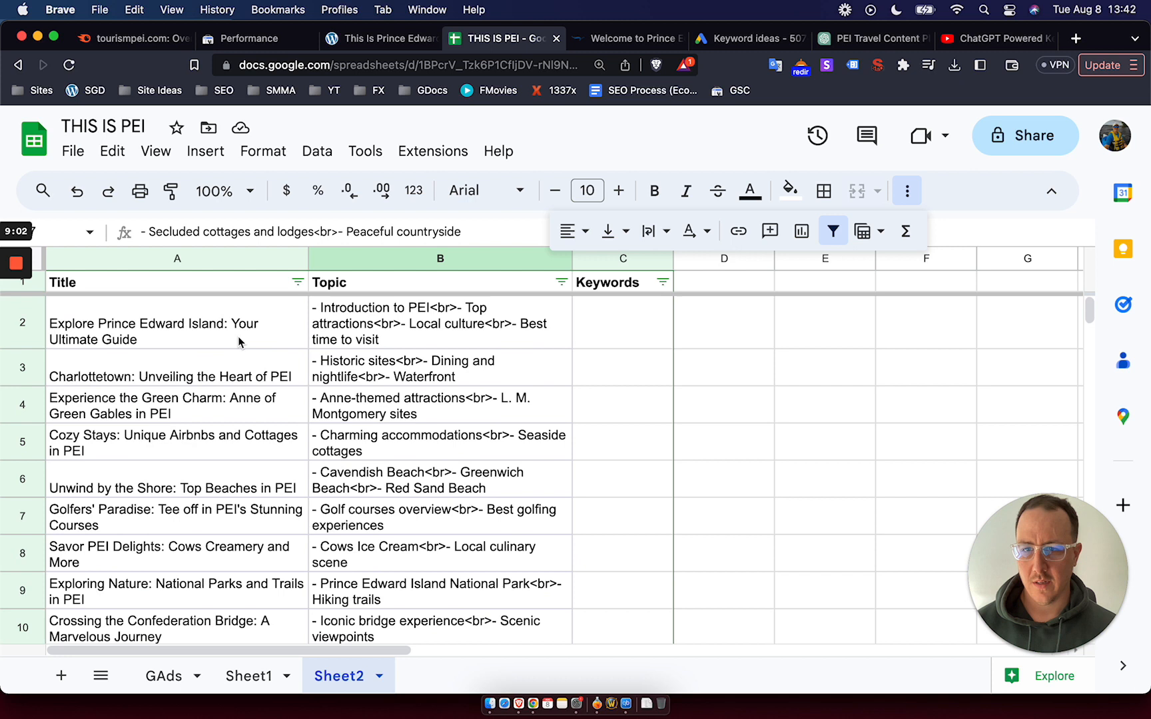
Step: Enter keywords things to do in prince edward island, things to do in charlottetown, anne of green gables (travel guide)
left_click(439, 323)
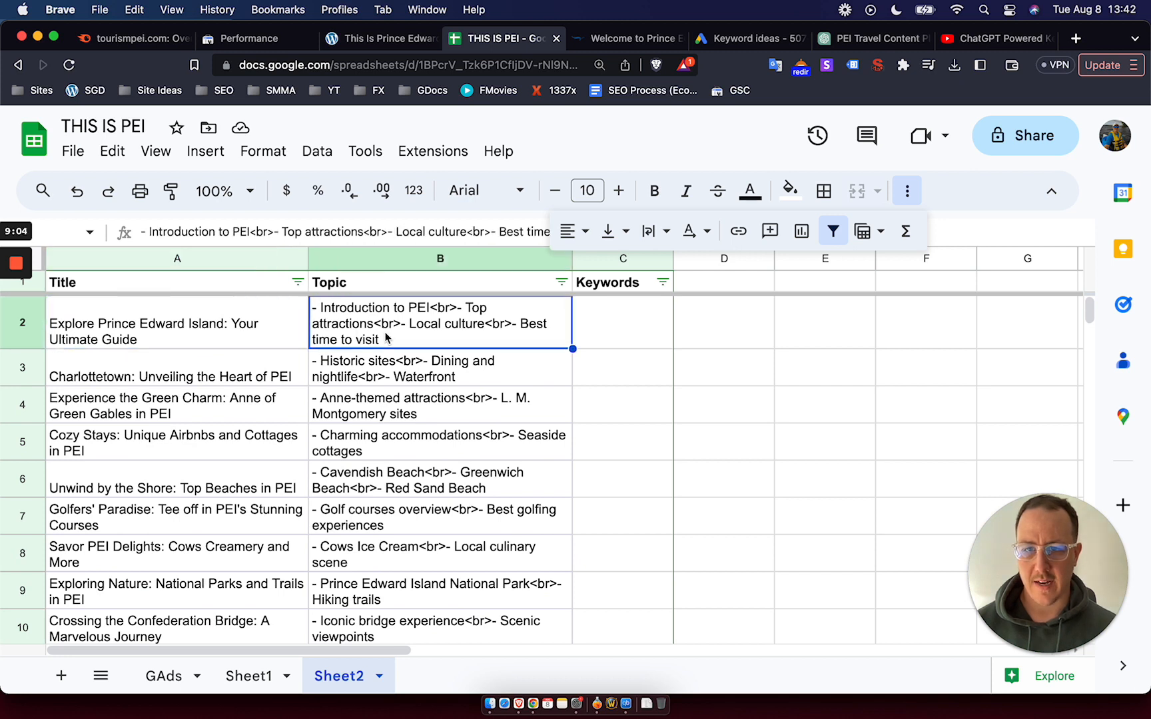
type("things to do in prince")
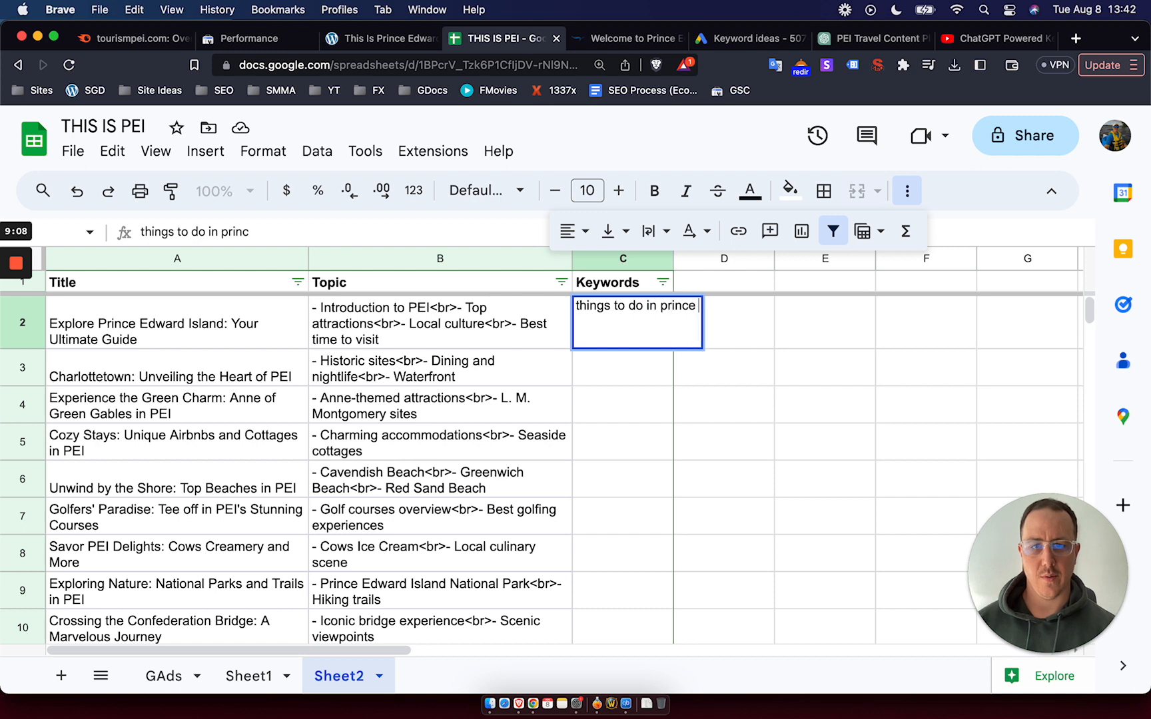
key("Enter")
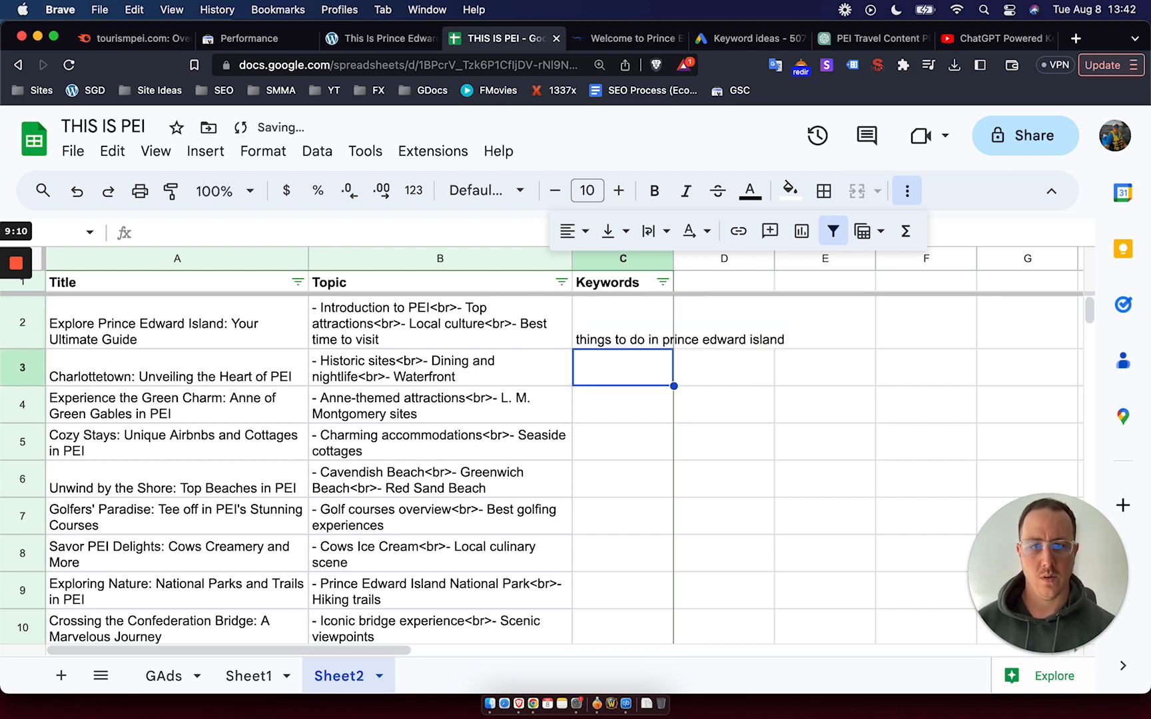
left_click(623, 259)
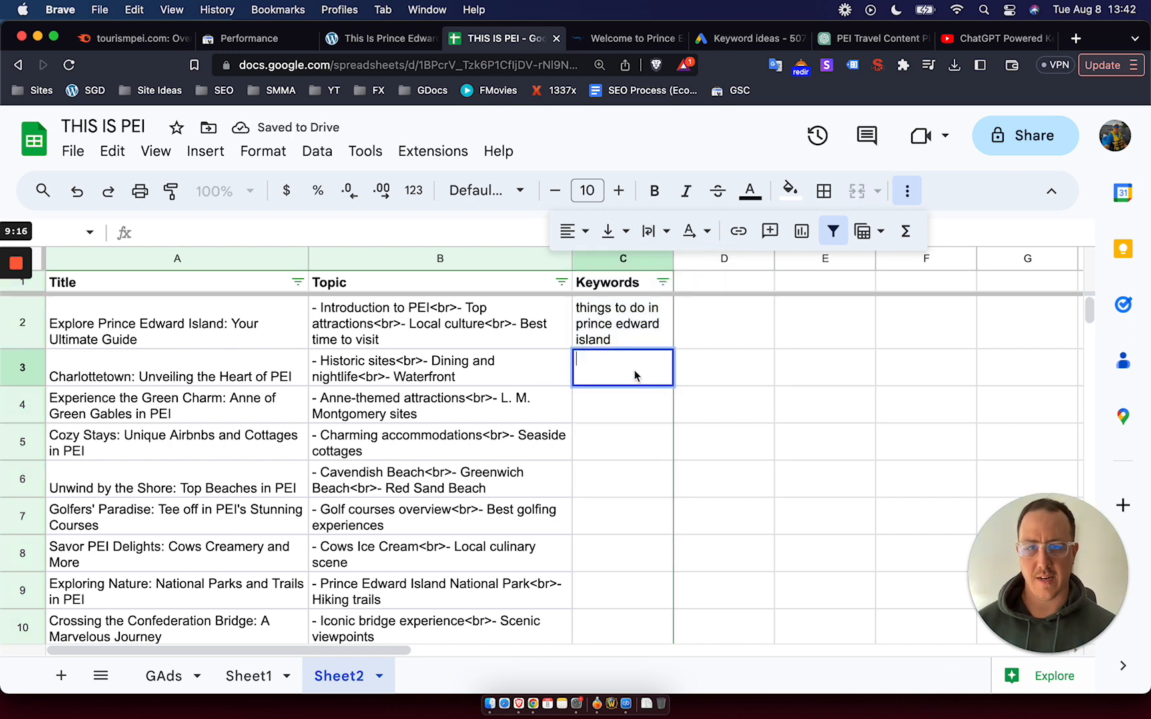
type("things to do in prince edward island")
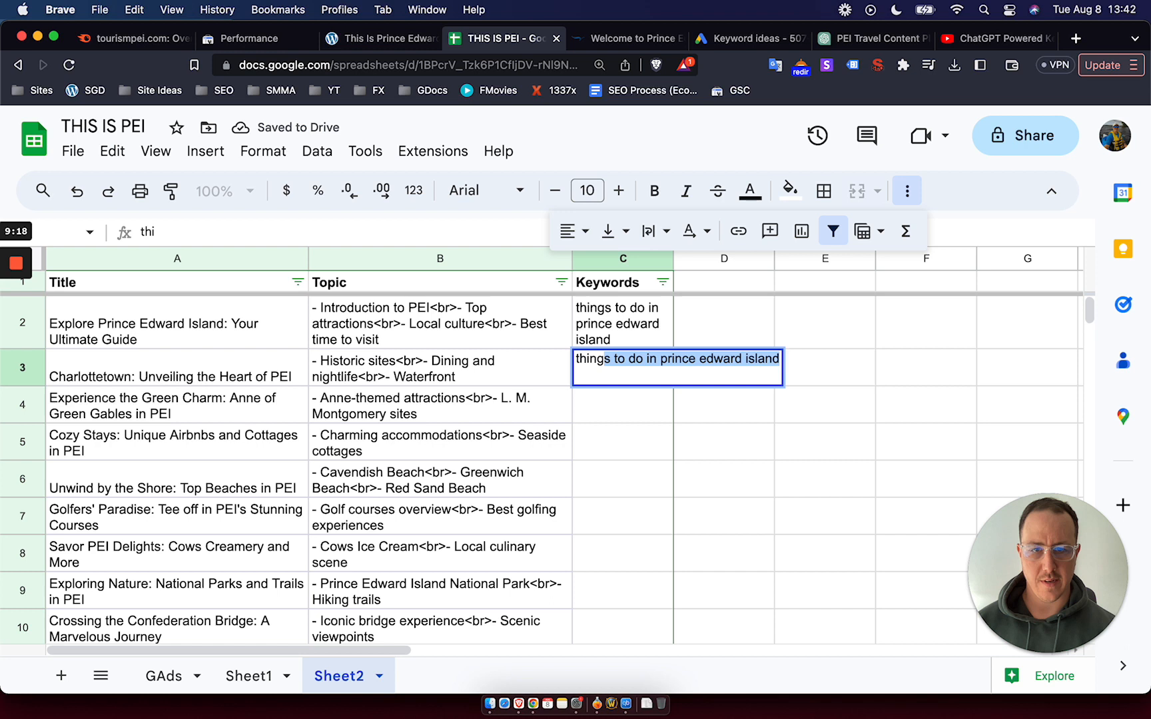
type("things to do in charlottetown")
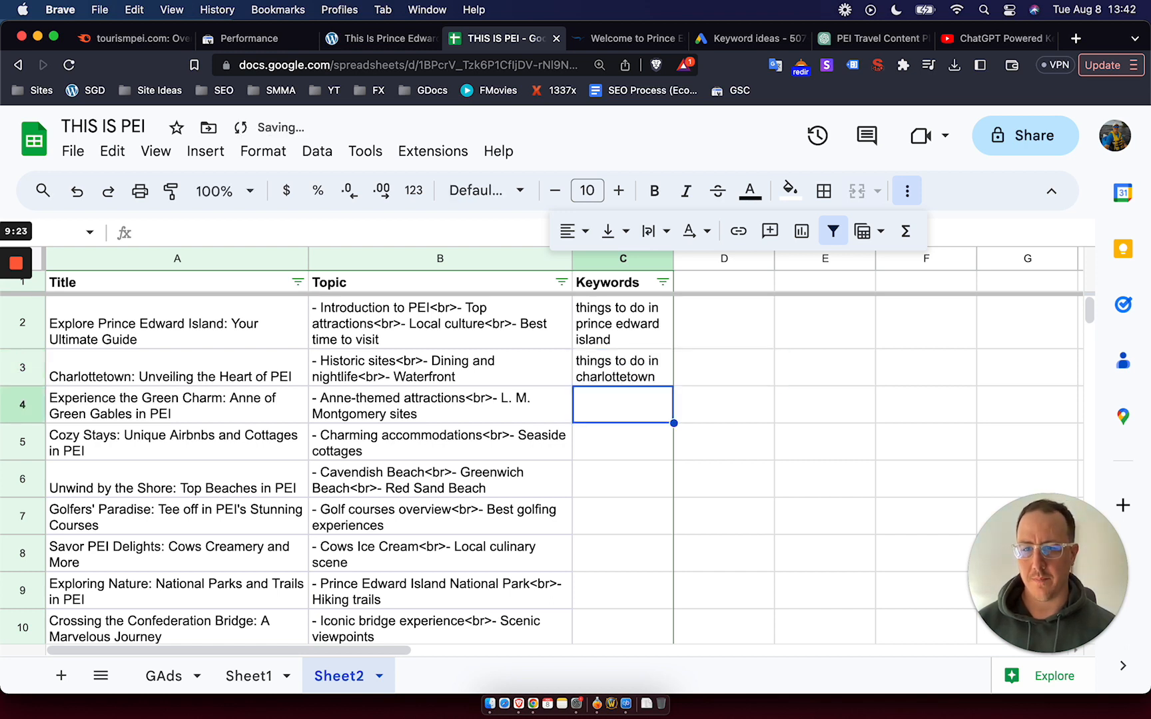
type("anne of green")
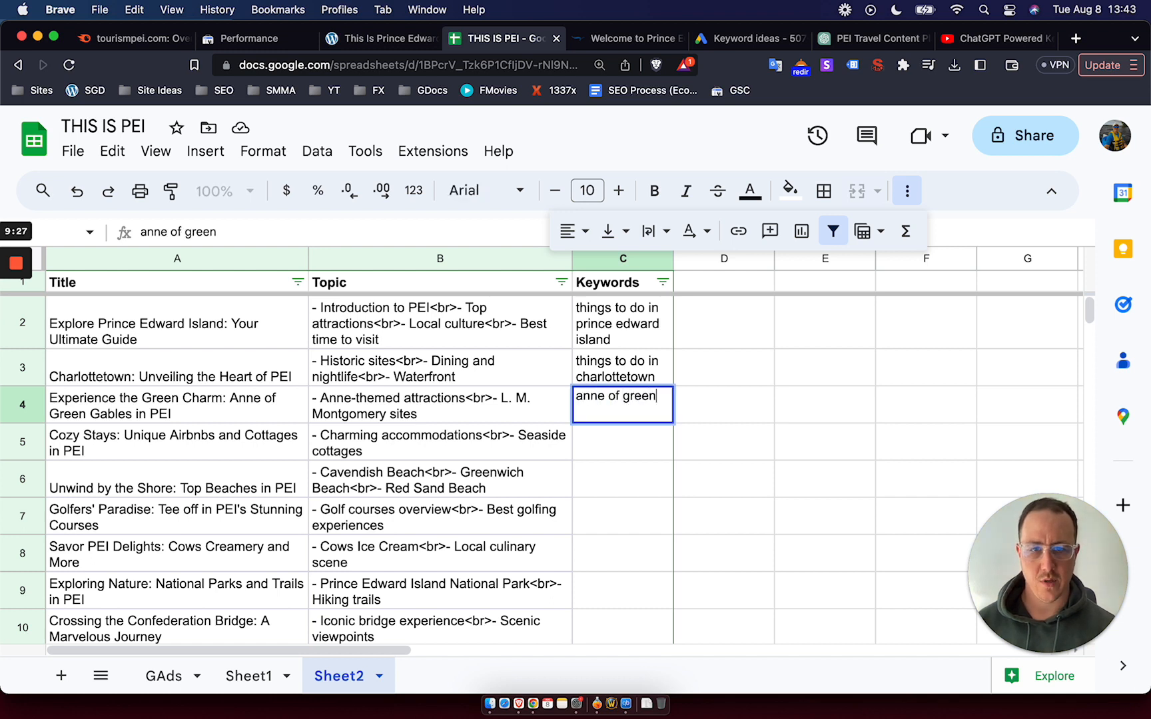
type("gables (travle gii")
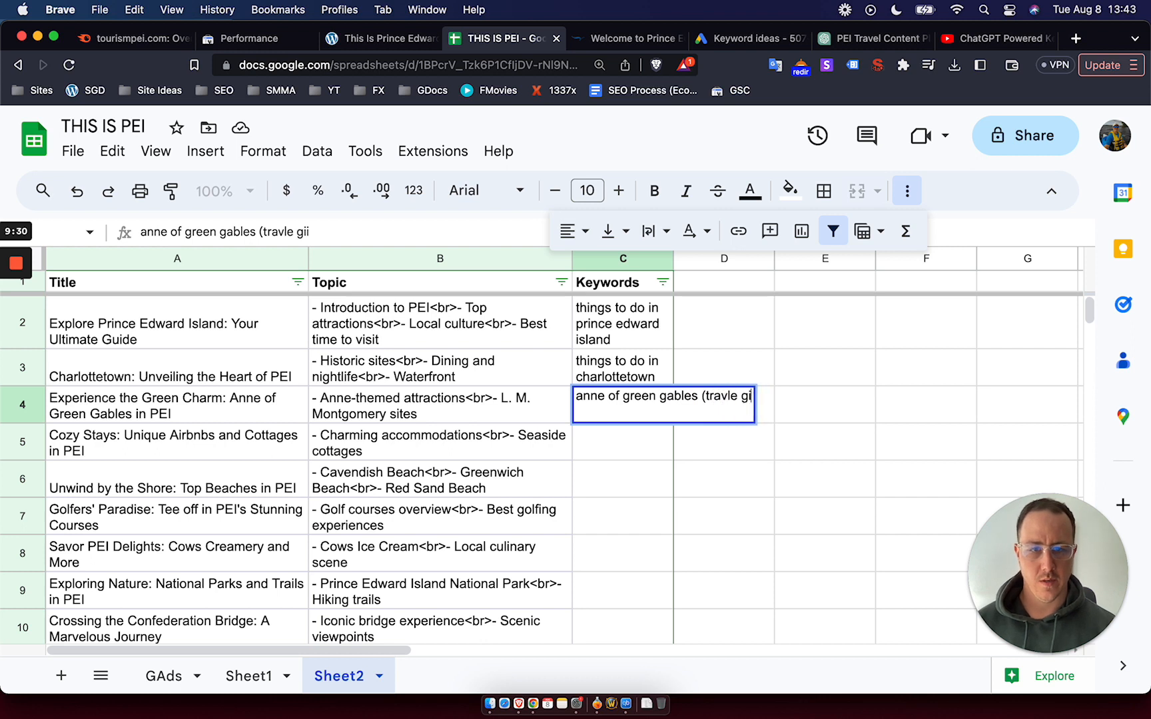
type("travel guide)")
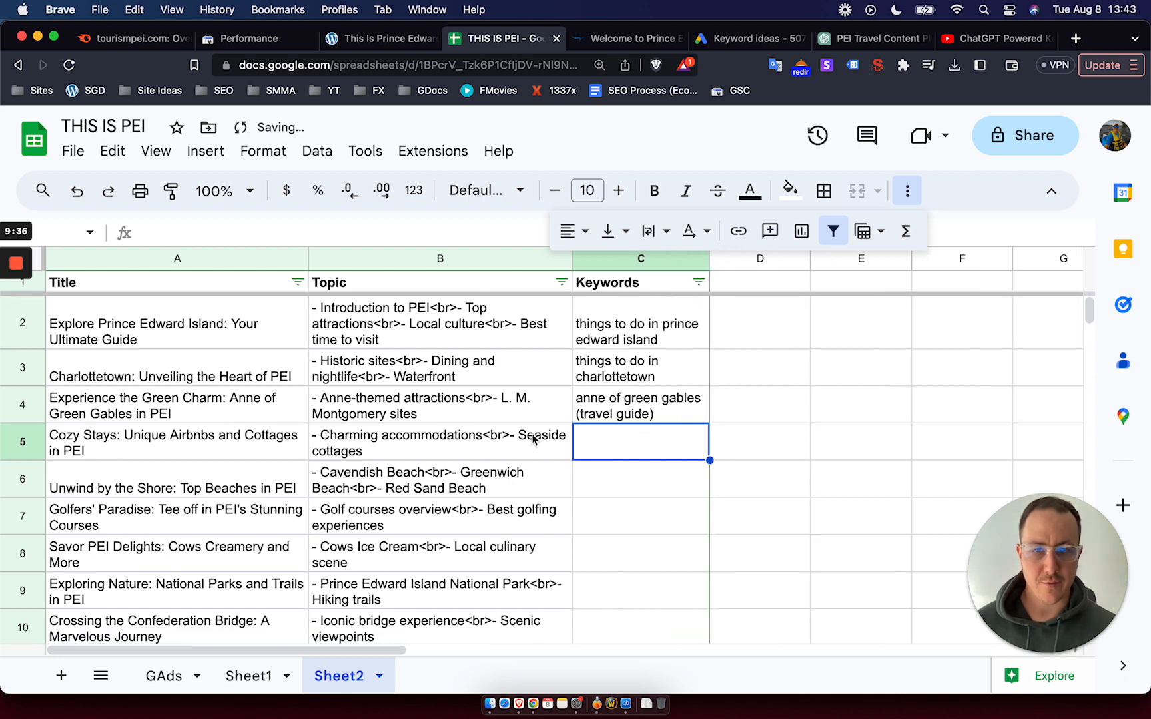
left_click(439, 443)
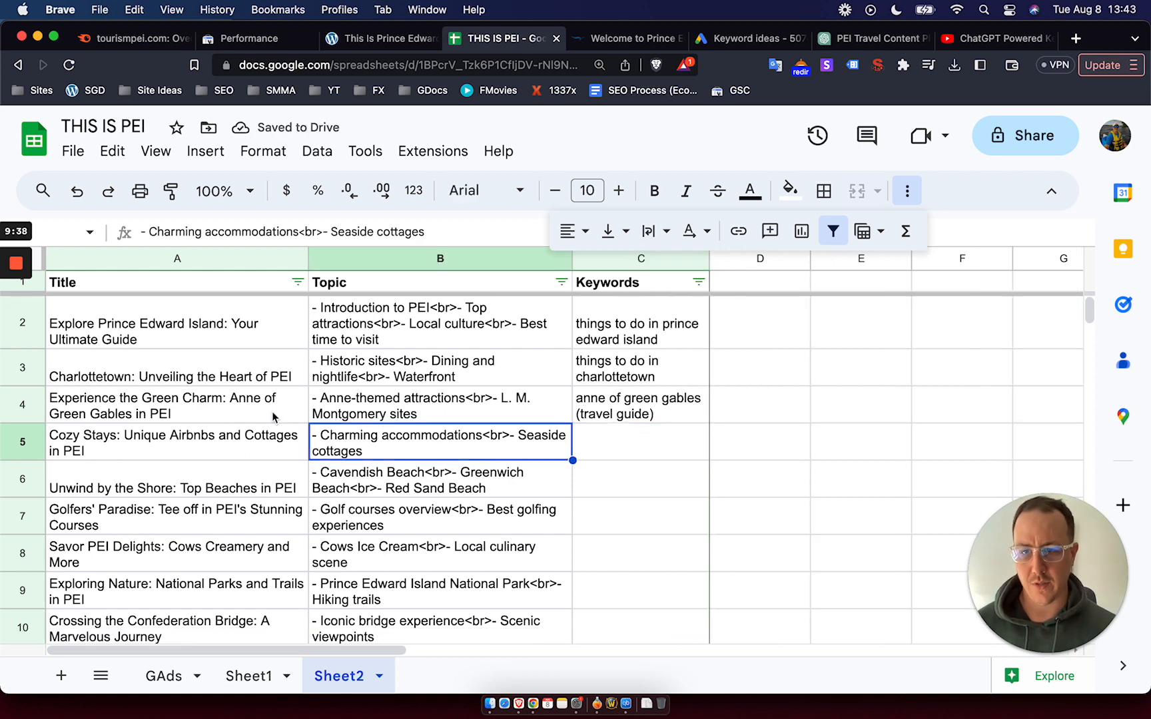
scroll("down", 3)
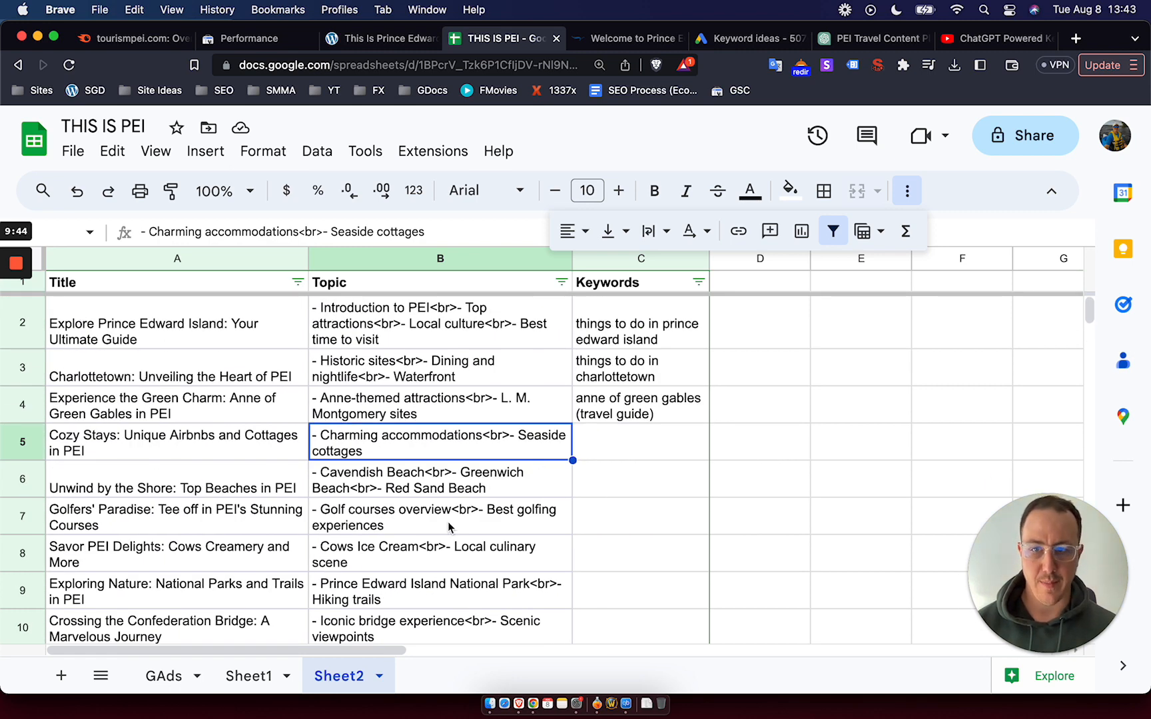
mouse_move(662, 415)
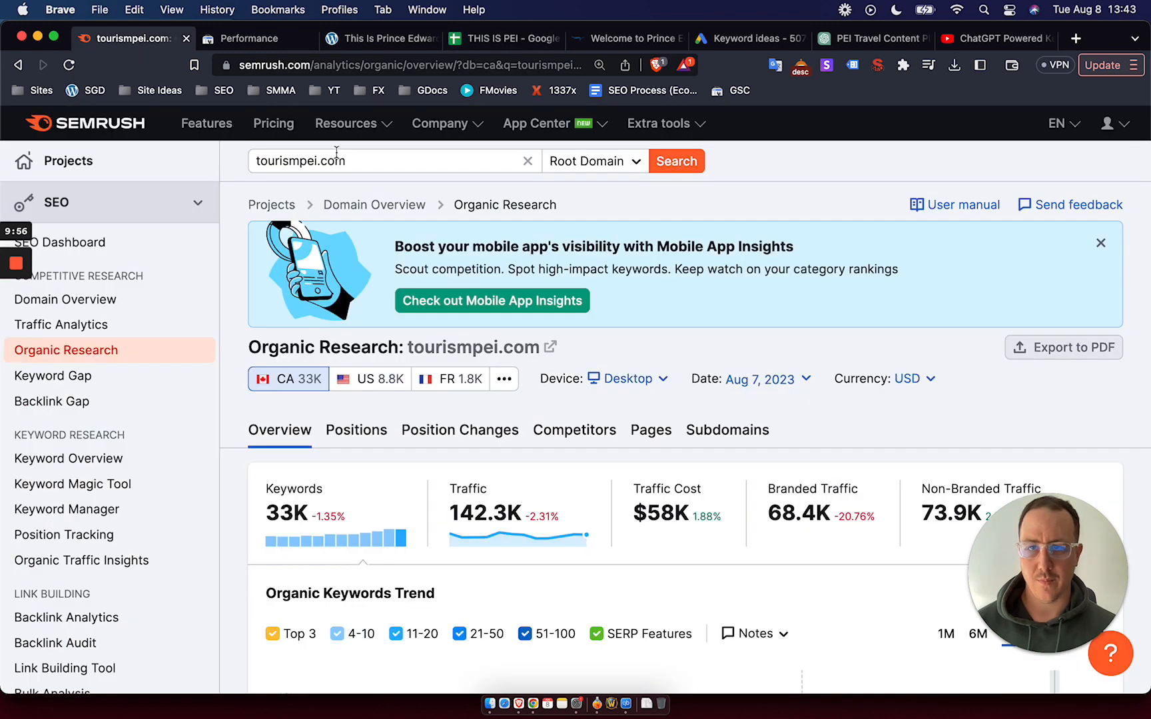
Step: Look up 'things to do in prince edward island' in Semrush and scan its SERP results
left_click(68, 458)
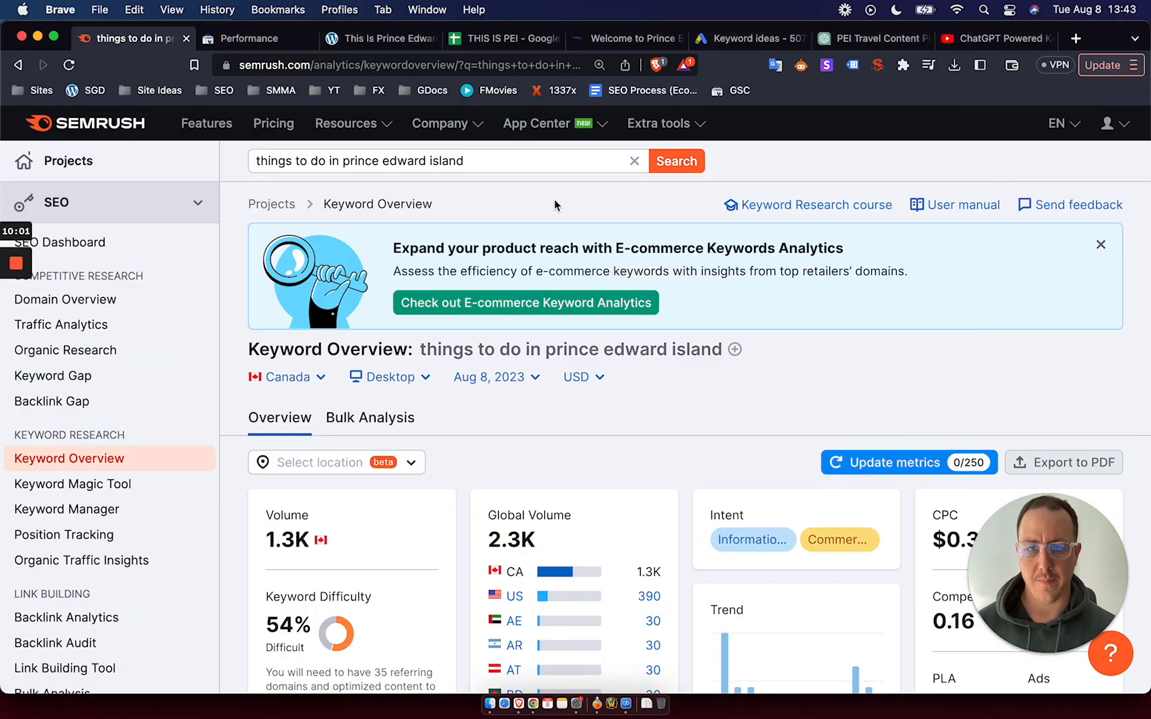
scroll("down", 3)
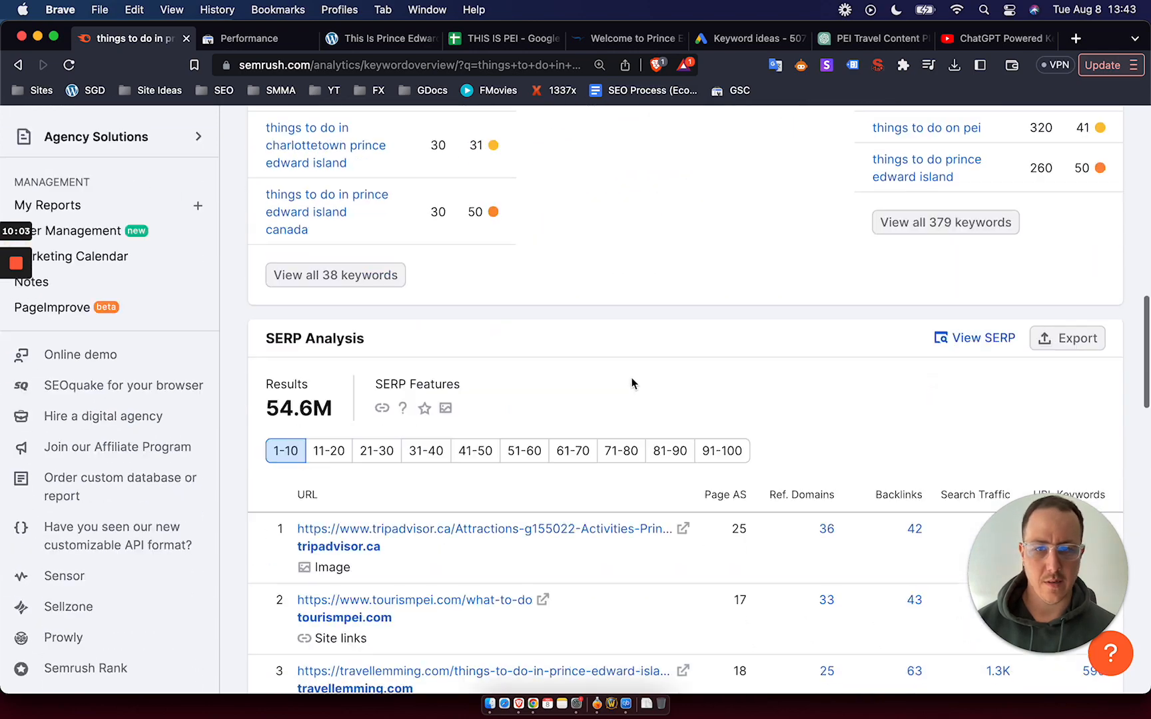
scroll("down", 3)
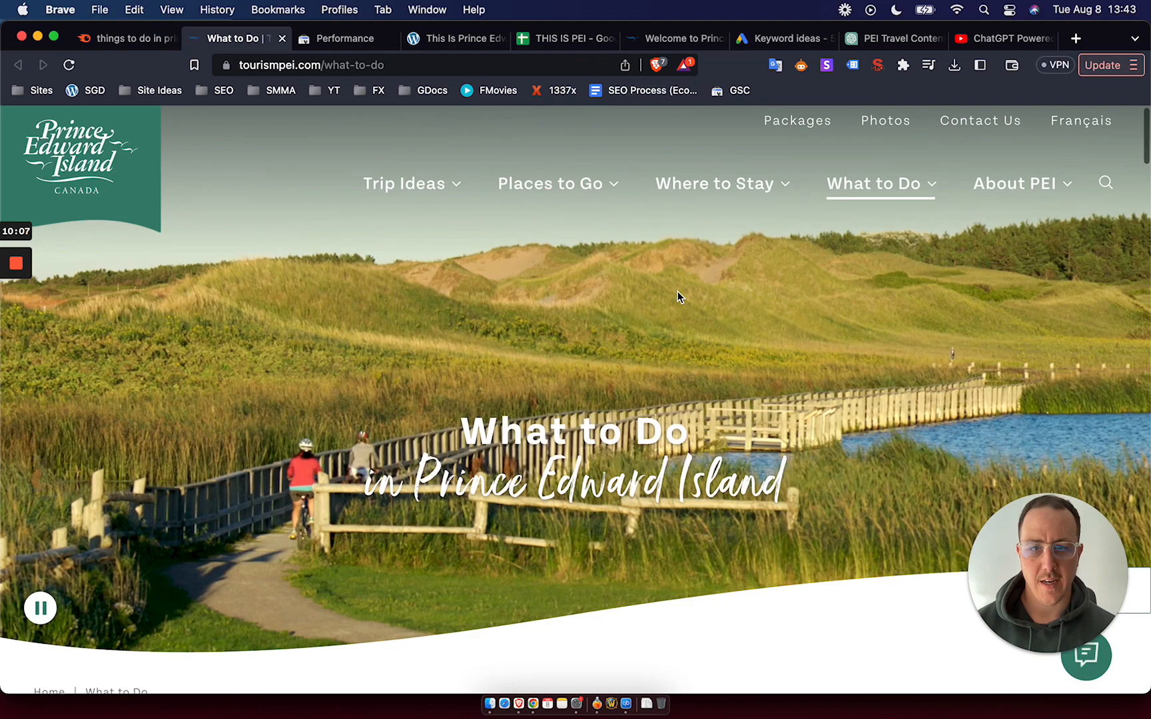
scroll("down", 3)
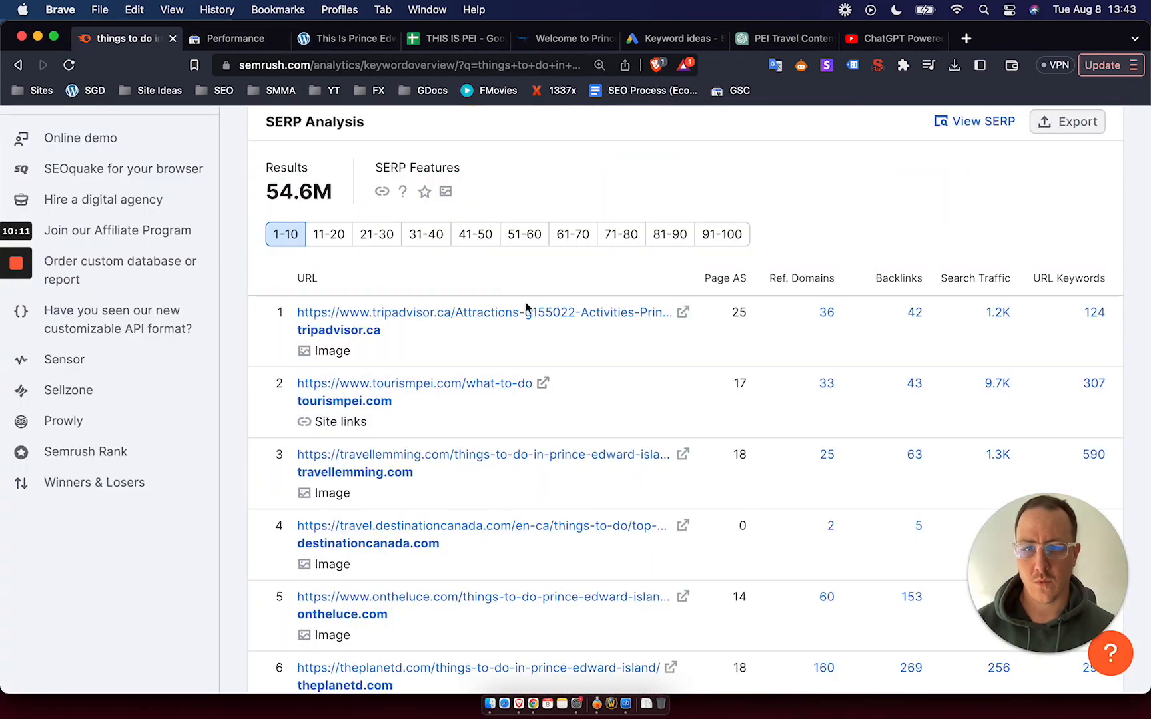
scroll("down", 3)
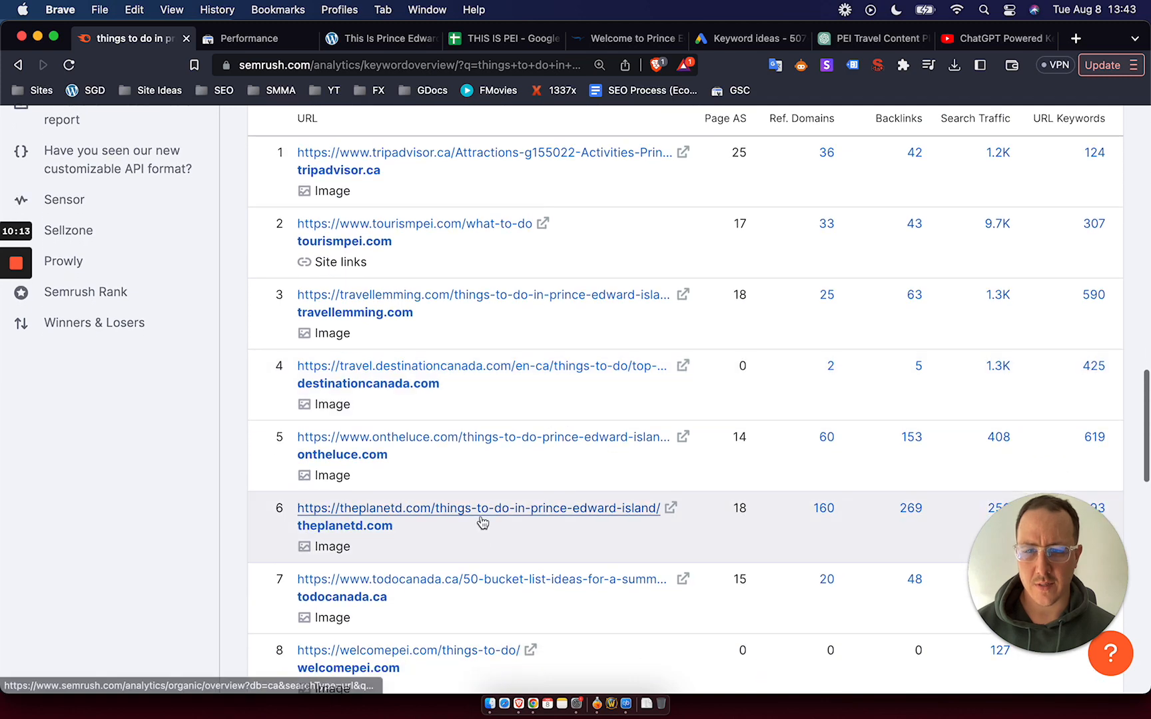
scroll("down", 3)
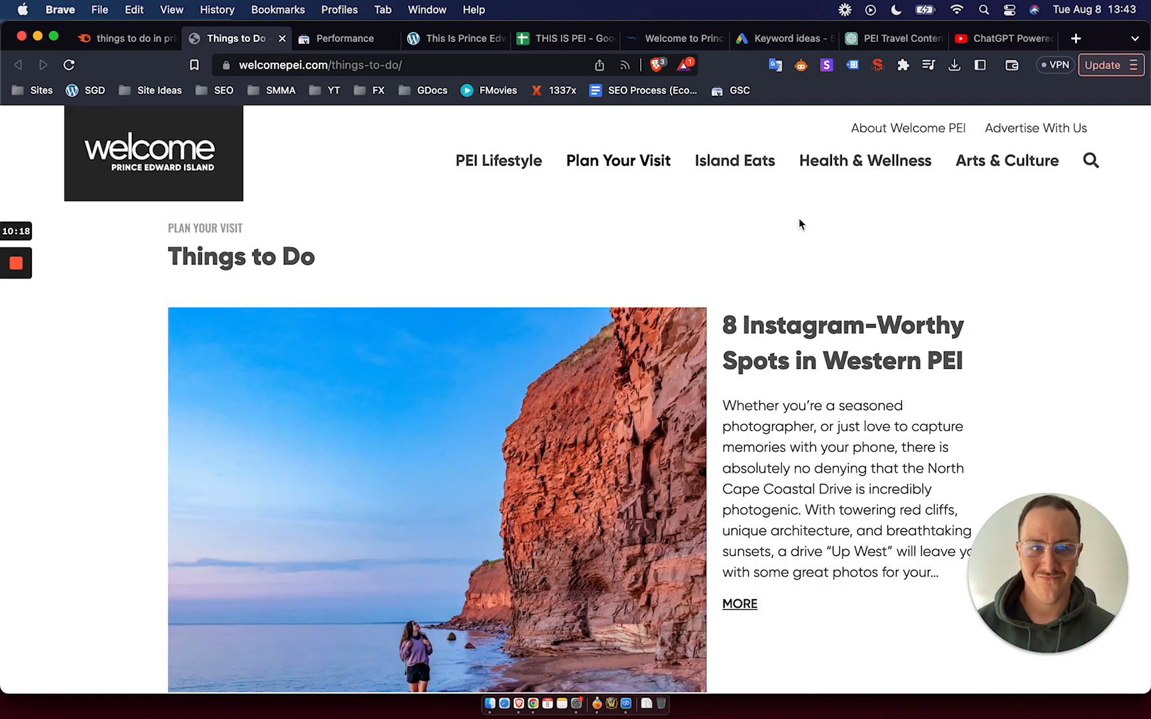
scroll("down", 3)
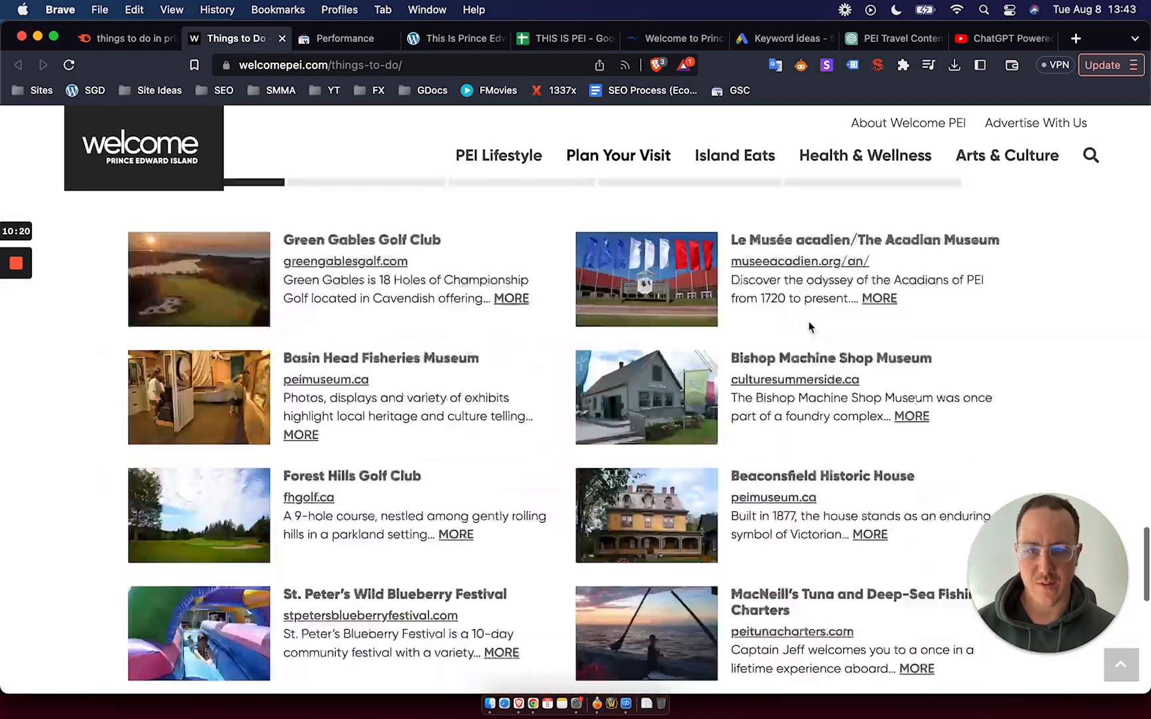
scroll("down", 3)
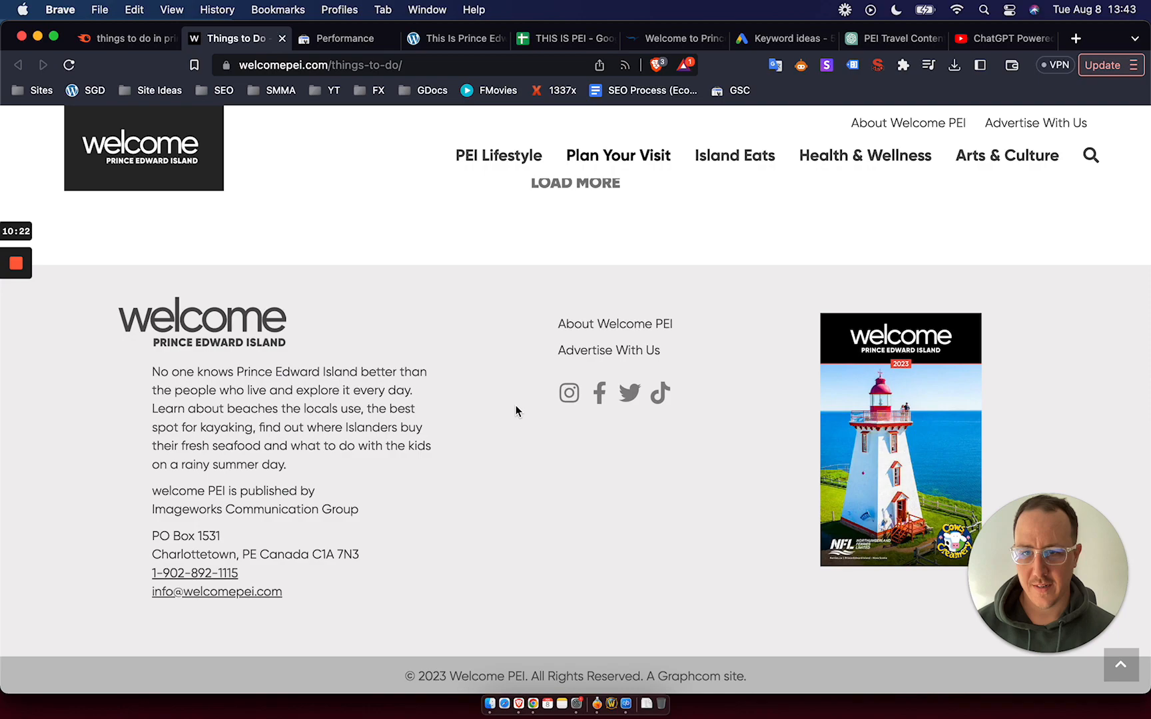
scroll("up", 3)
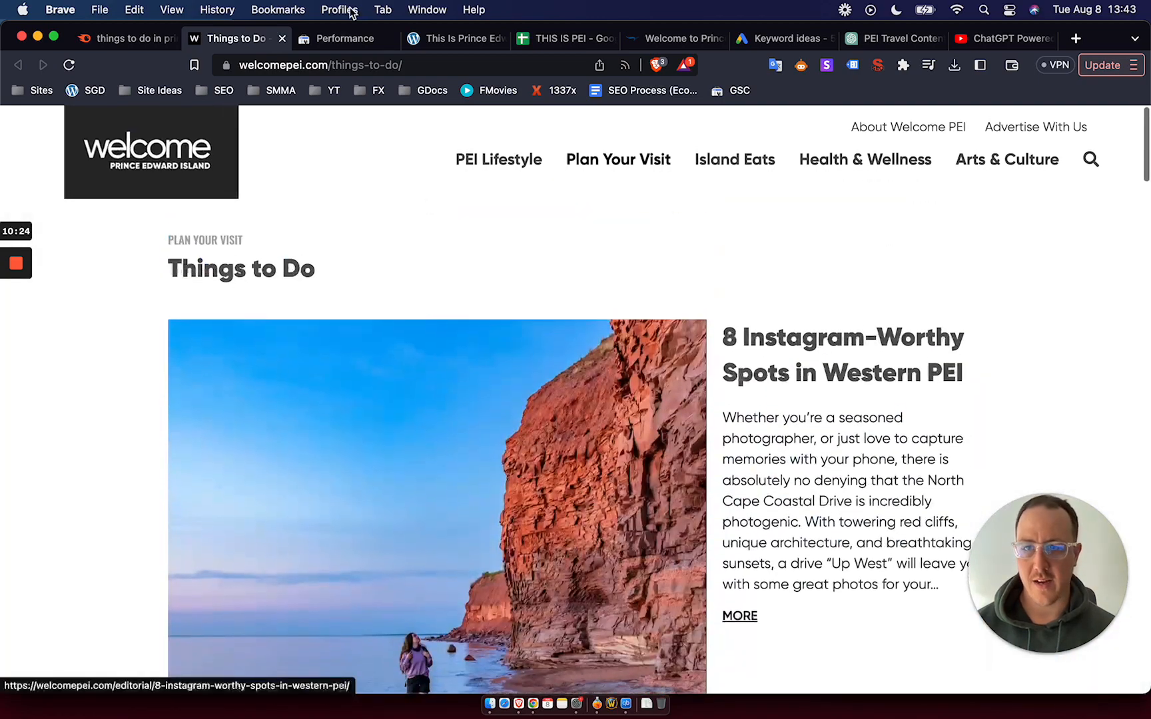
Step: Back in Semrush's ranking results, open Travel Lemming's competitor article
left_click(130, 38)
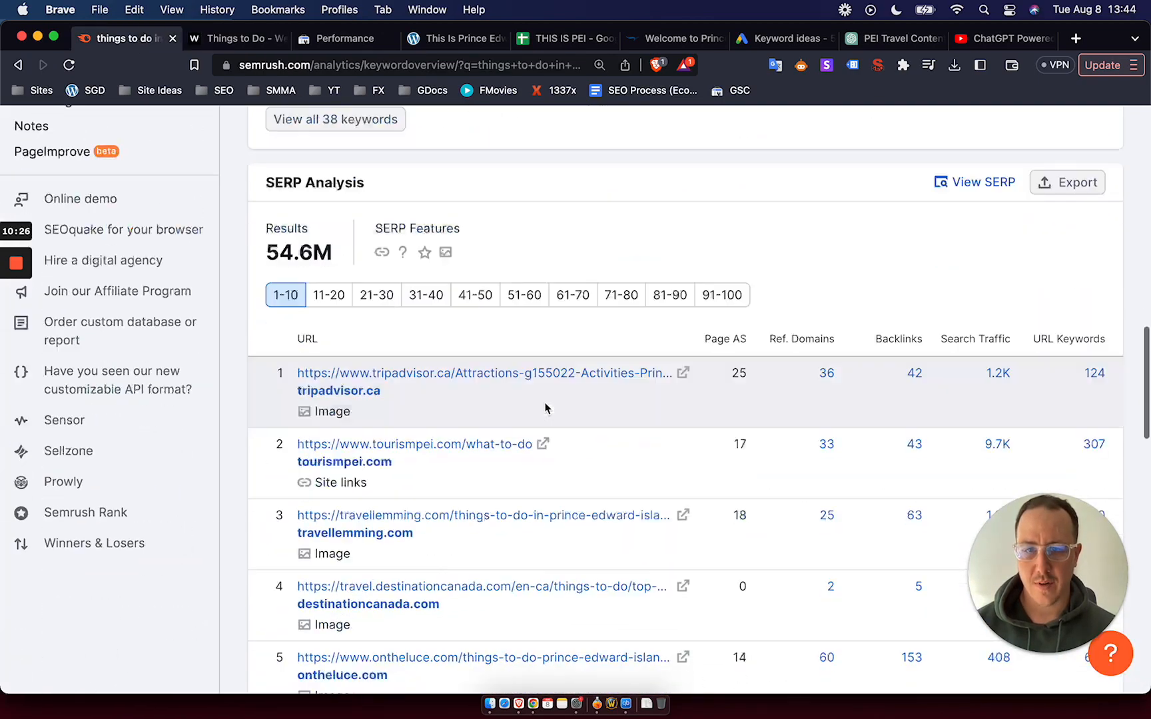
scroll("down", 3)
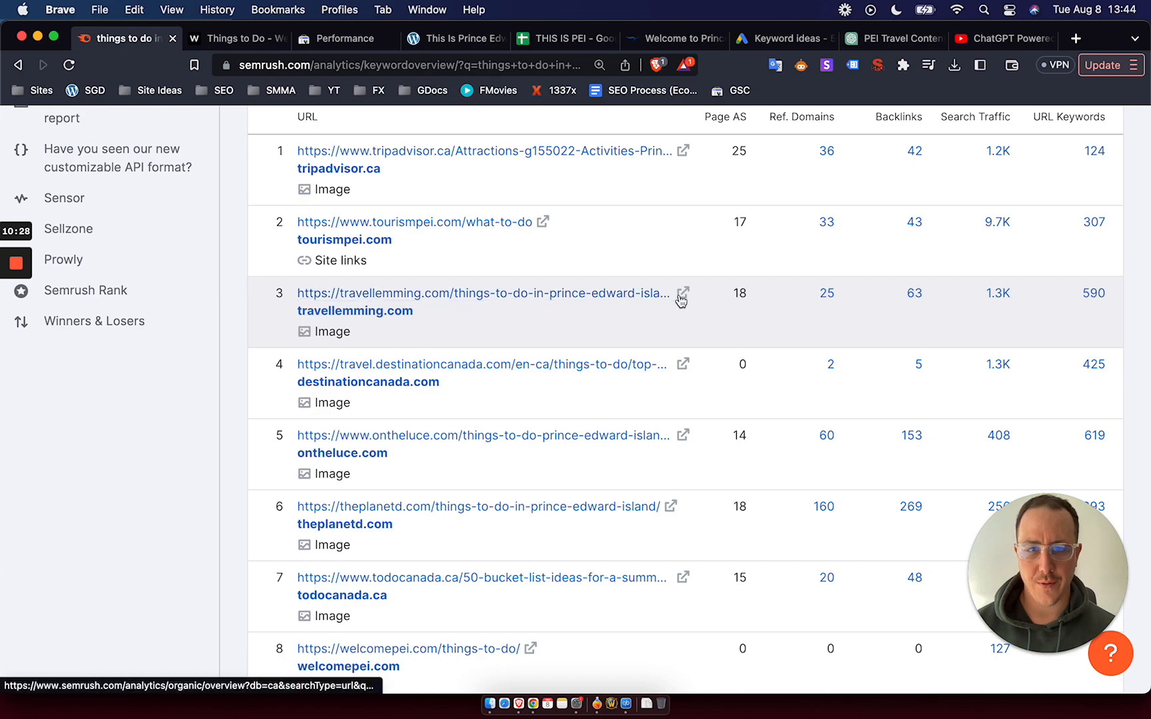
left_click(682, 293)
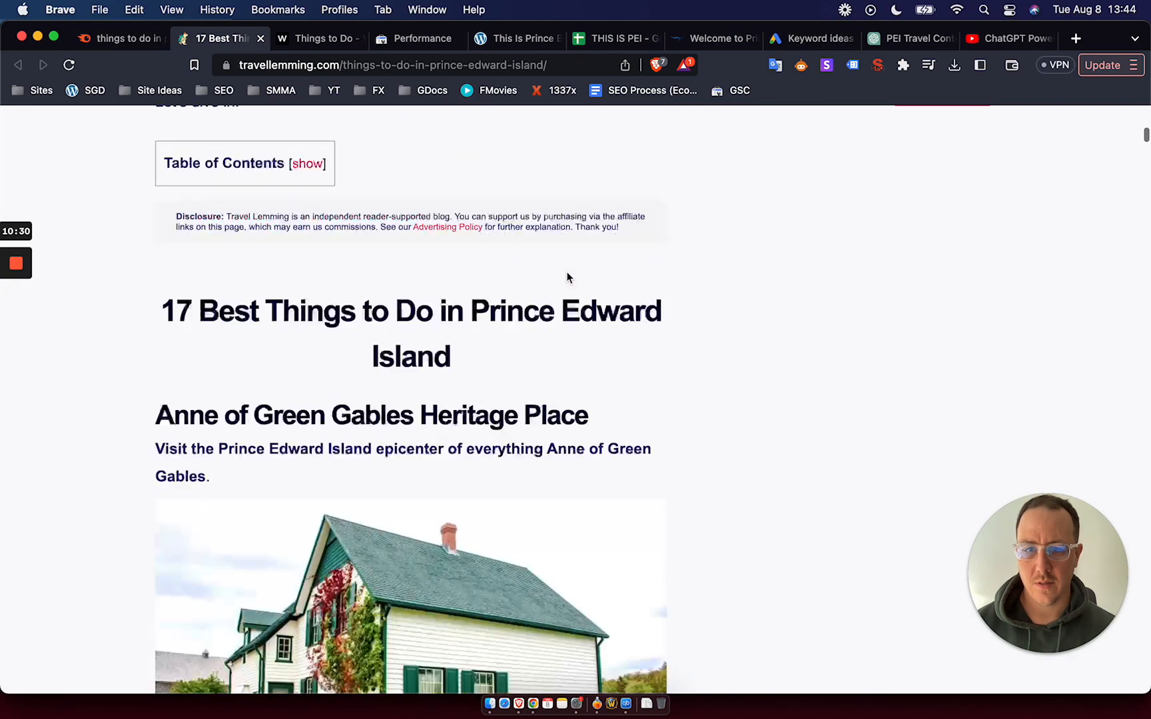
scroll("down", 3)
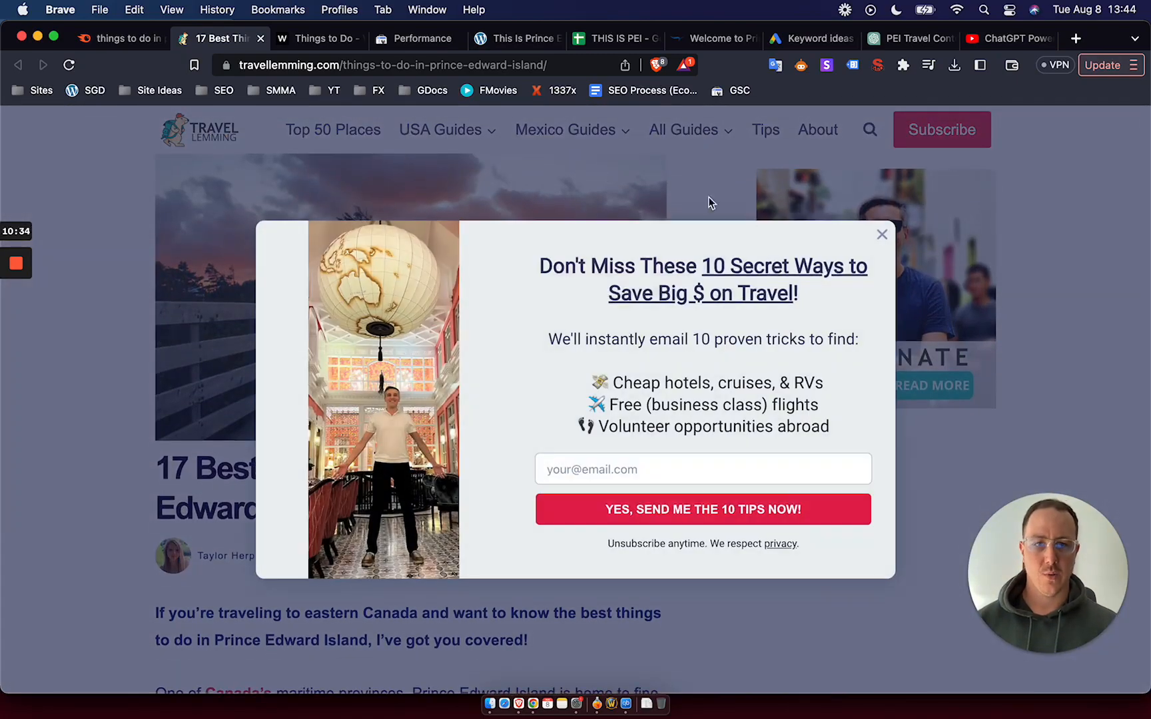
left_click(882, 234)
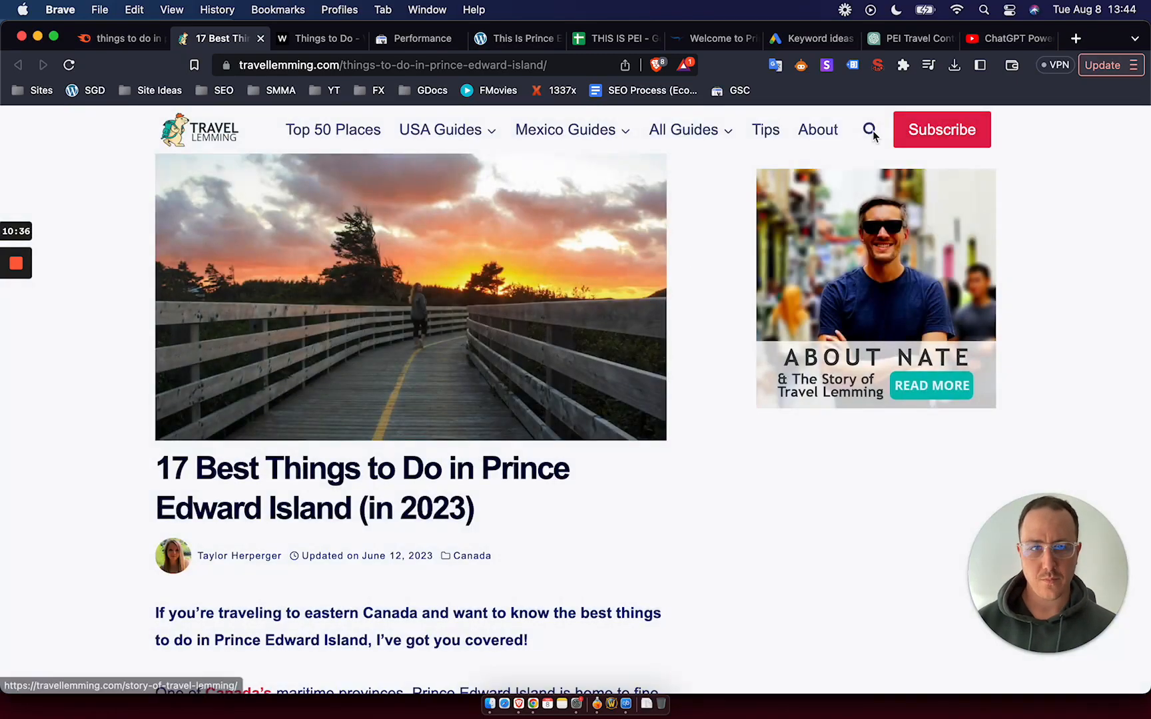
scroll("down", 3)
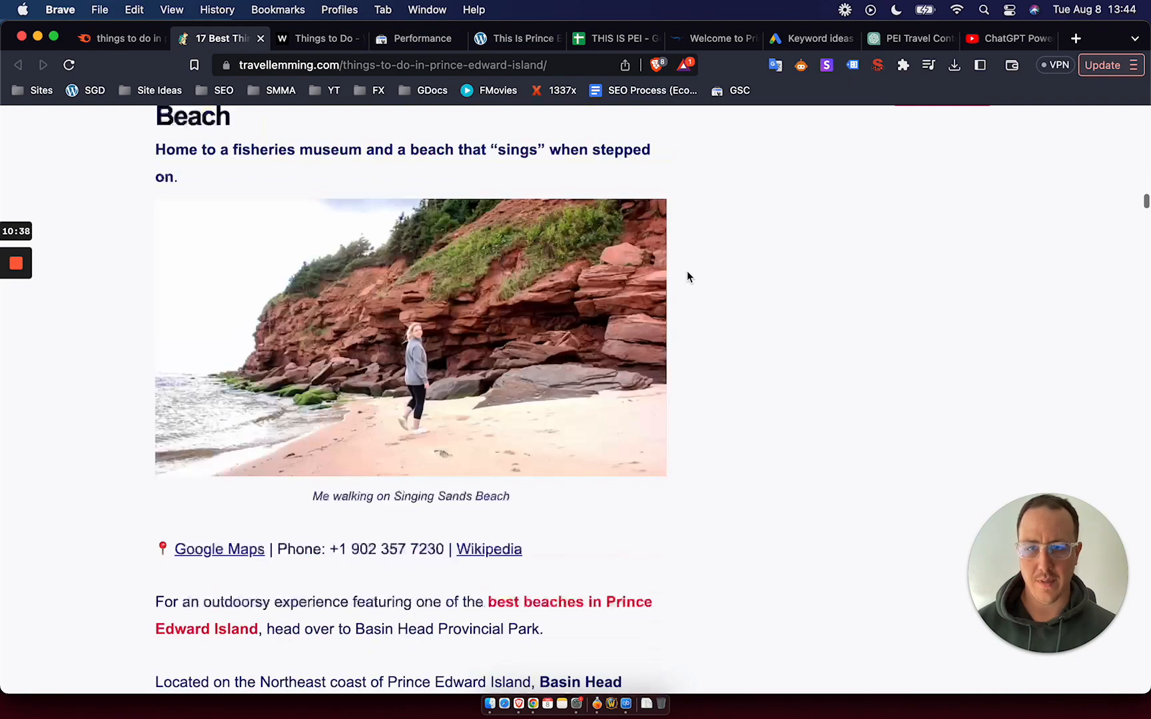
scroll("down", 3)
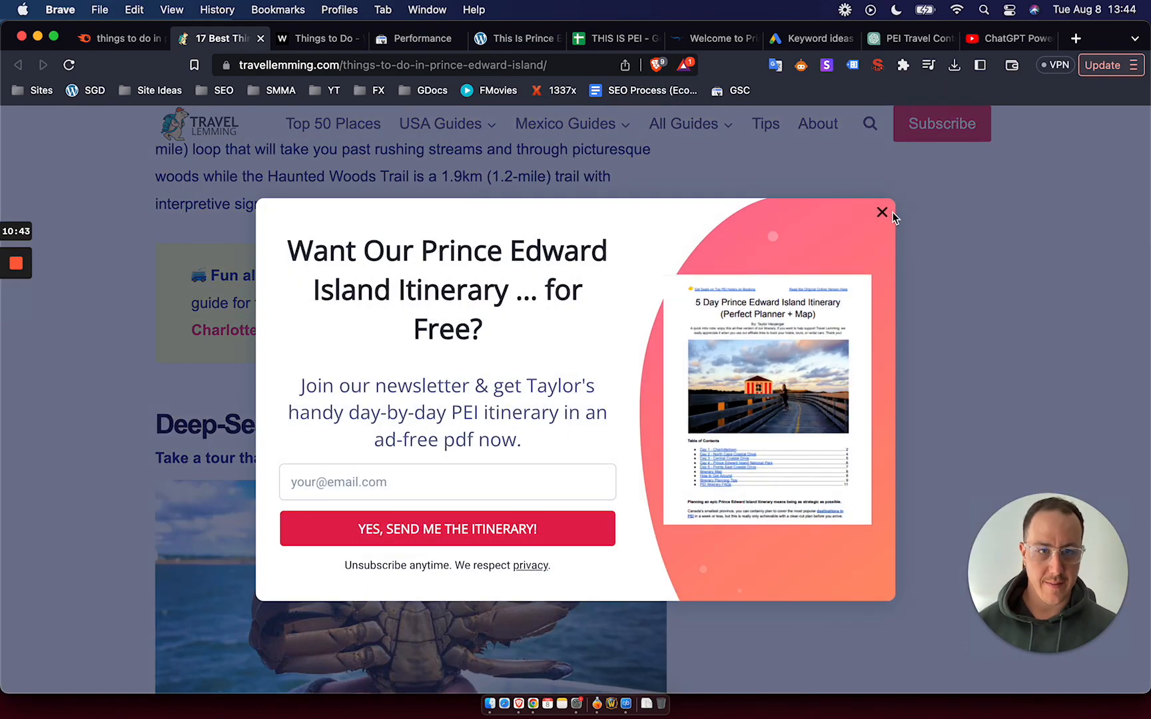
left_click(882, 212)
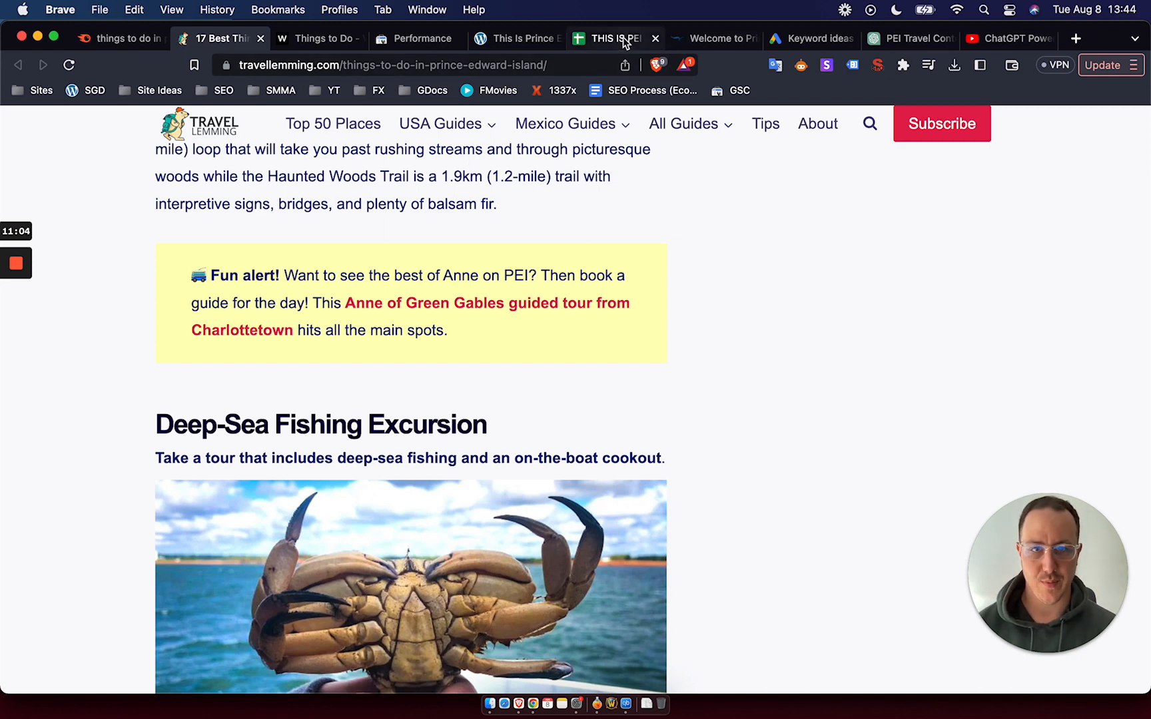
Step: Scroll through Sheet2's topic titles and keywords, then view the thisispei.ca site
left_click(608, 38)
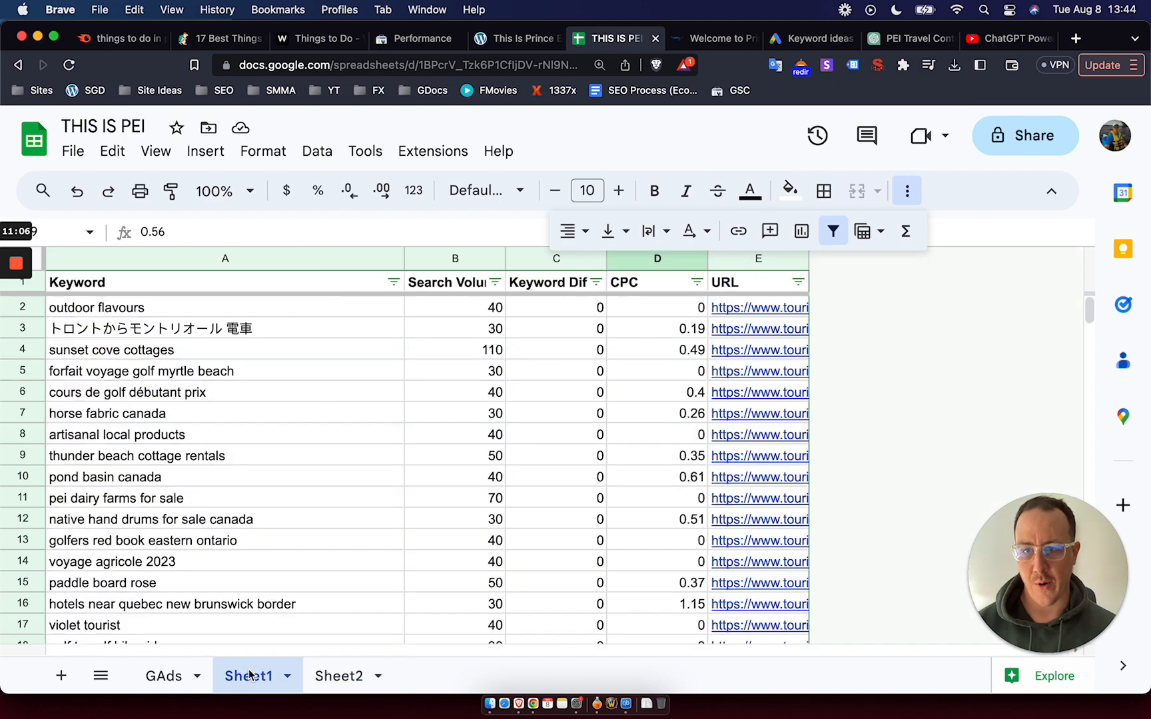
scroll("down", 3)
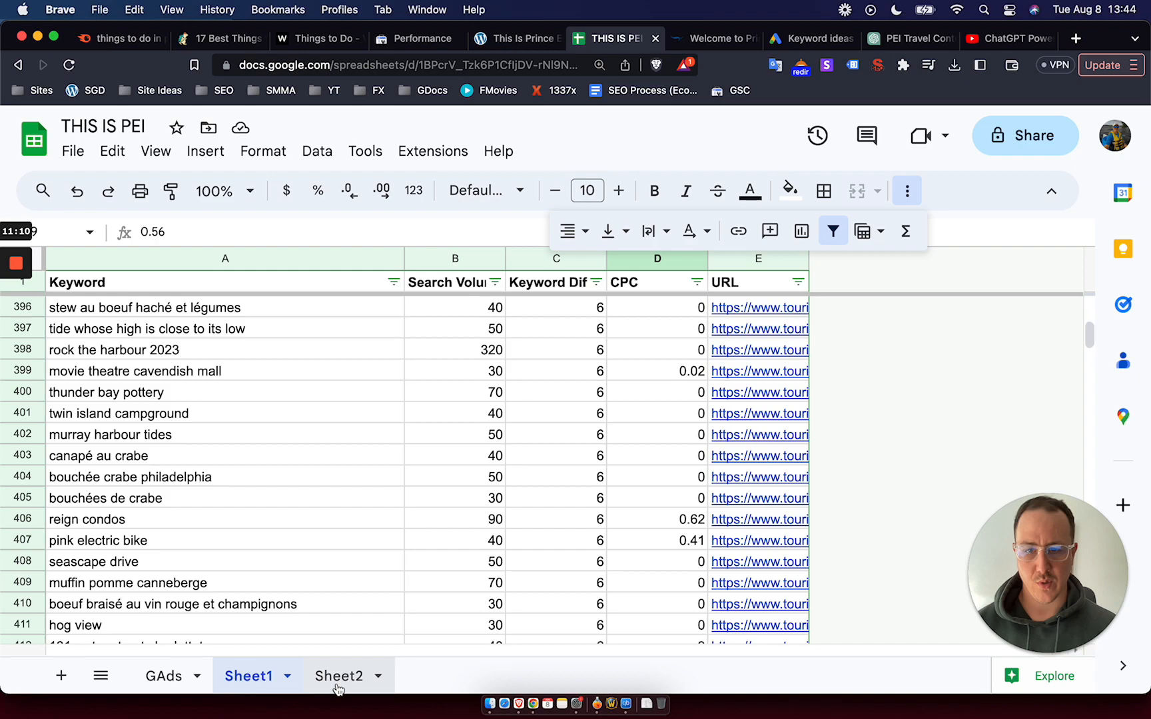
left_click(339, 676)
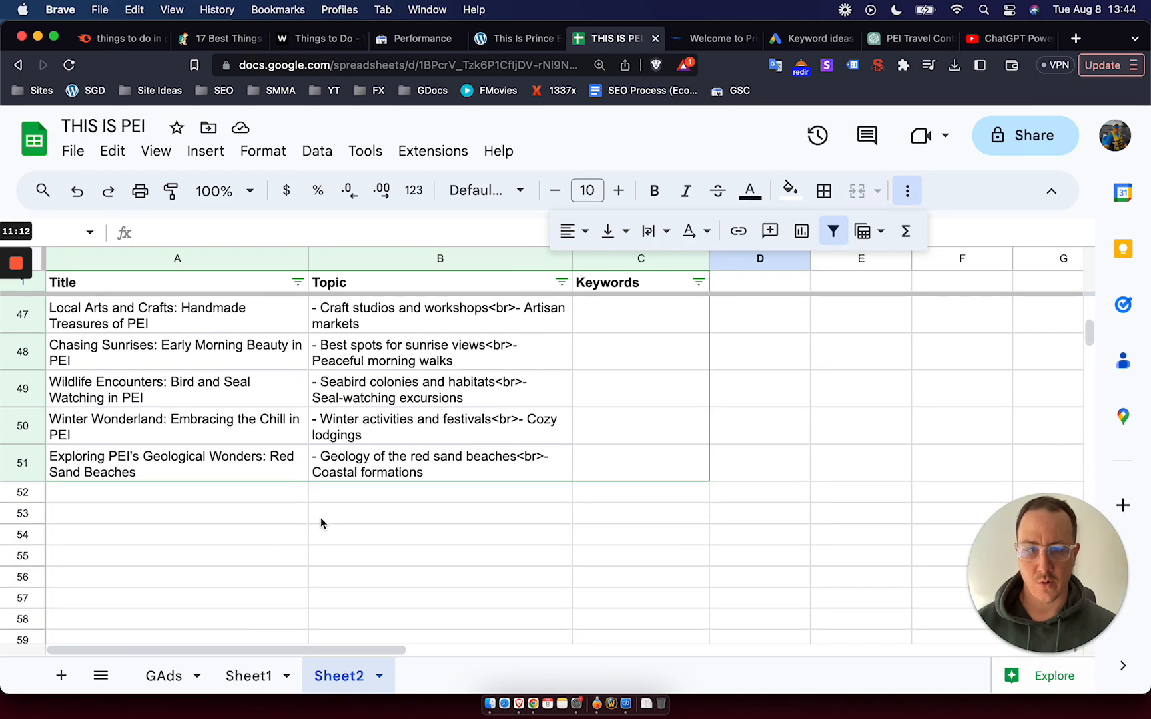
scroll("up", 3)
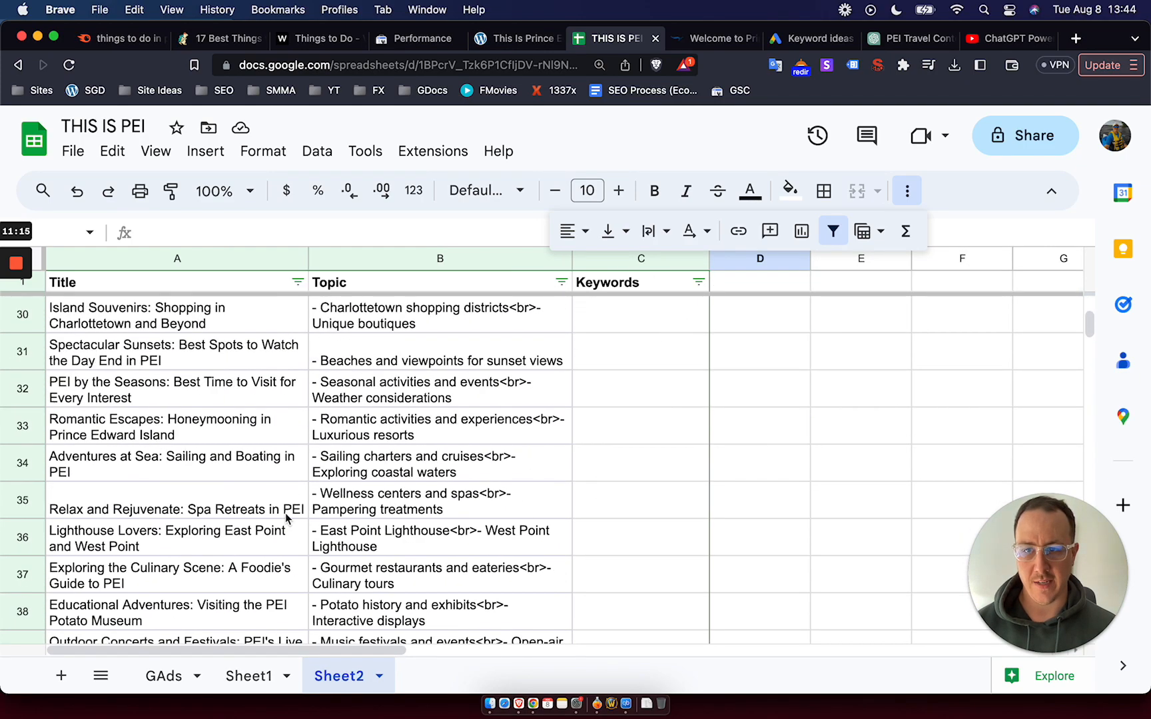
scroll("down", 3)
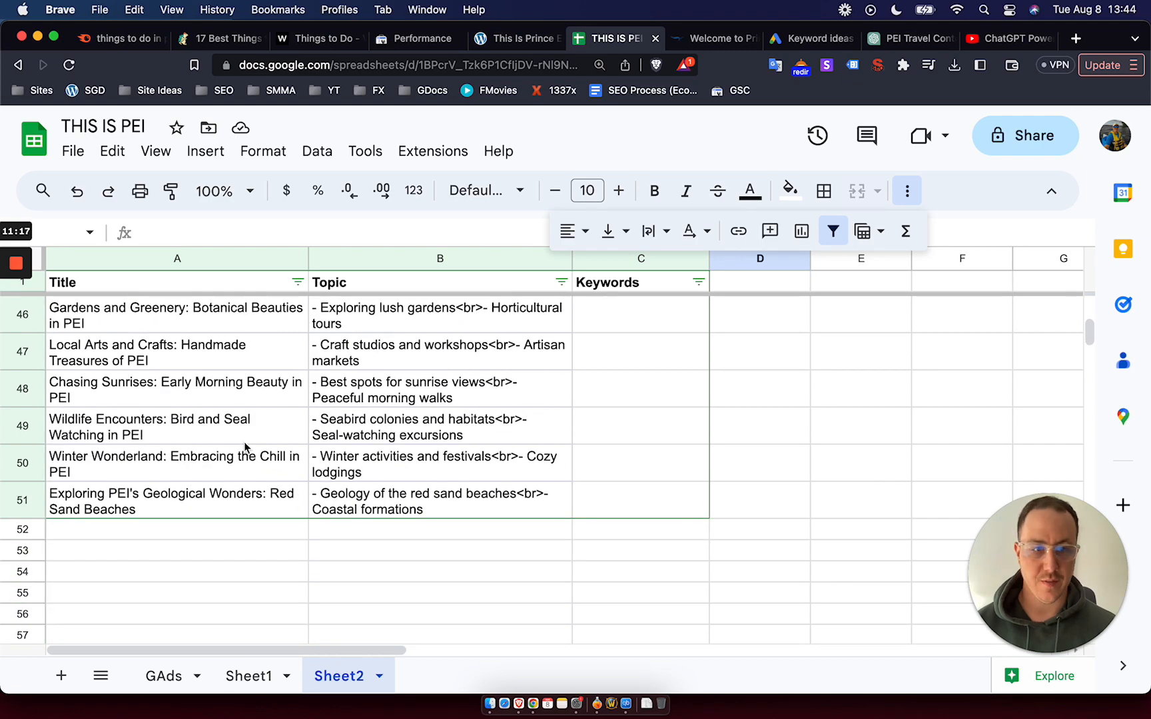
scroll("up", 3)
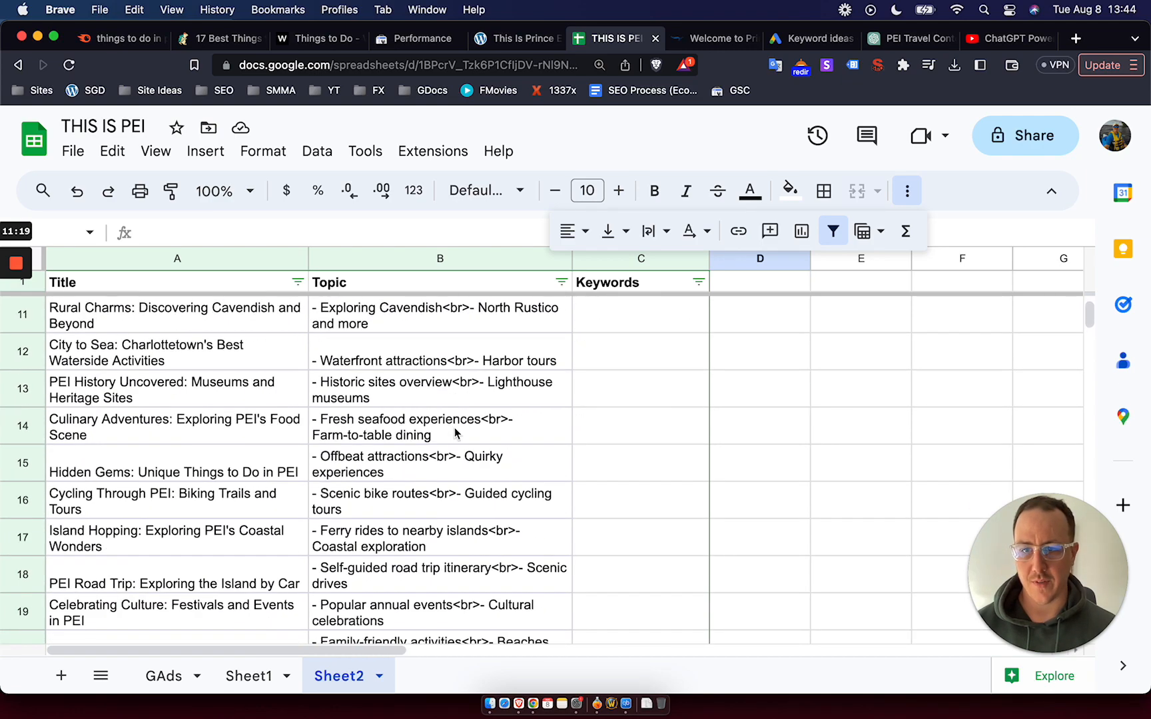
scroll("down", 3)
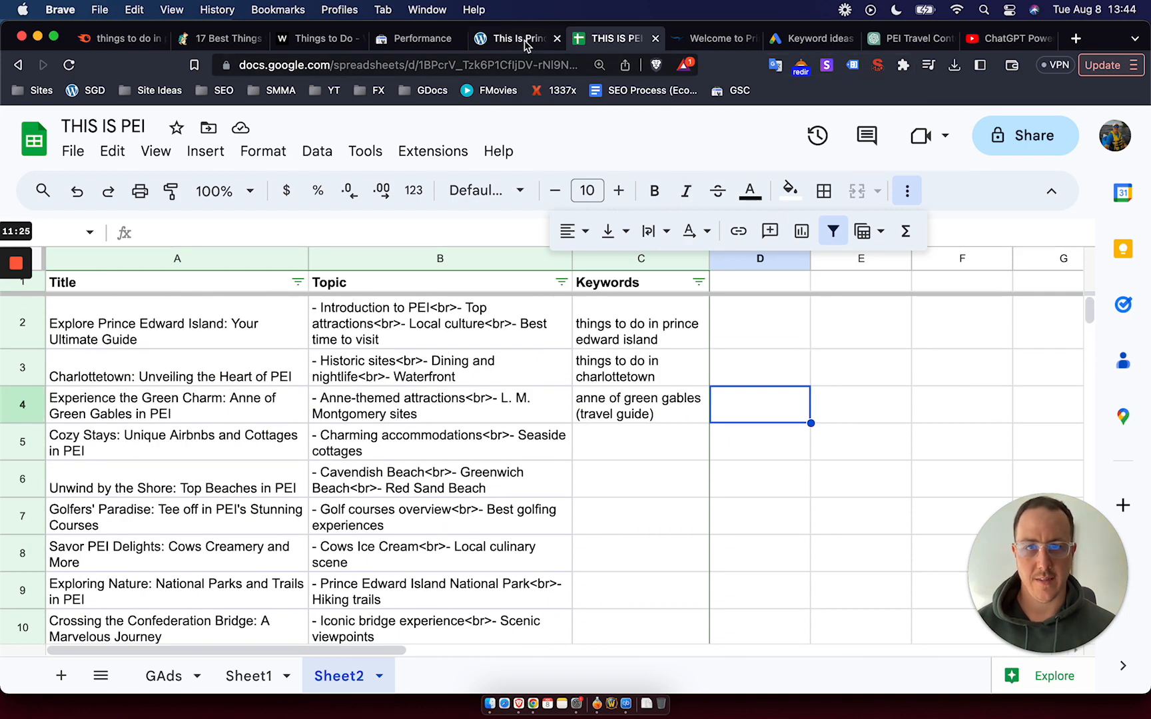
left_click(514, 38)
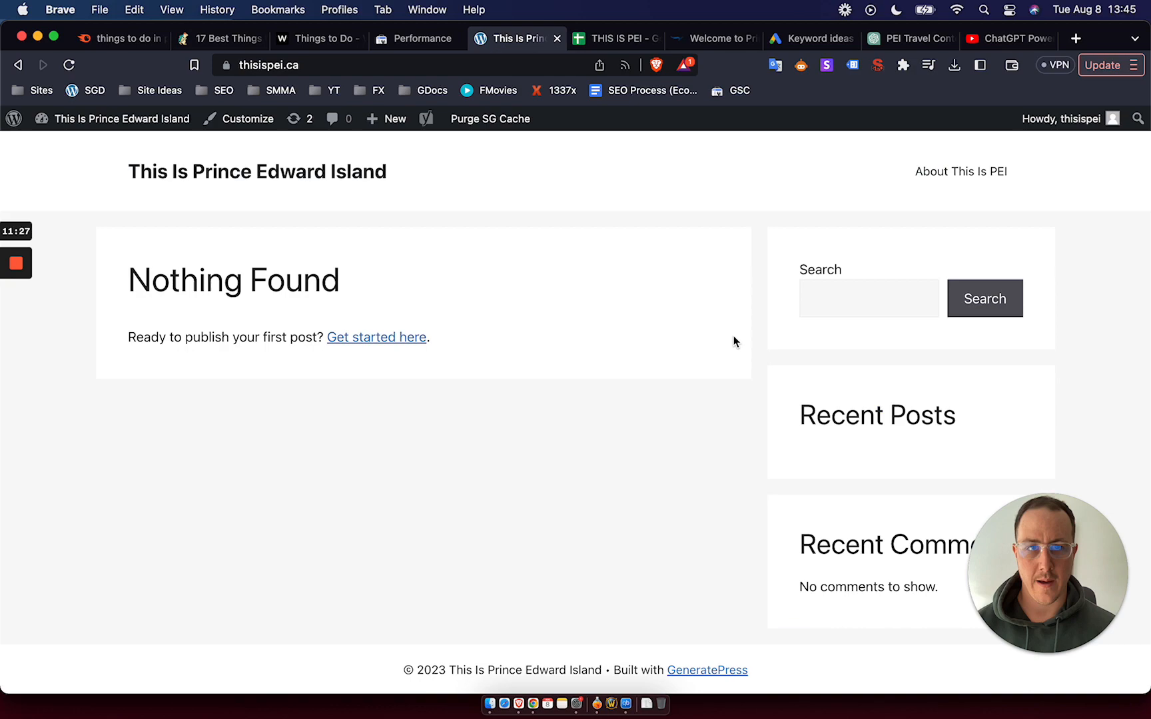